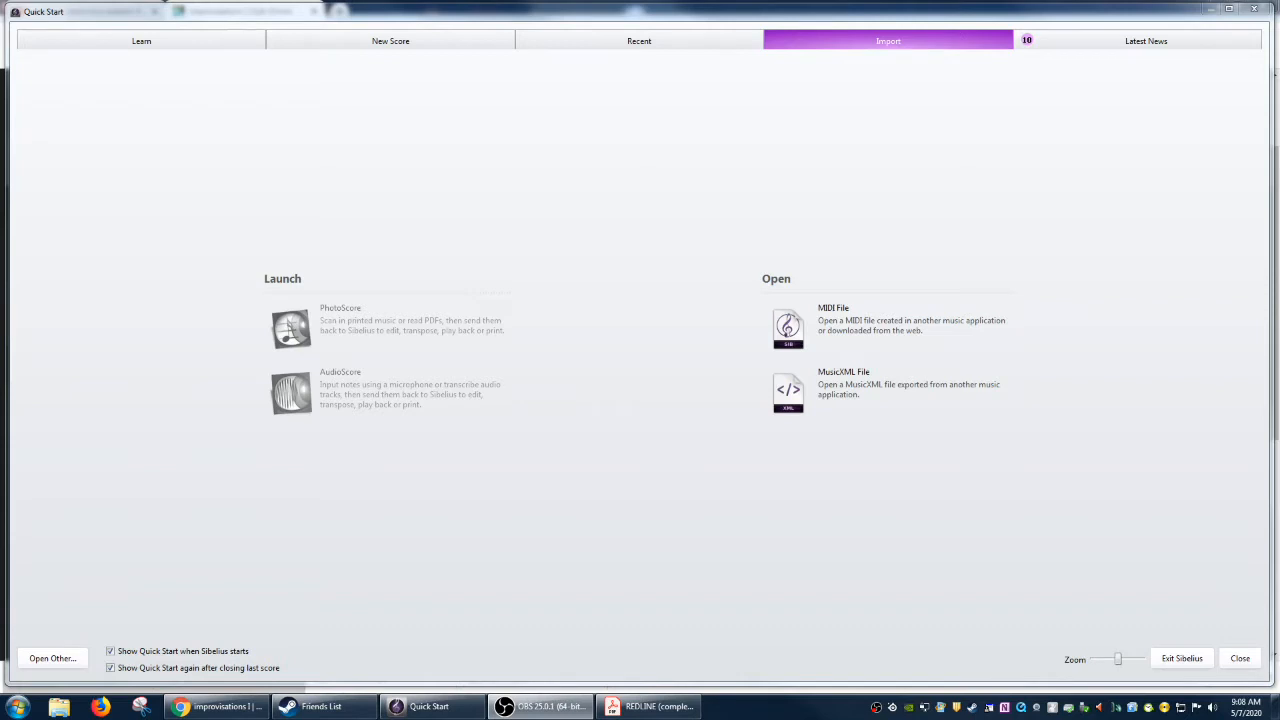
pyautogui.moveTo(711, 369)
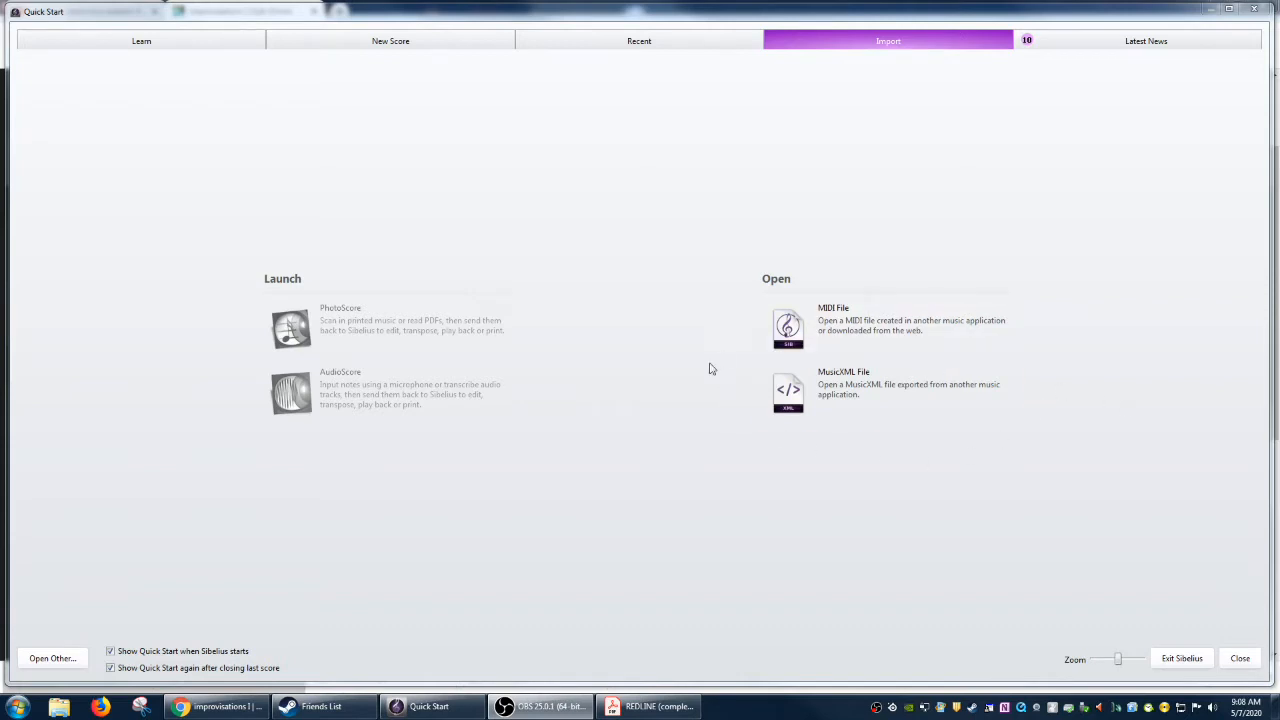
pyautogui.moveTo(775, 454)
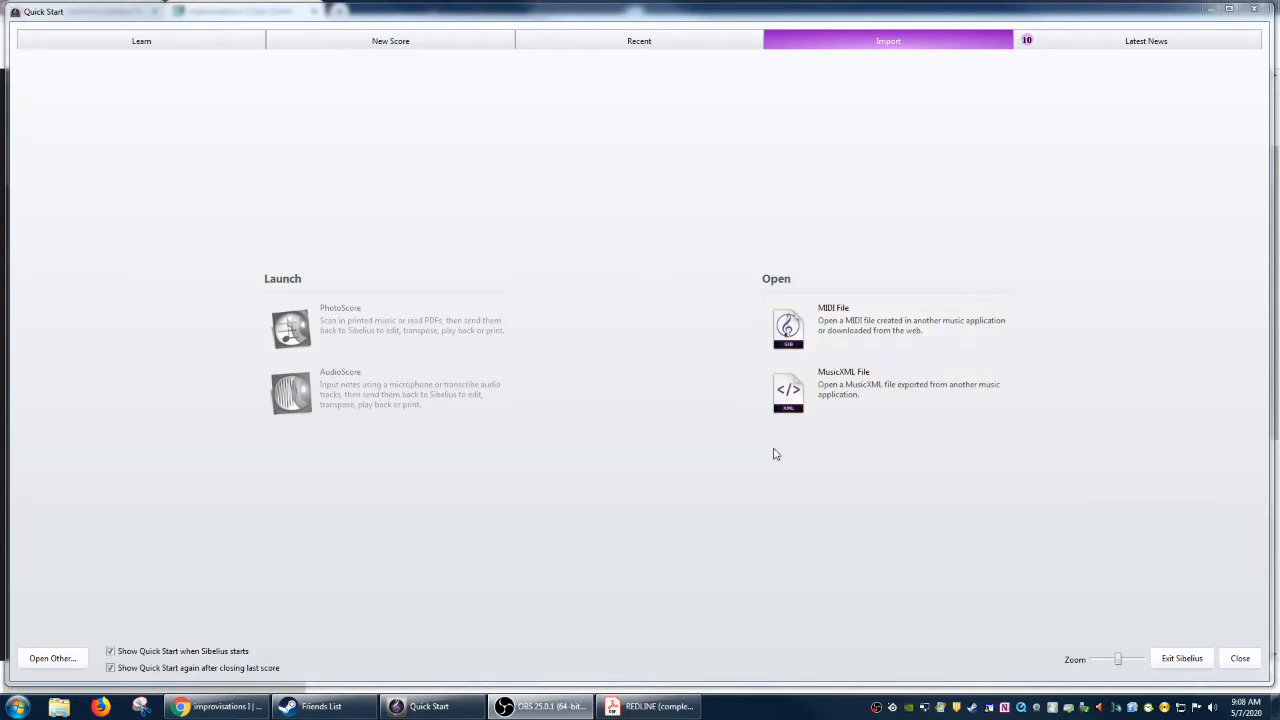
pyautogui.moveTo(1020, 420)
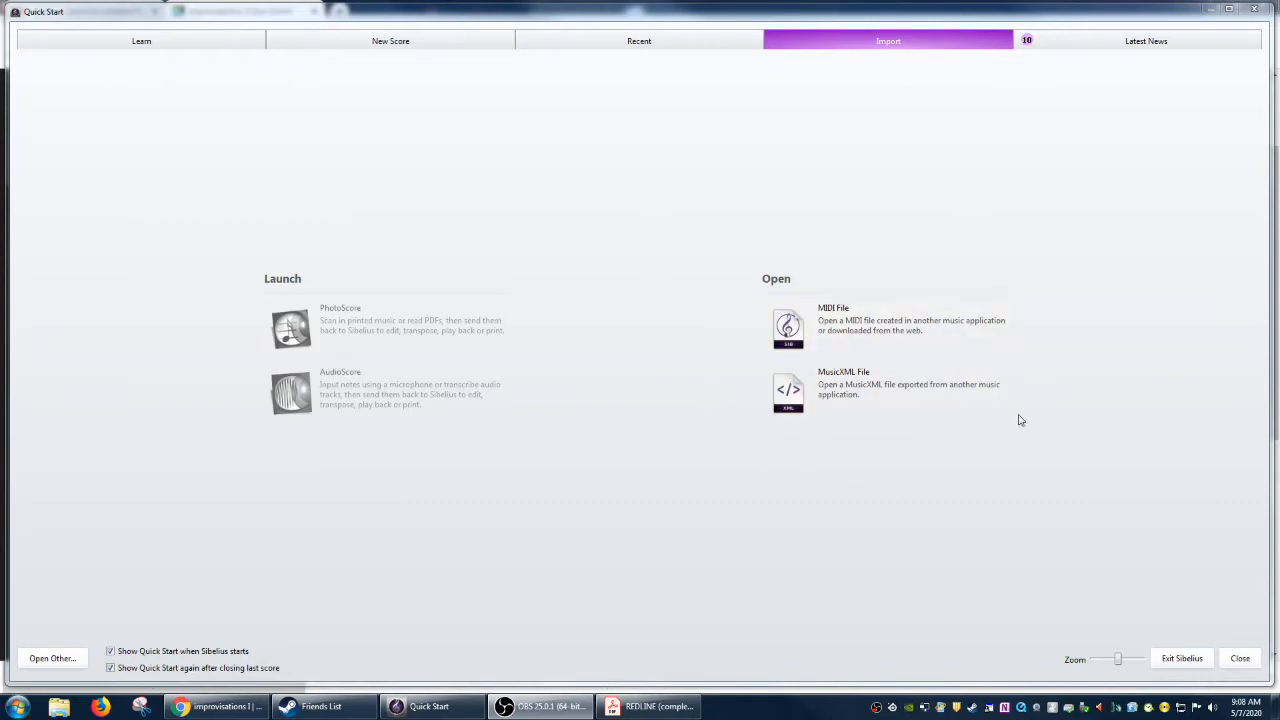
pyautogui.moveTo(700, 380)
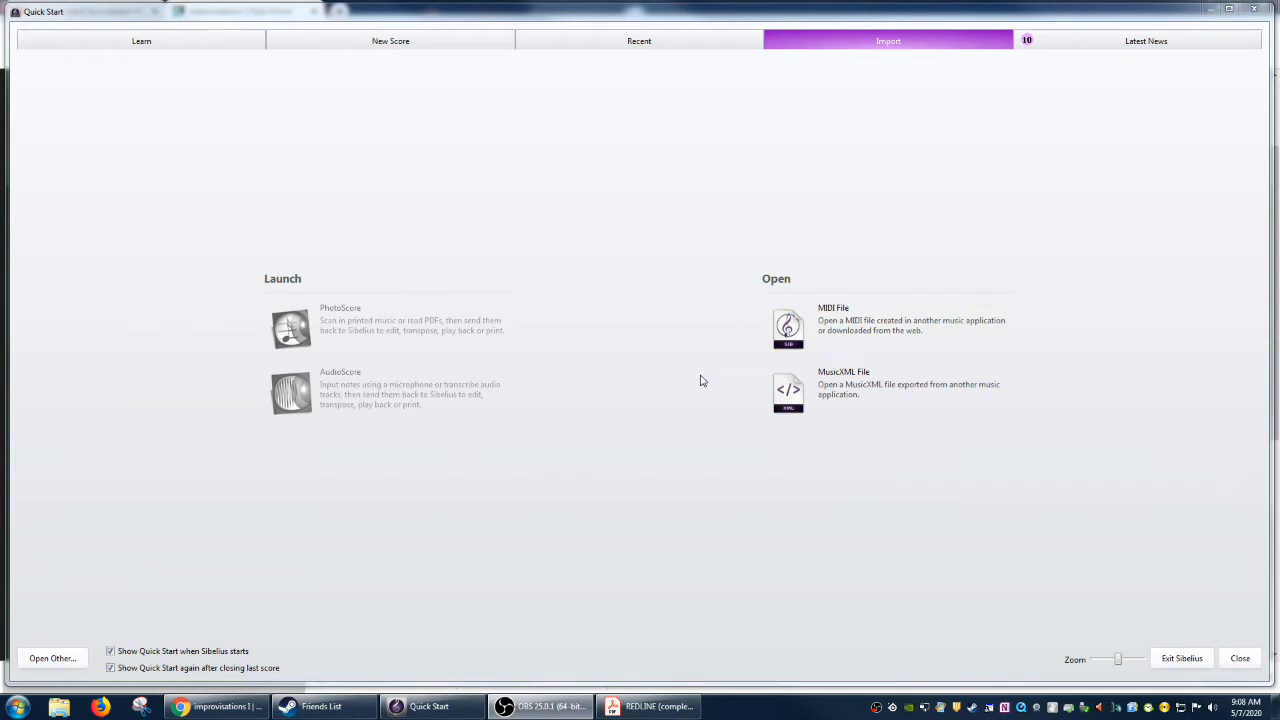
pyautogui.moveTo(707, 377)
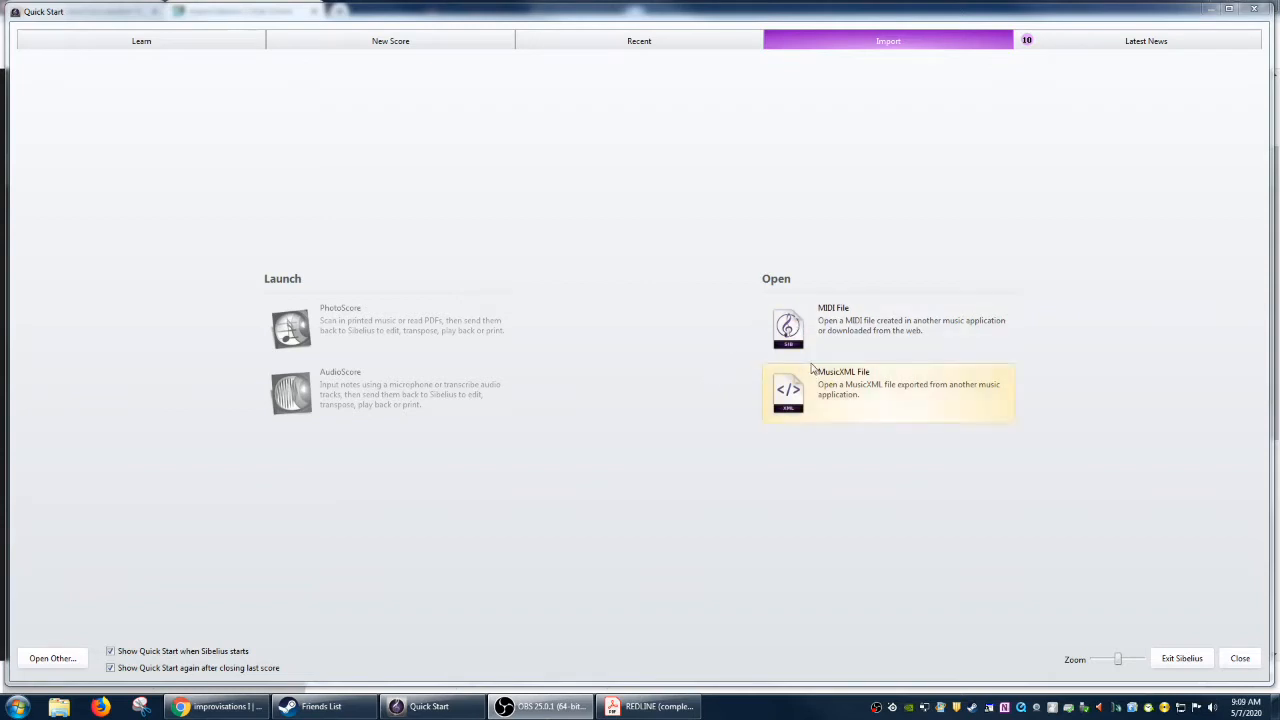
pyautogui.moveTo(955, 515)
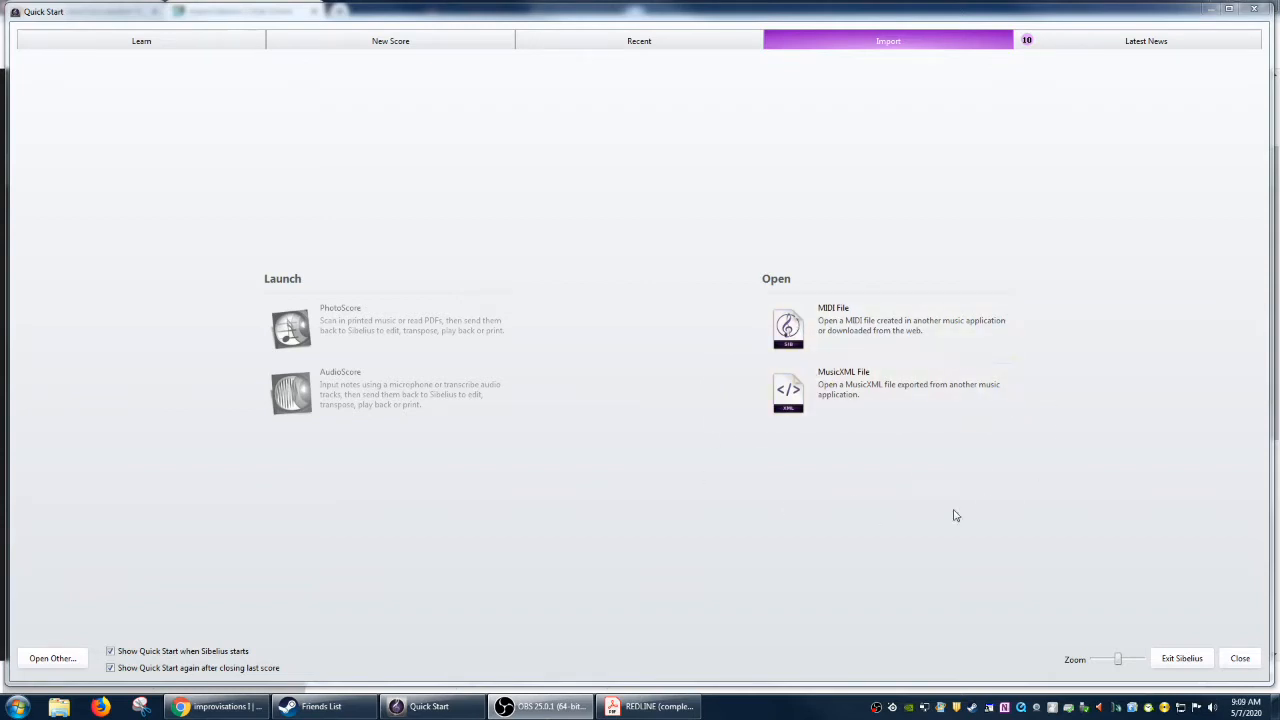
pyautogui.moveTo(727, 377)
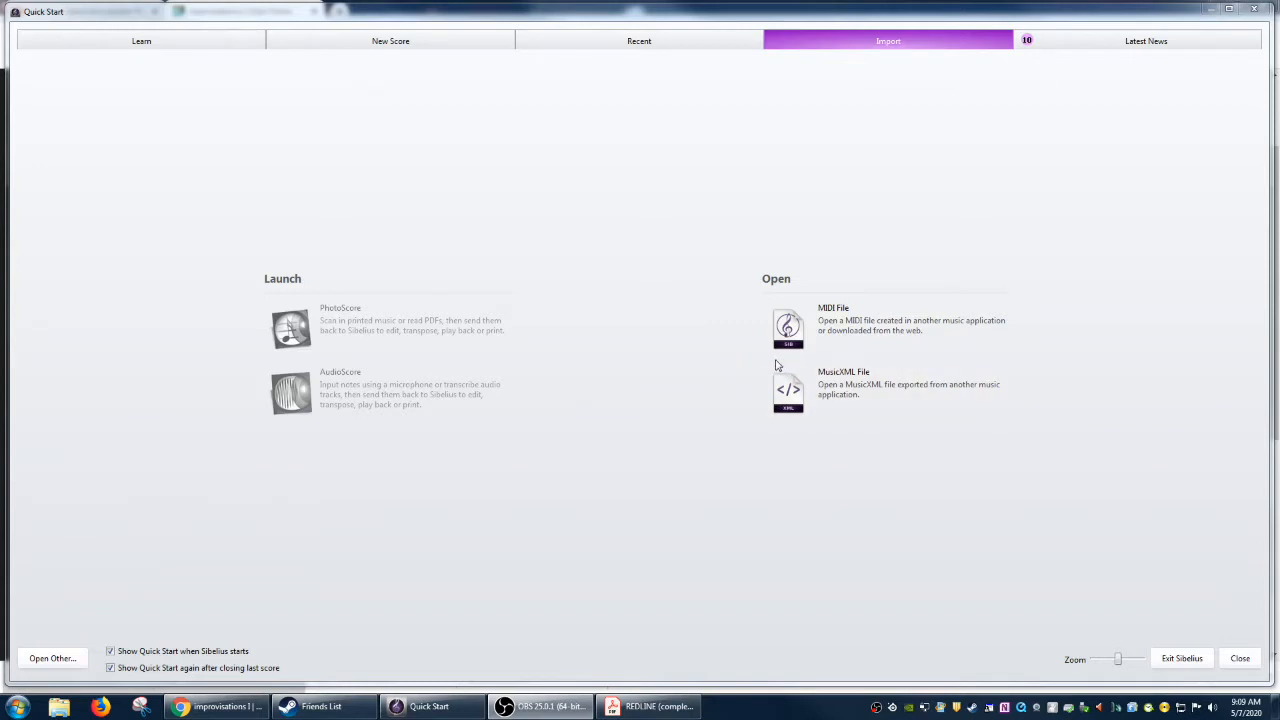
pyautogui.moveTo(735, 383)
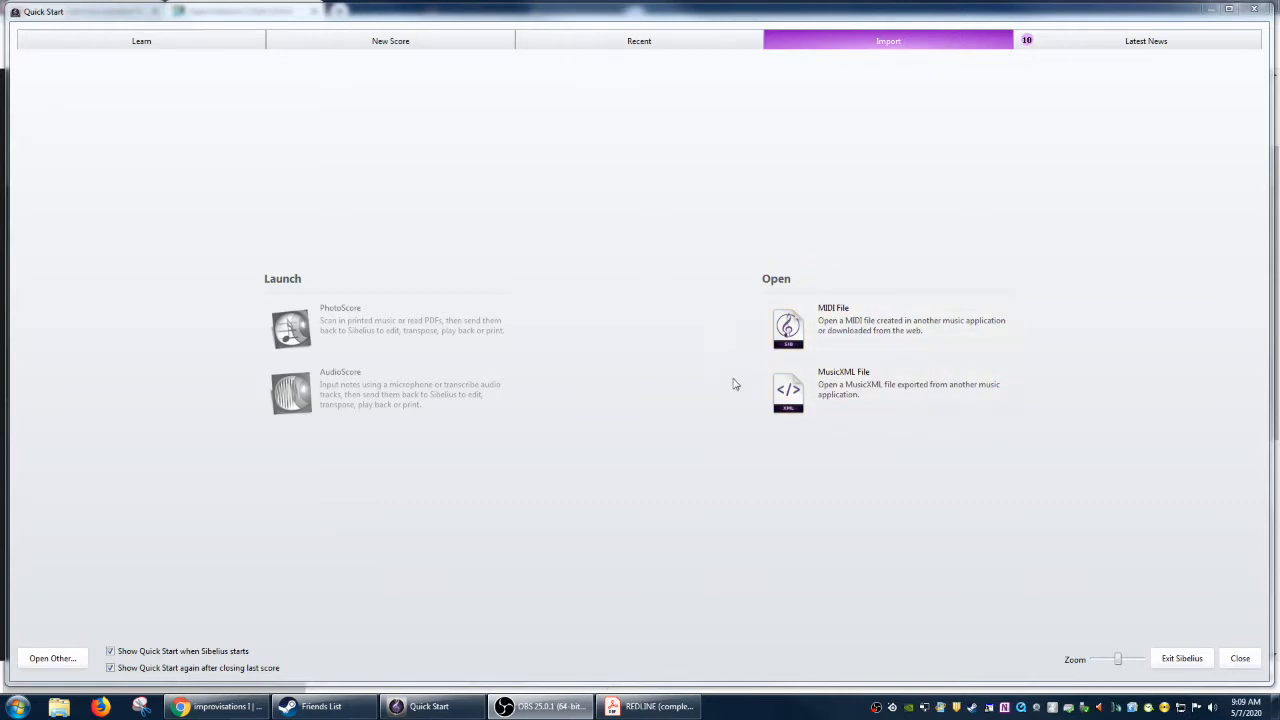
pyautogui.moveTo(743, 421)
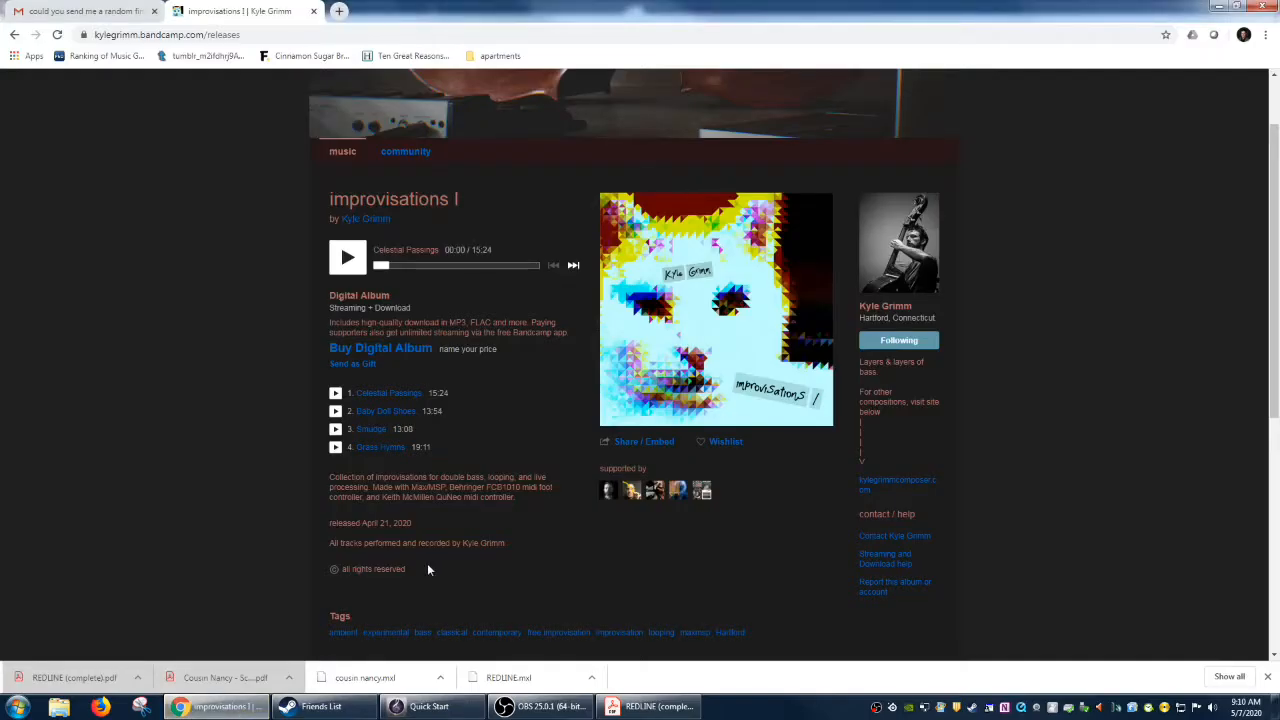
pyautogui.moveTo(280, 442)
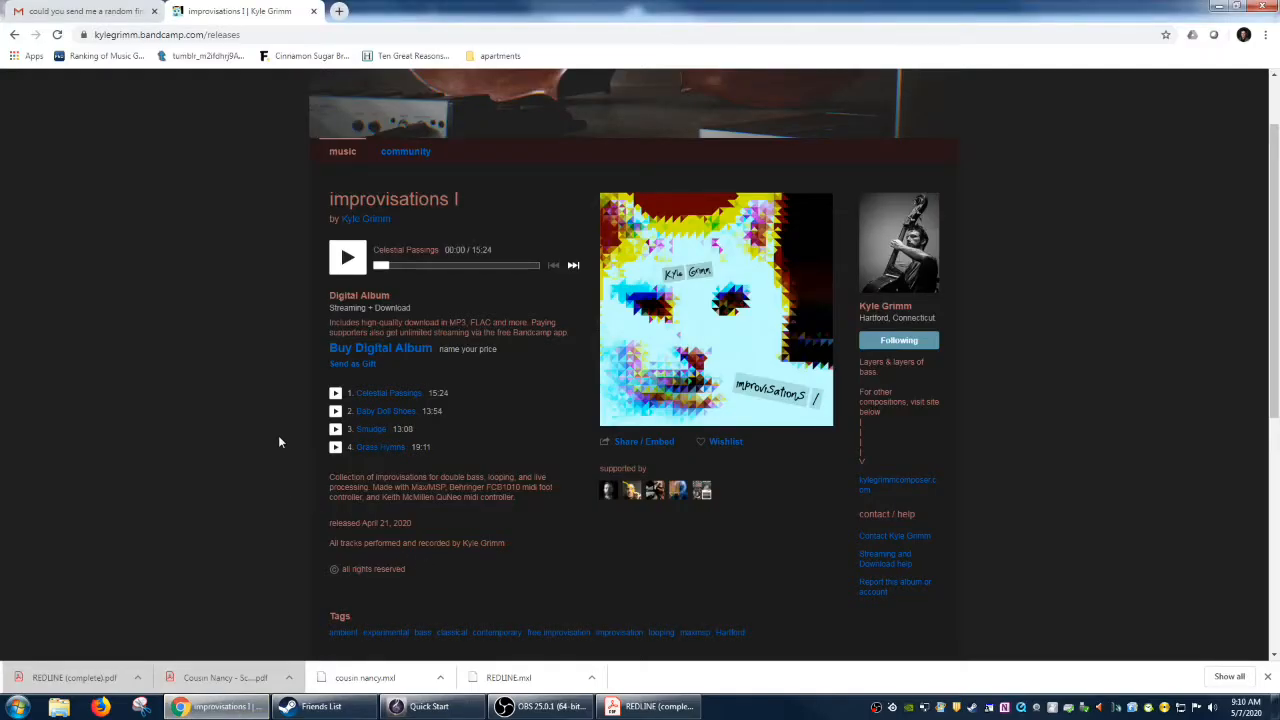
pyautogui.moveTo(302, 326)
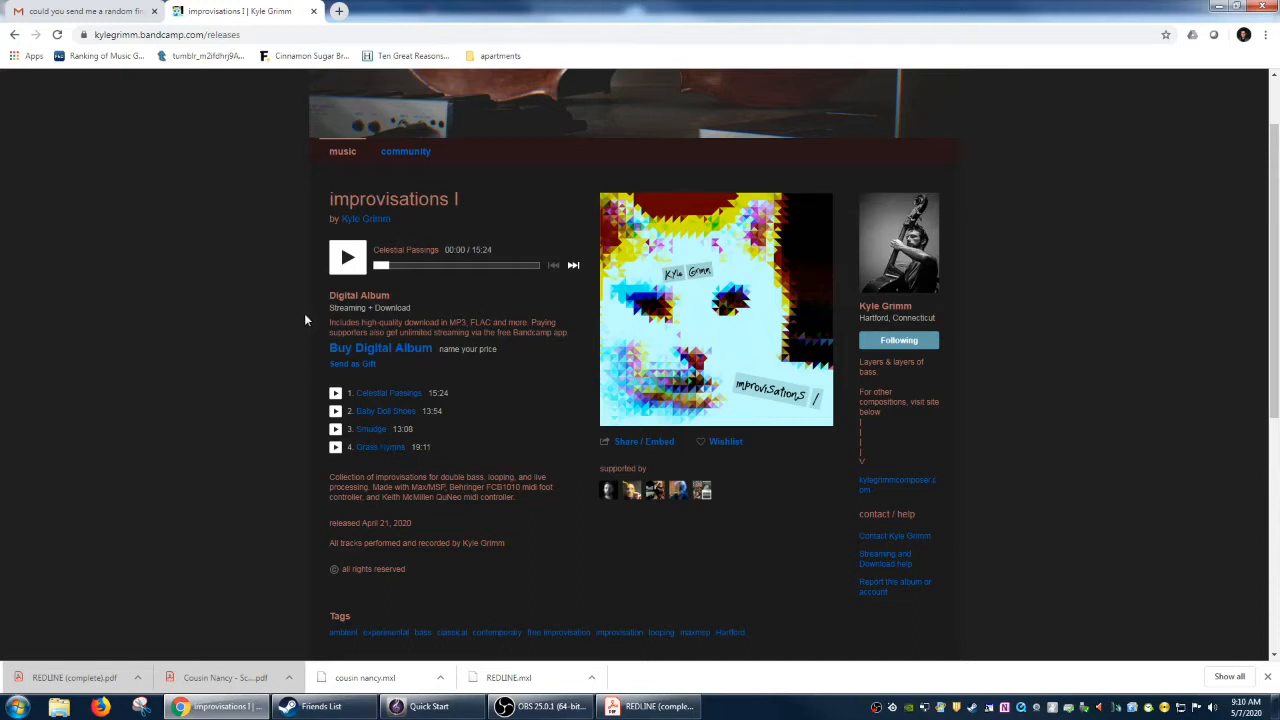
# Scroll down the improvisations I album page and back up to the track list.
pyautogui.scroll(-3)
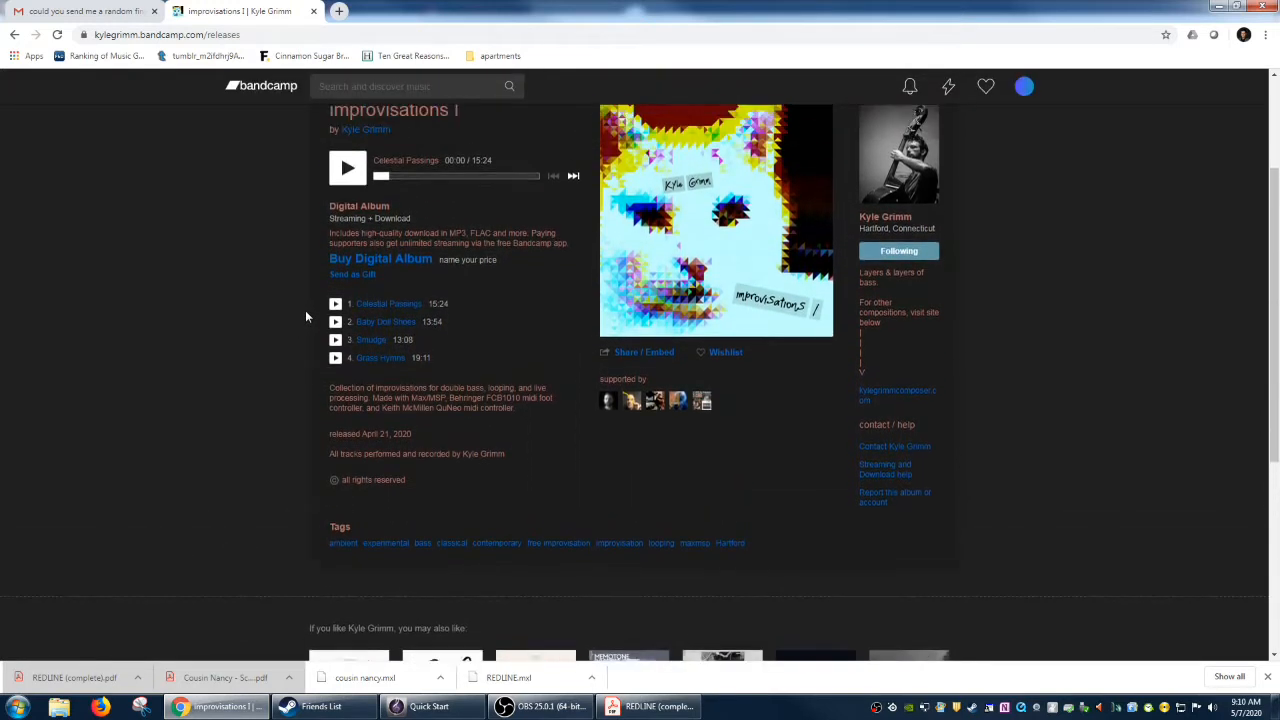
pyautogui.scroll(3)
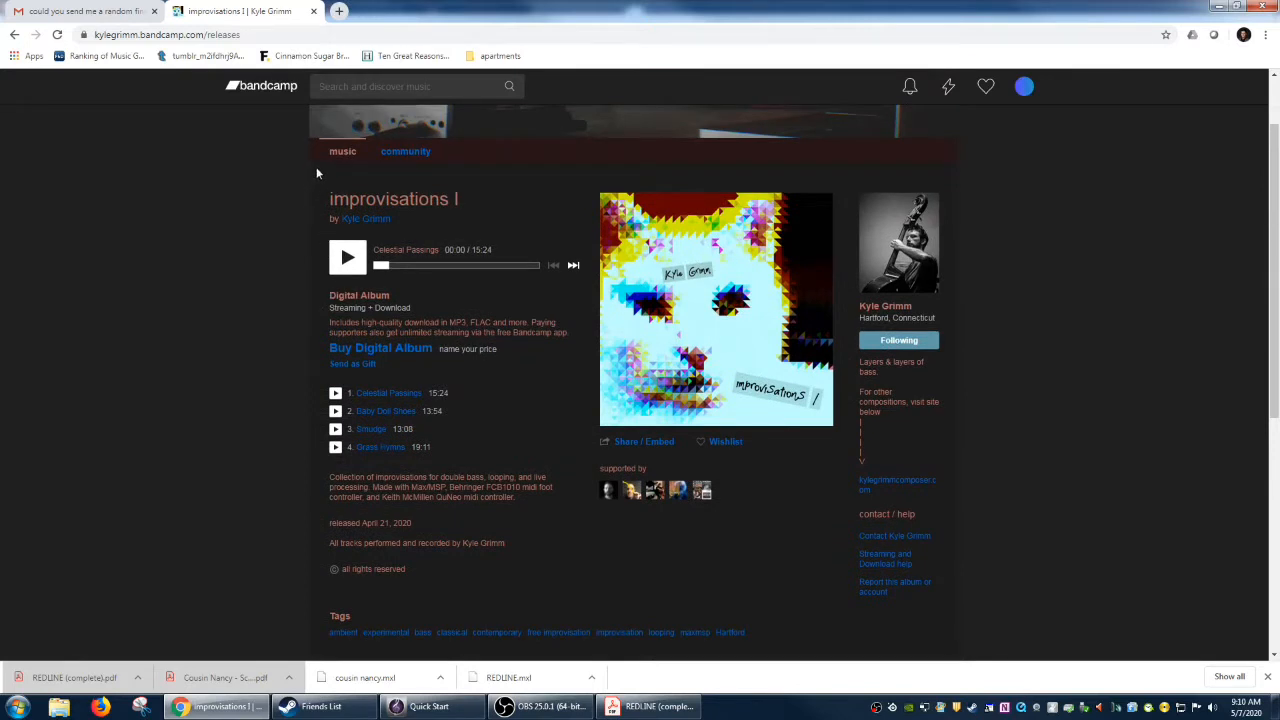
# Switch to Acrobat Reader showing the Cousin Nancy score PDF.
pyautogui.click(228, 677)
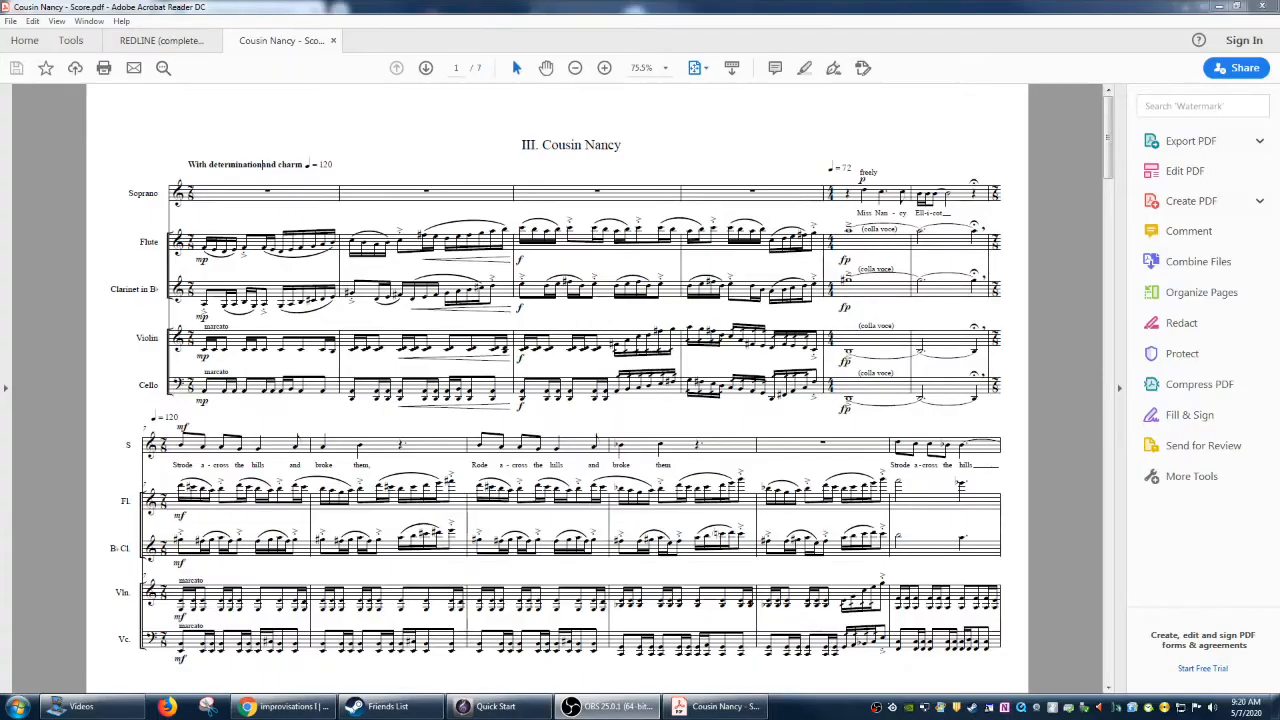
pyautogui.moveTo(641, 140)
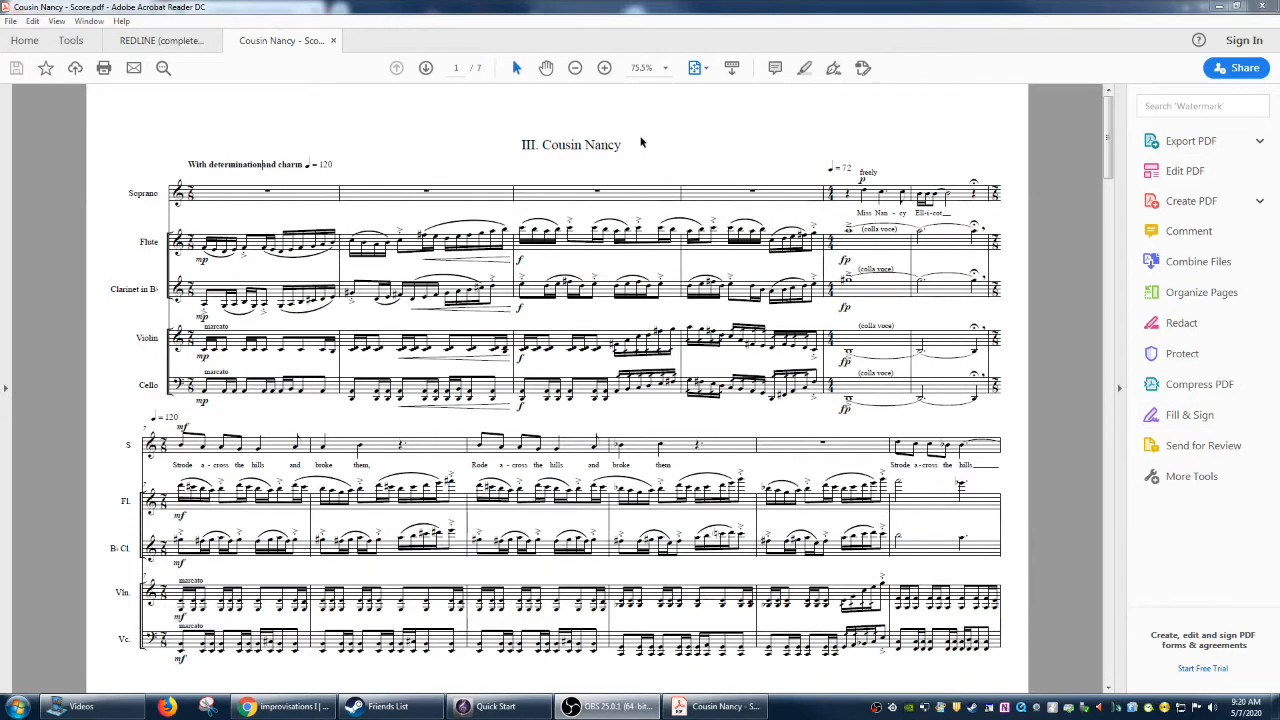
pyautogui.moveTo(427, 187)
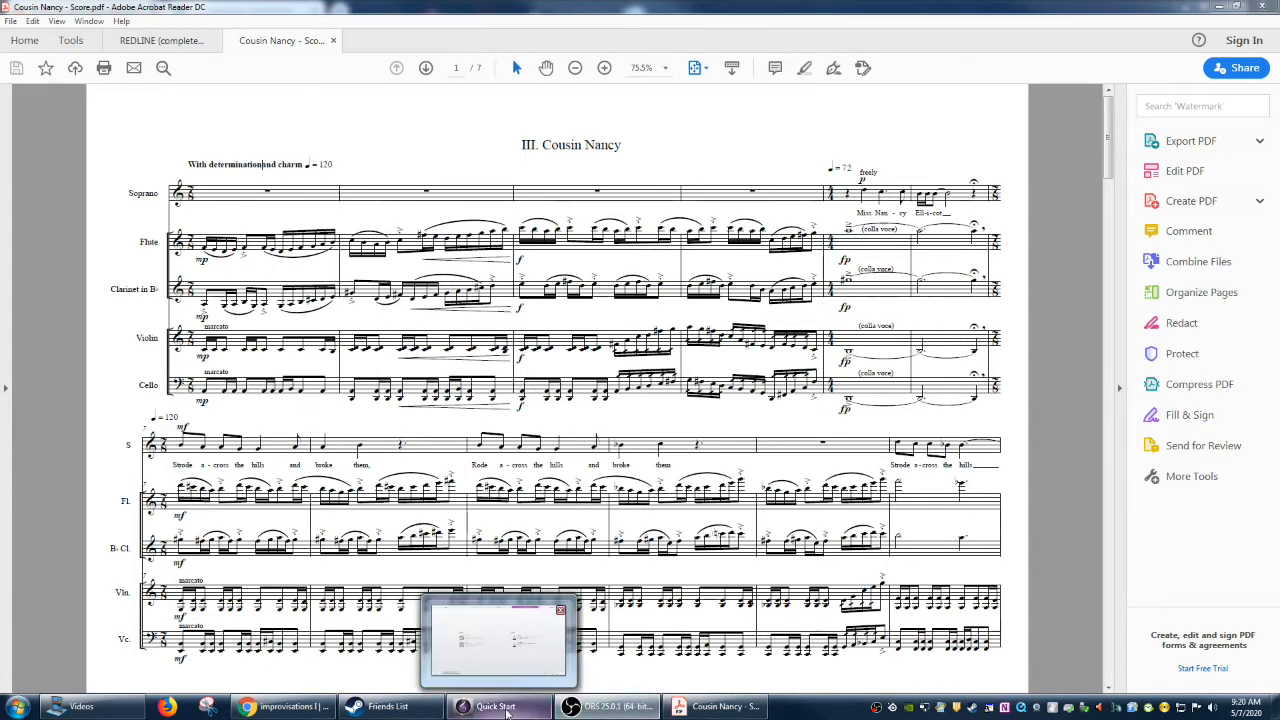
# From Quick Start, choose cousin nancy.mxl for MusicXML import and accept the old-version warning.
pyautogui.click(497, 706)
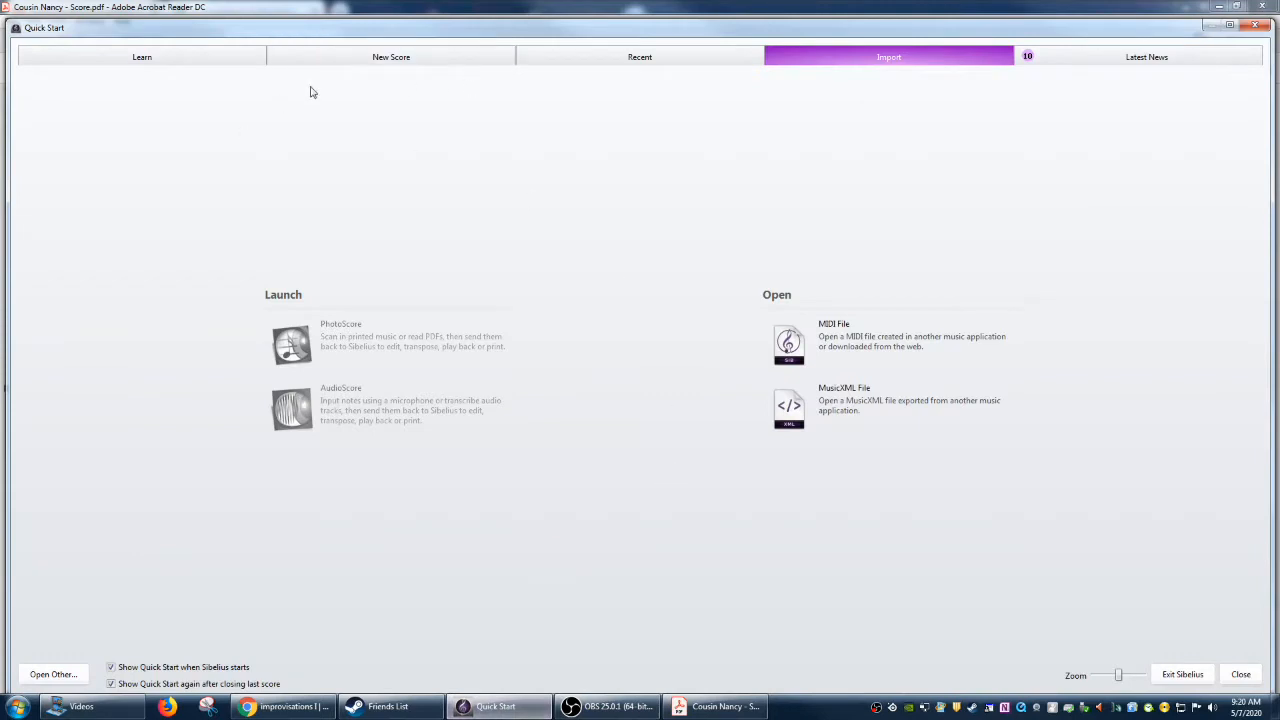
pyautogui.moveTo(1205, 363)
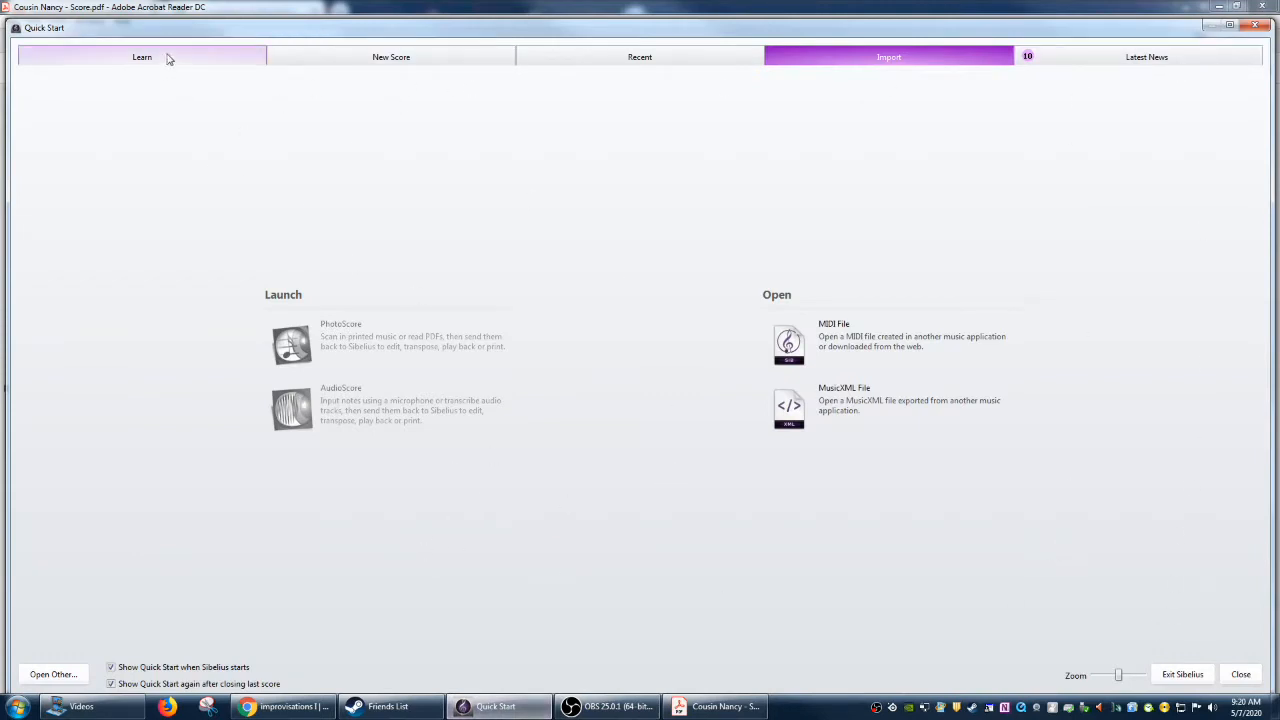
pyautogui.moveTo(874, 533)
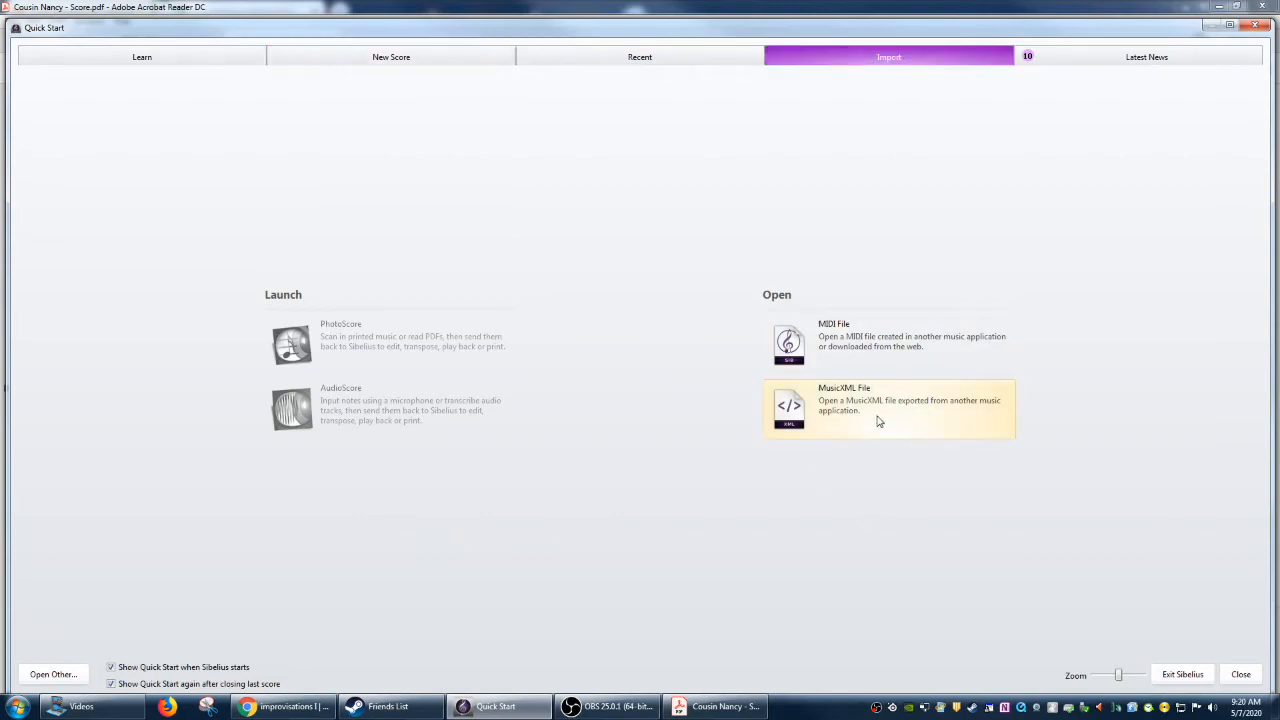
pyautogui.click(888, 405)
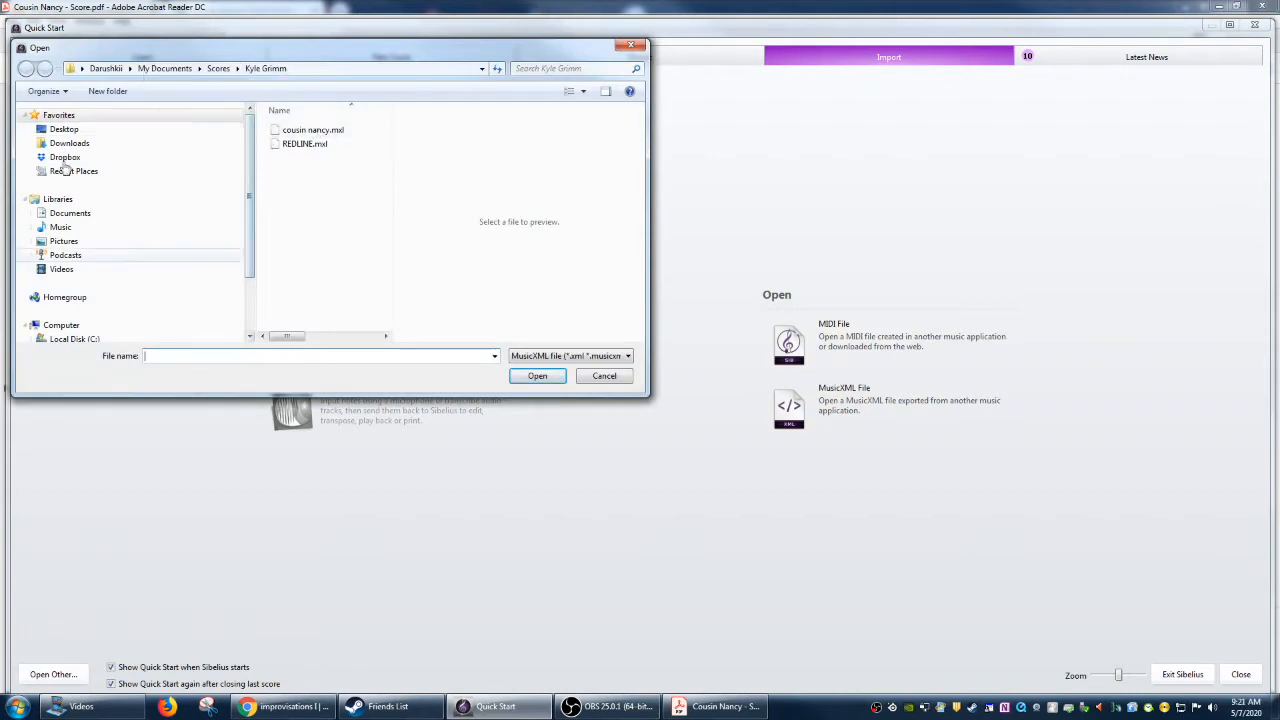
pyautogui.click(313, 130)
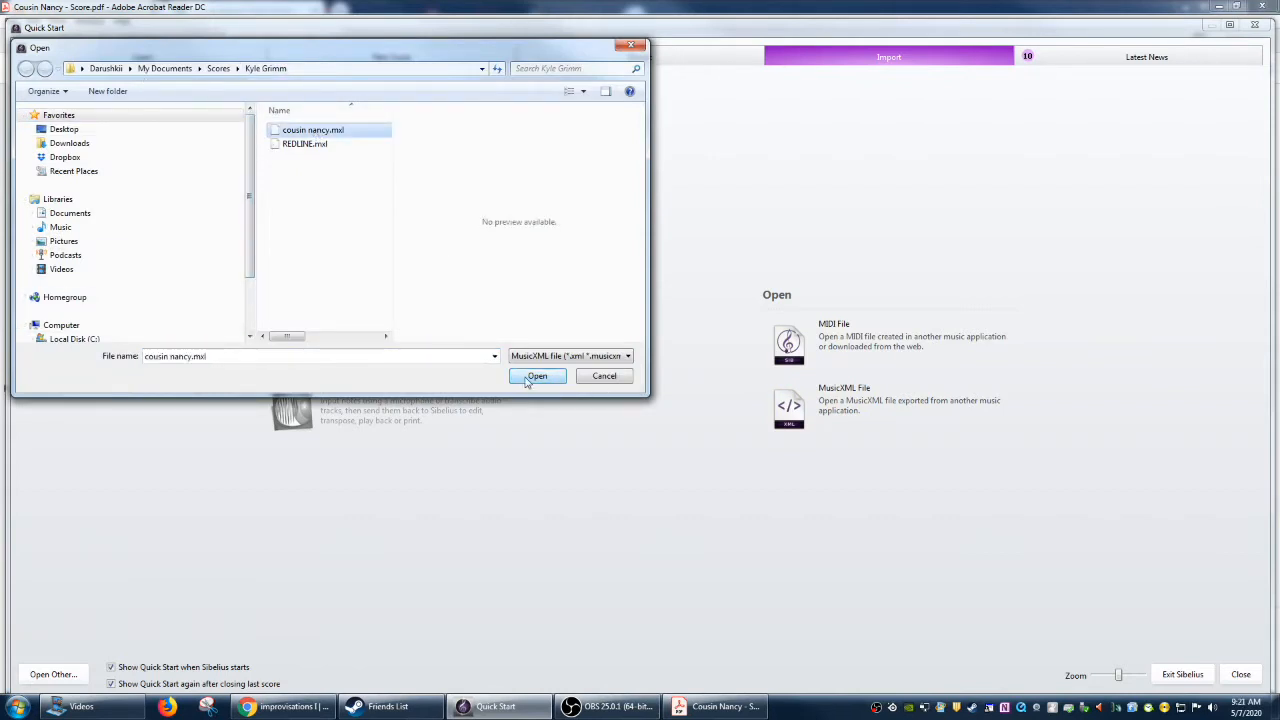
pyautogui.click(537, 376)
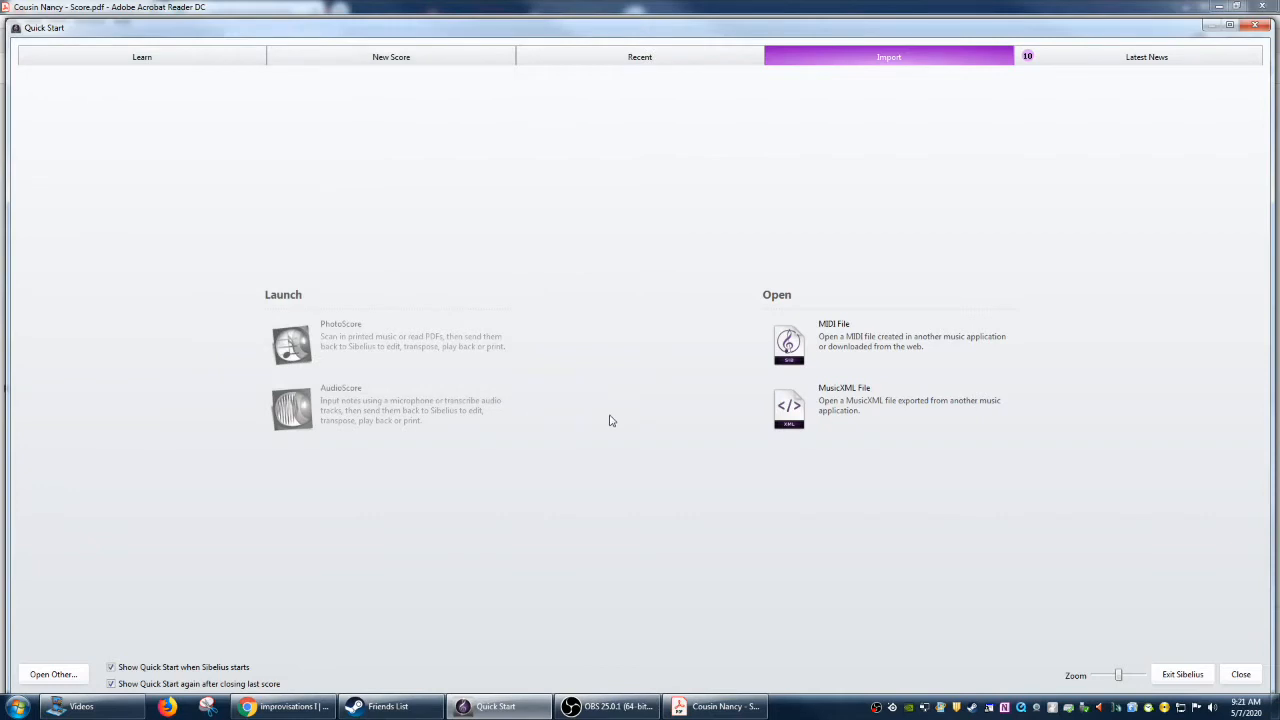
pyautogui.moveTo(604, 427)
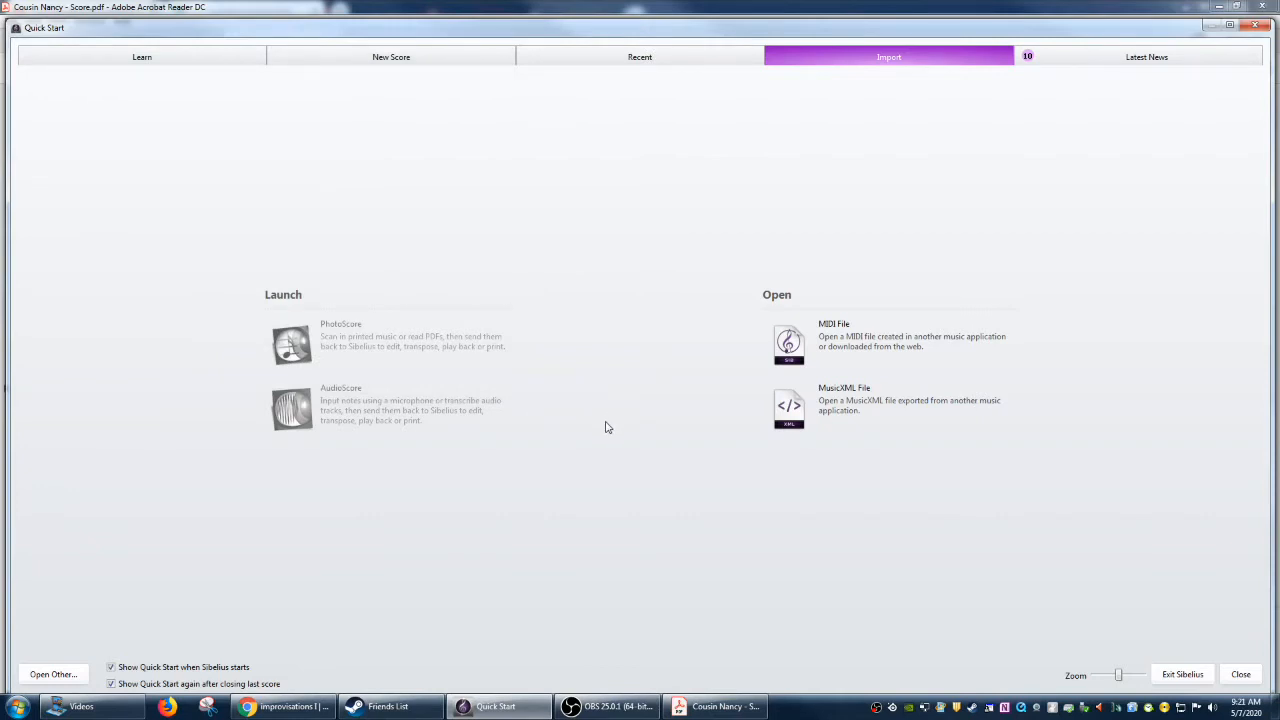
pyautogui.click(789, 408)
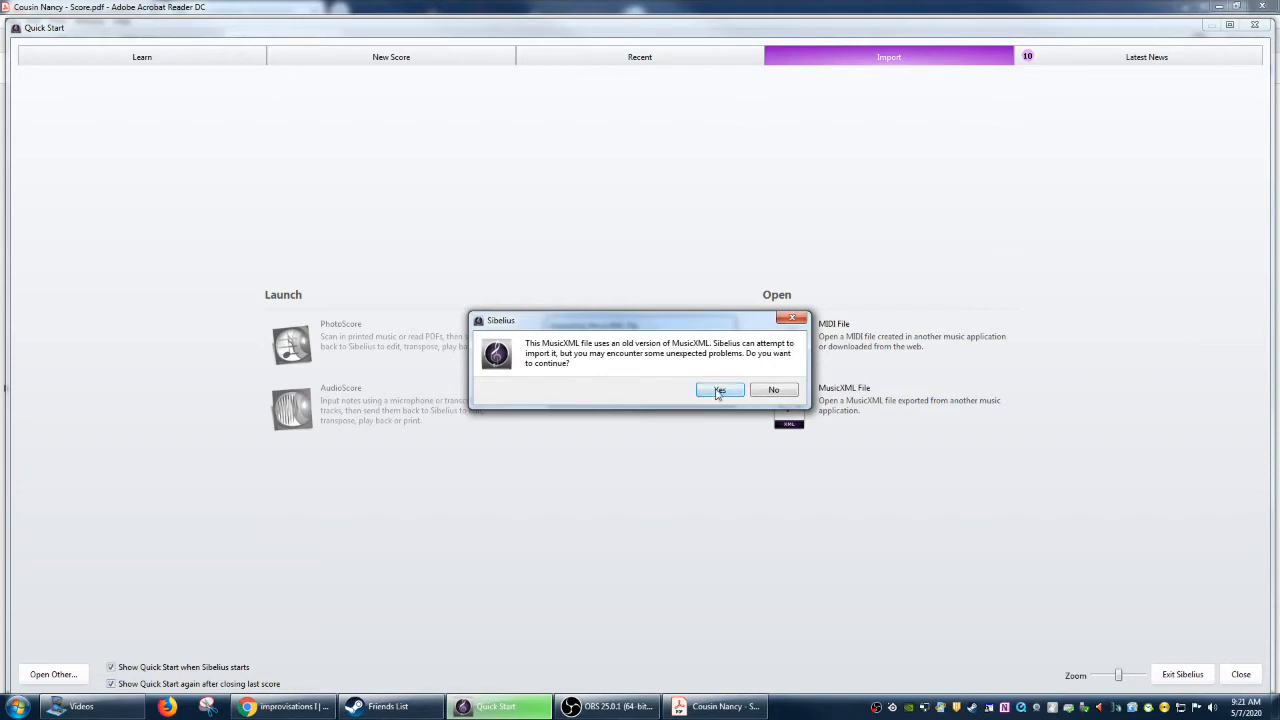
pyautogui.click(719, 390)
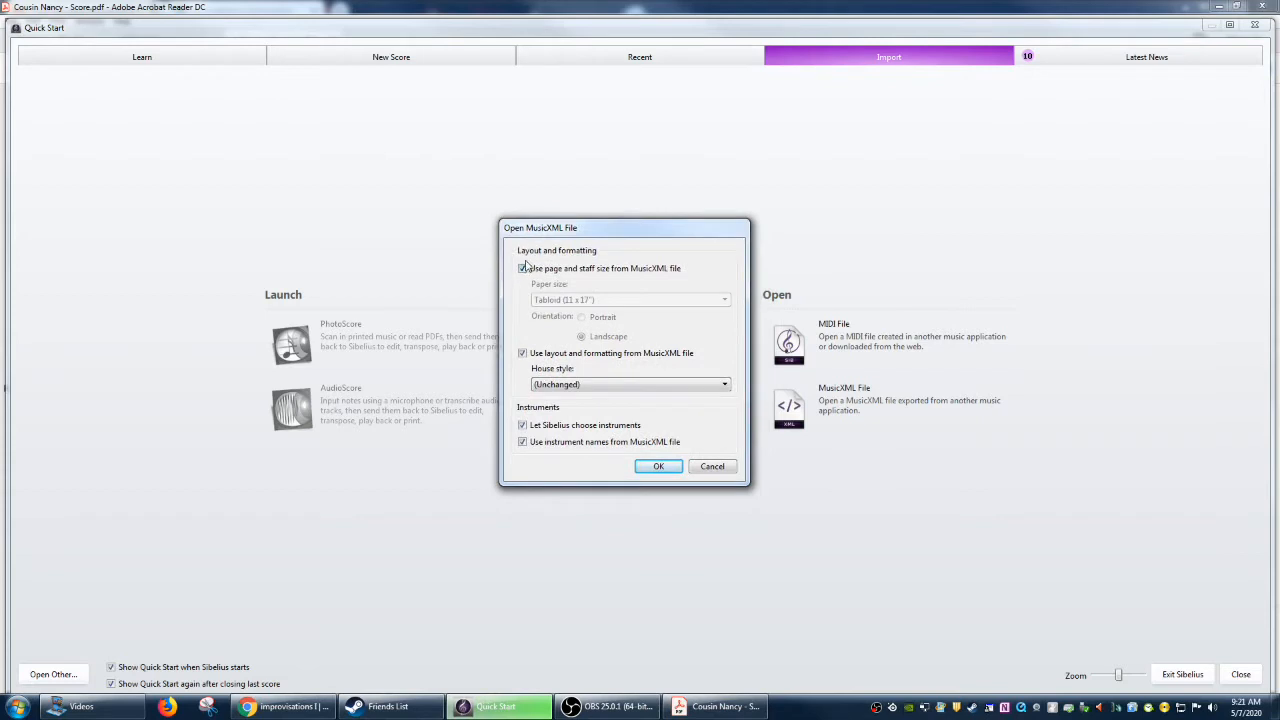
# Keep the file's page size and instrument names in the import options and load the score.
pyautogui.click(521, 268)
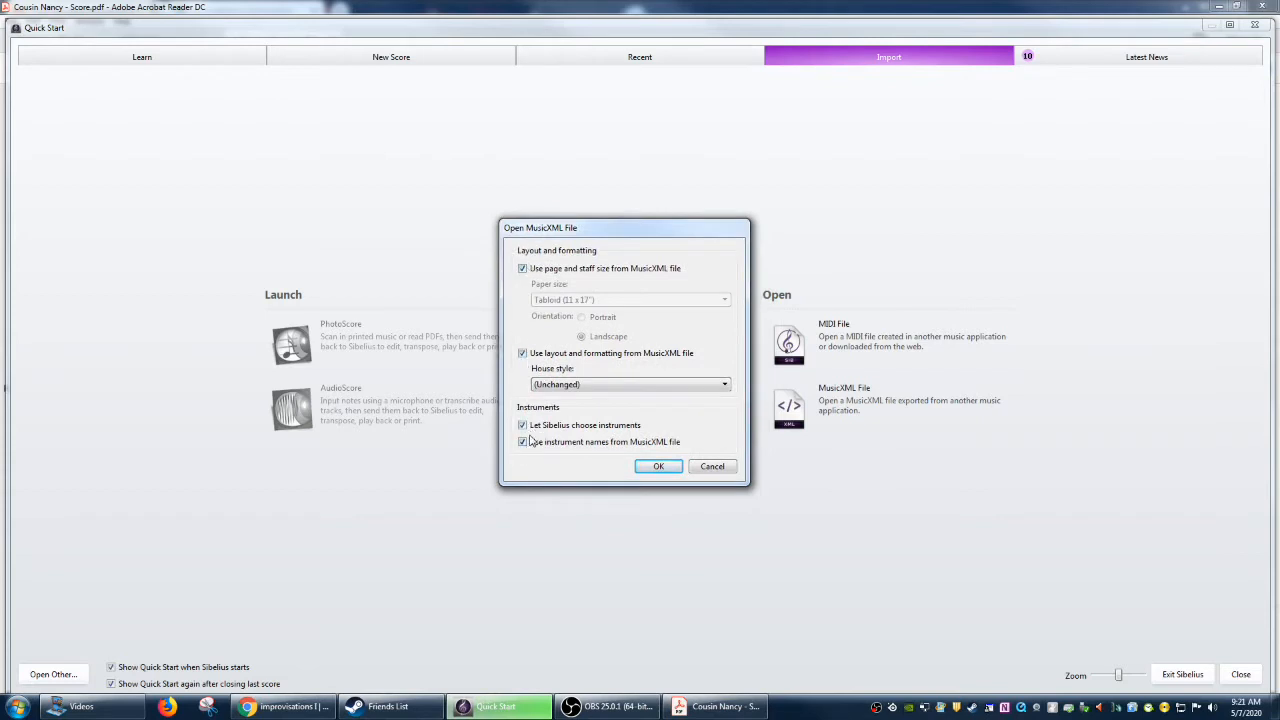
pyautogui.click(522, 442)
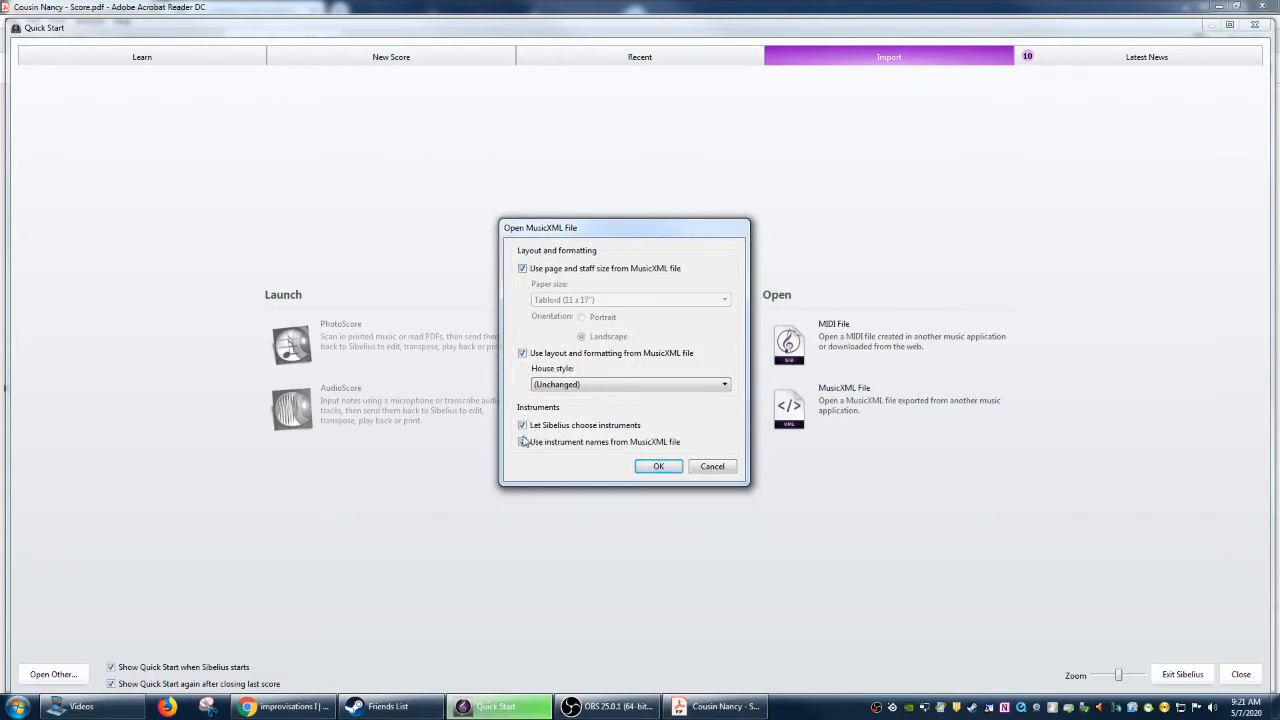
pyautogui.click(522, 441)
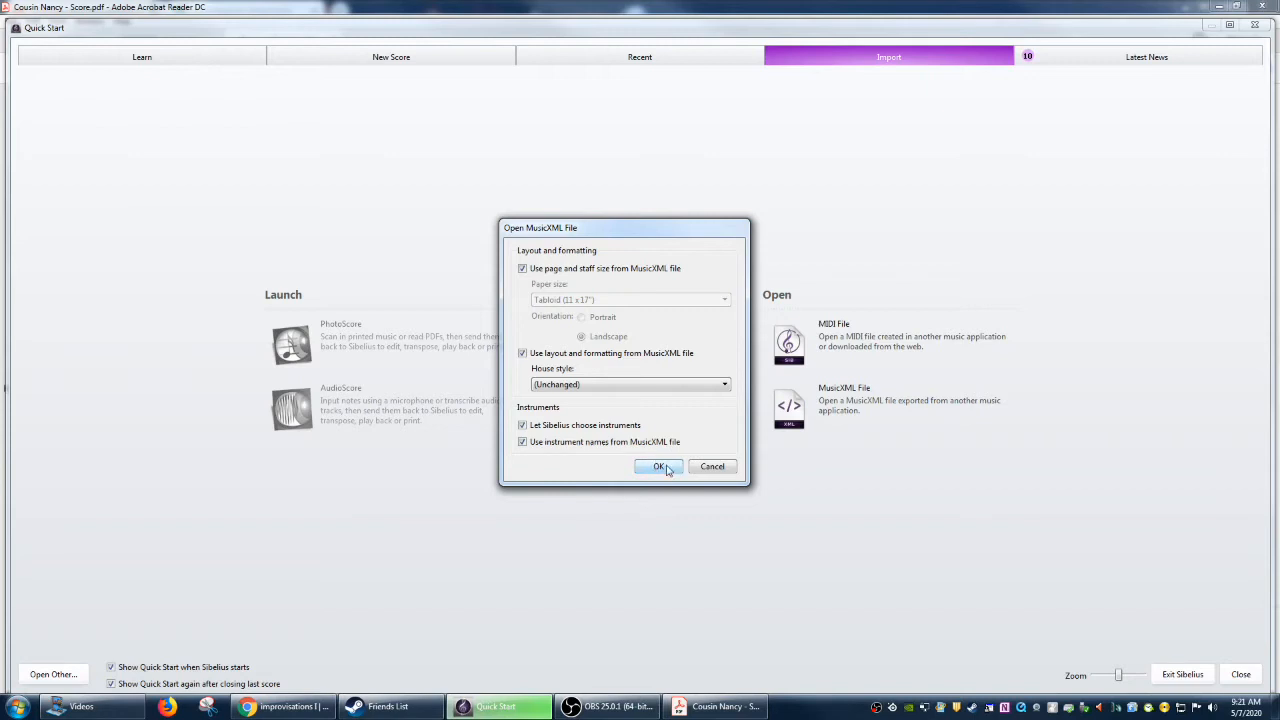
pyautogui.click(659, 467)
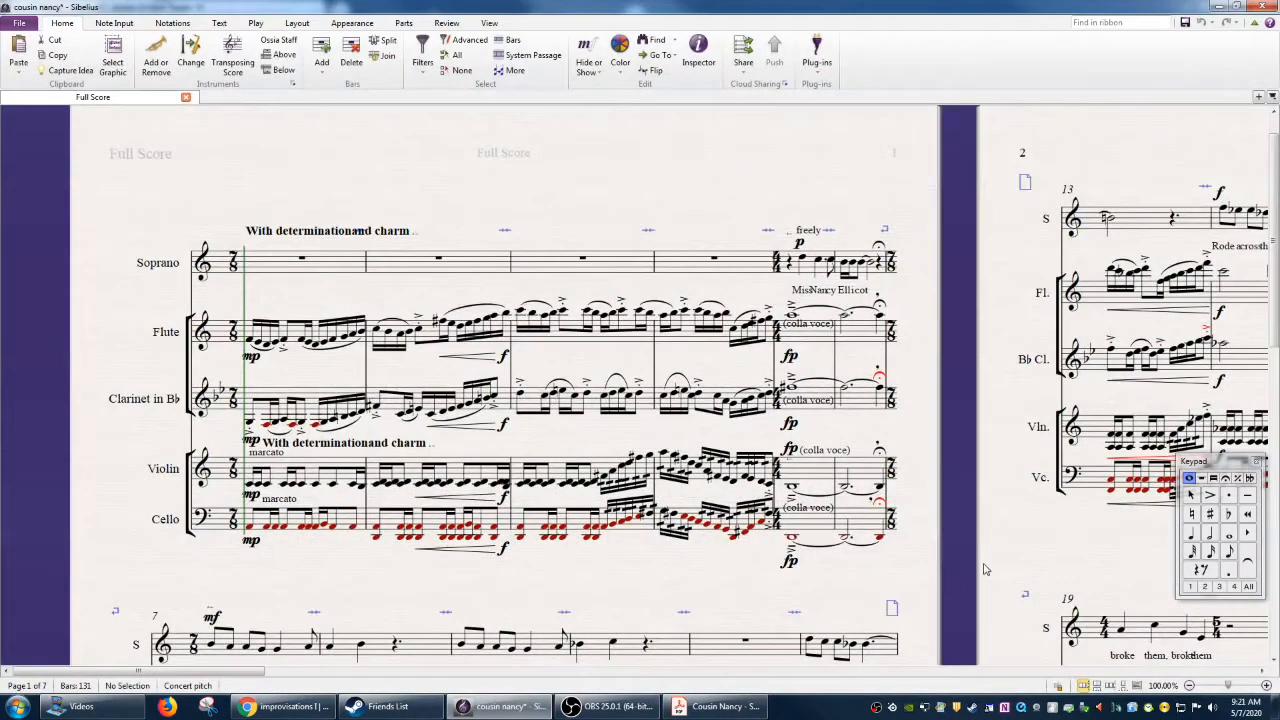
# Zoom the imported score out to 50% to view several pages side by side.
pyautogui.click(1191, 686)
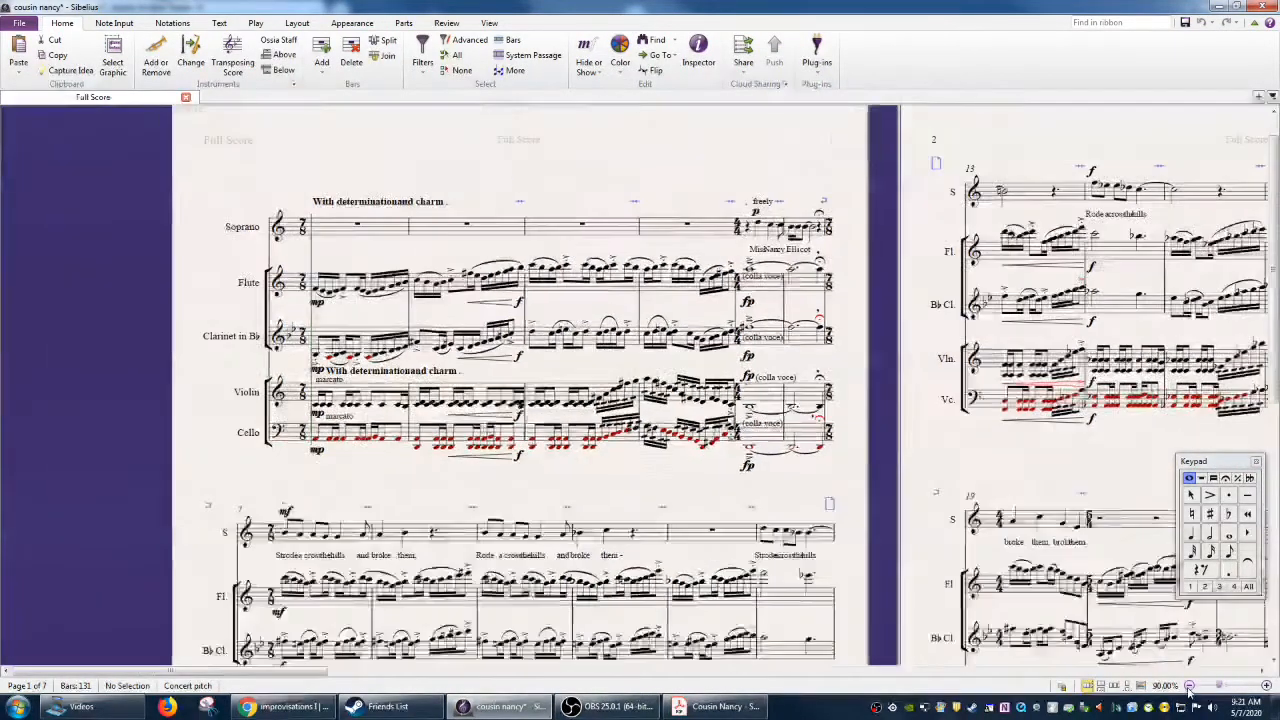
pyautogui.click(1190, 685)
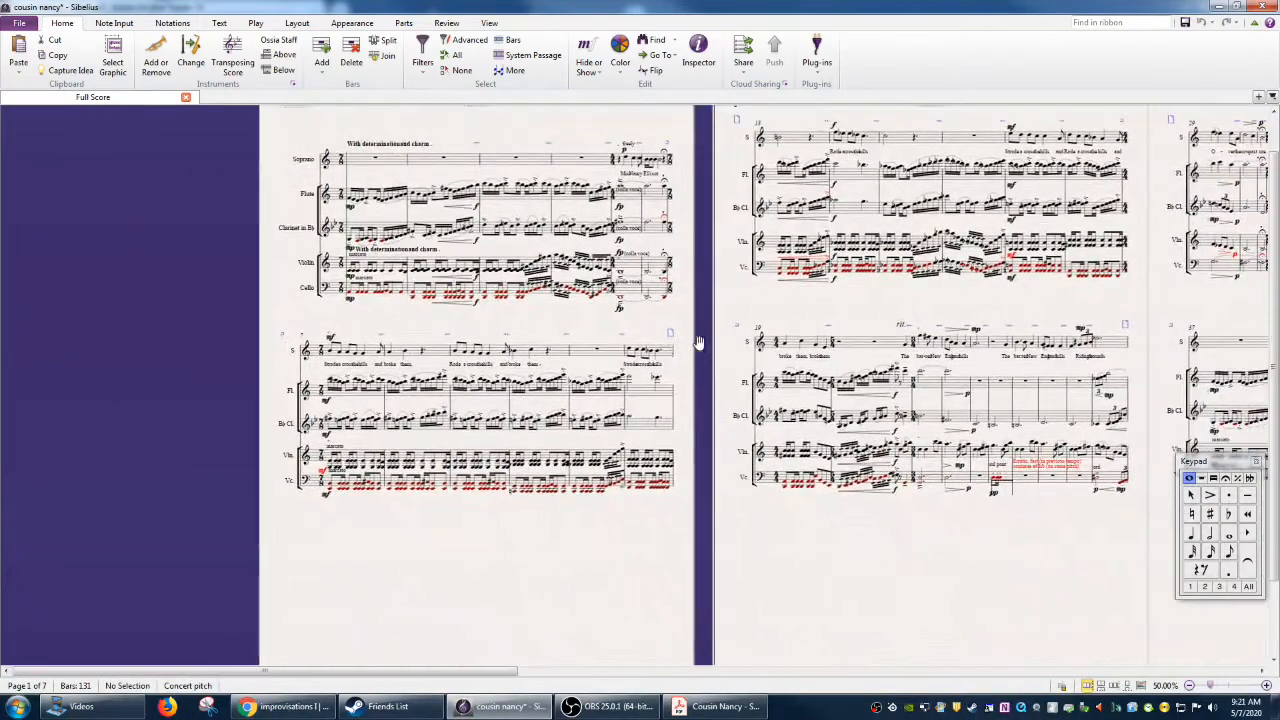
pyautogui.scroll(3)
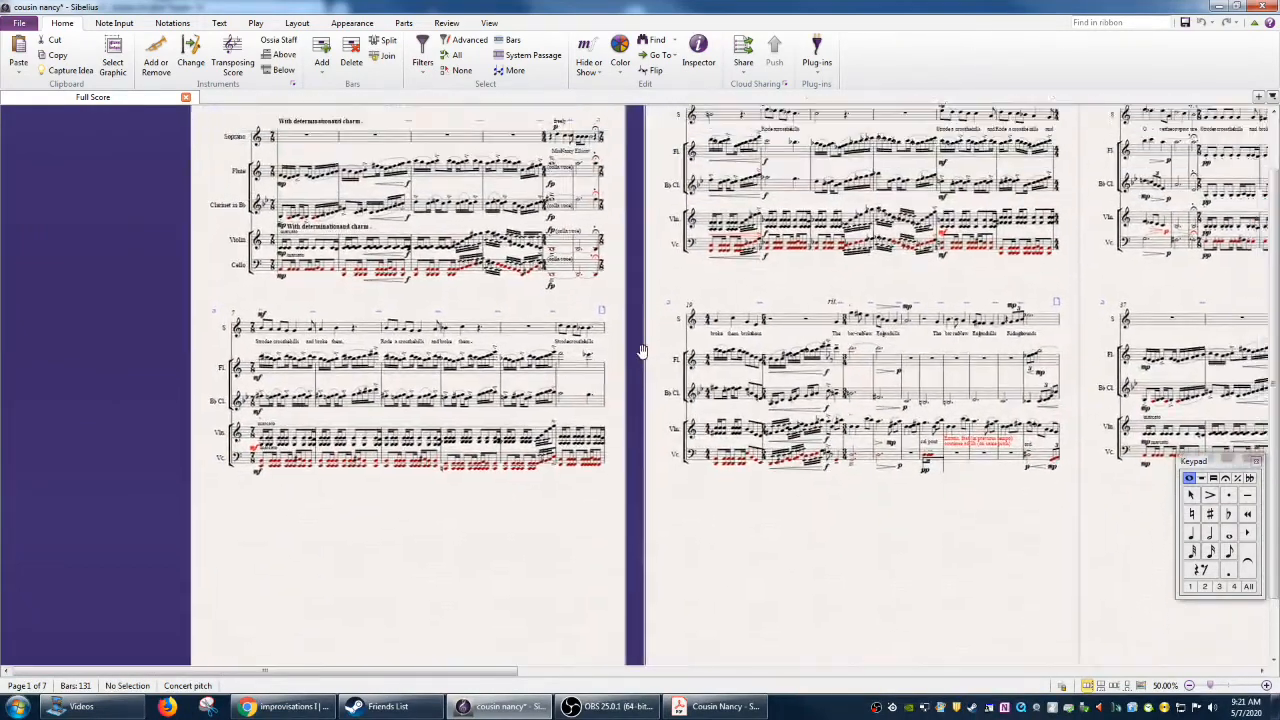
pyautogui.scroll(-3)
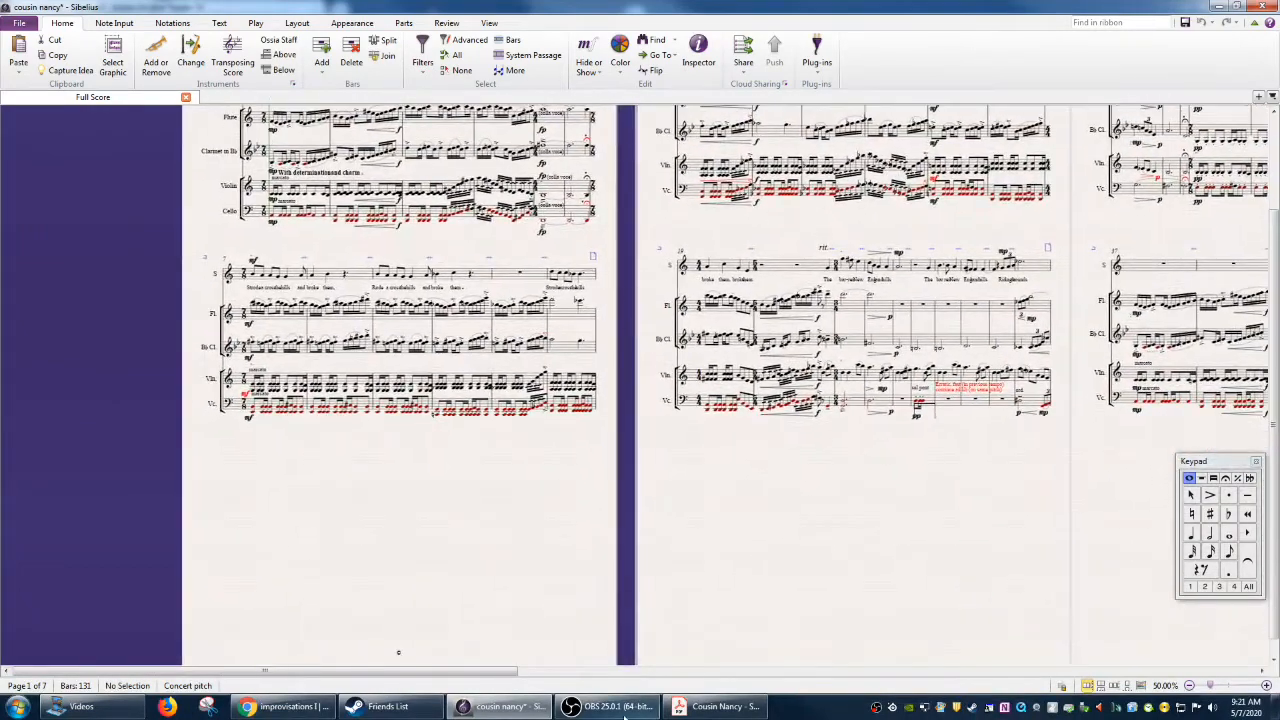
# Compare against the original PDF in Acrobat and return to the imported score.
pyautogui.click(714, 706)
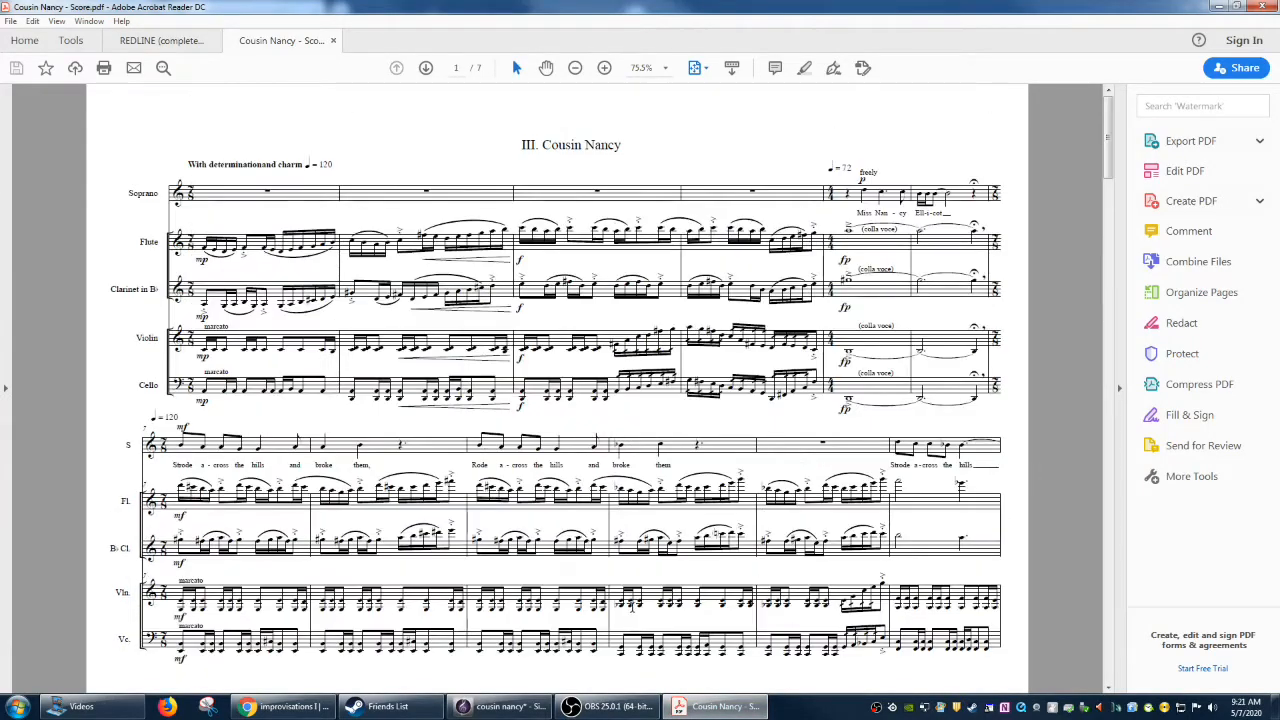
pyautogui.click(500, 706)
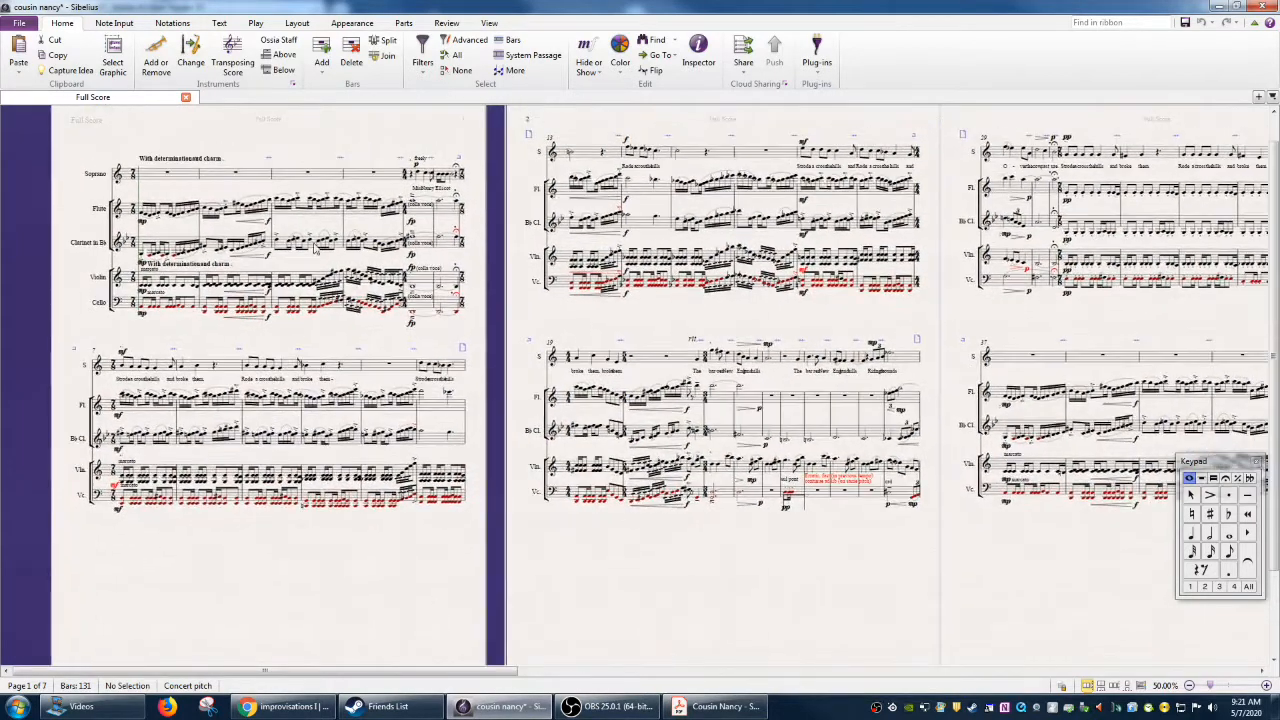
# Show the Layout ribbon so the score reflows with its title, and deselect the violin passage.
pyautogui.click(296, 23)
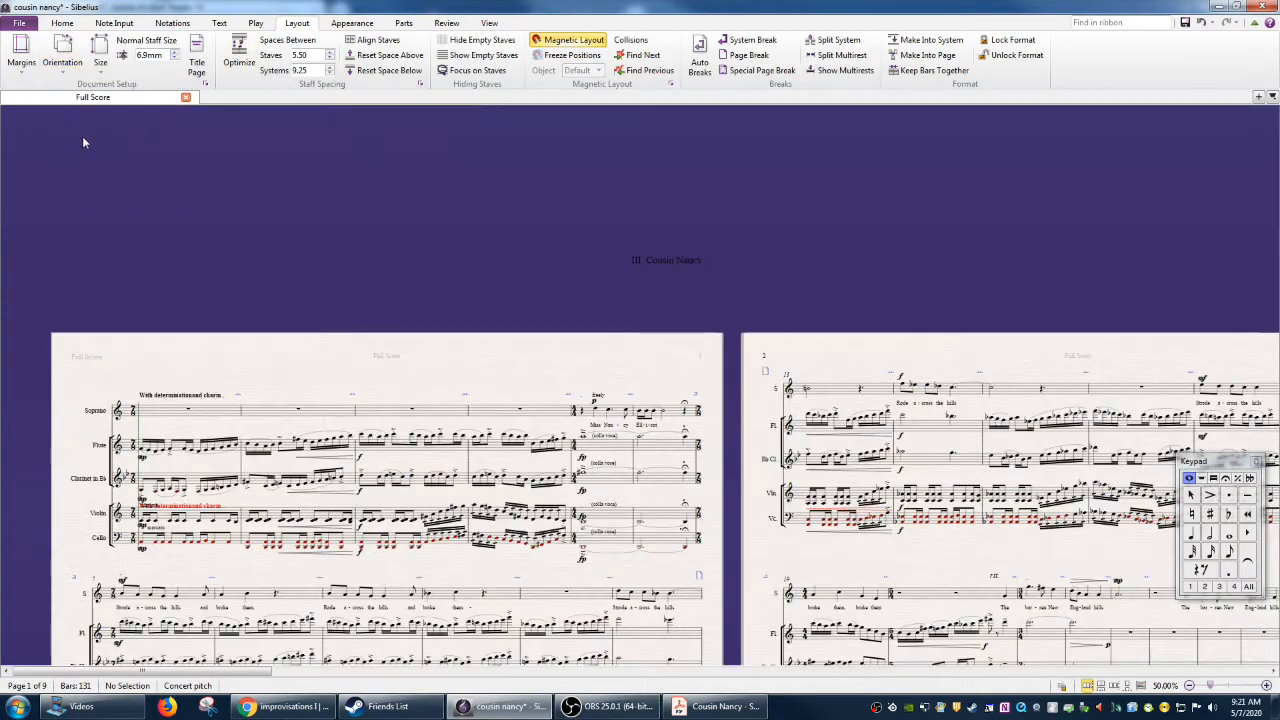
pyautogui.scroll(3)
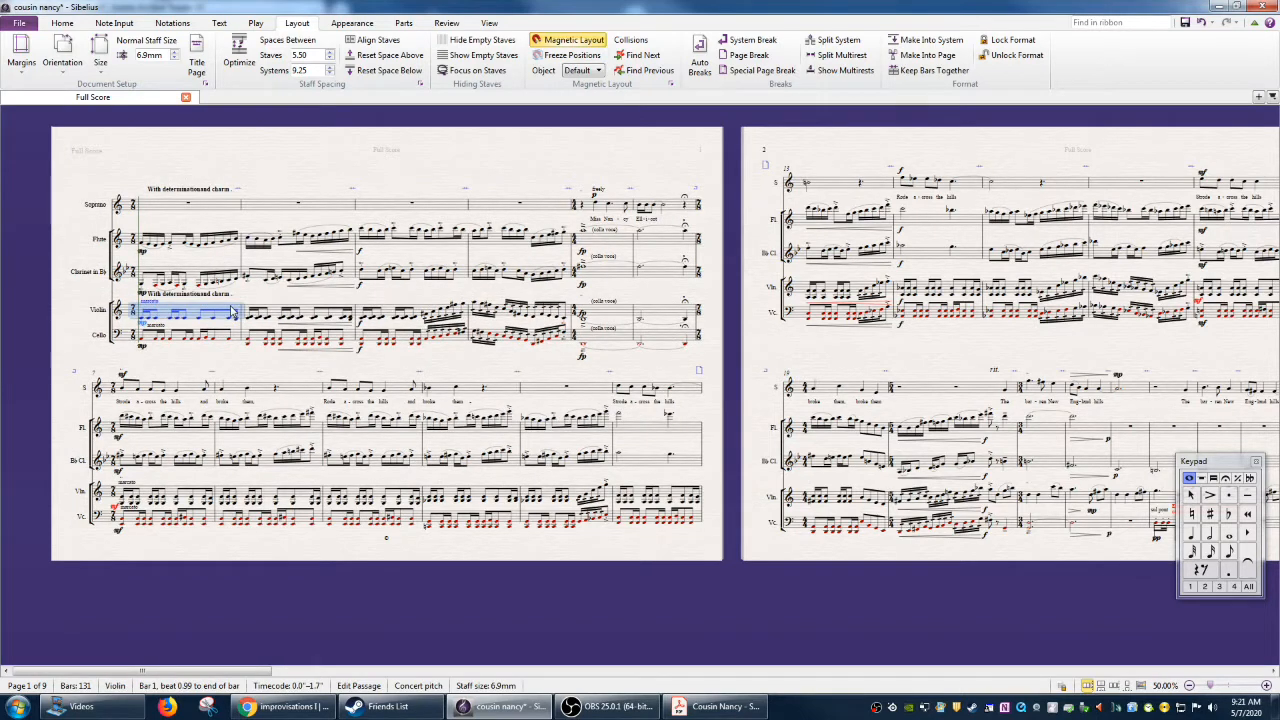
pyautogui.click(753, 352)
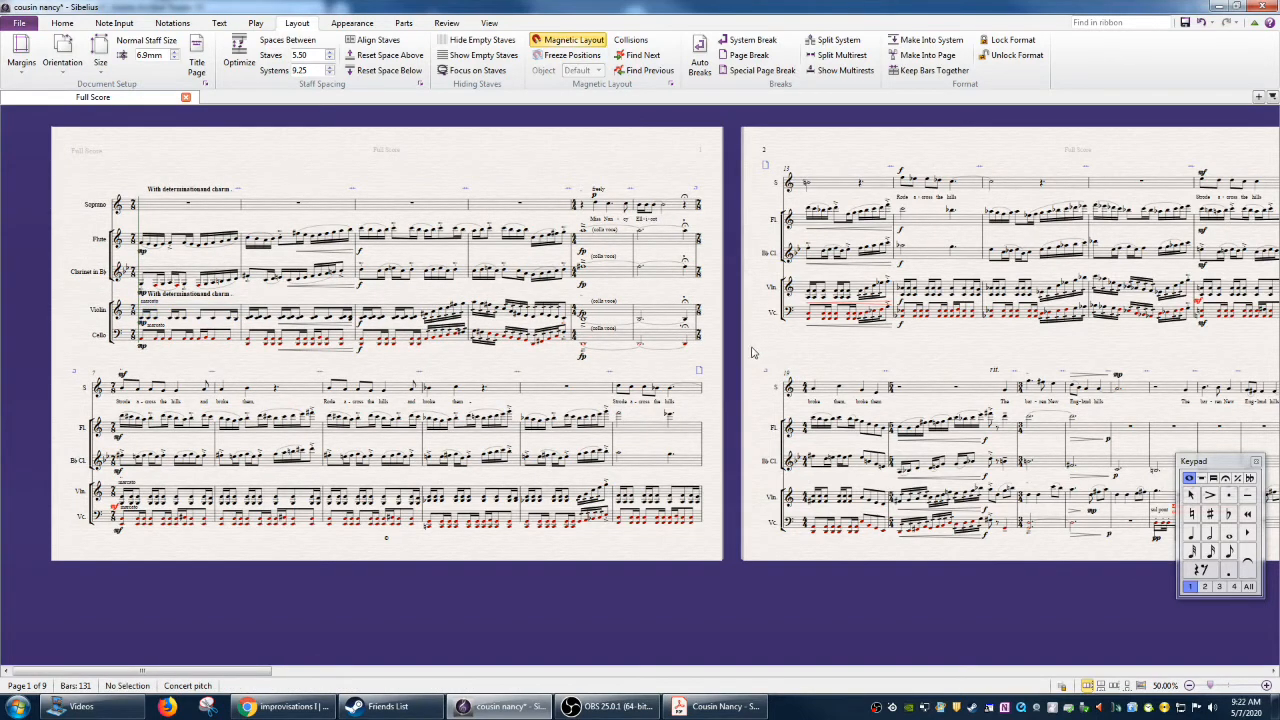
pyautogui.moveTo(273, 169)
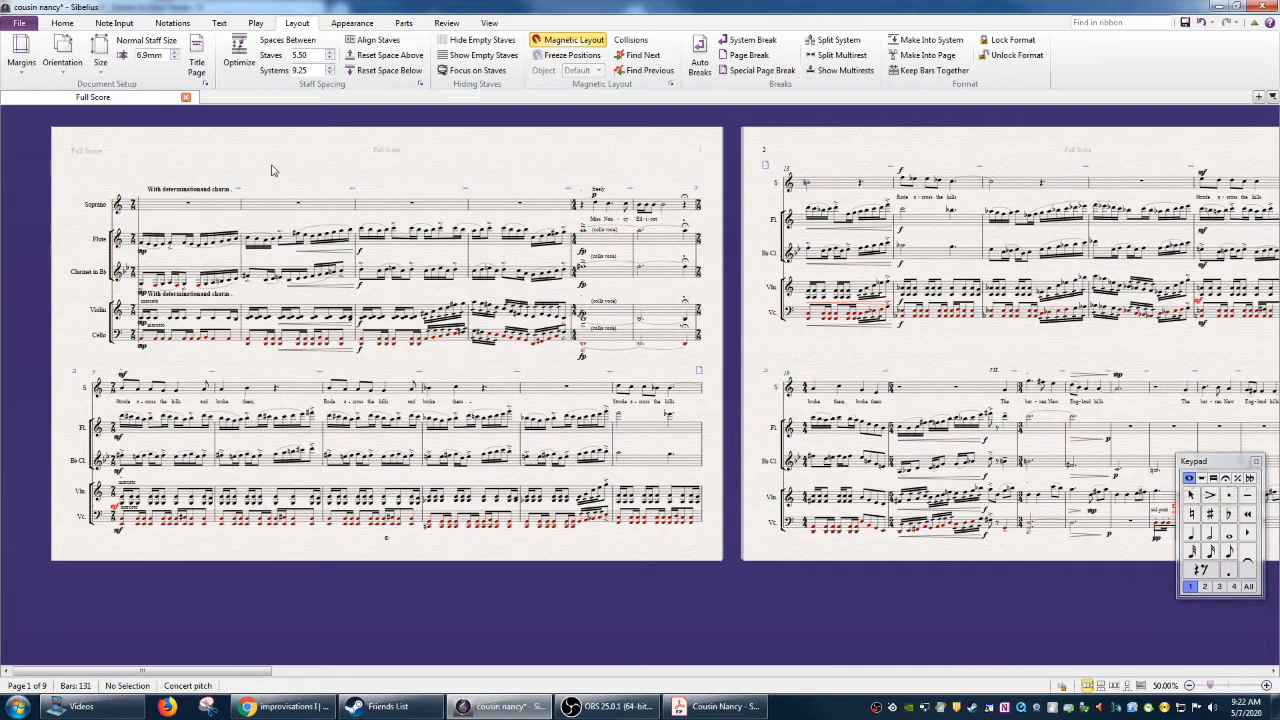
pyautogui.moveTo(753, 348)
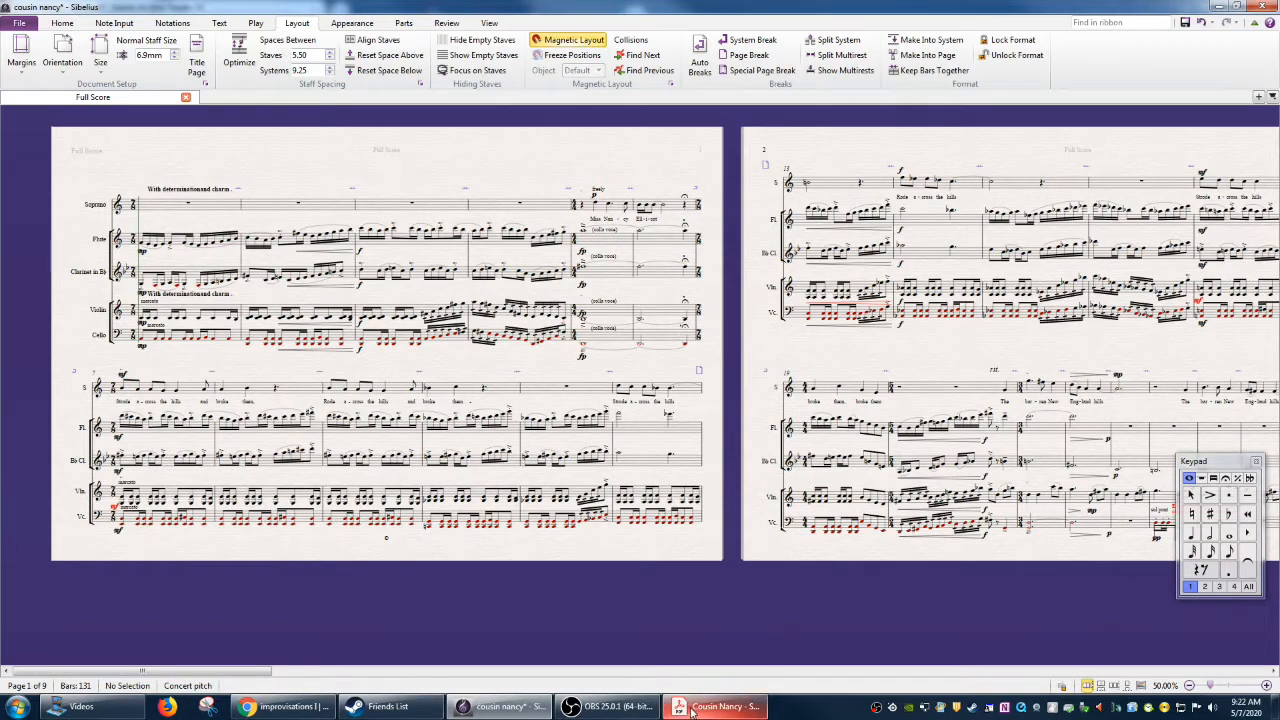
# Check the original PDF in Acrobat and return to the imported score.
pyautogui.click(678, 706)
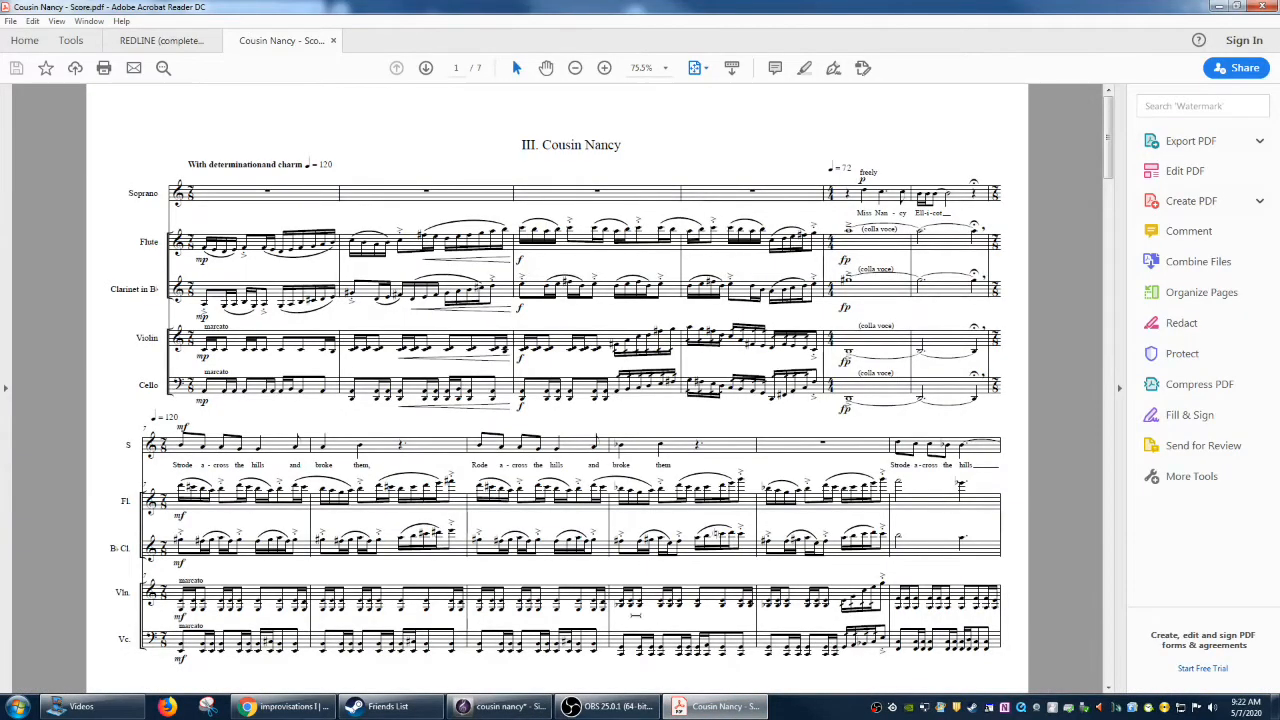
pyautogui.moveTo(498, 706)
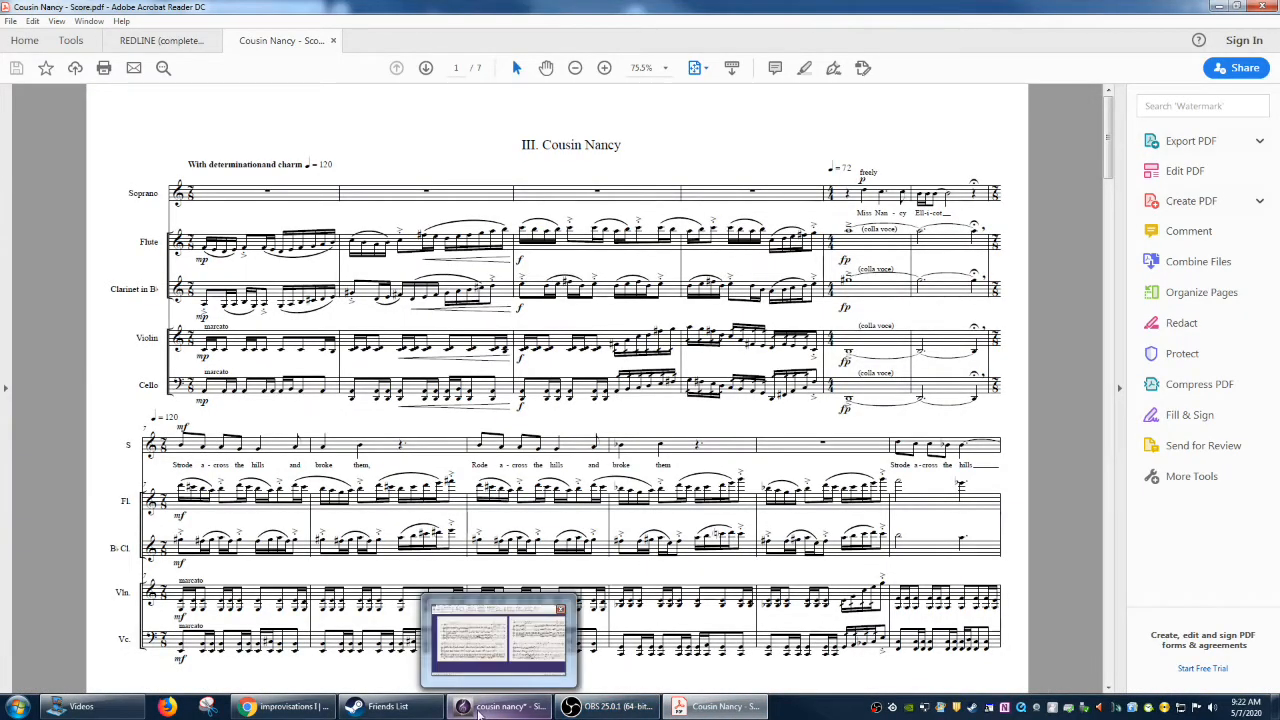
pyautogui.click(500, 706)
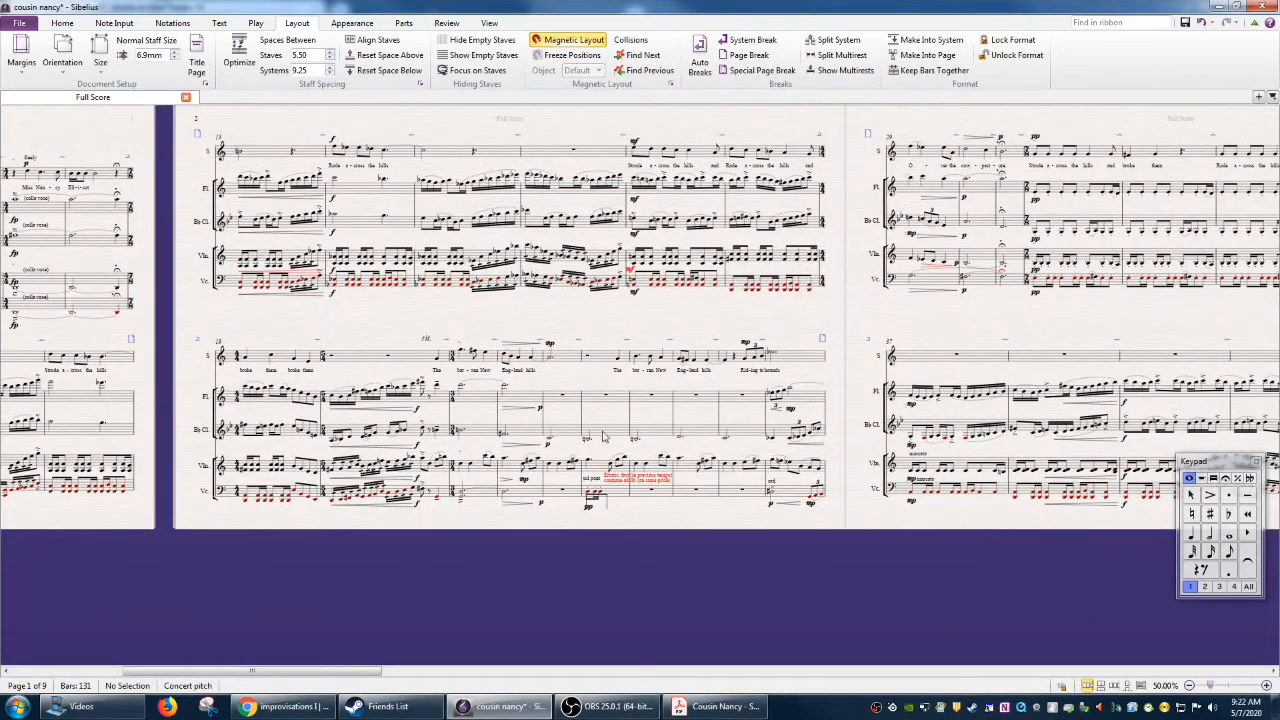
pyautogui.moveTo(752, 527)
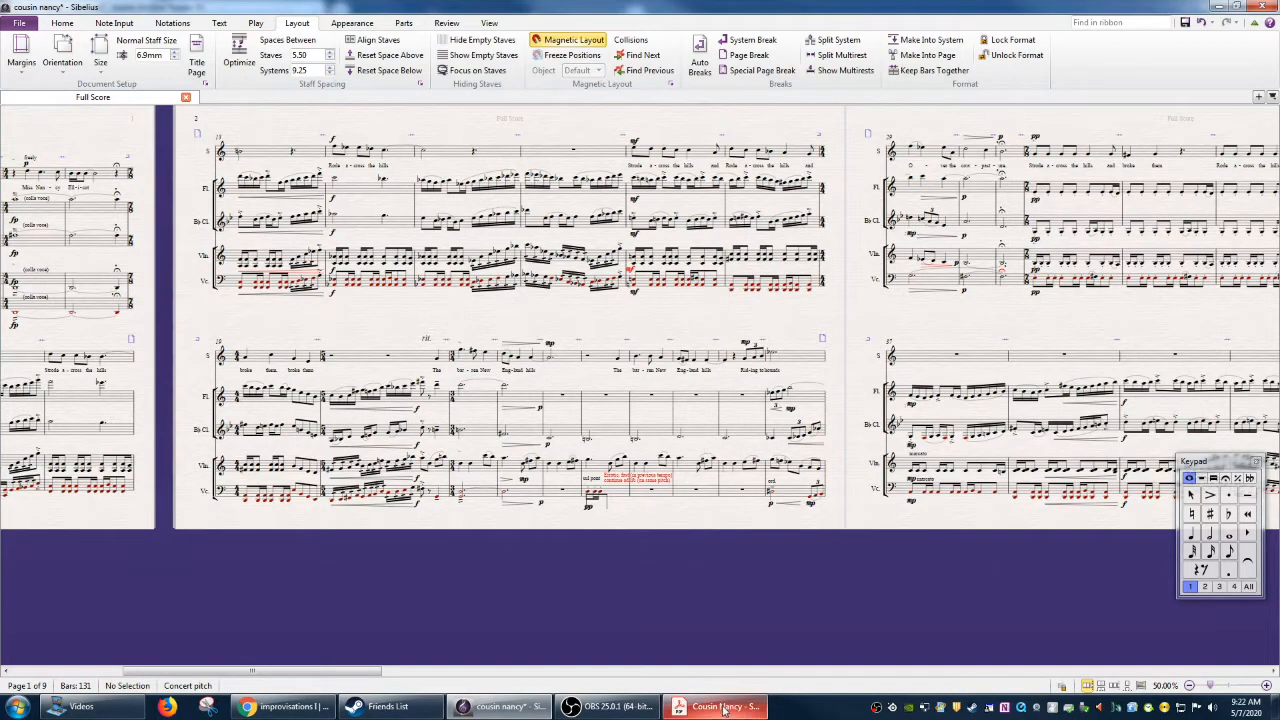
pyautogui.click(714, 706)
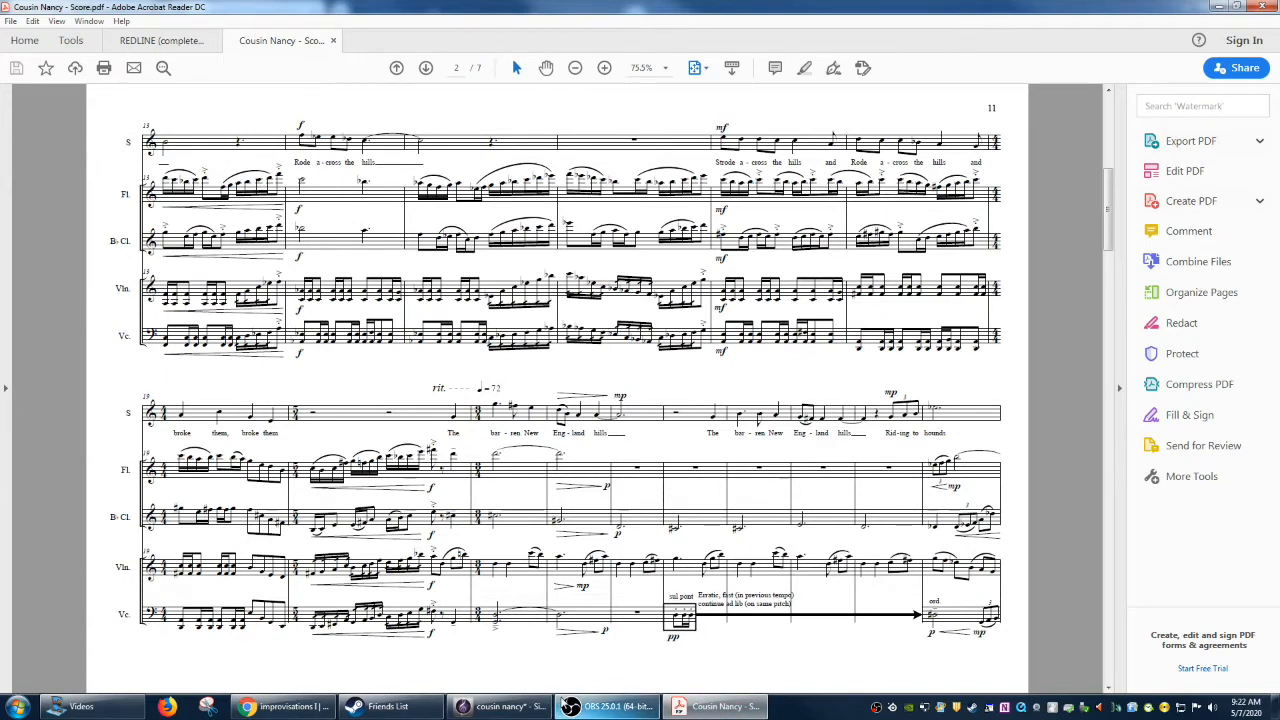
pyautogui.click(497, 706)
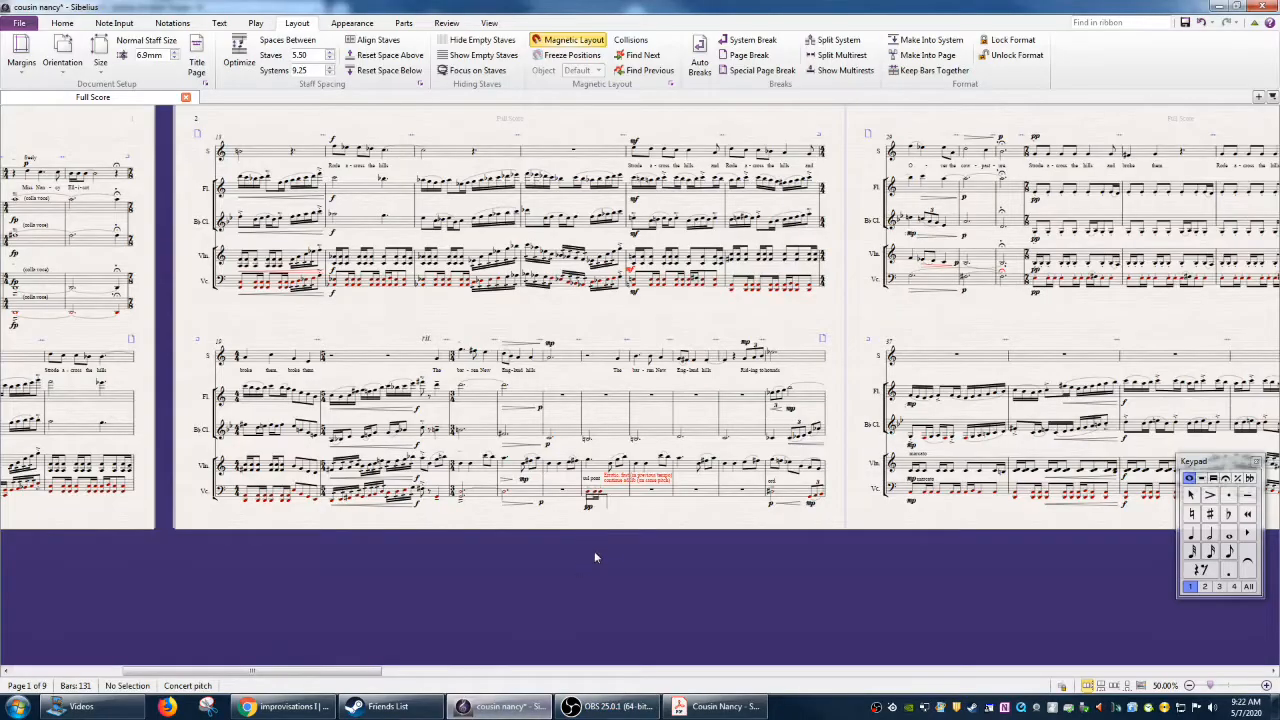
pyautogui.click(745, 490)
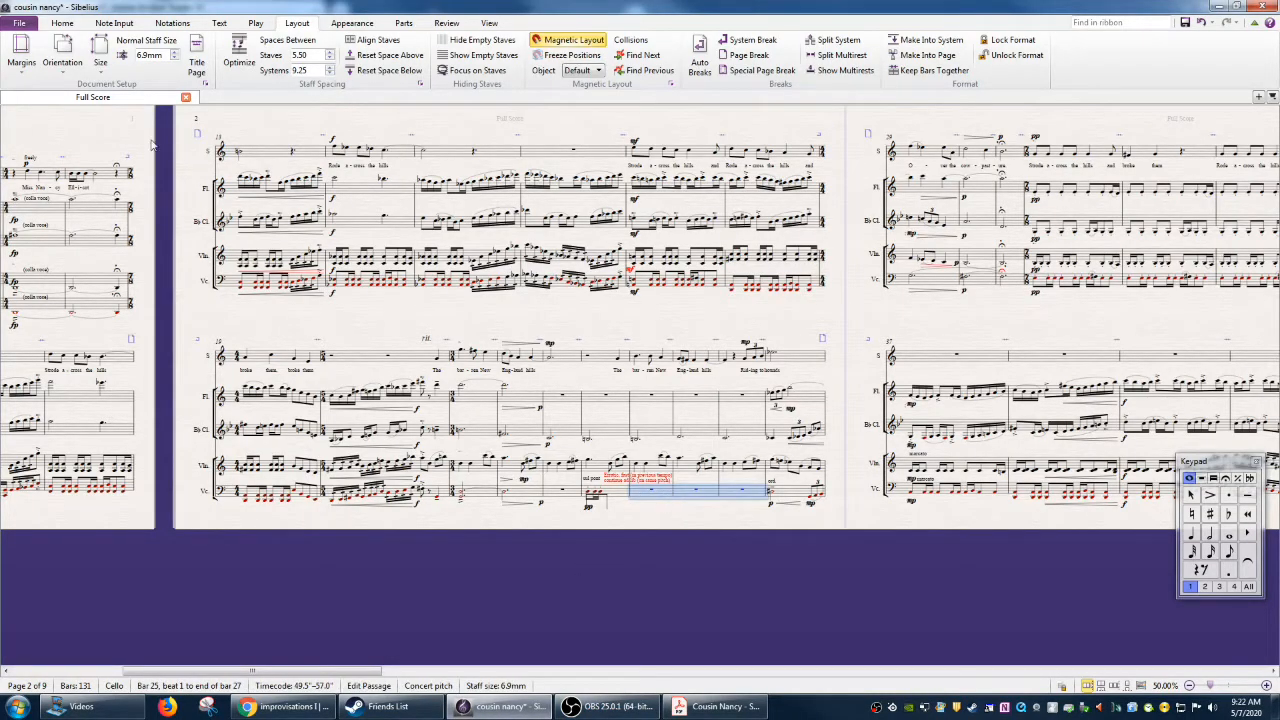
# Change the cello to 'No instrument (hidden)' from bar 25 and clear the selection.
pyautogui.click(62, 22)
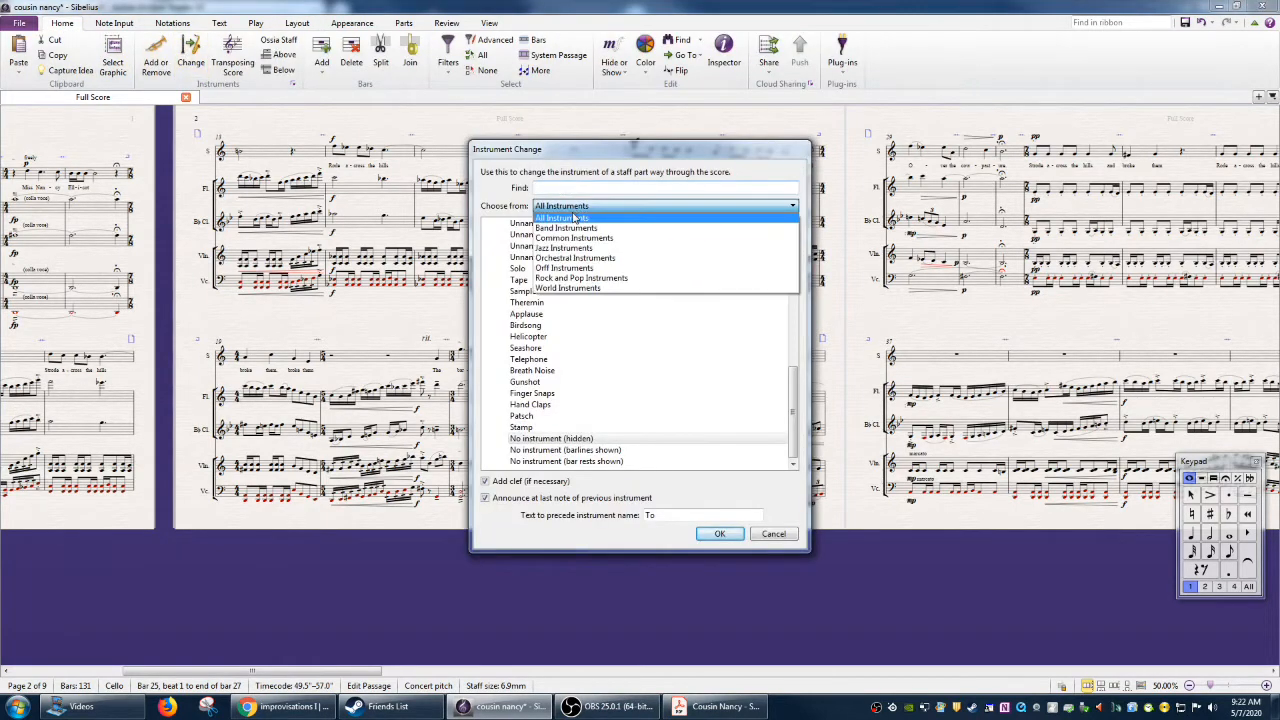
pyautogui.write('no i')
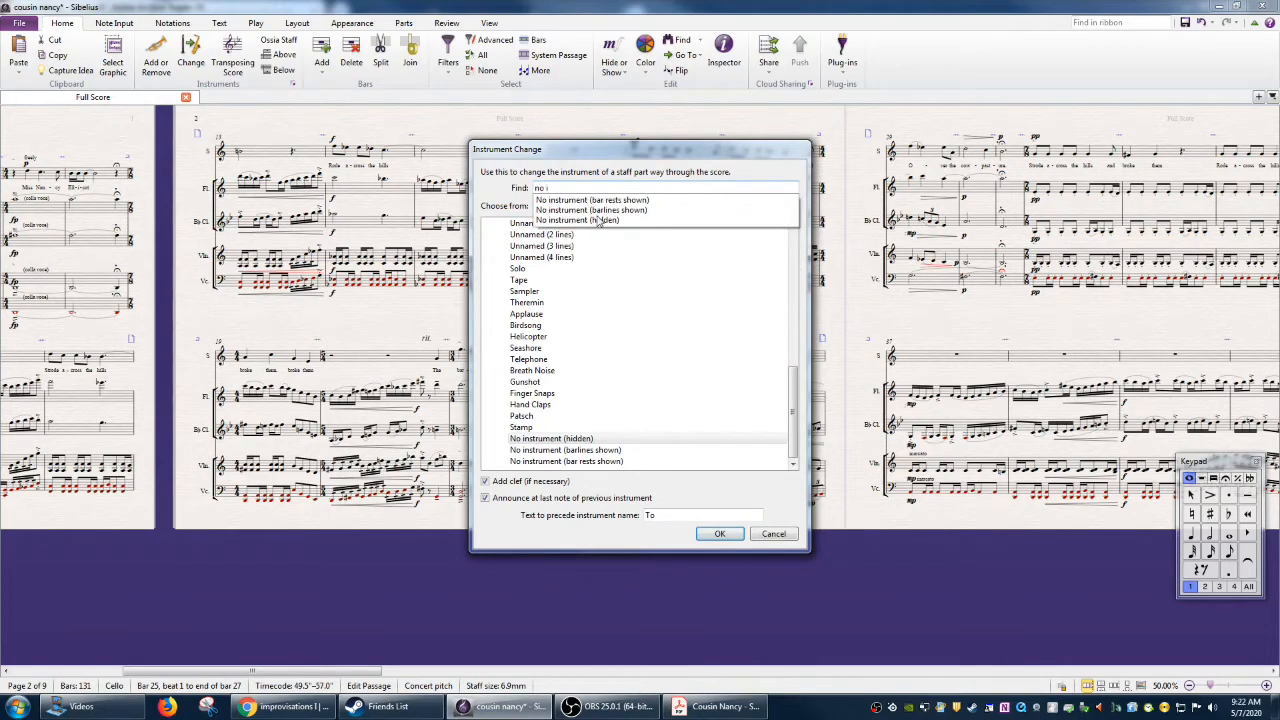
pyautogui.click(551, 438)
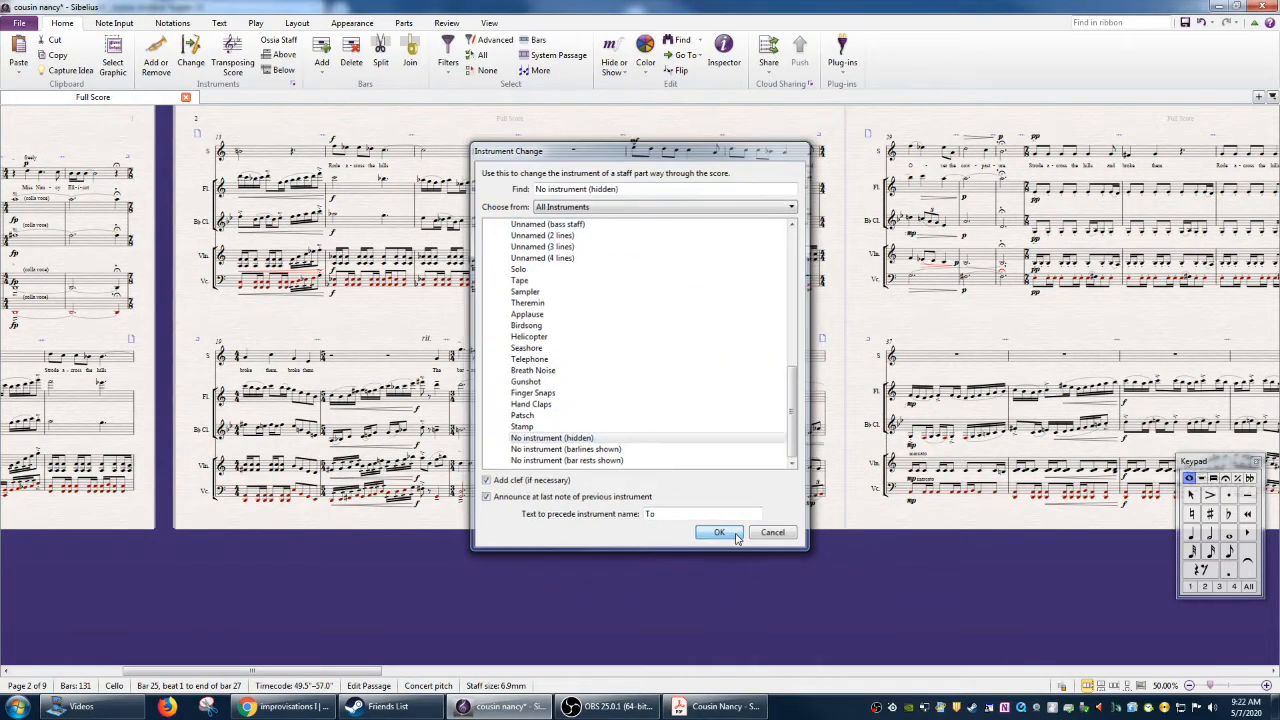
pyautogui.click(718, 532)
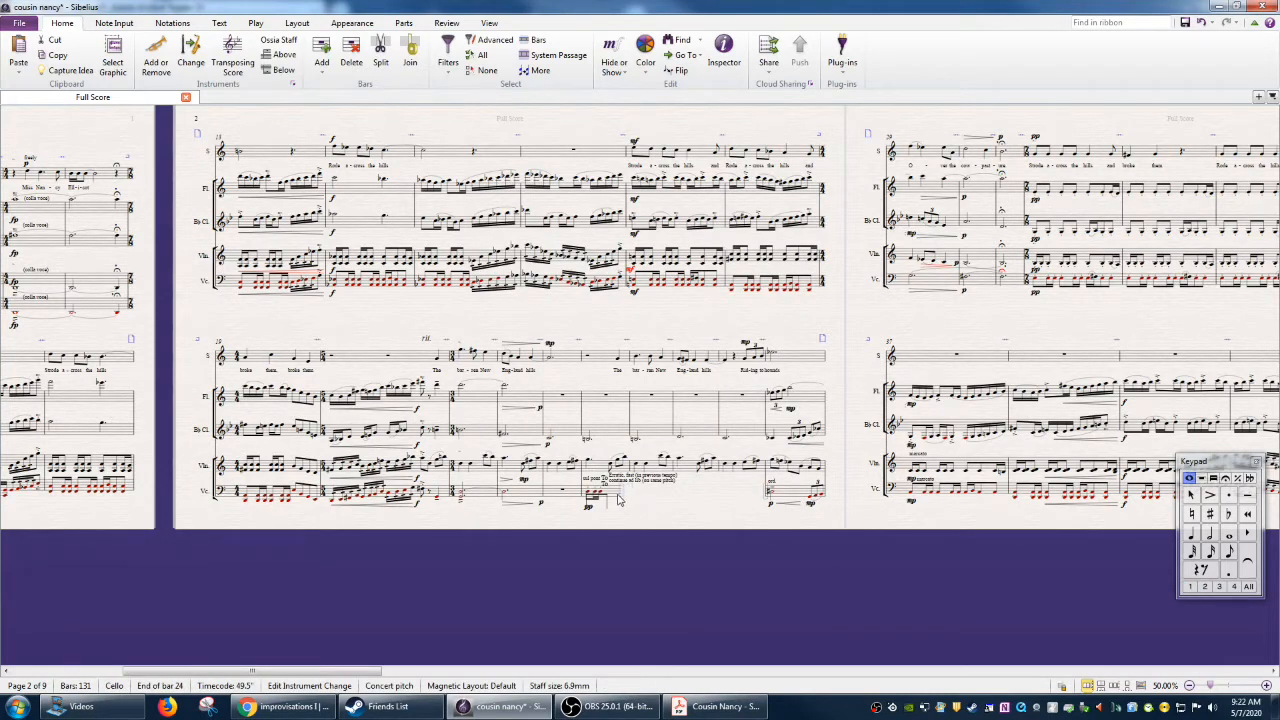
pyautogui.moveTo(617, 502)
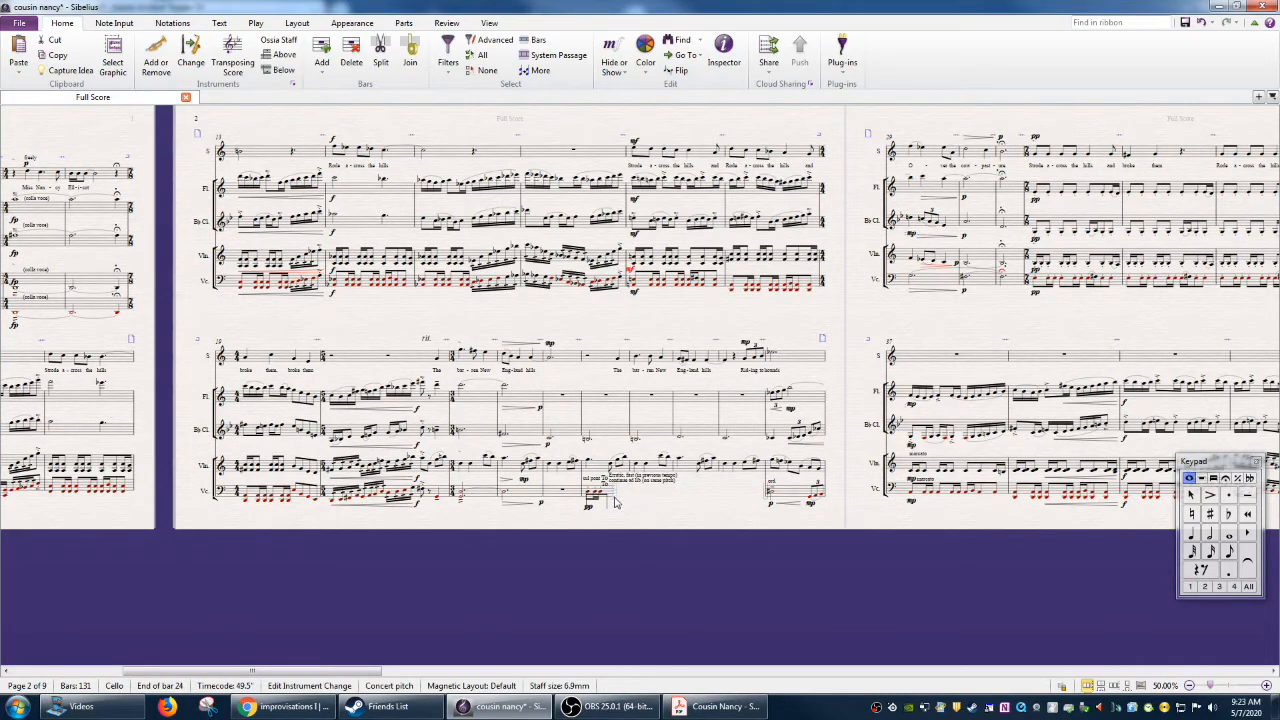
pyautogui.click(590, 492)
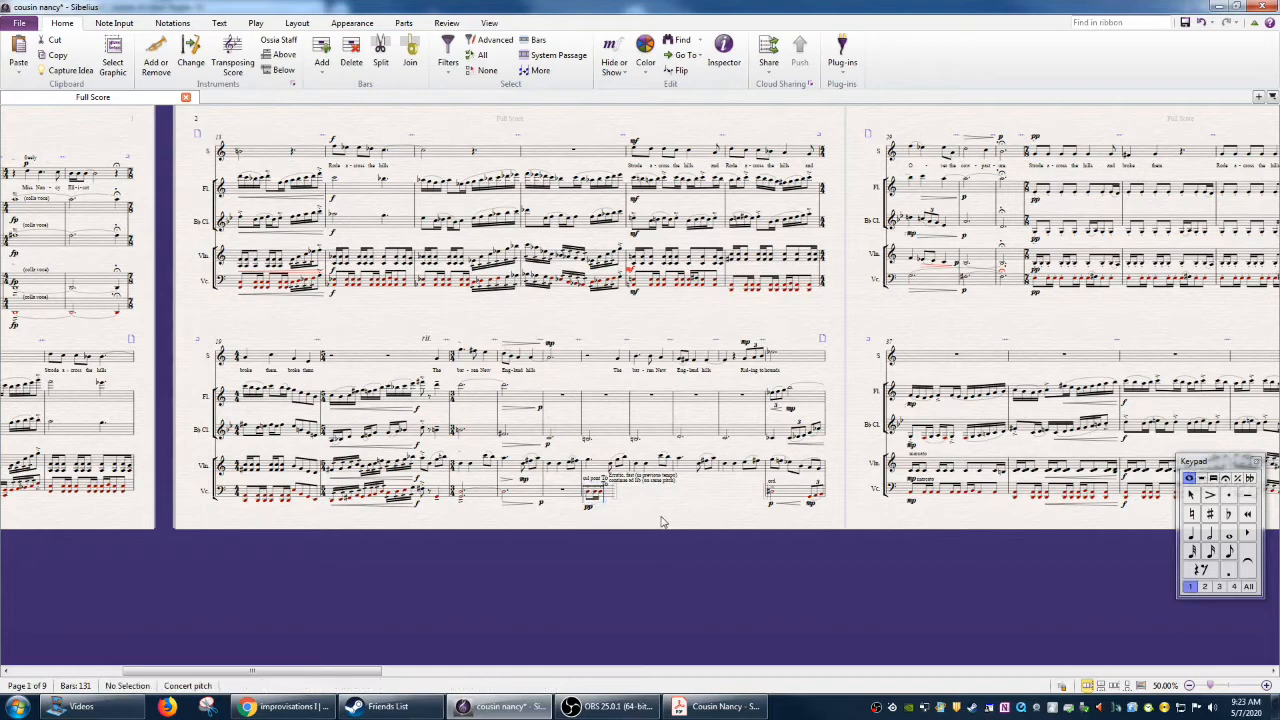
pyautogui.moveTo(678, 503)
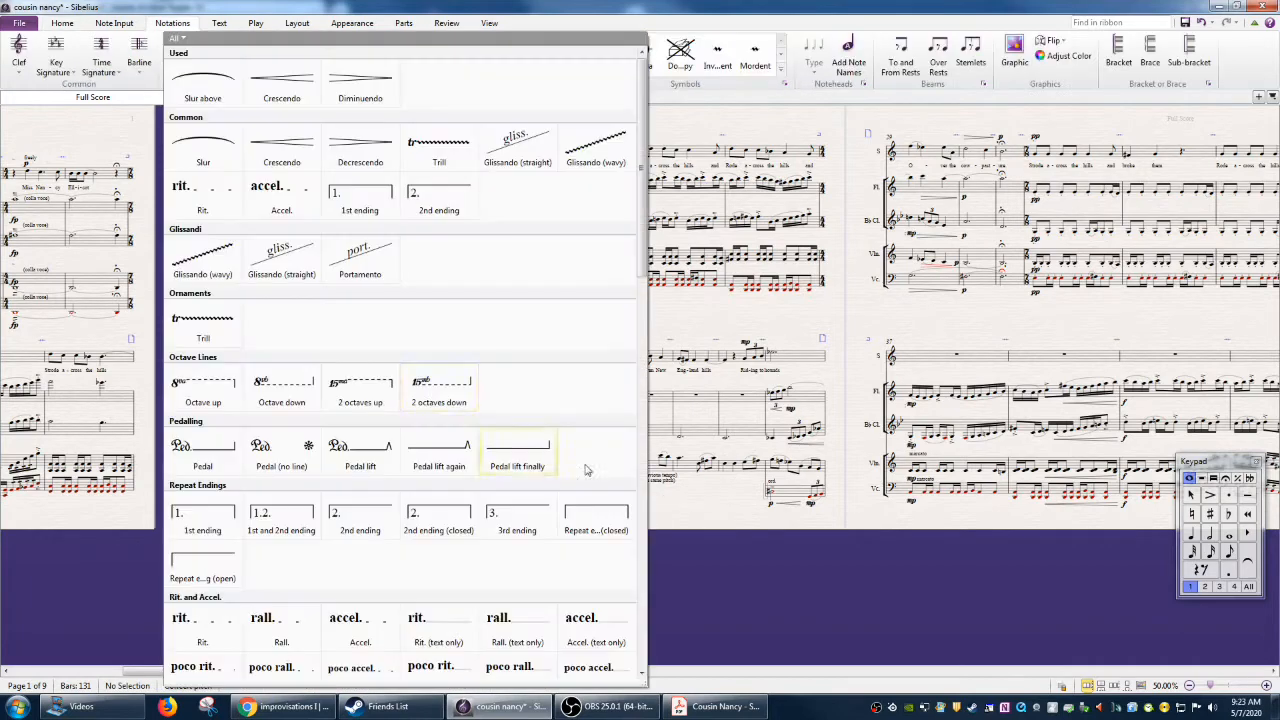
pyautogui.scroll(-3)
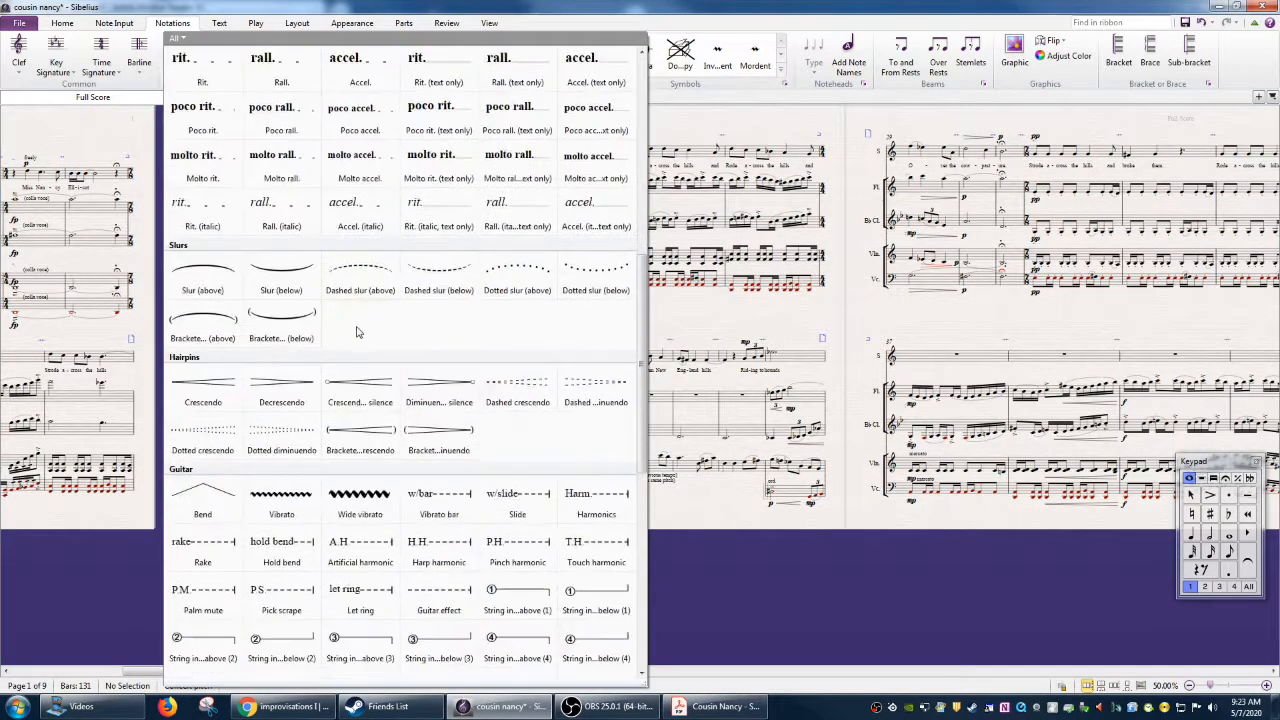
pyautogui.scroll(-3)
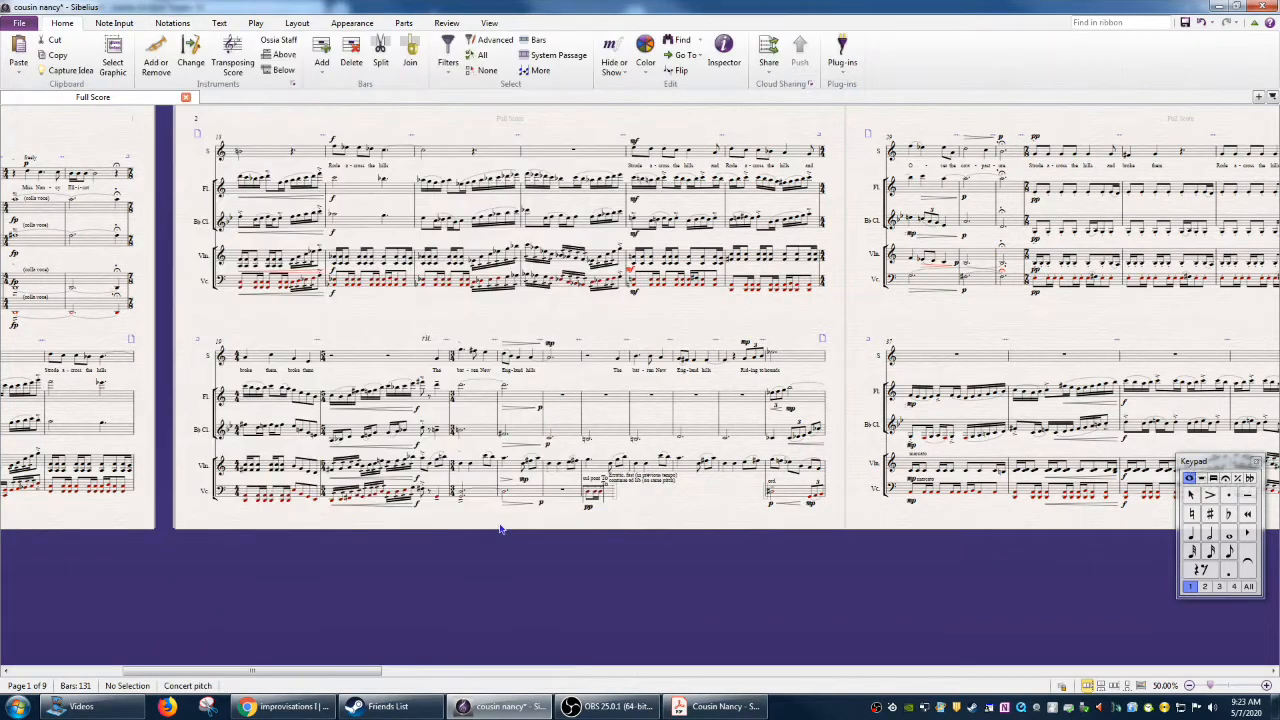
pyautogui.click(628, 497)
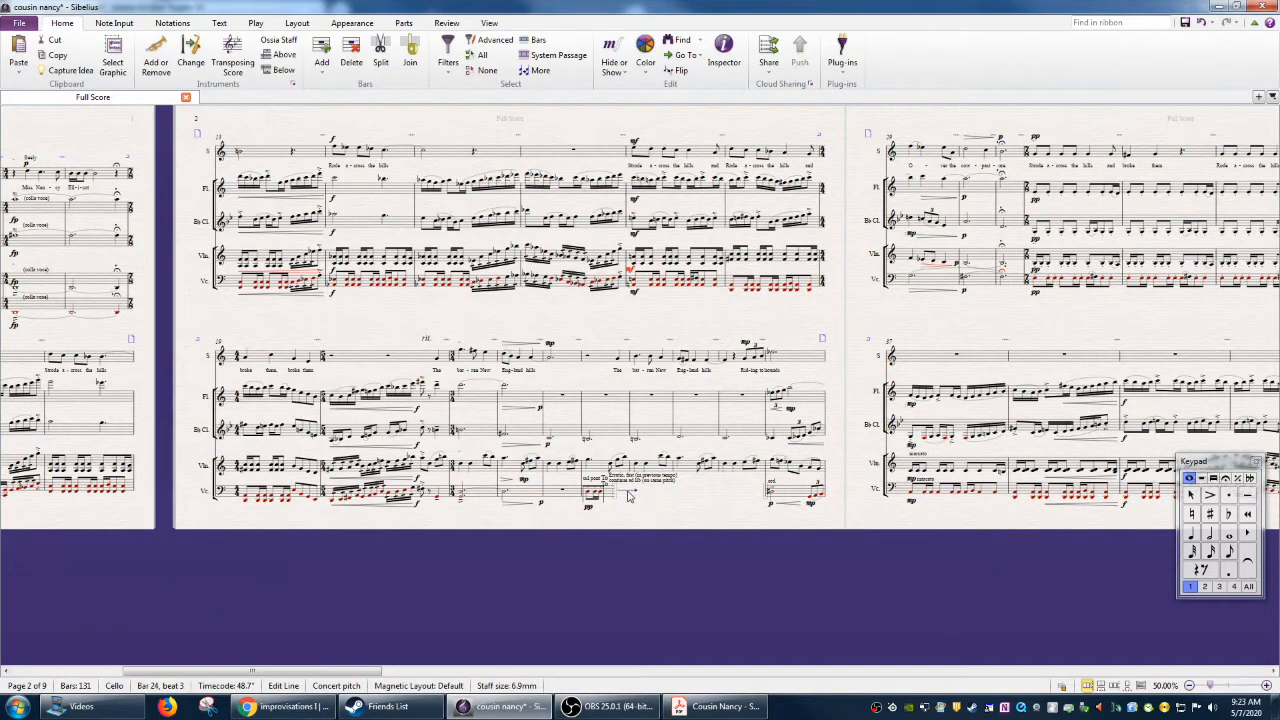
pyautogui.moveTo(758, 492)
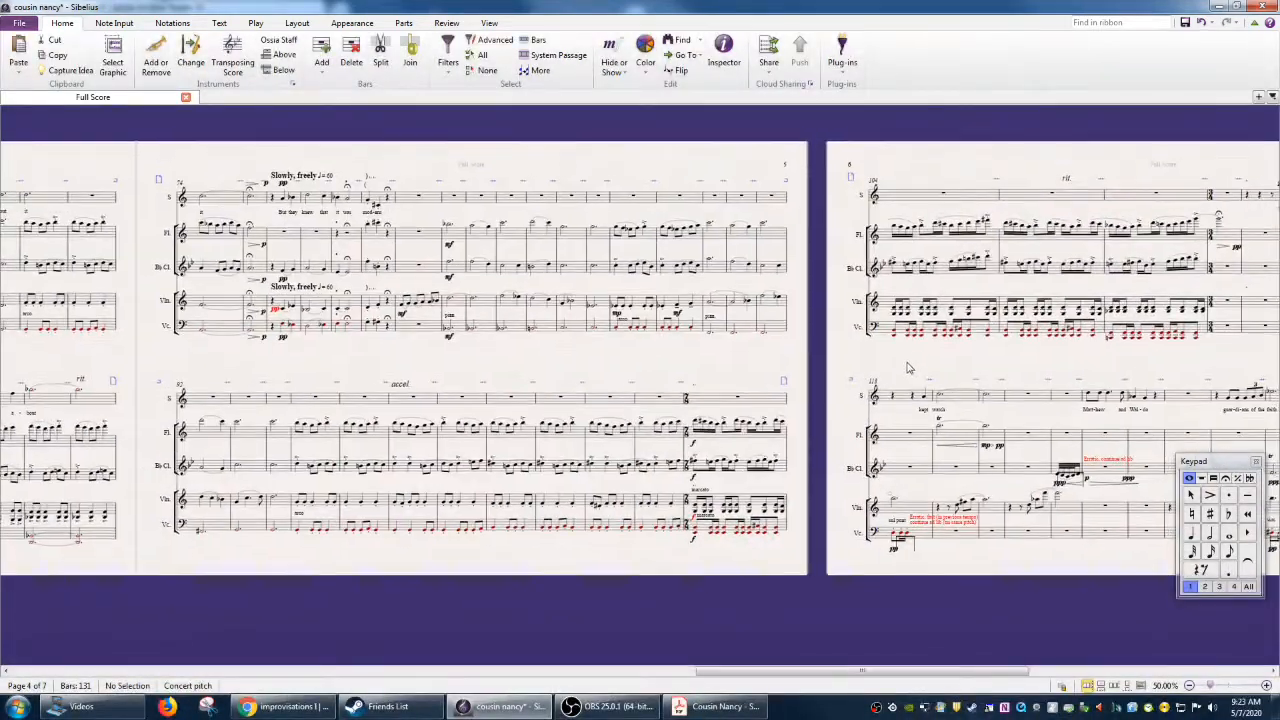
# Scroll to the score's final pages, compare with the PDF's last page, and return to Sibelius.
pyautogui.hscroll(3)
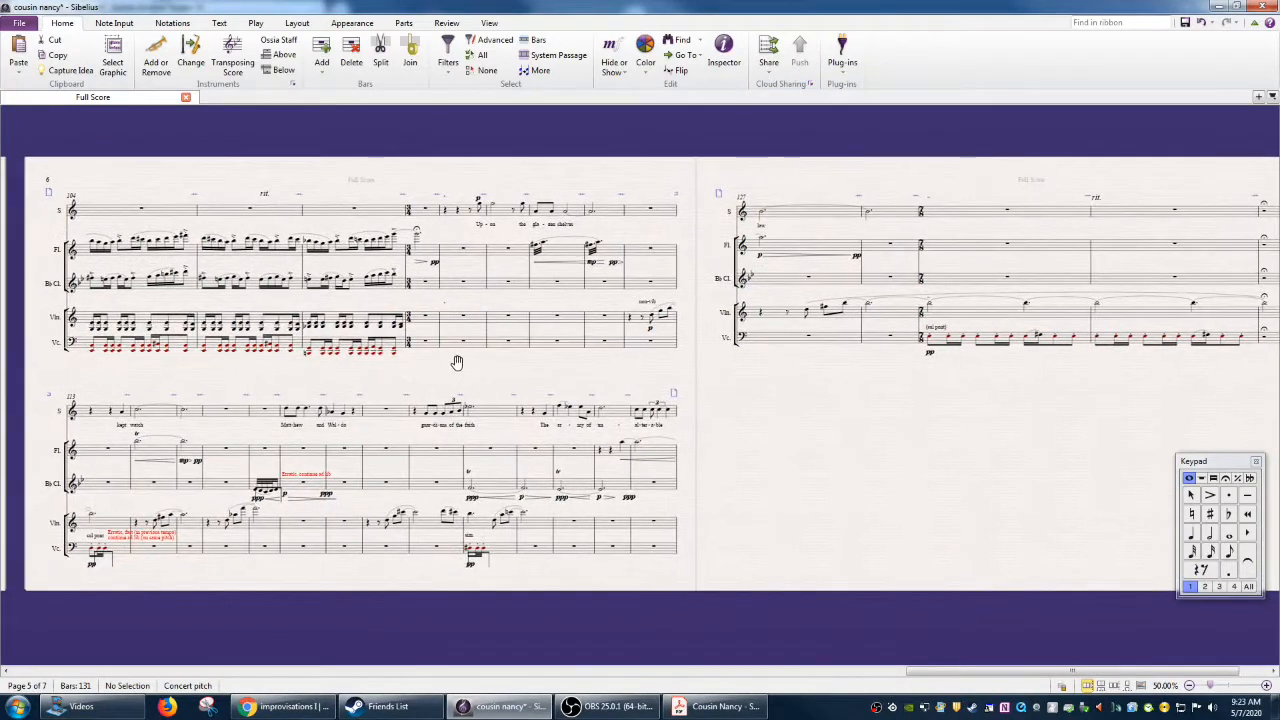
pyautogui.click(300, 487)
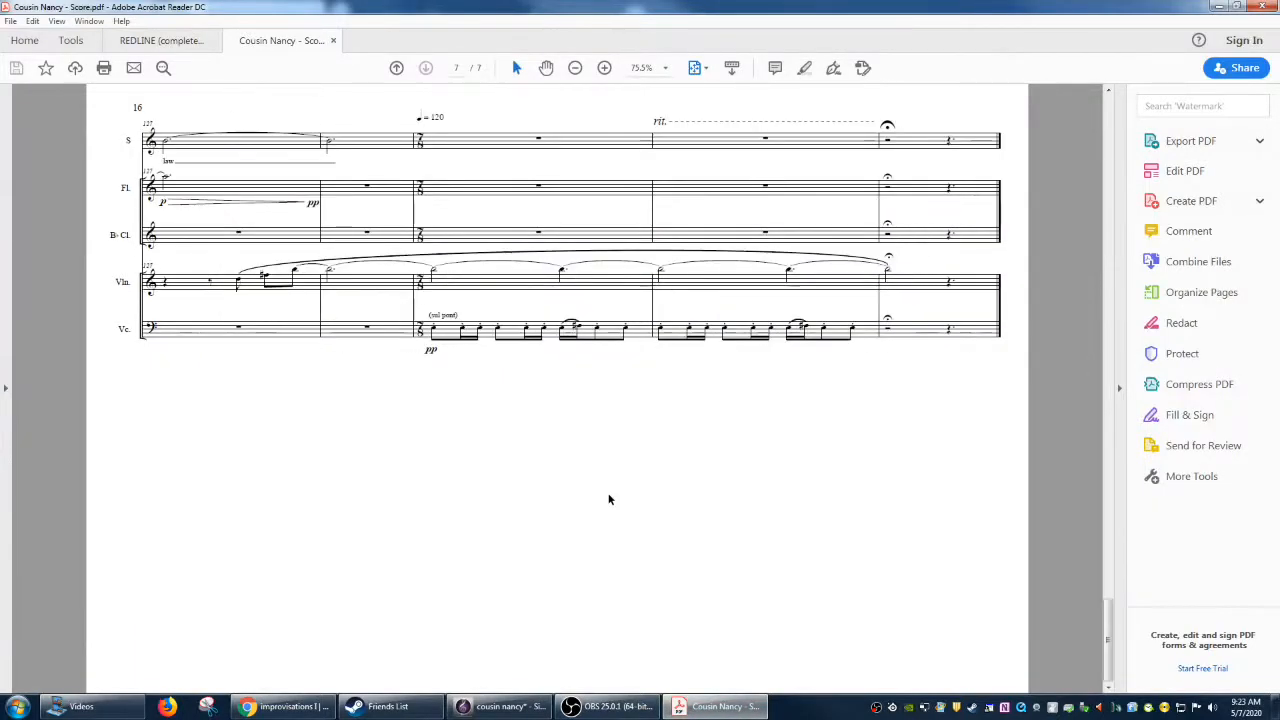
pyautogui.click(396, 68)
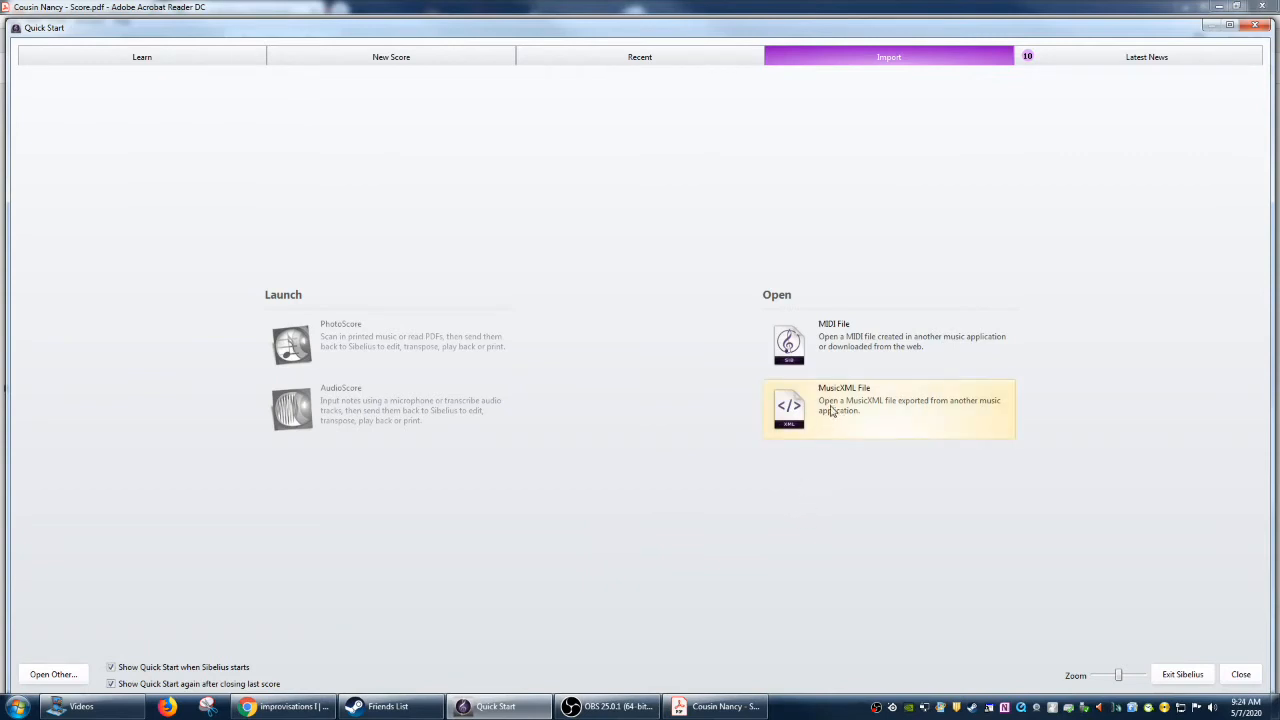
pyautogui.moveTo(822, 410)
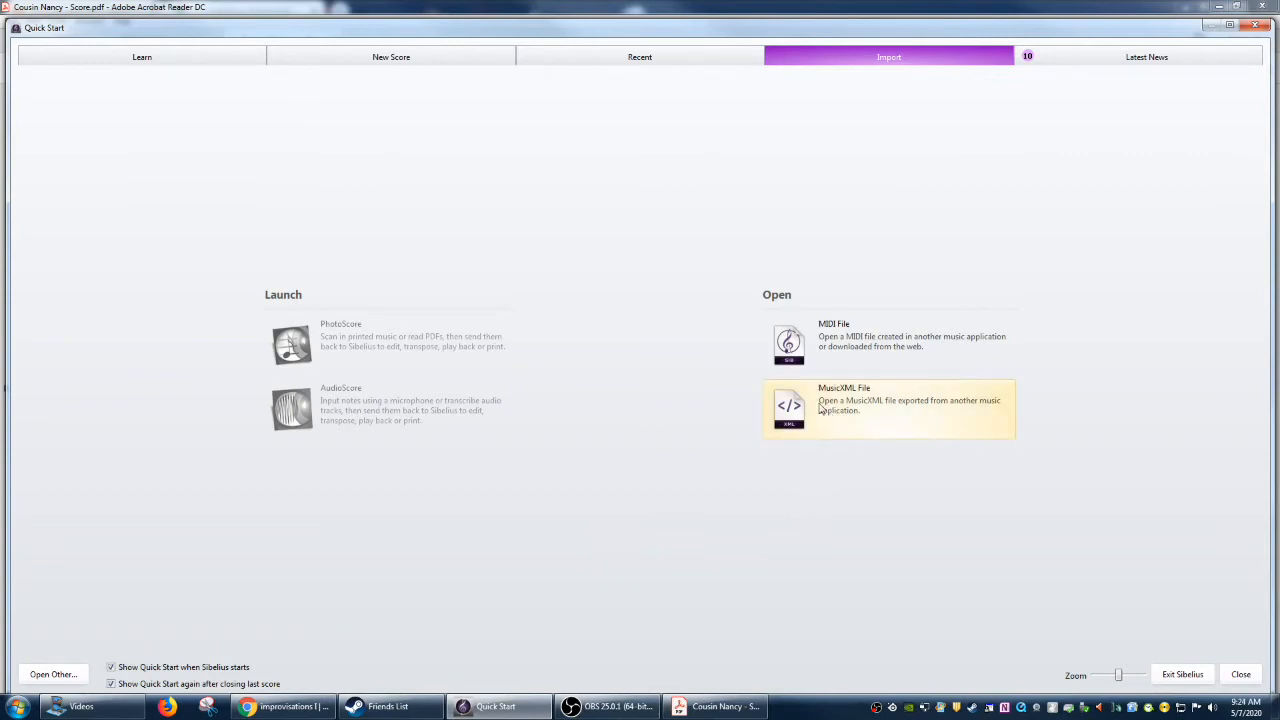
# Choose the .mxl file for MusicXML import, reaching the old-version warning.
pyautogui.click(888, 408)
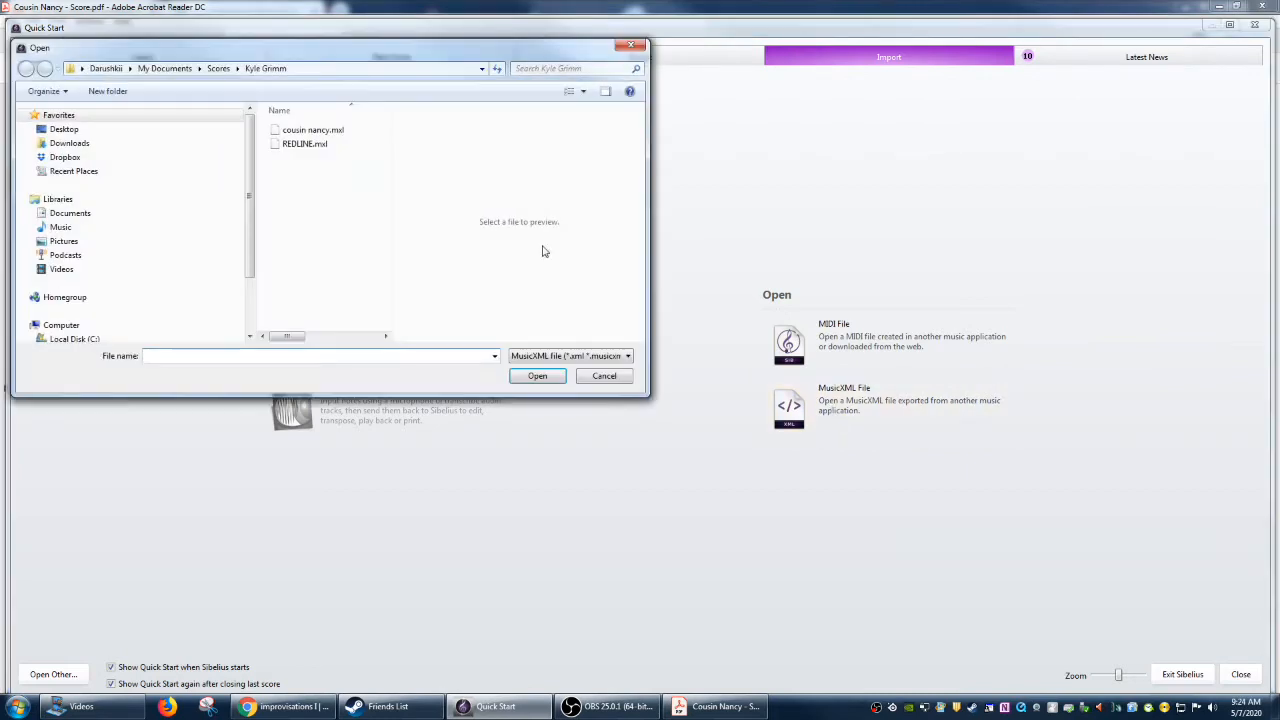
pyautogui.click(604, 375)
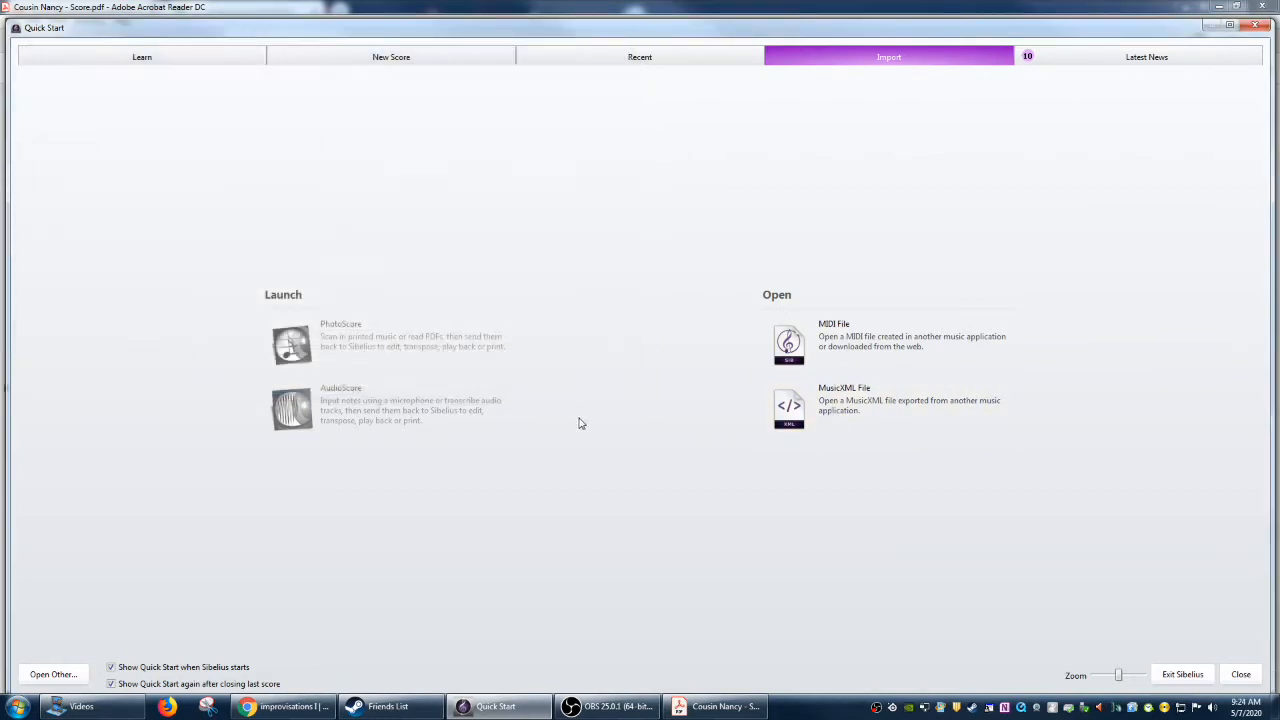
pyautogui.moveTo(590, 414)
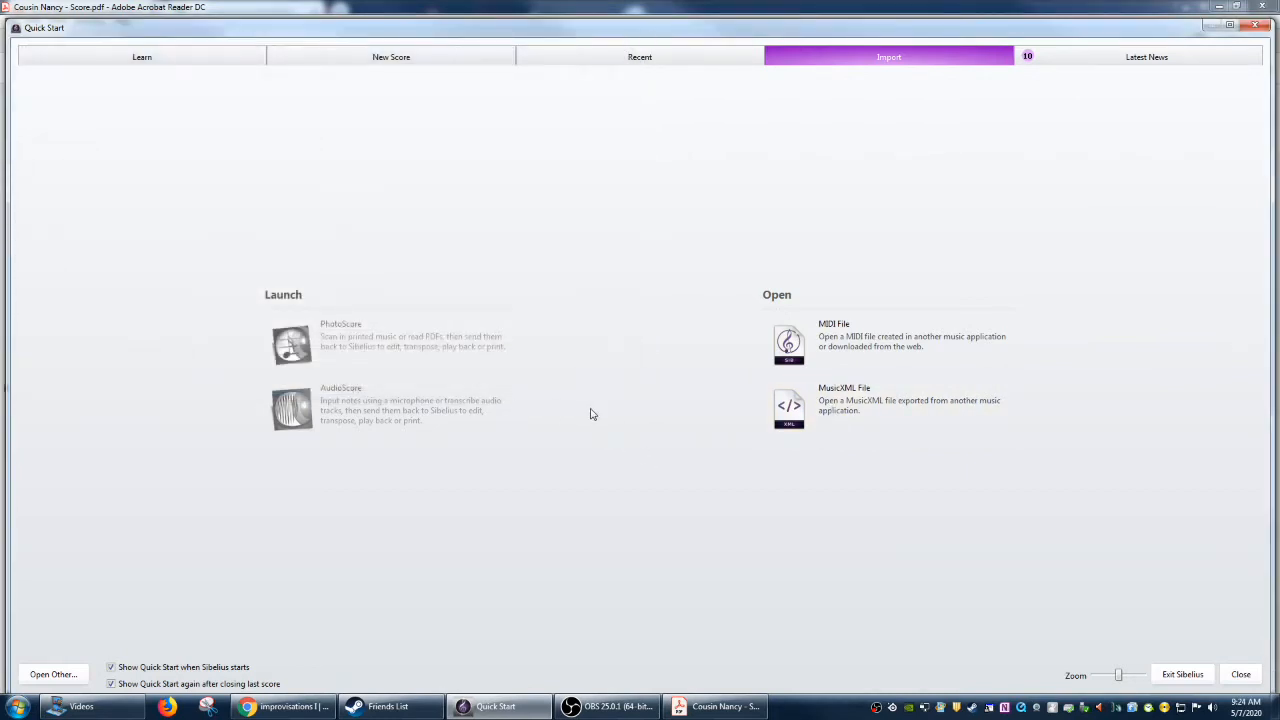
pyautogui.click(789, 408)
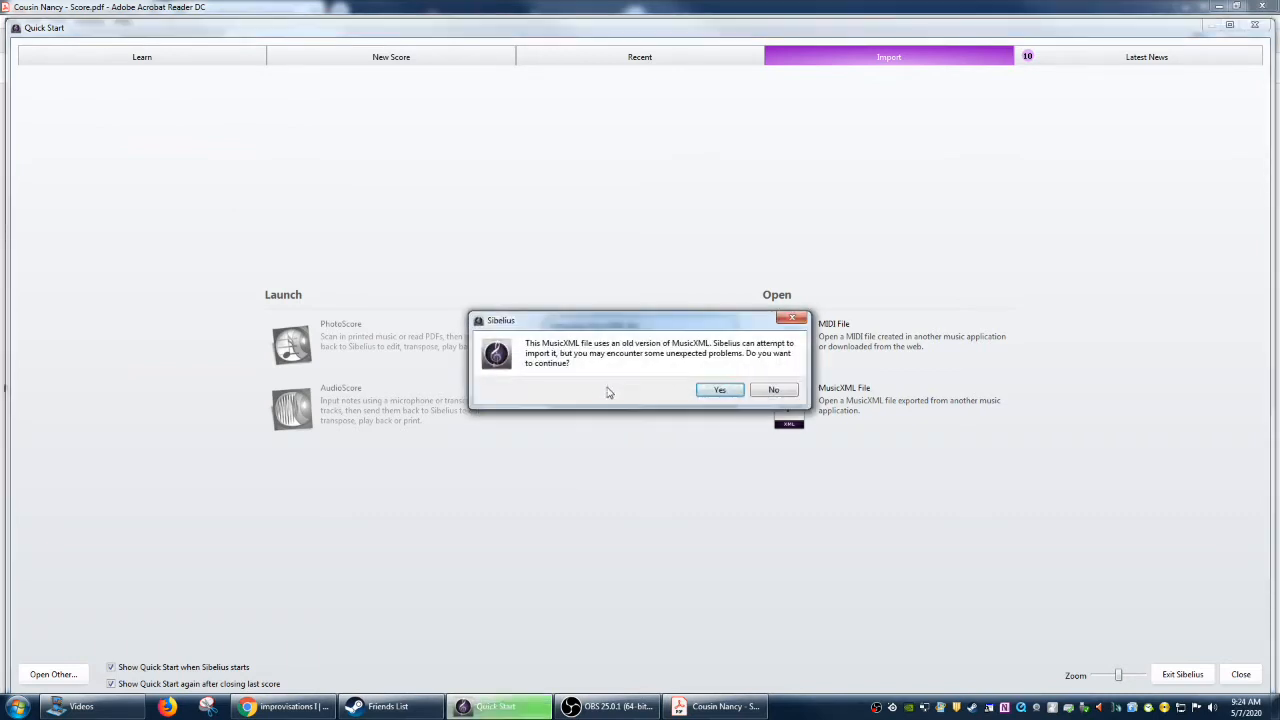
# Accept the warning, drop the file's page size, keep Landscape and pick Lead sheet Reprise house style.
pyautogui.click(719, 389)
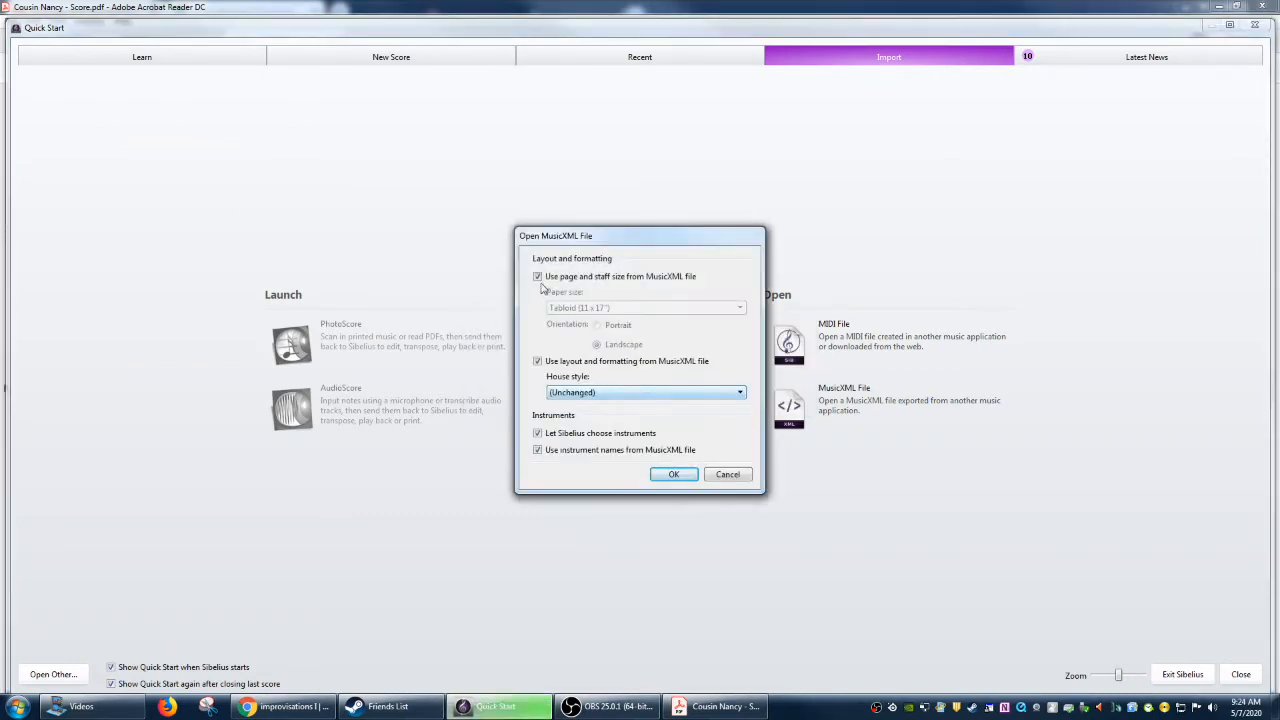
pyautogui.click(538, 276)
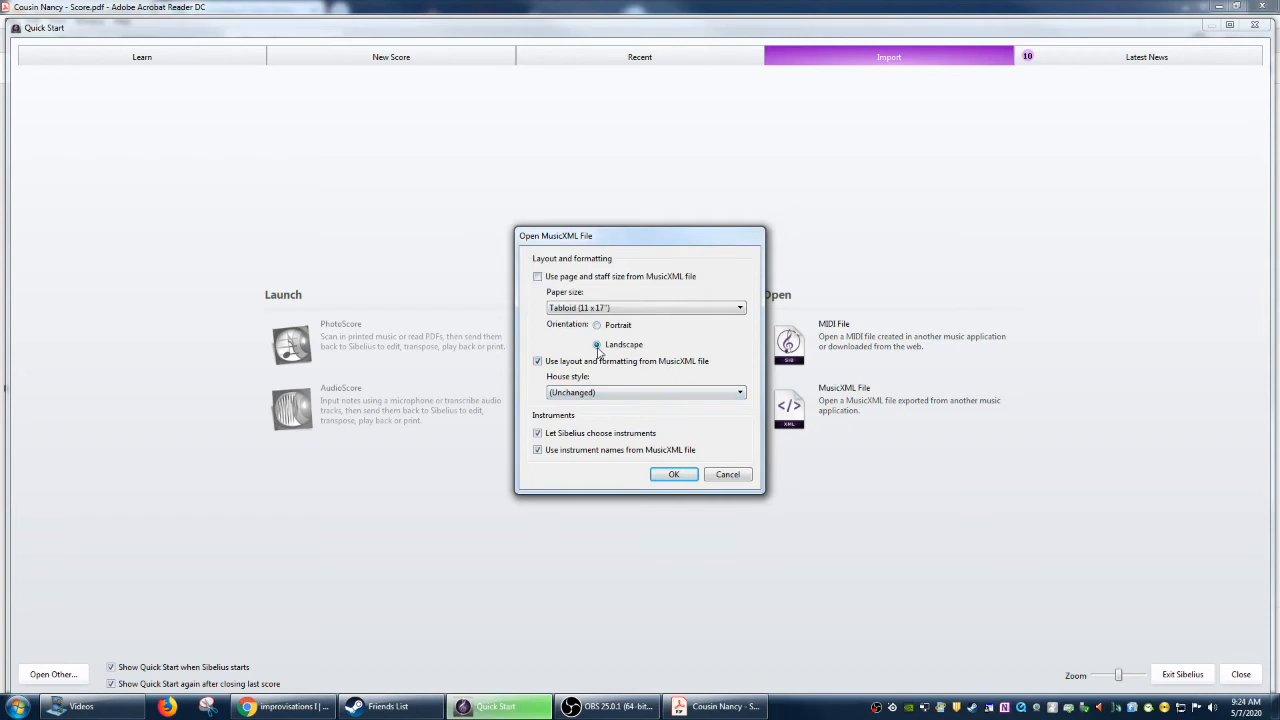
pyautogui.click(597, 344)
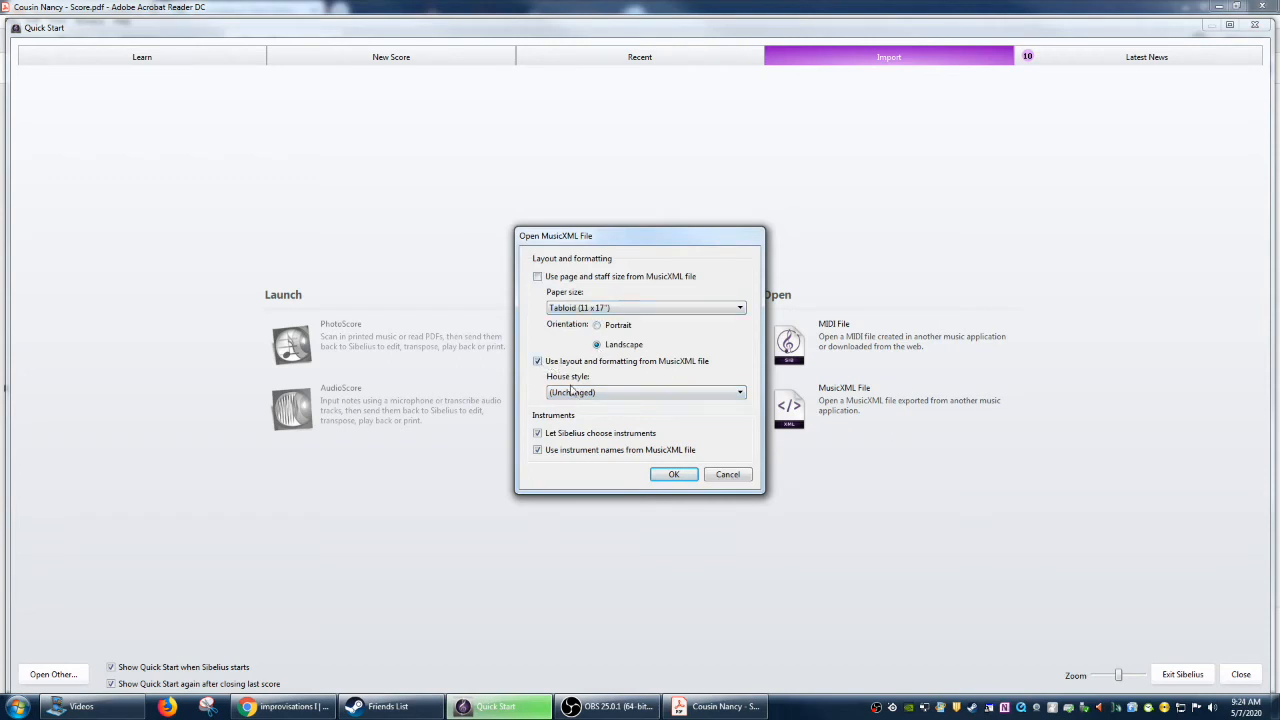
pyautogui.click(738, 391)
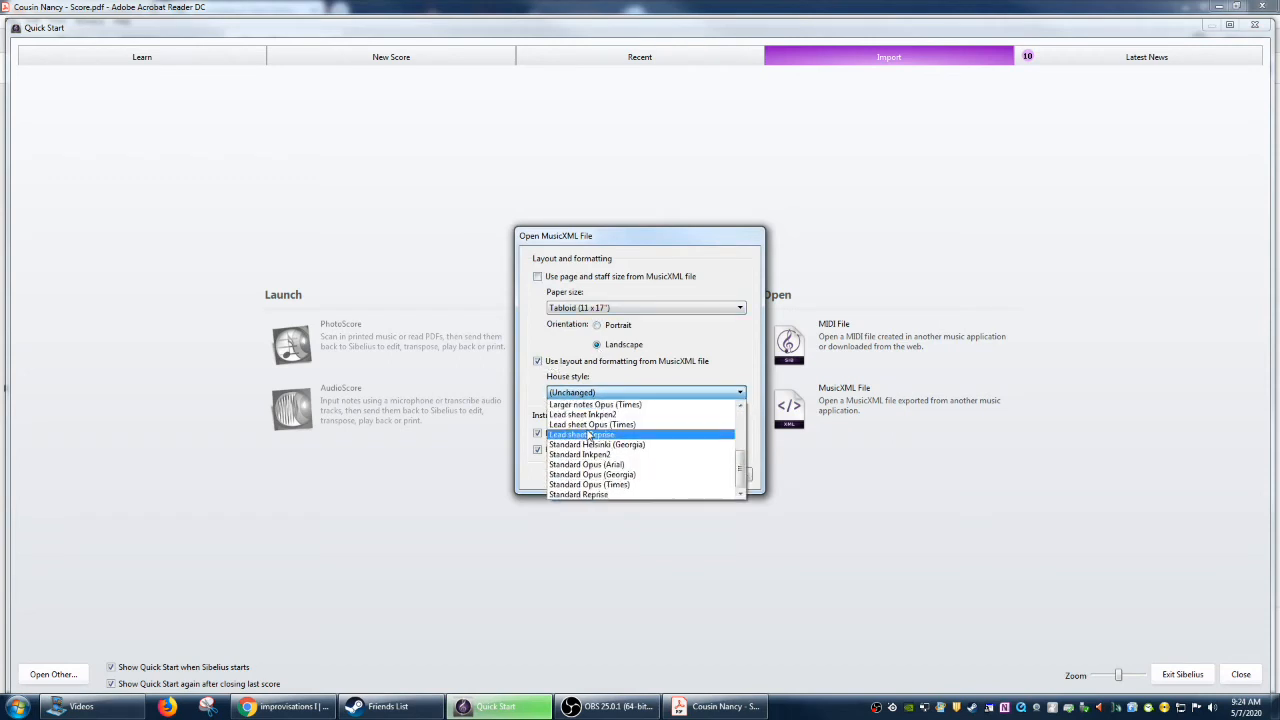
pyautogui.click(585, 434)
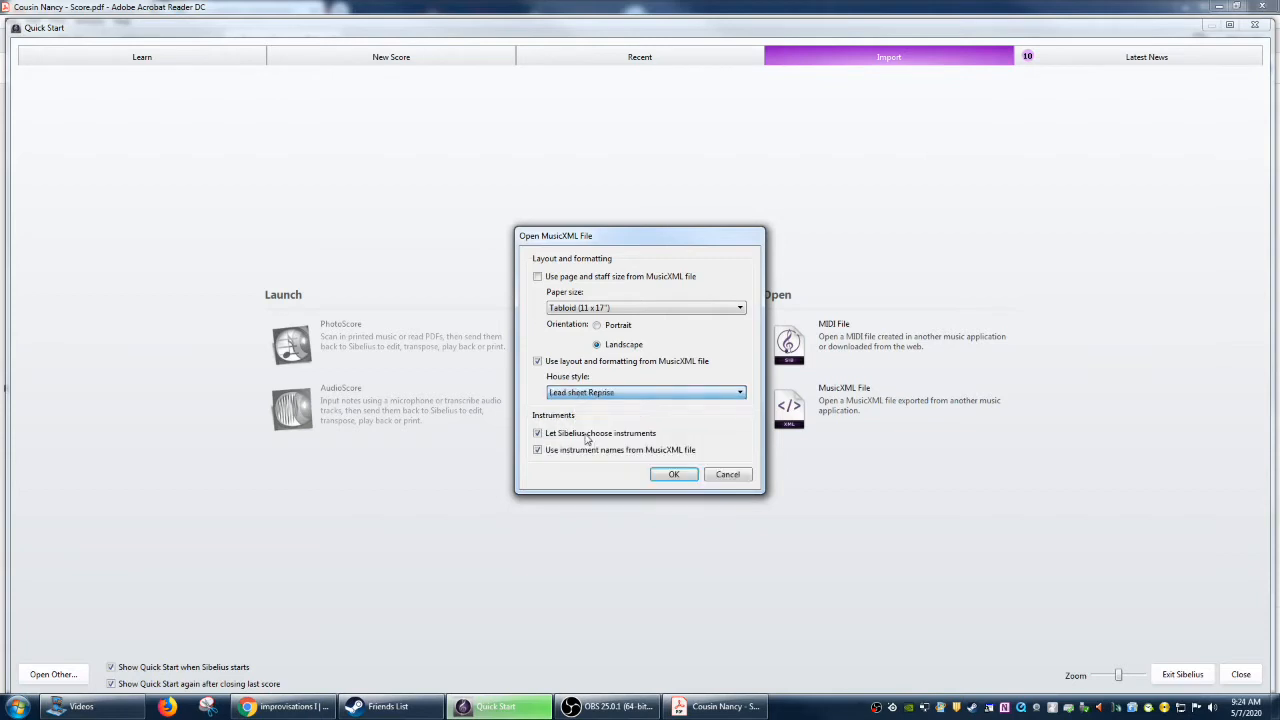
# Ignore the file's layout and instrument choices and confirm the import options.
pyautogui.click(739, 392)
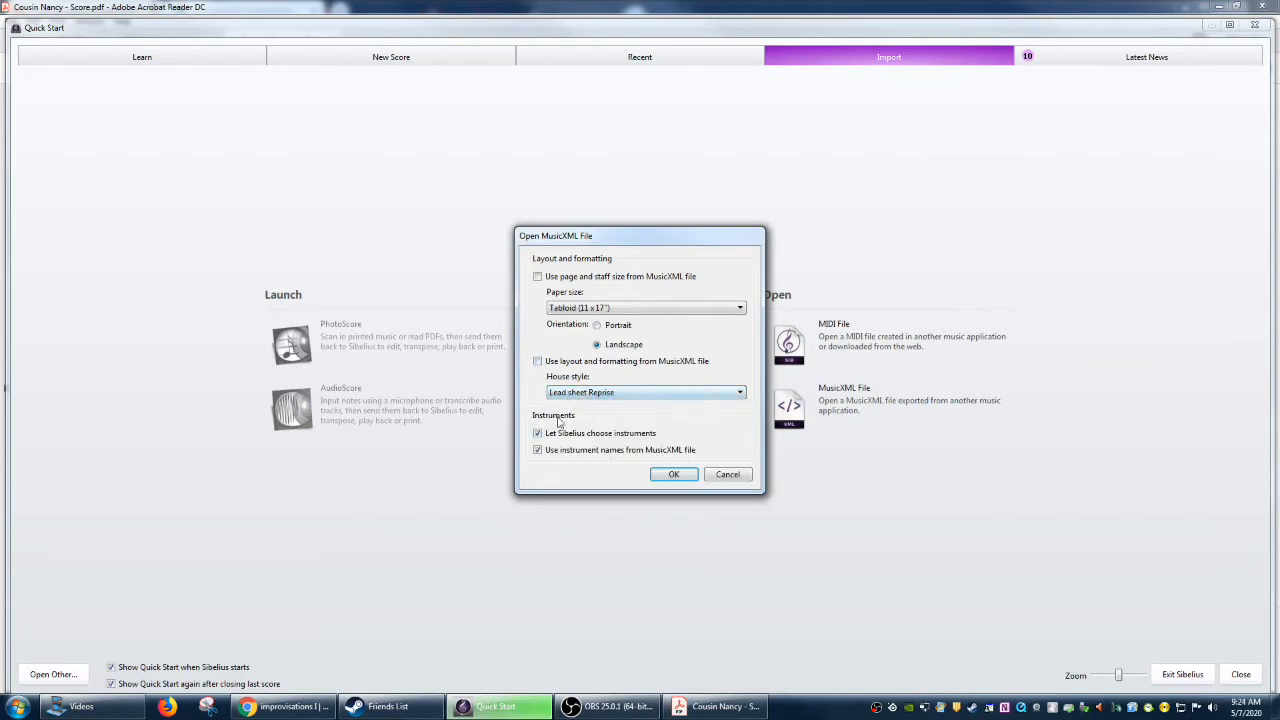
pyautogui.click(538, 433)
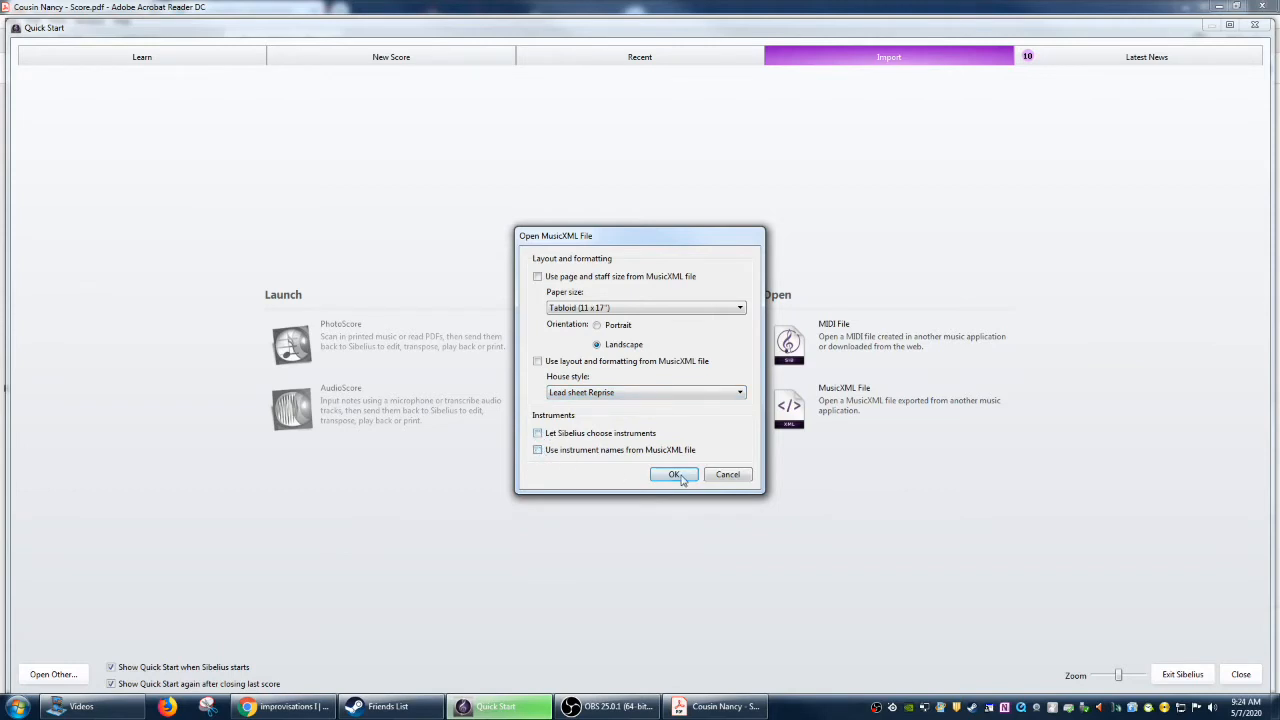
pyautogui.click(675, 474)
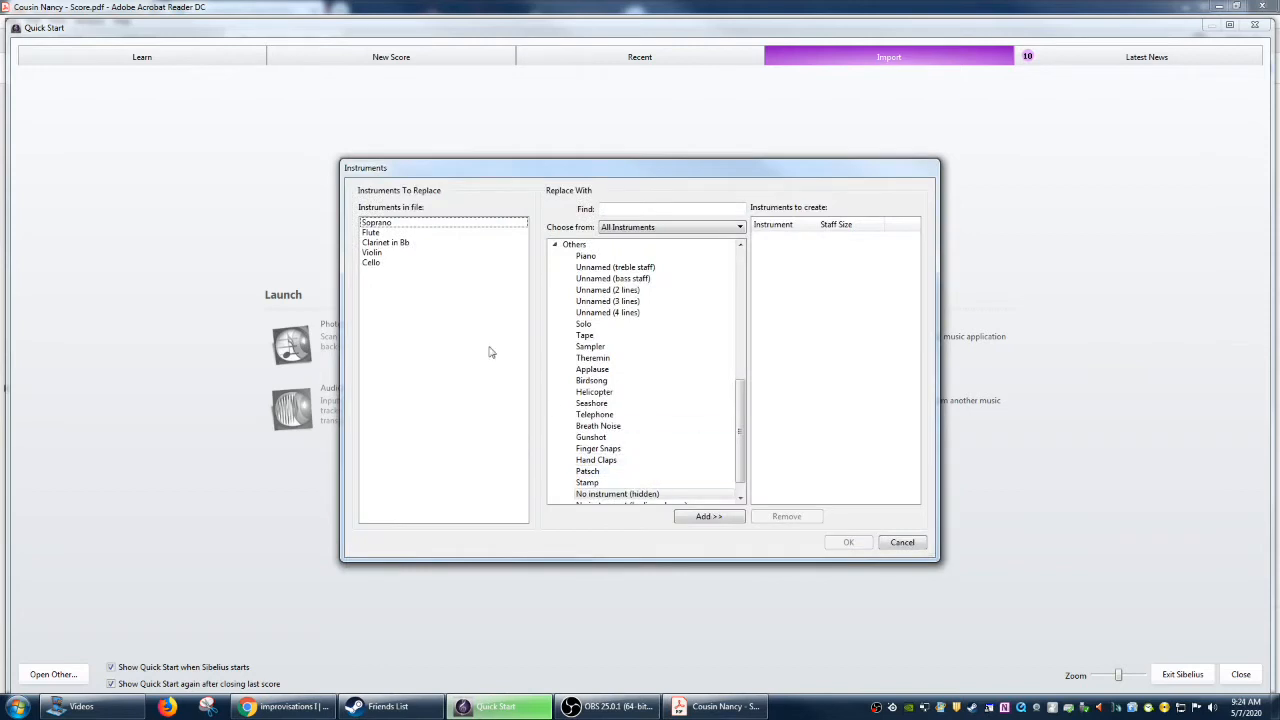
pyautogui.moveTo(422, 268)
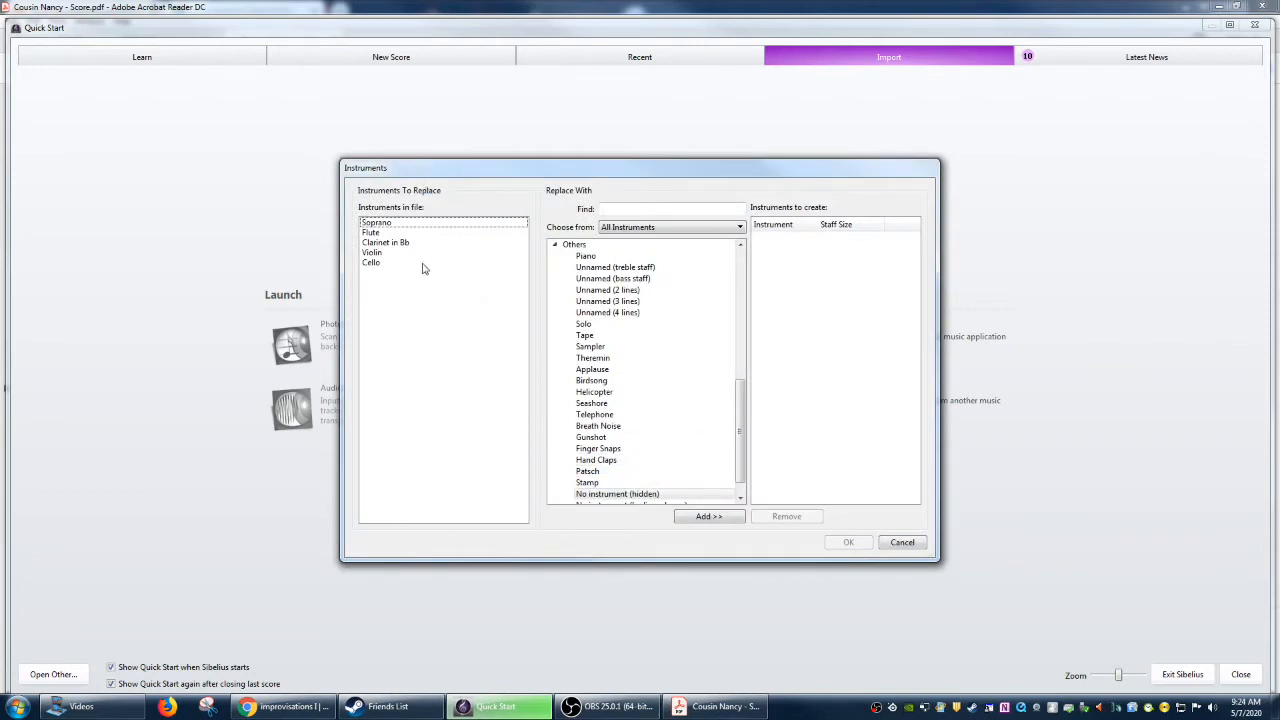
# Glance at the PDF's instrumentation and return to the instrument-replacement window.
pyautogui.click(372, 232)
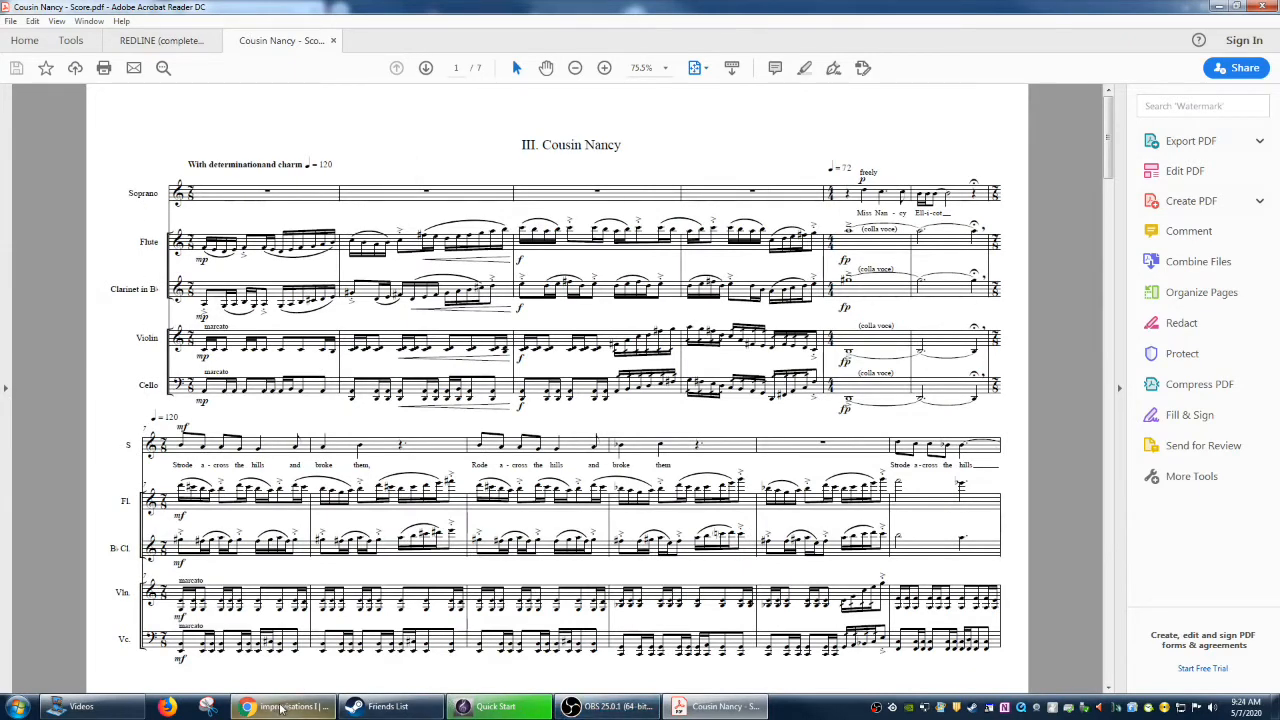
pyautogui.click(497, 706)
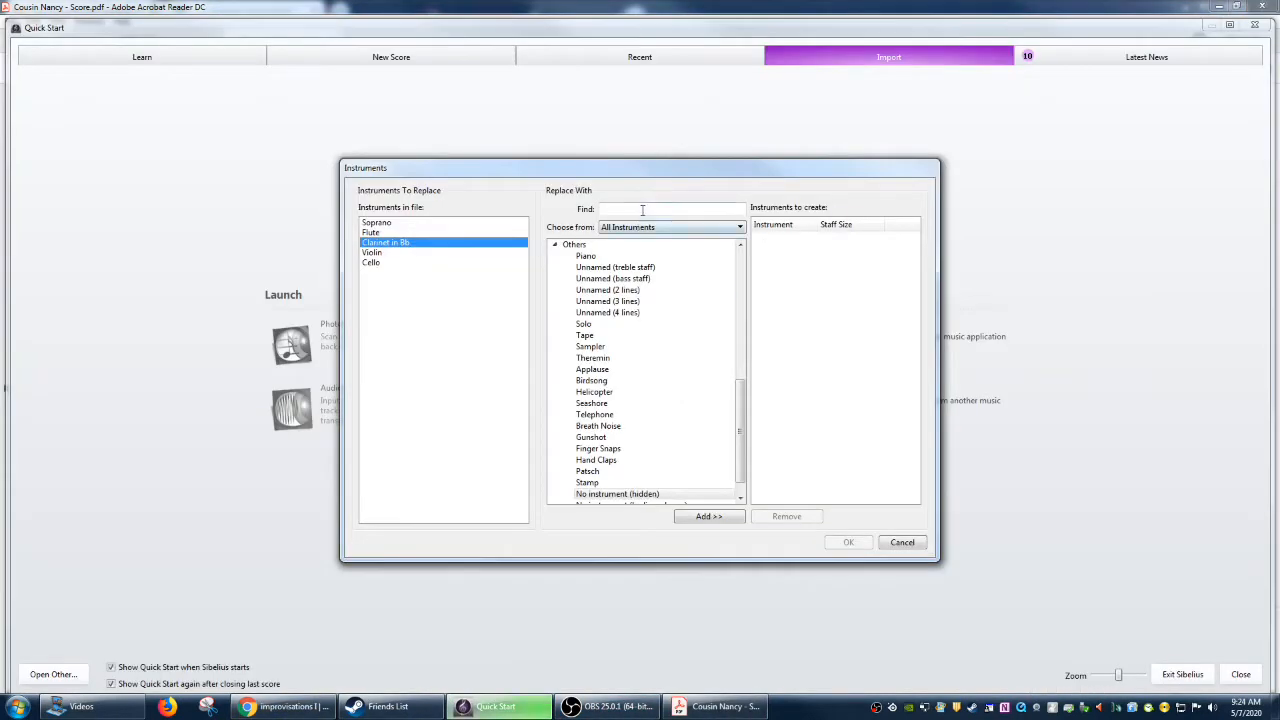
# Add Soprano and Flute to the instruments to create.
pyautogui.write('sopr')
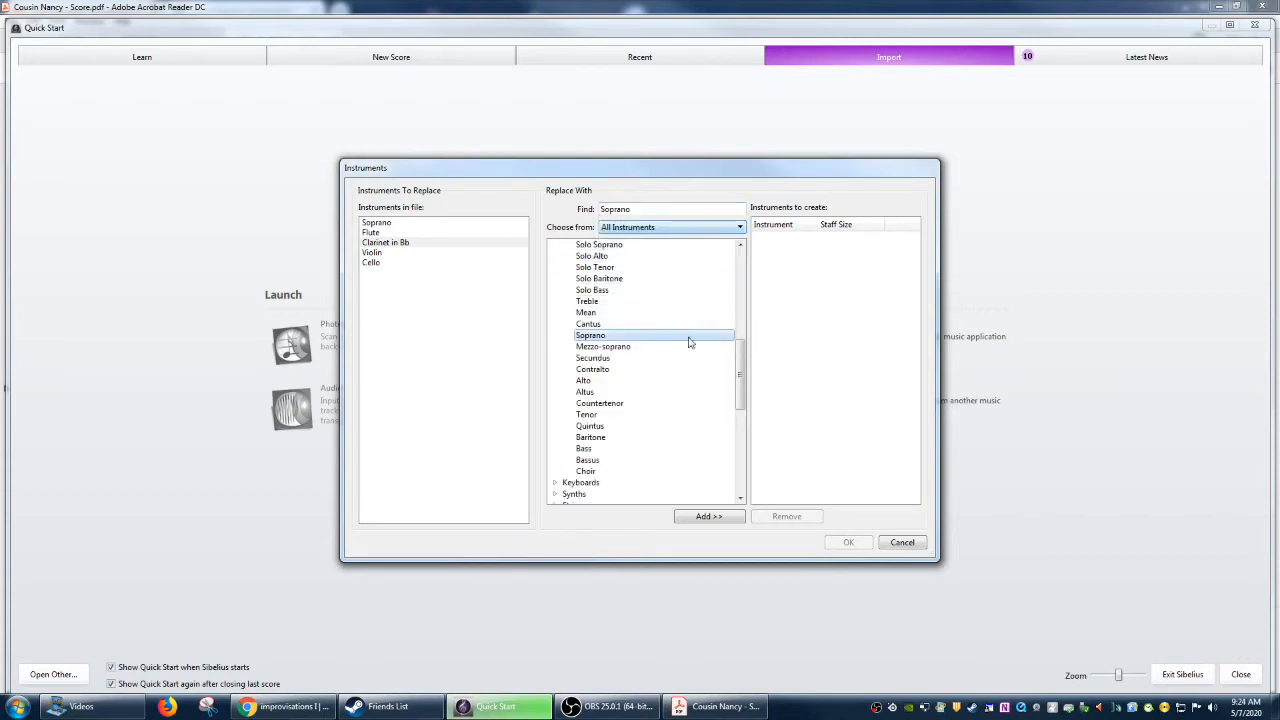
pyautogui.click(709, 516)
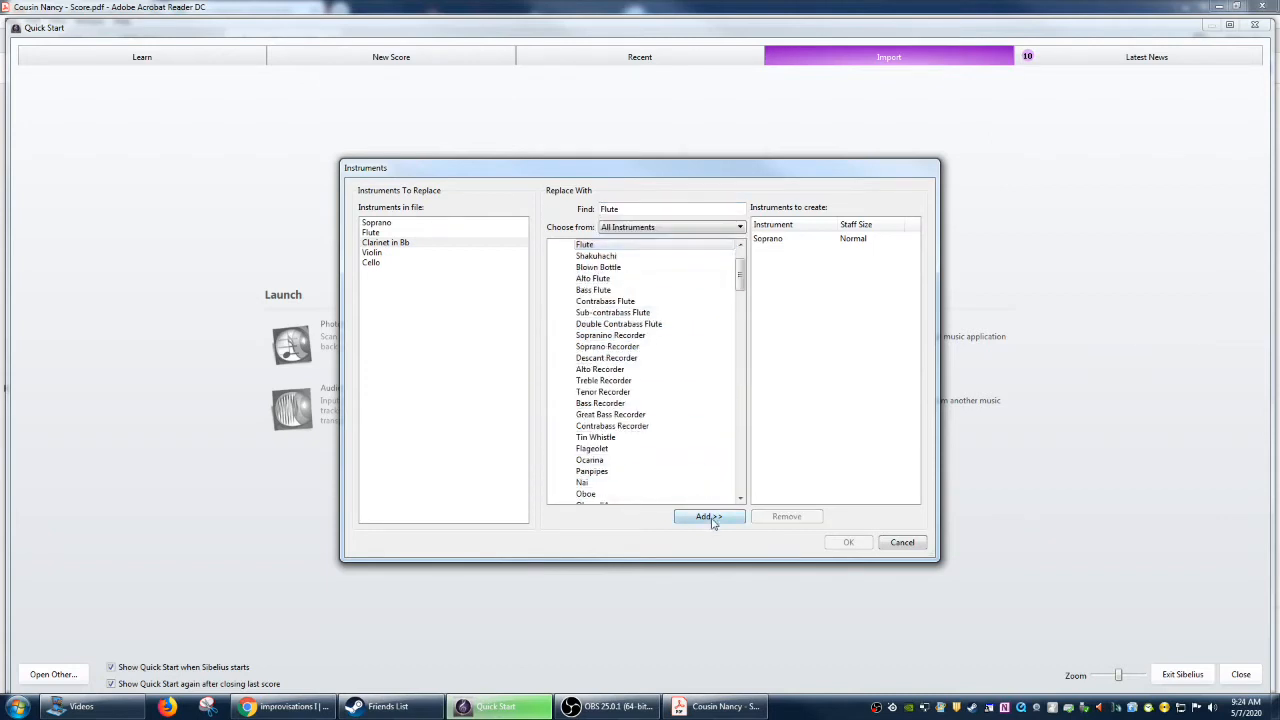
pyautogui.click(709, 516)
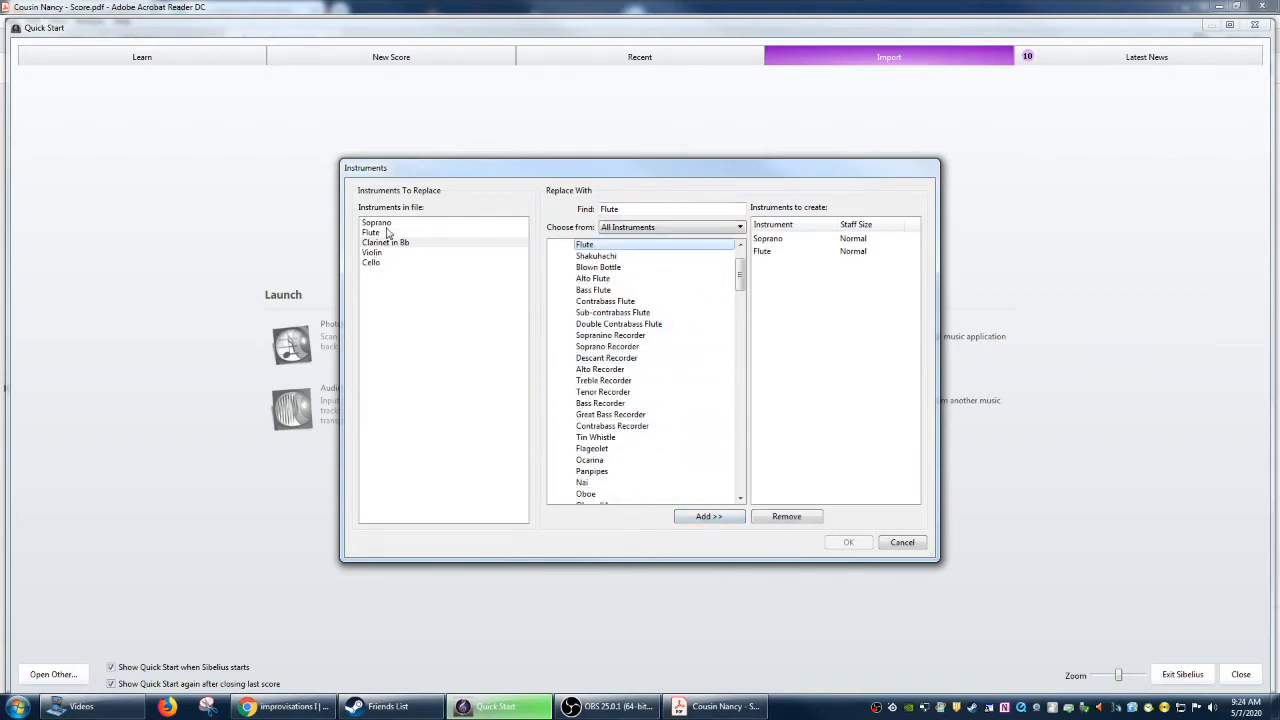
# Replace the next file instrument with Subcontrabass (Tubax) Saxophone and add it to the create list.
pyautogui.click(377, 222)
pyautogui.write('tub')
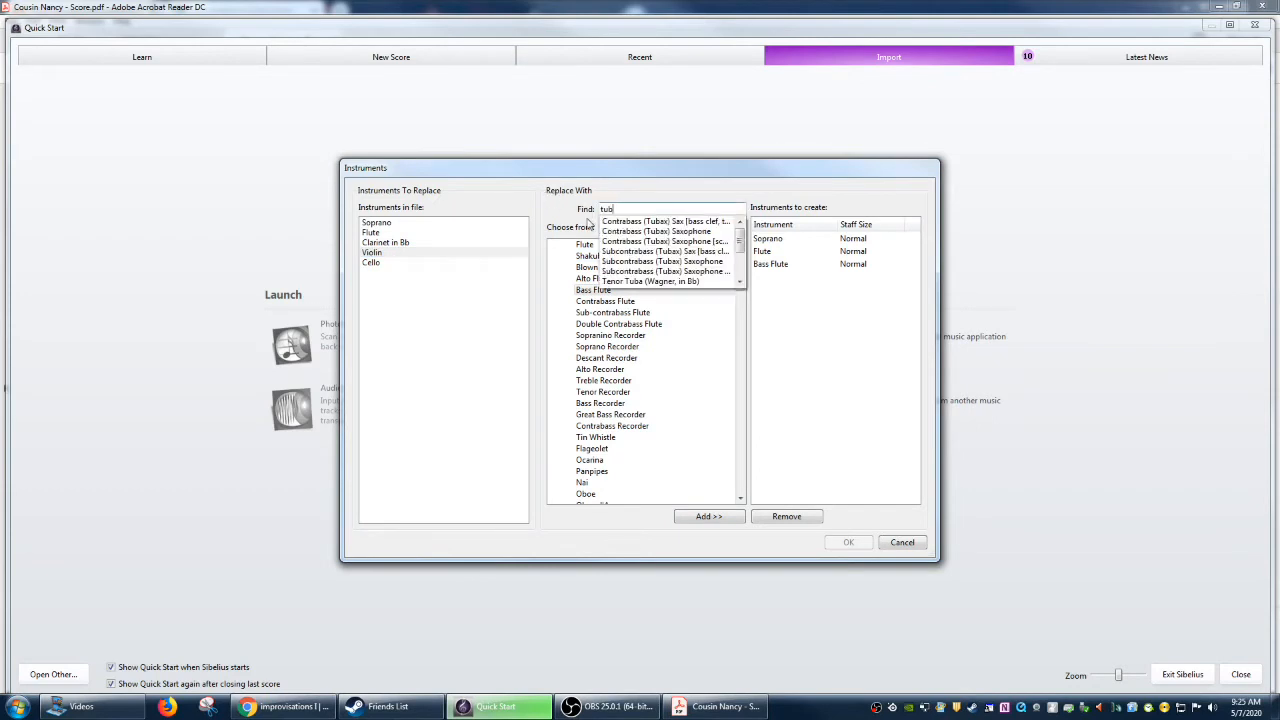
pyautogui.click(665, 271)
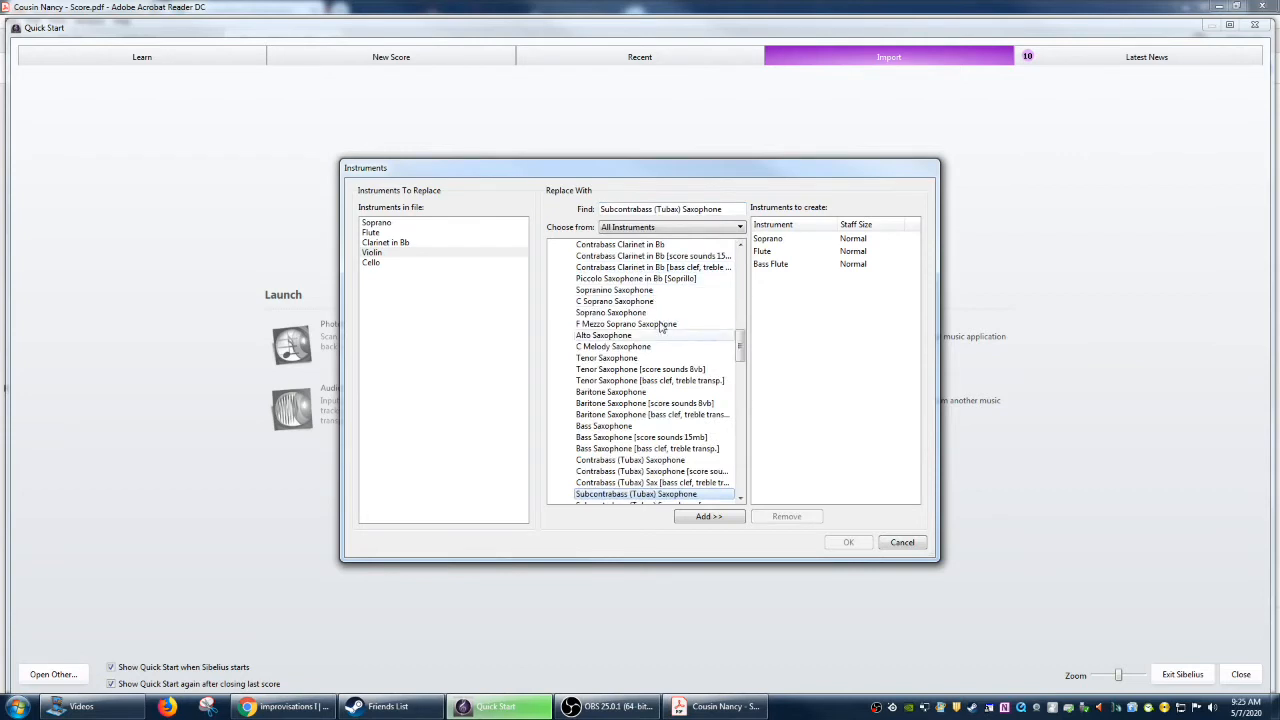
pyautogui.click(708, 516)
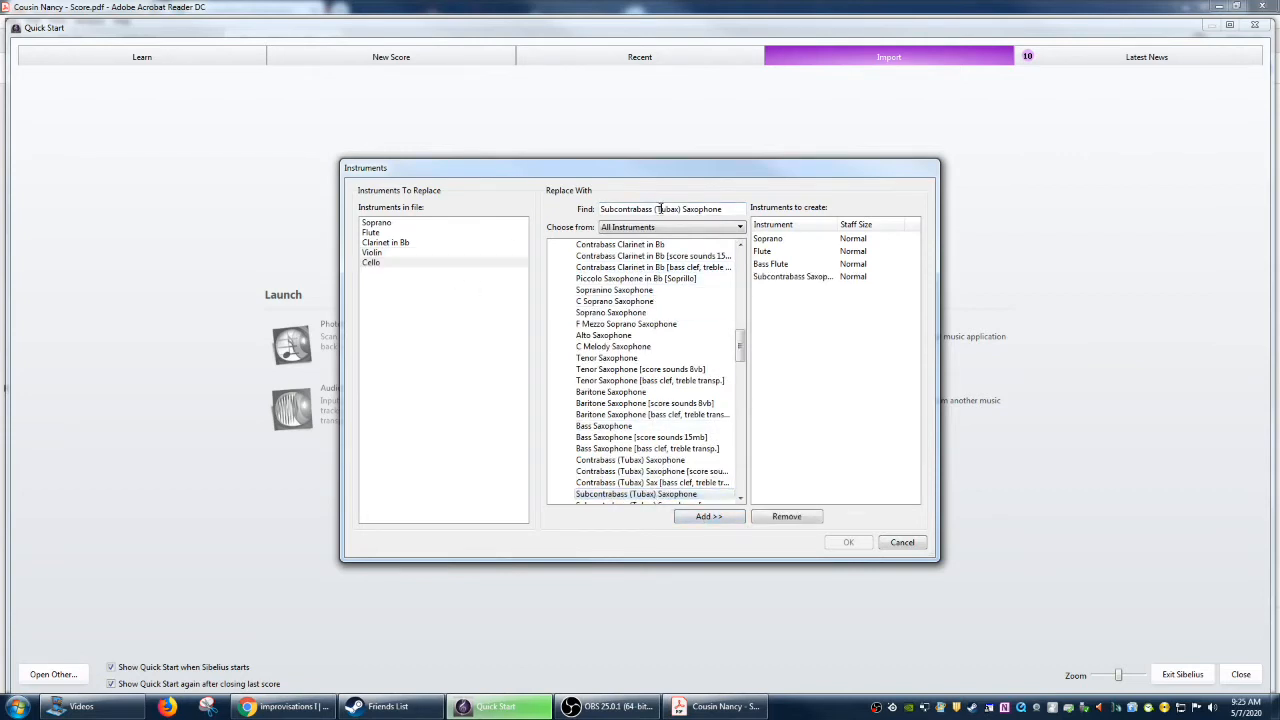
# Search Glockenspiel in Find and add it to the instruments to create.
pyautogui.tripleClick(660, 209)
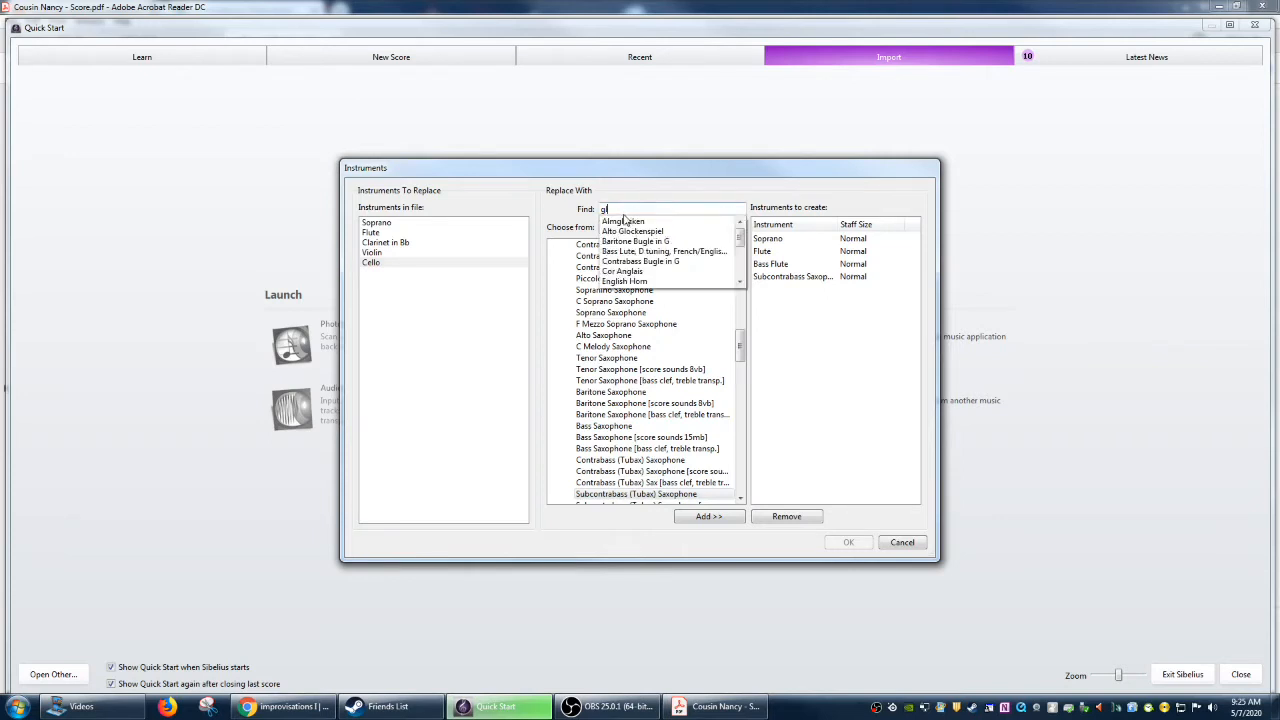
pyautogui.click(708, 516)
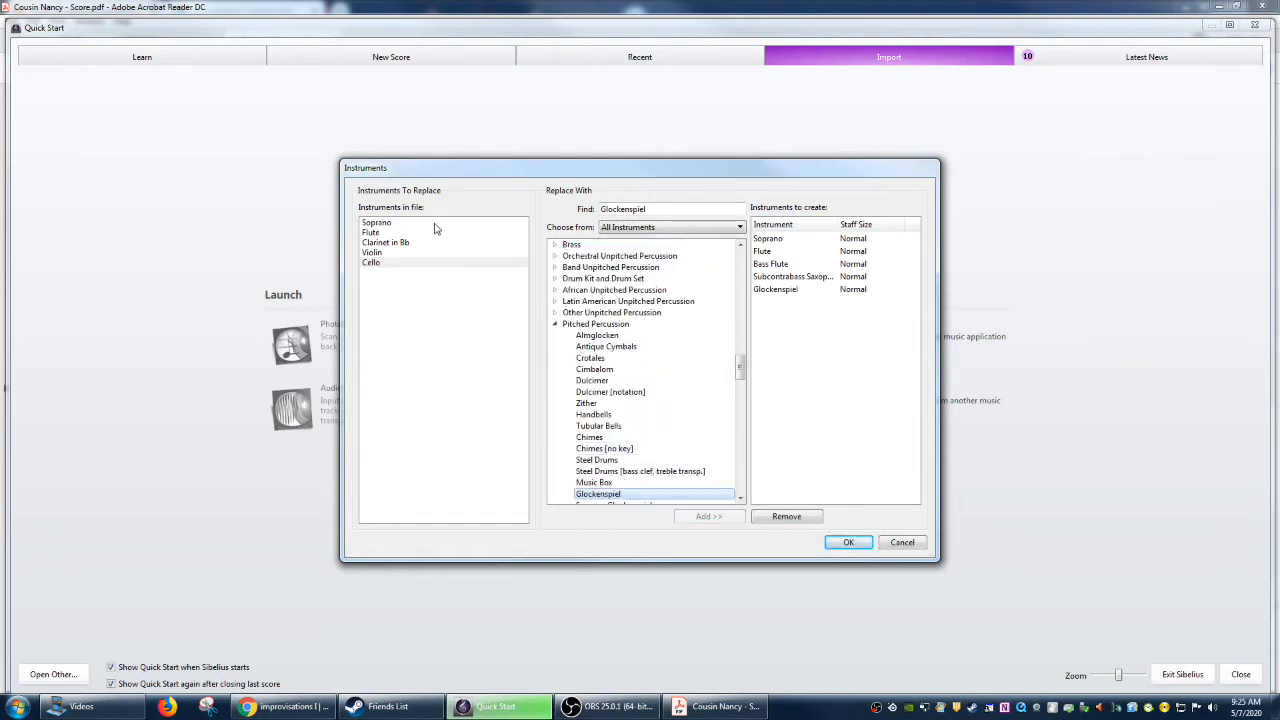
pyautogui.click(371, 262)
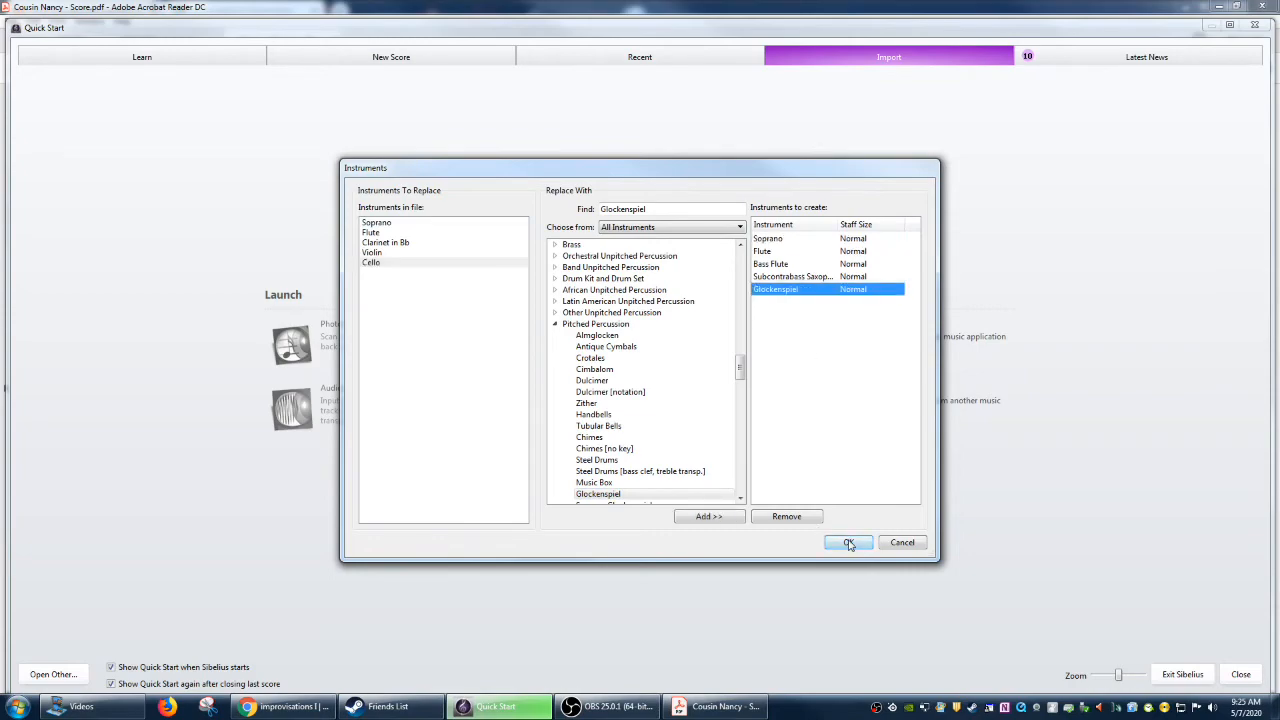
pyautogui.click(848, 542)
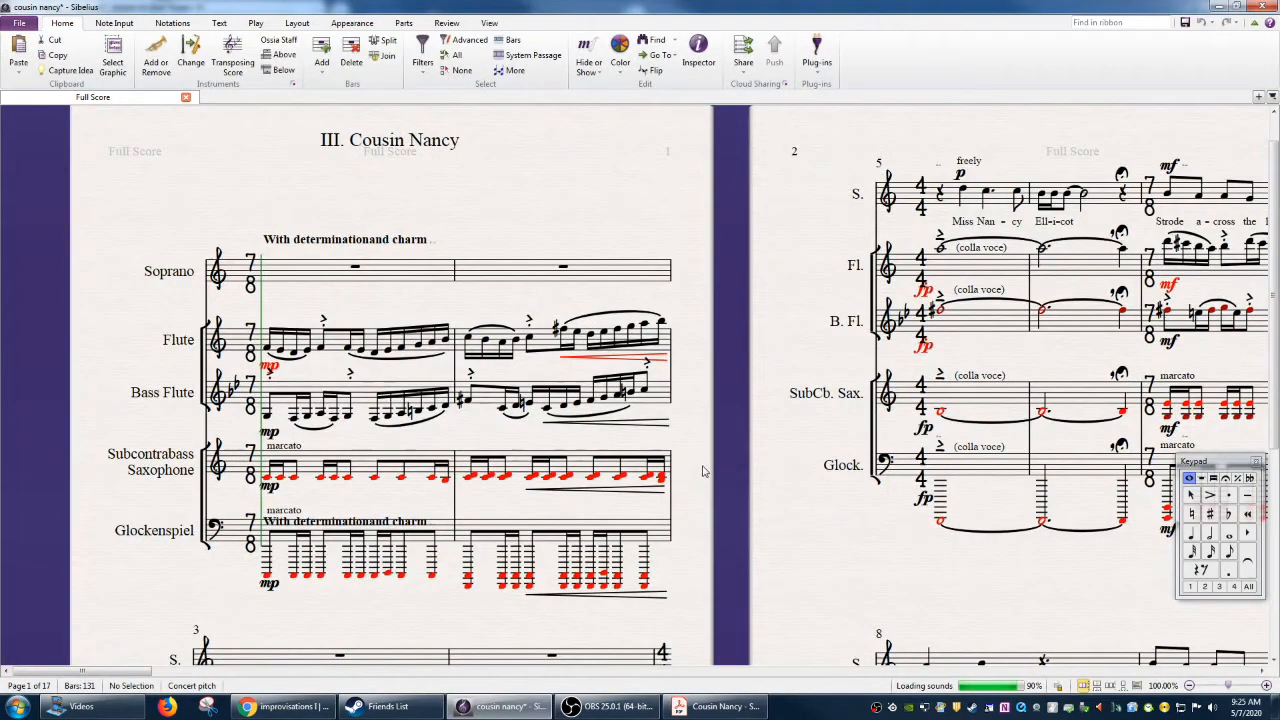
pyautogui.scroll(-3)
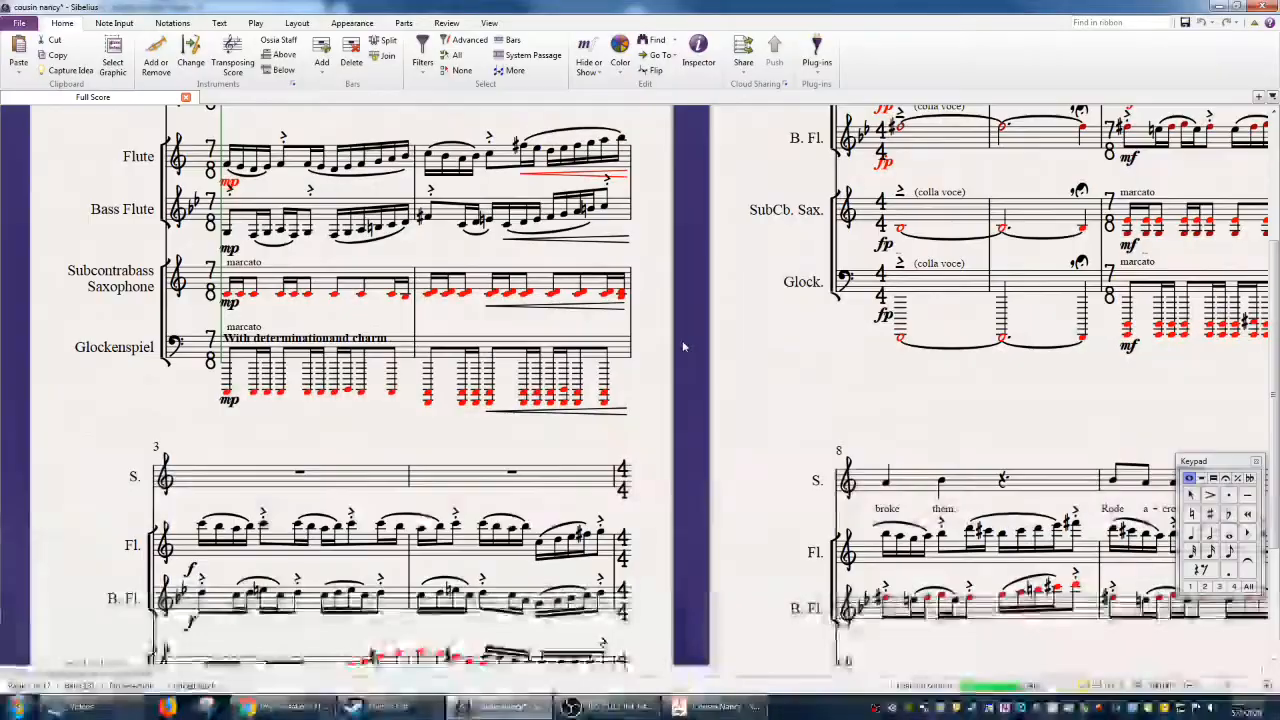
pyautogui.scroll(3)
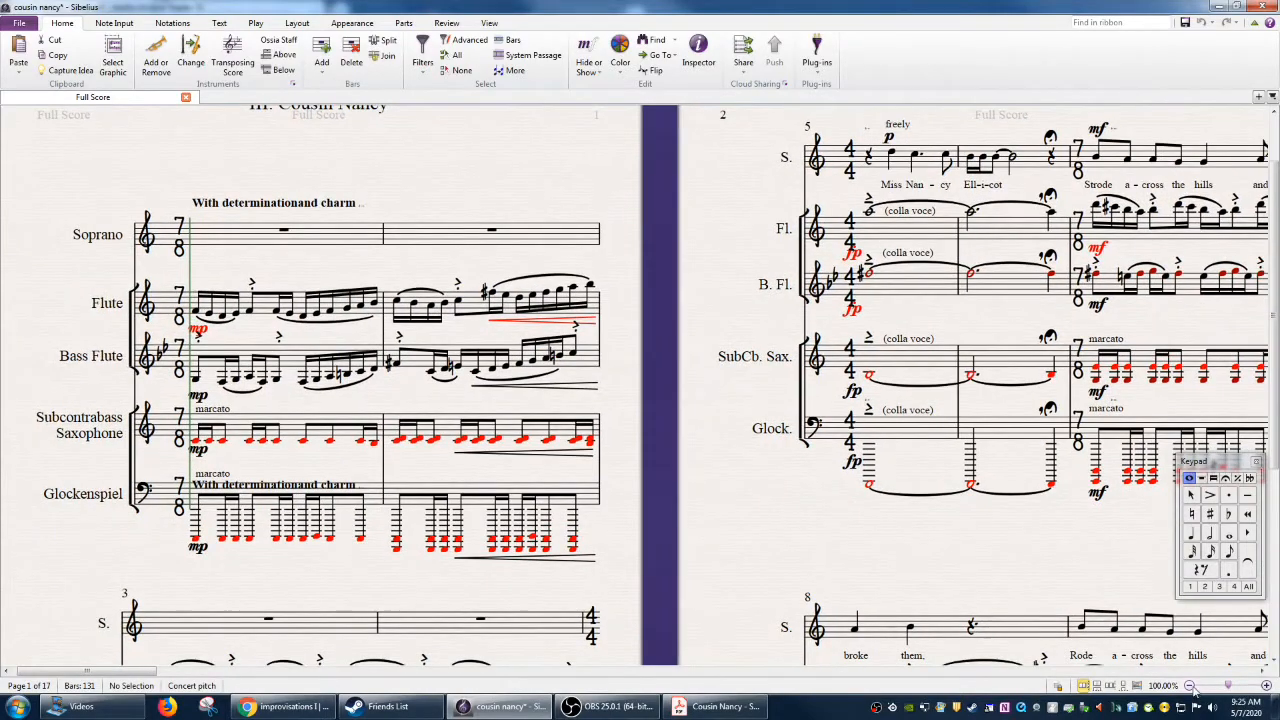
pyautogui.click(1192, 685)
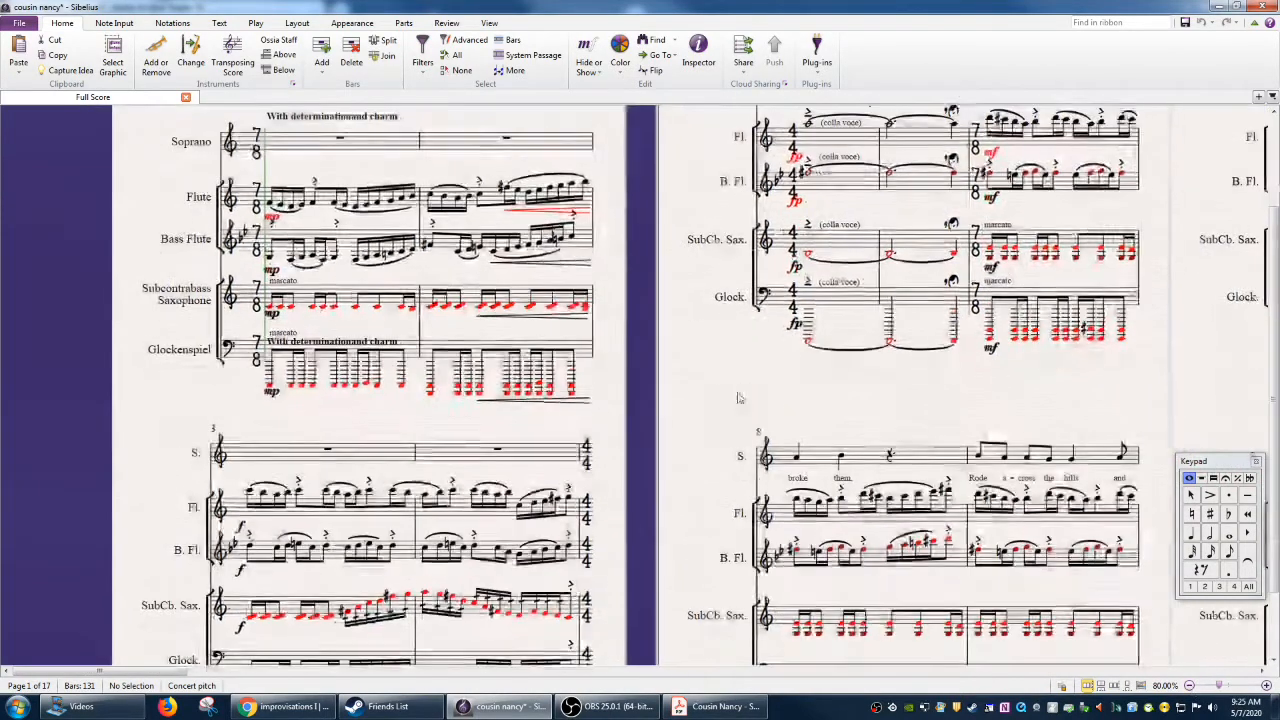
pyautogui.scroll(-3)
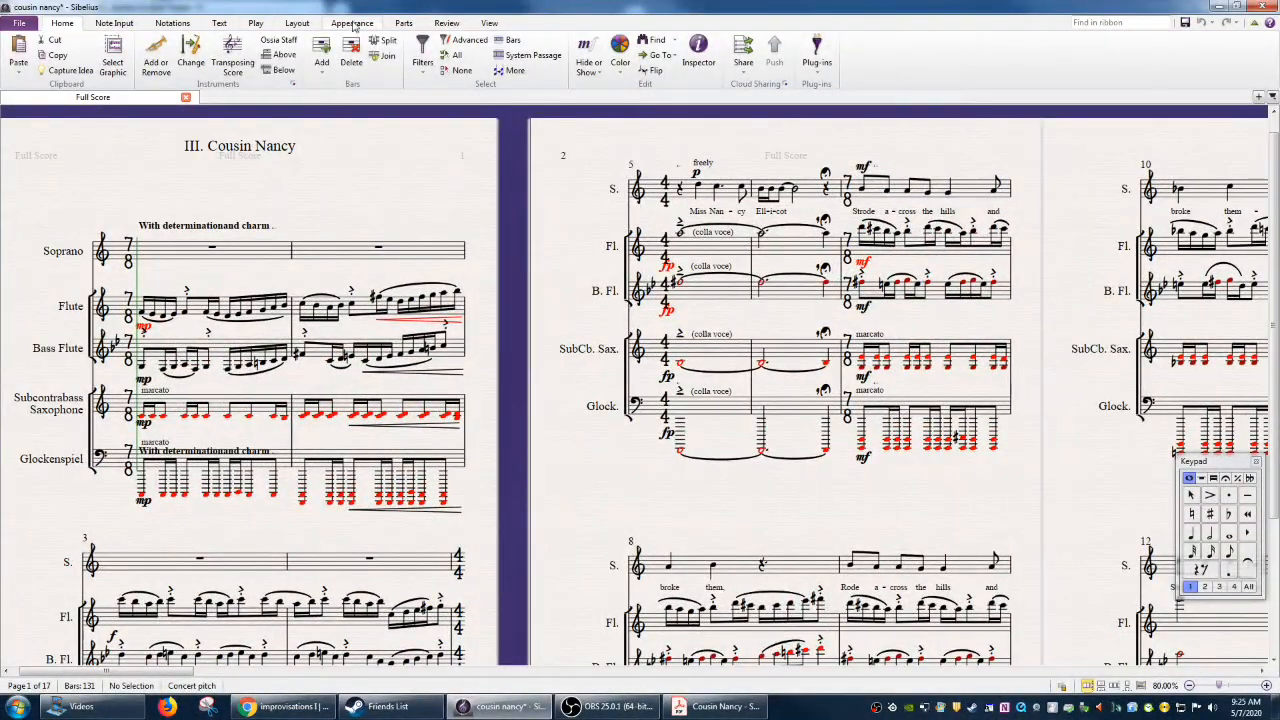
# Reflow the score via Layout and inspect the glockenspiel passage in bars 24–27.
pyautogui.click(297, 22)
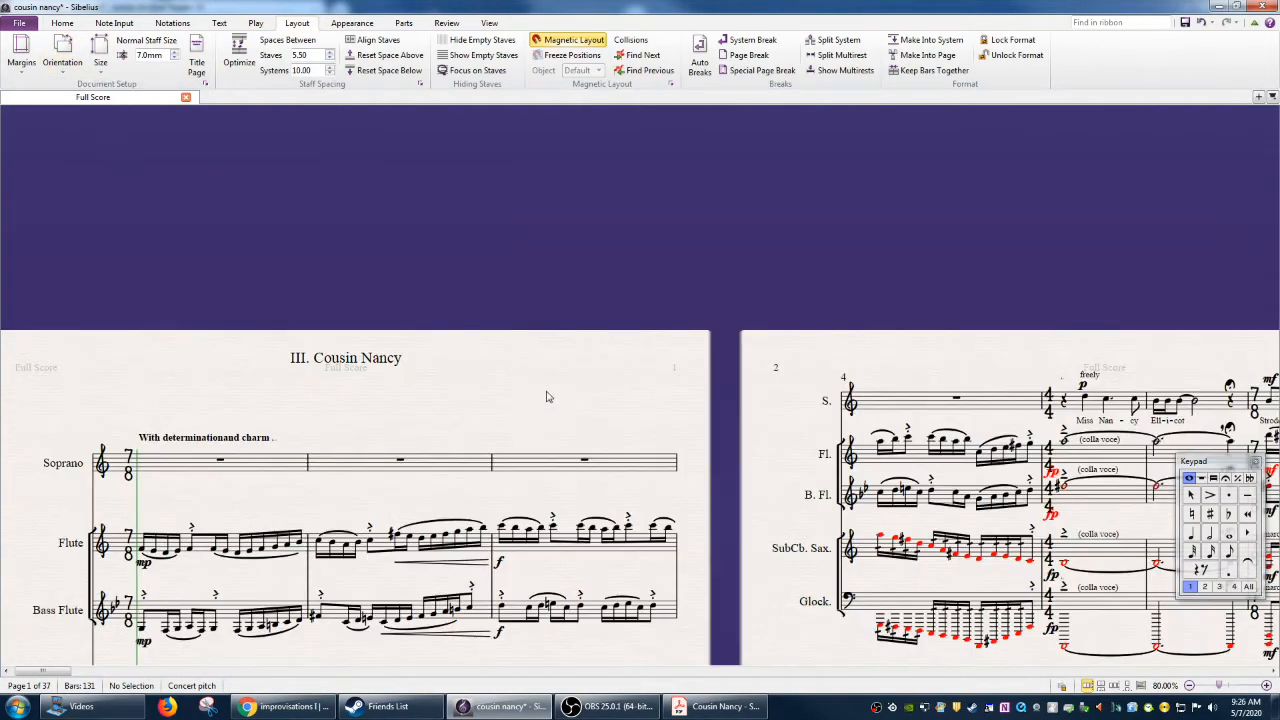
pyautogui.scroll(-3)
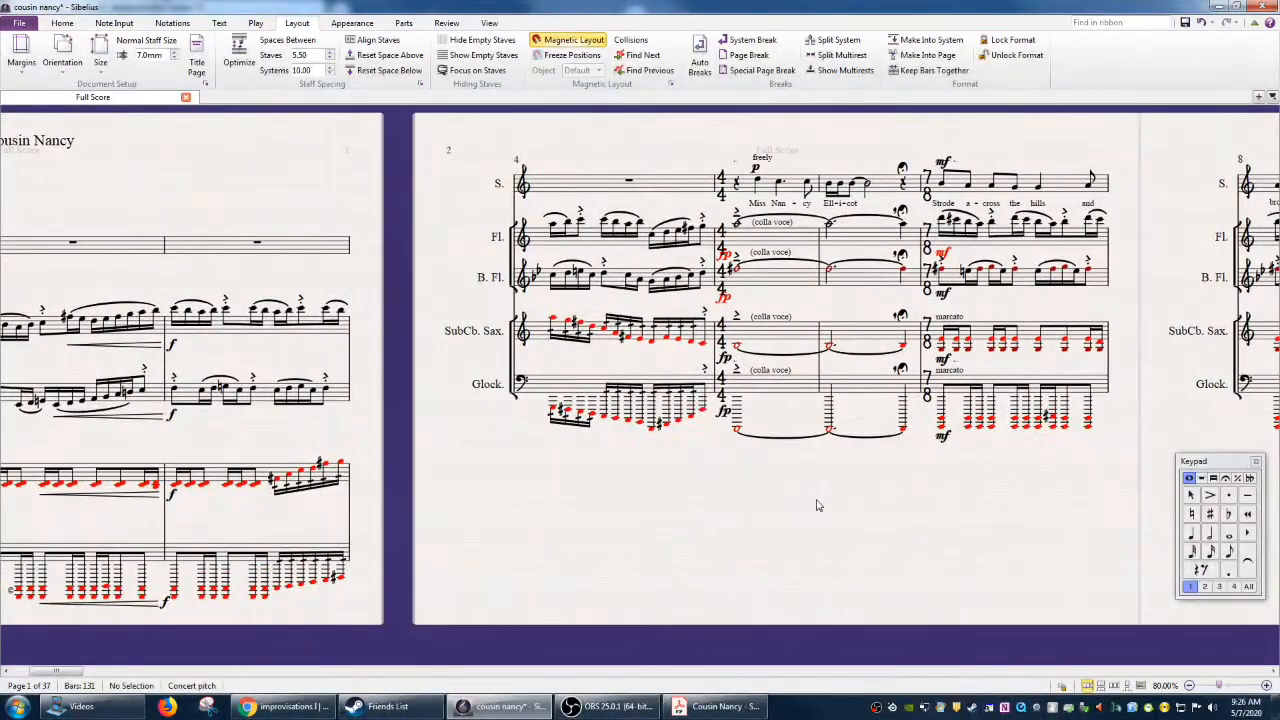
pyautogui.hscroll(-3)
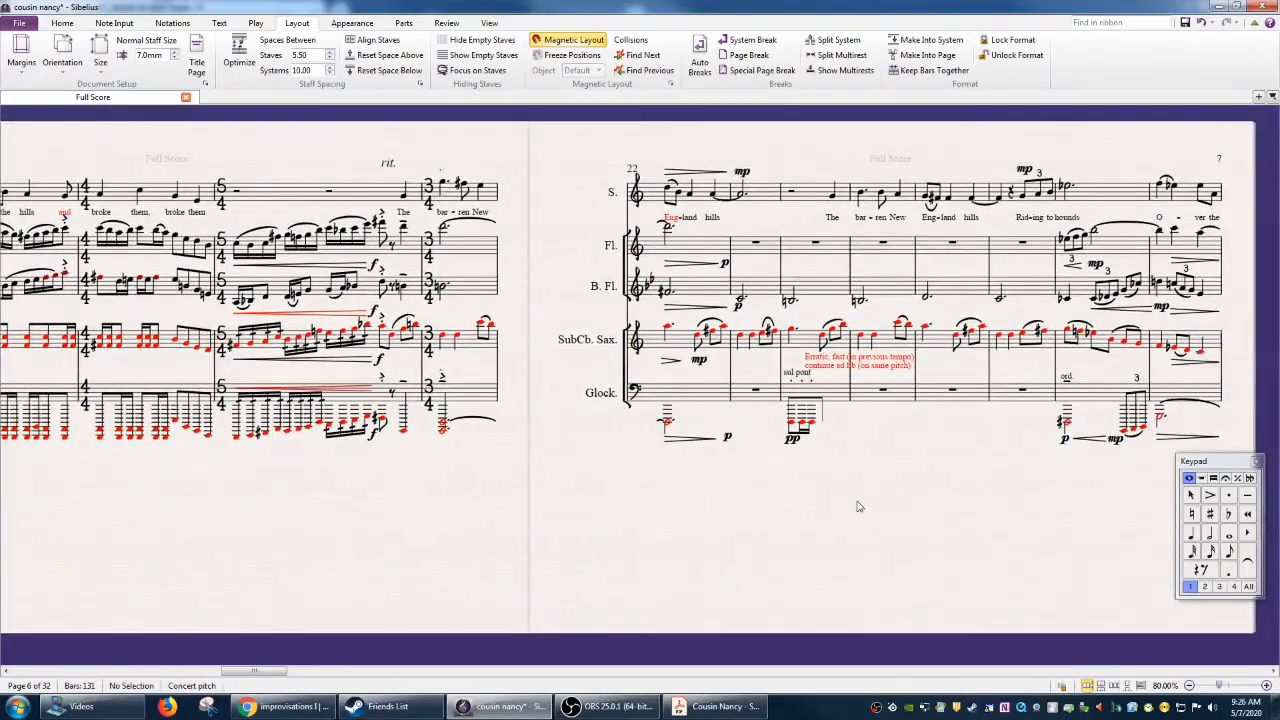
pyautogui.moveTo(835, 403)
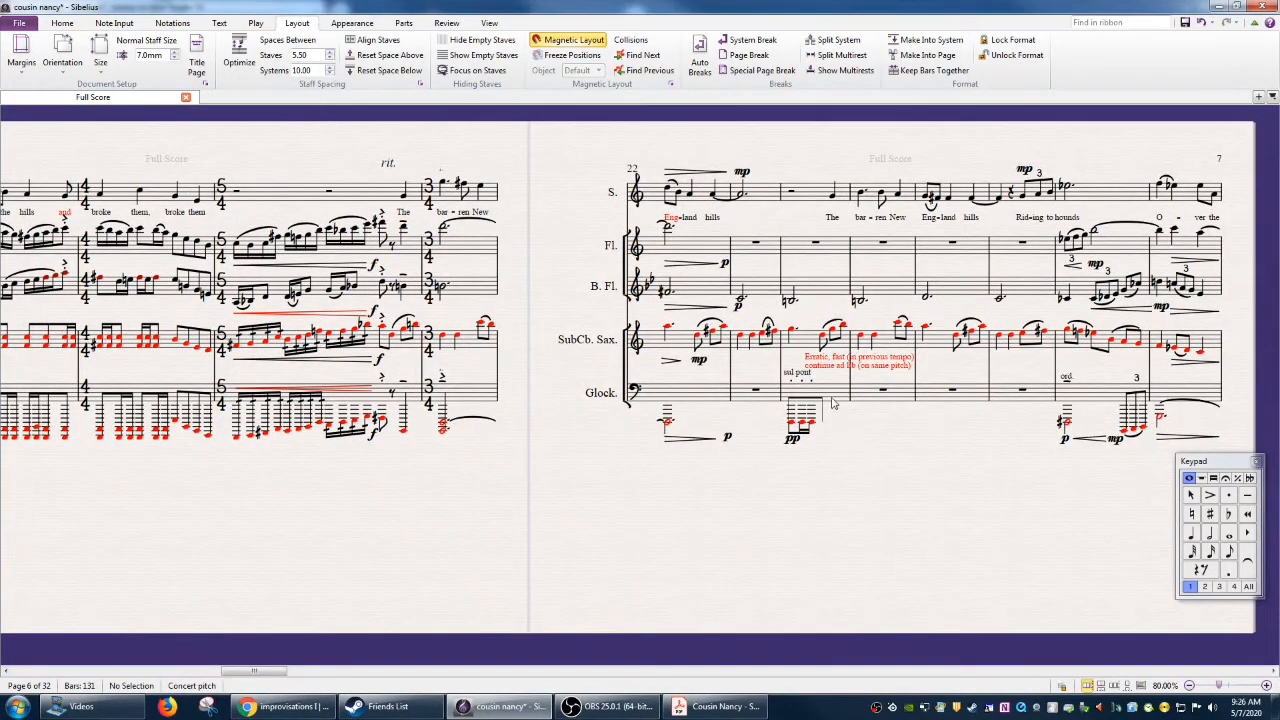
pyautogui.click(805, 405)
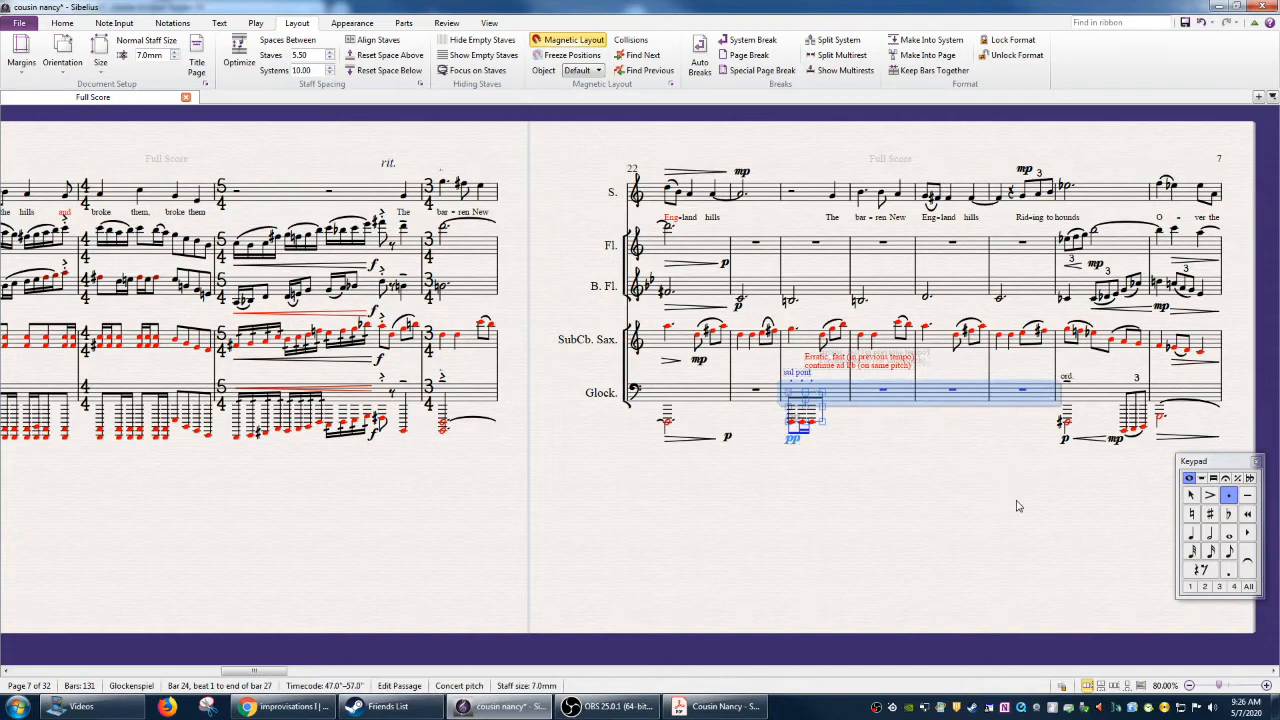
pyautogui.moveTo(932, 491)
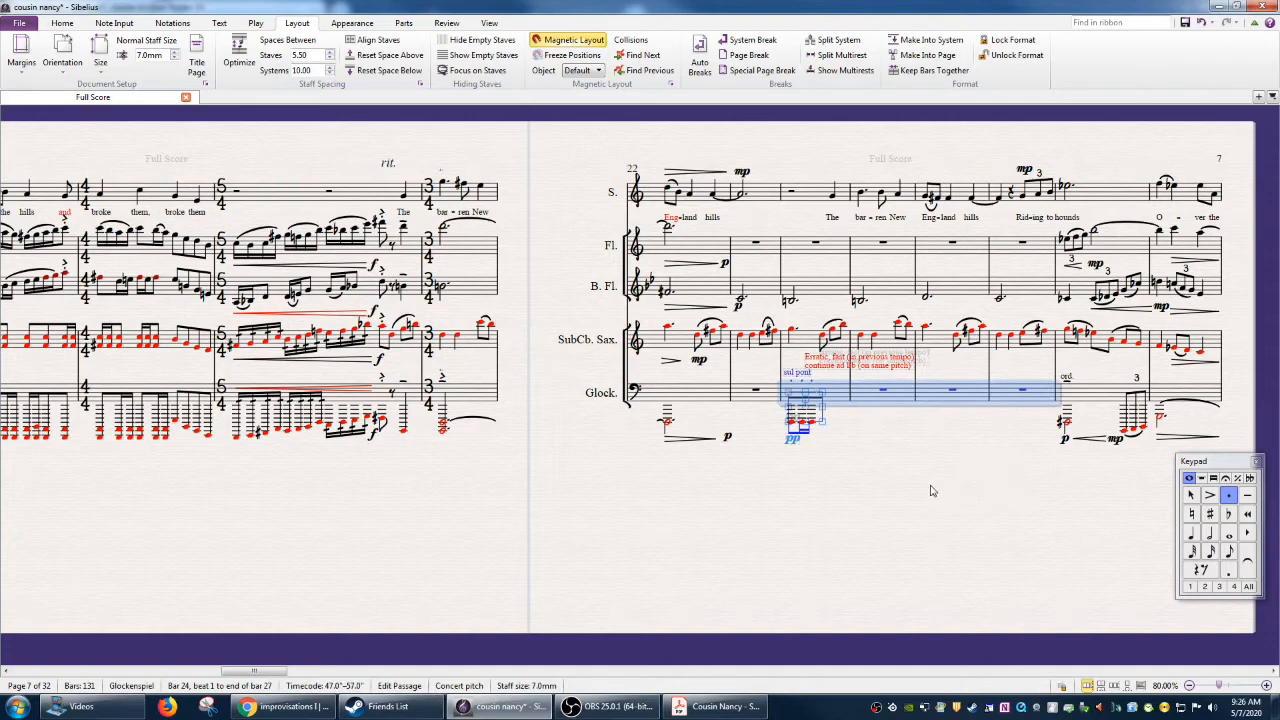
pyautogui.moveTo(930, 460)
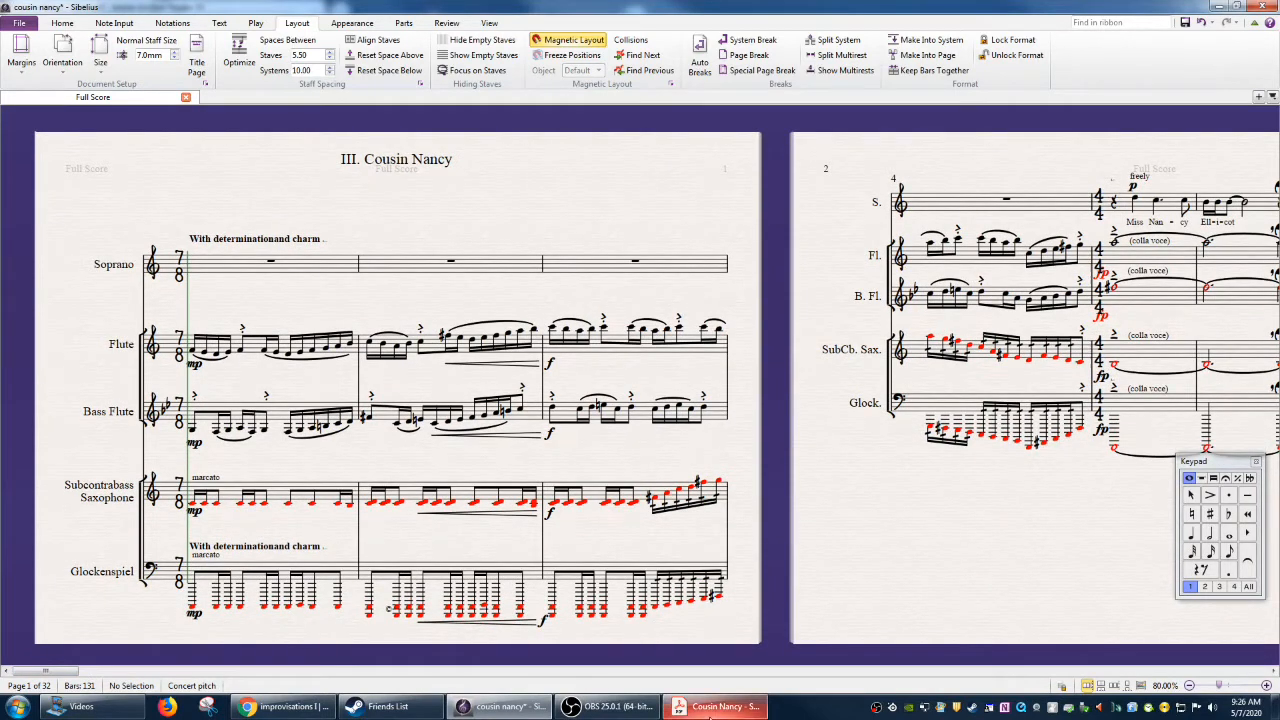
pyautogui.moveTo(826, 574)
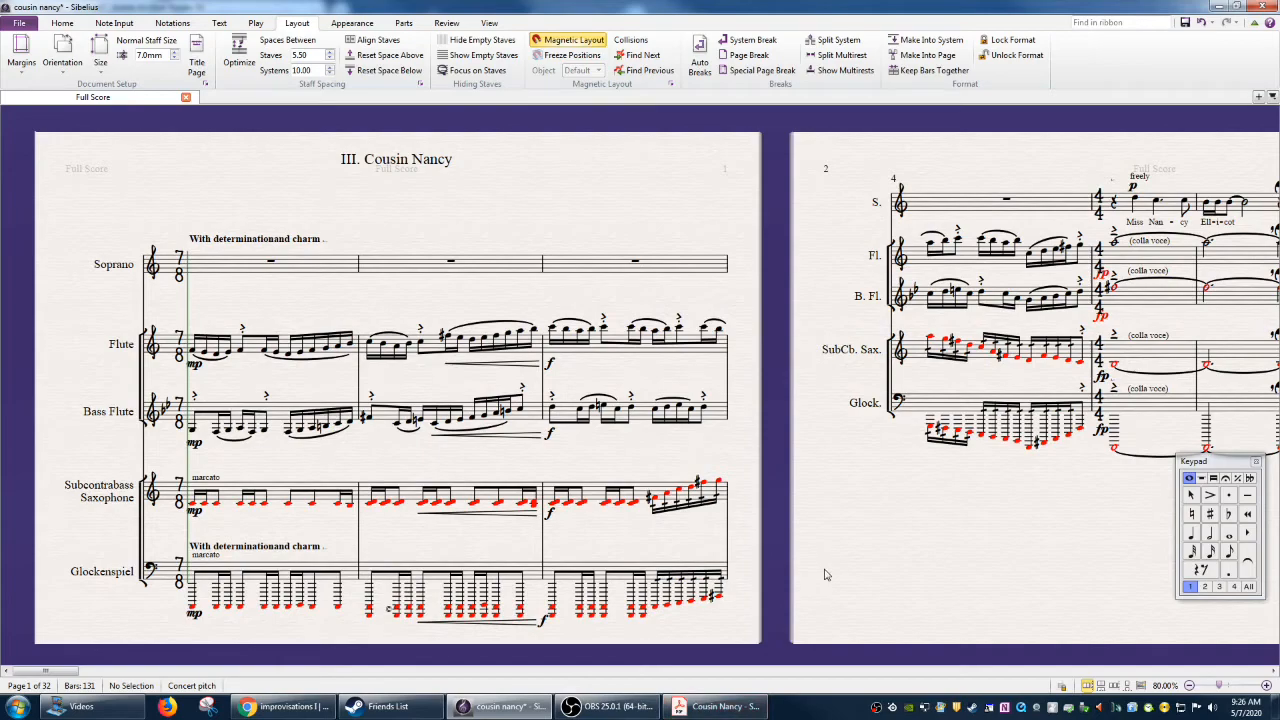
pyautogui.moveTo(713, 691)
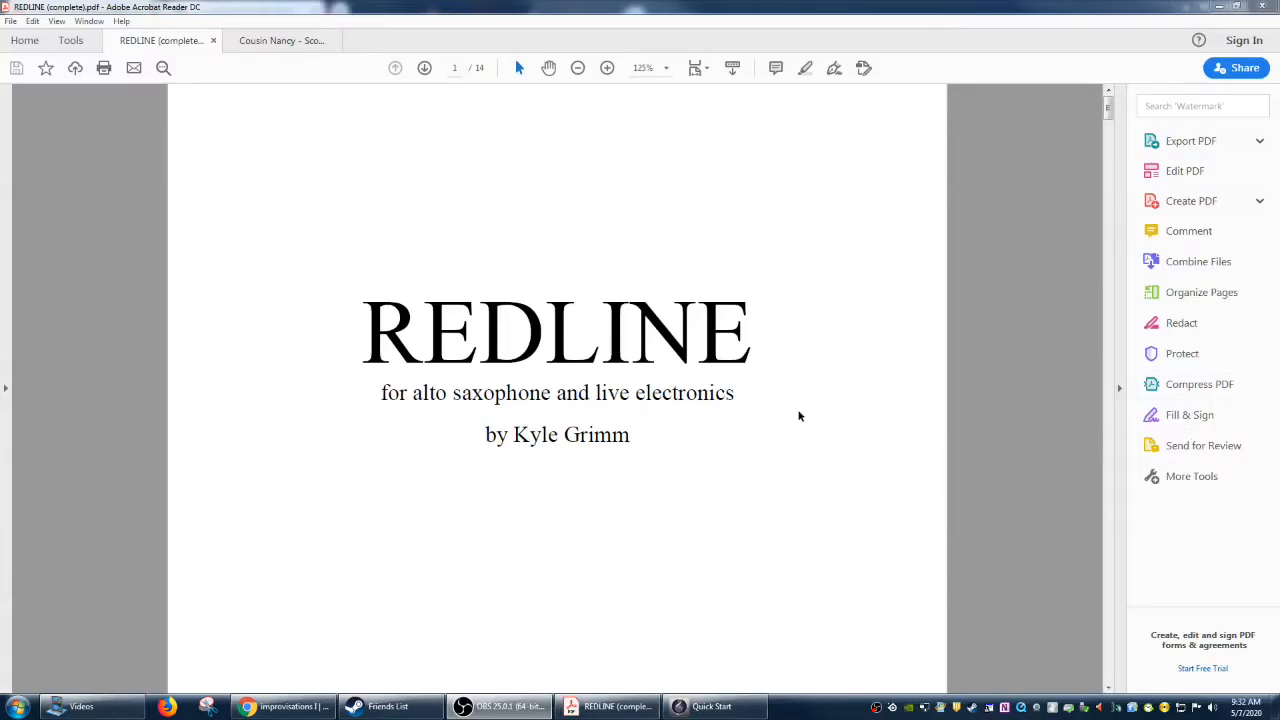
pyautogui.moveTo(777, 448)
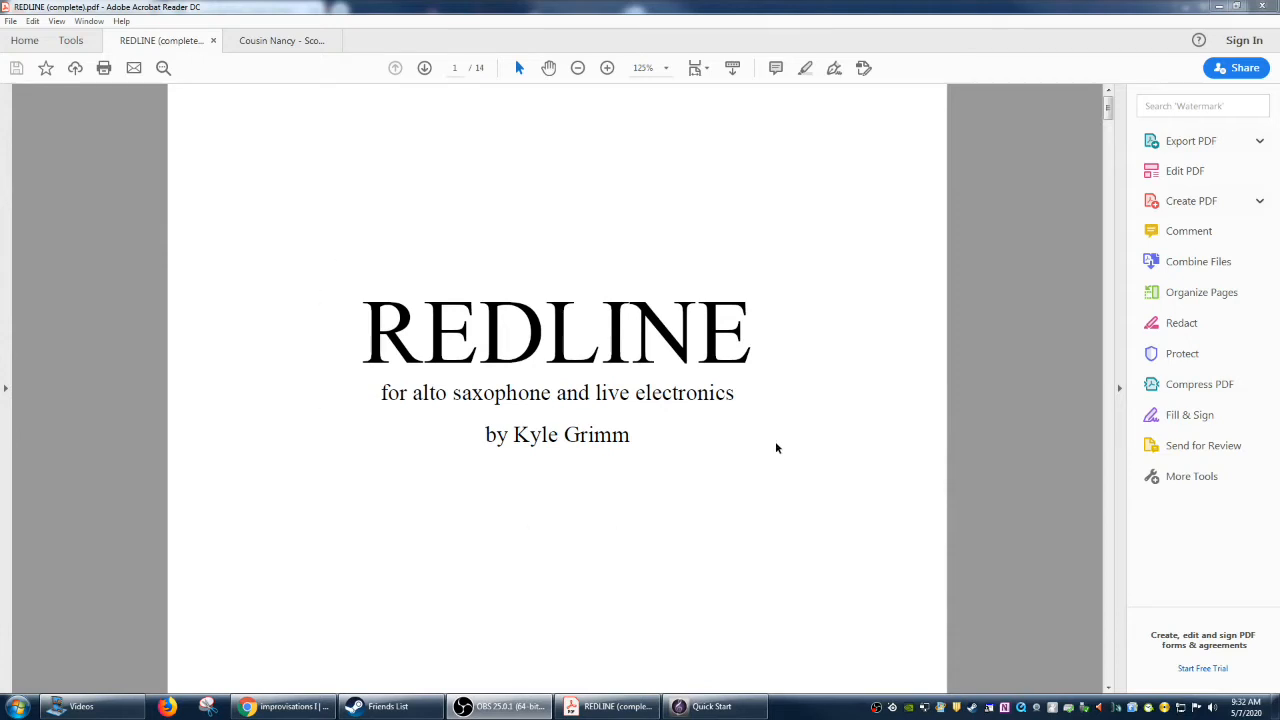
pyautogui.moveTo(757, 444)
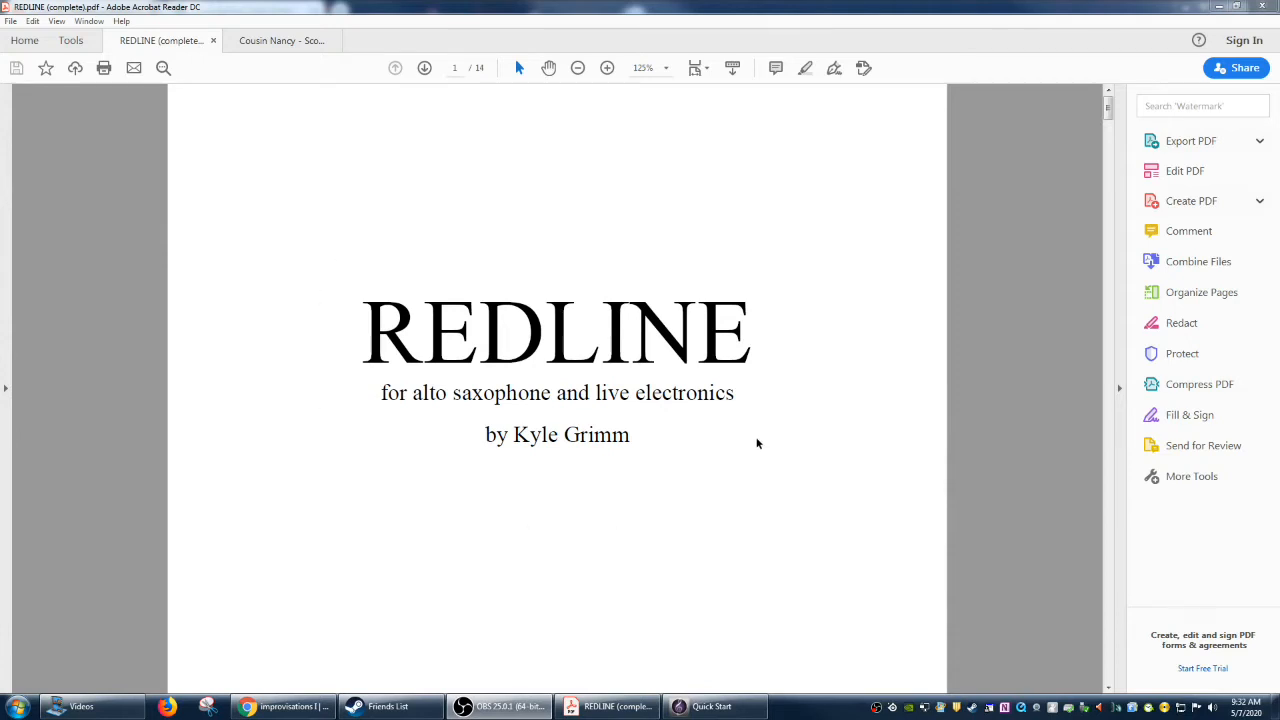
pyautogui.moveTo(675, 446)
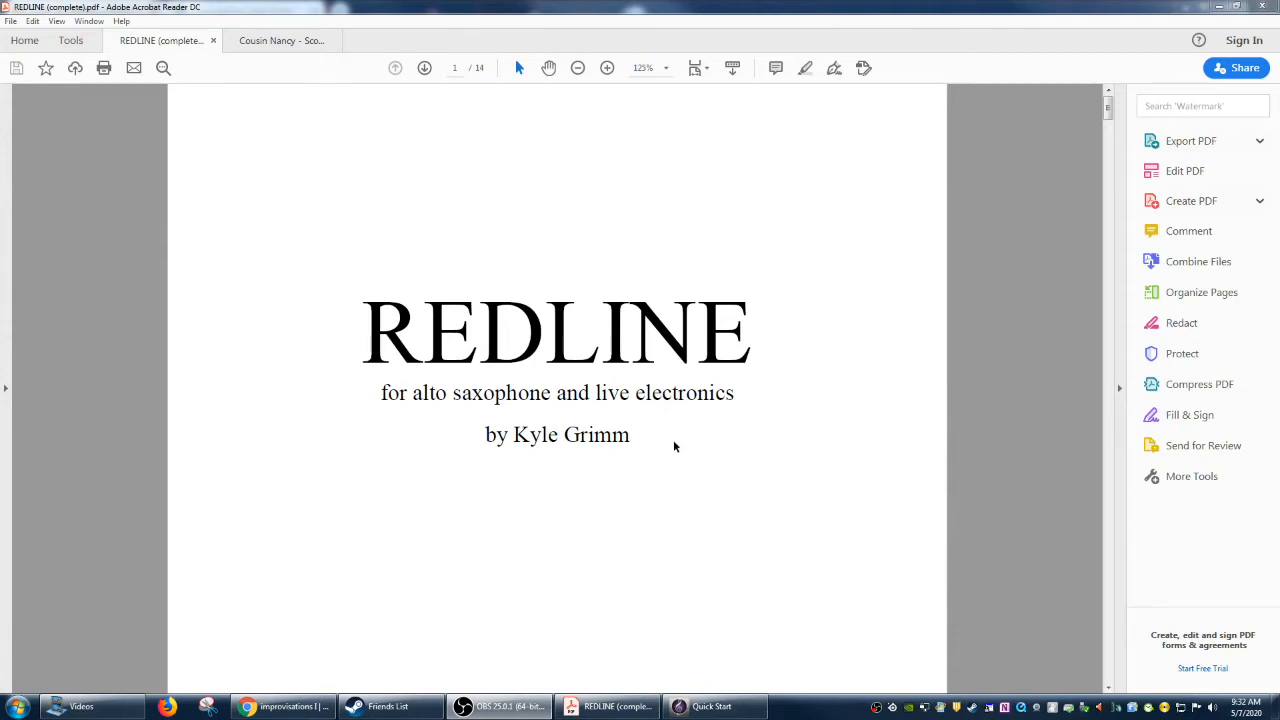
pyautogui.moveTo(660, 470)
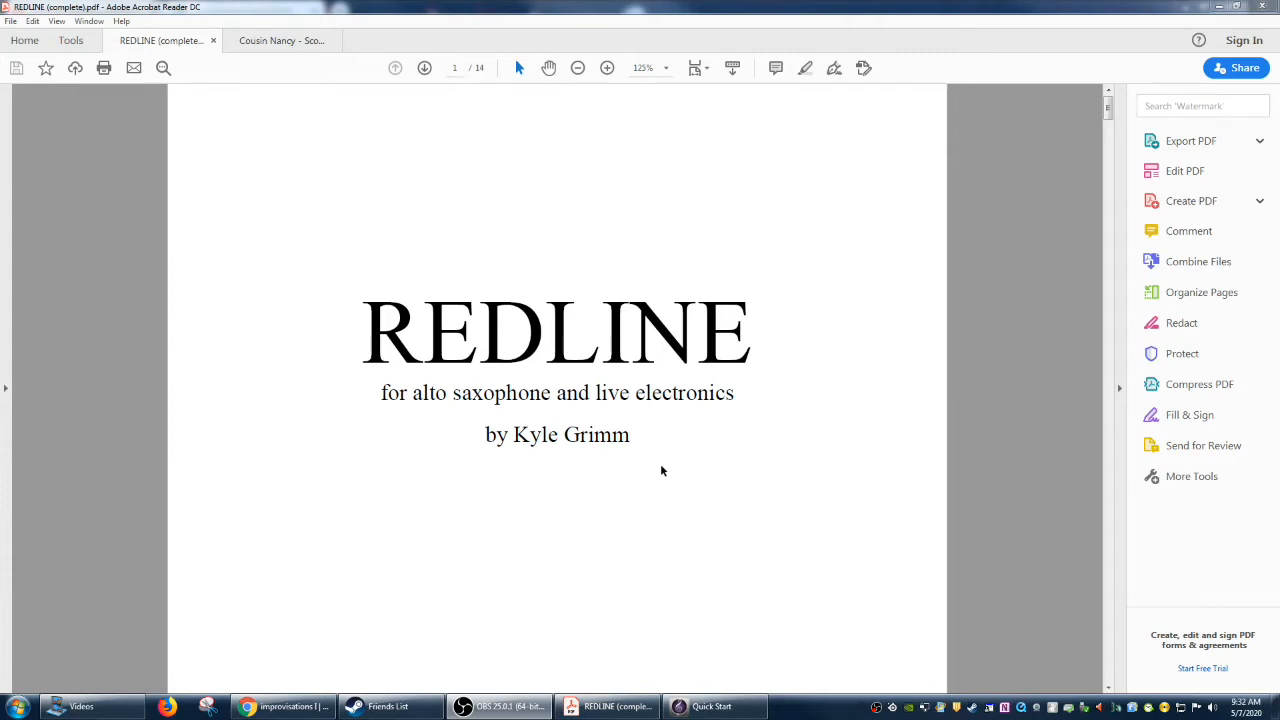
pyautogui.moveTo(653, 454)
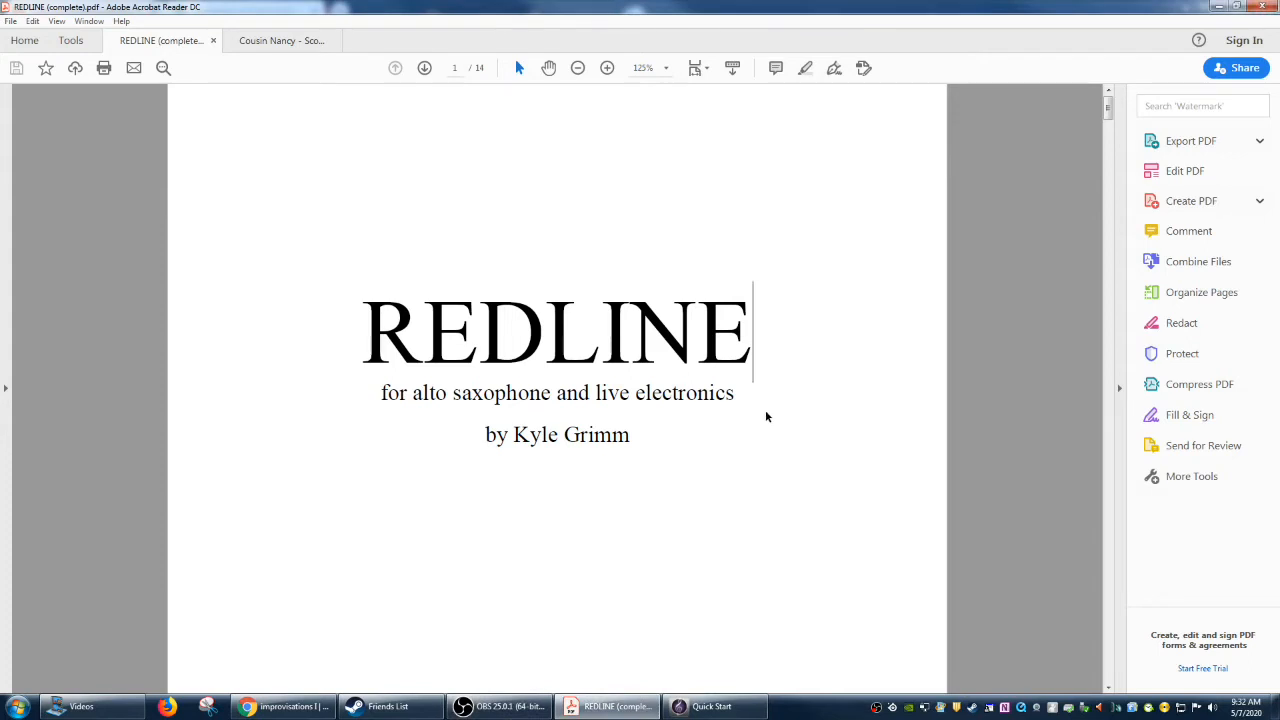
pyautogui.moveTo(720, 417)
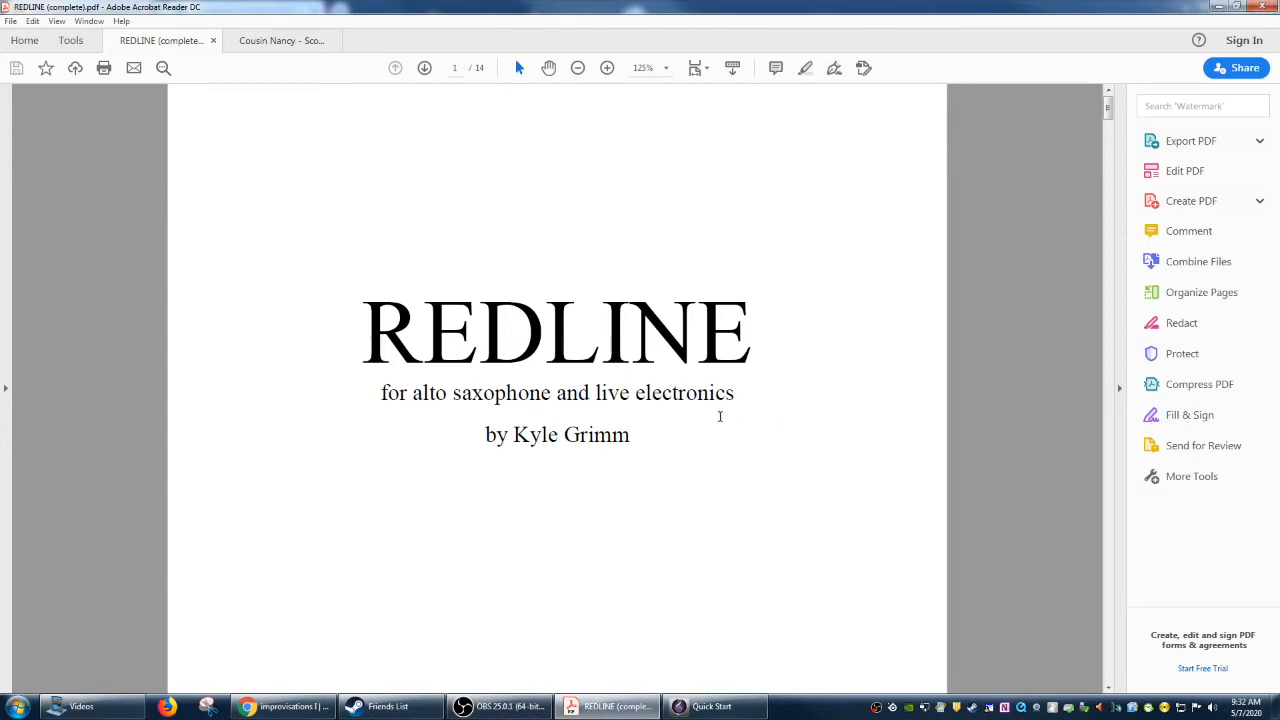
pyautogui.moveTo(382, 368)
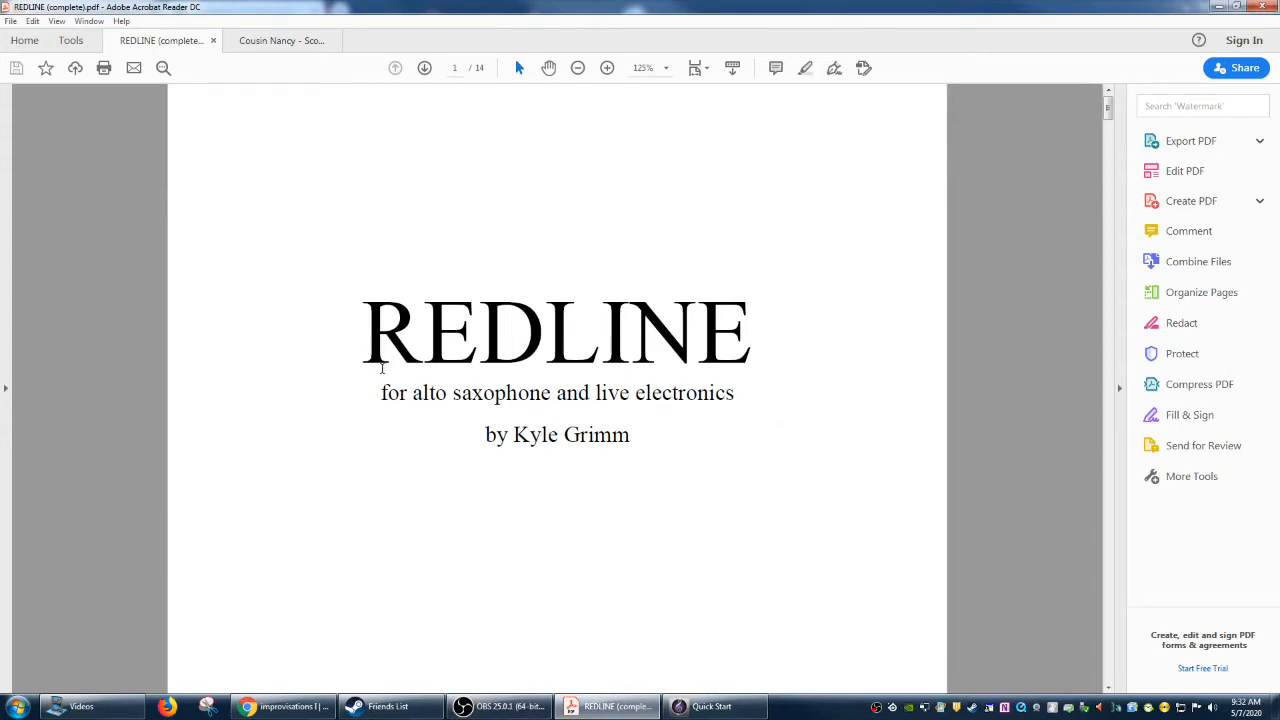
pyautogui.moveTo(324, 322)
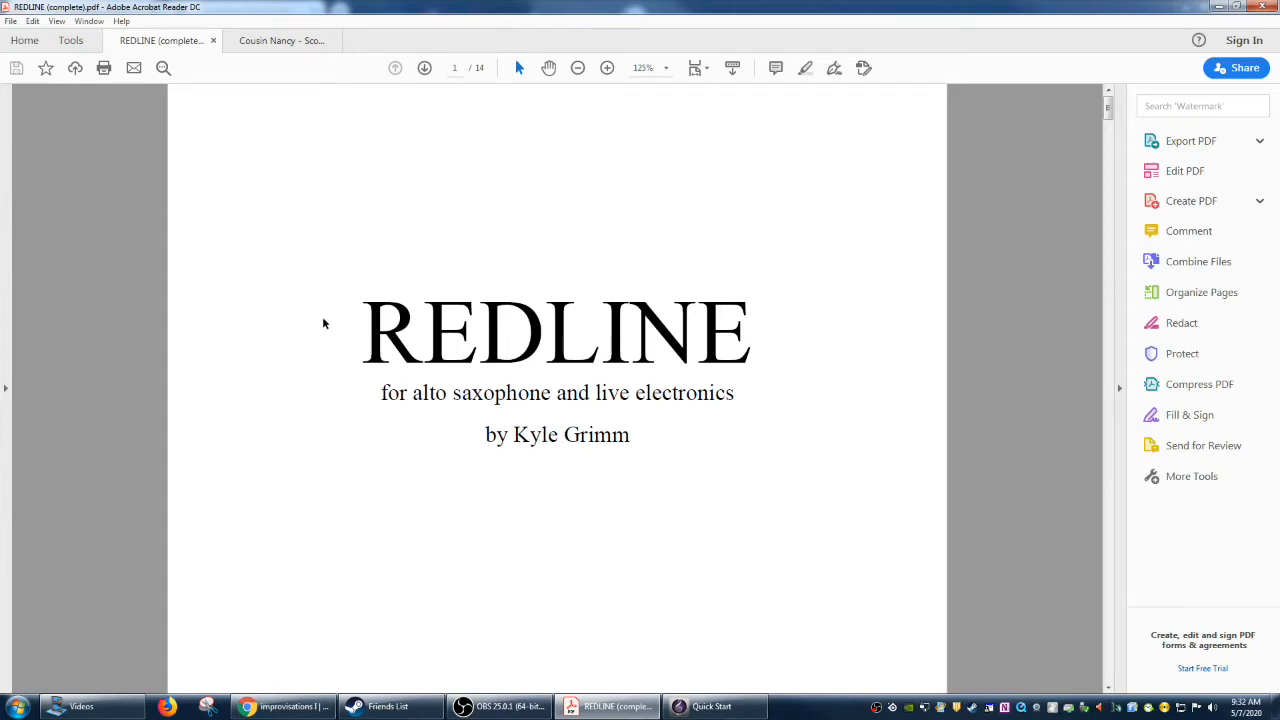
# Scroll the REDLINE PDF from the stage setup diagram down to page 6 of the score.
pyautogui.scroll(3)
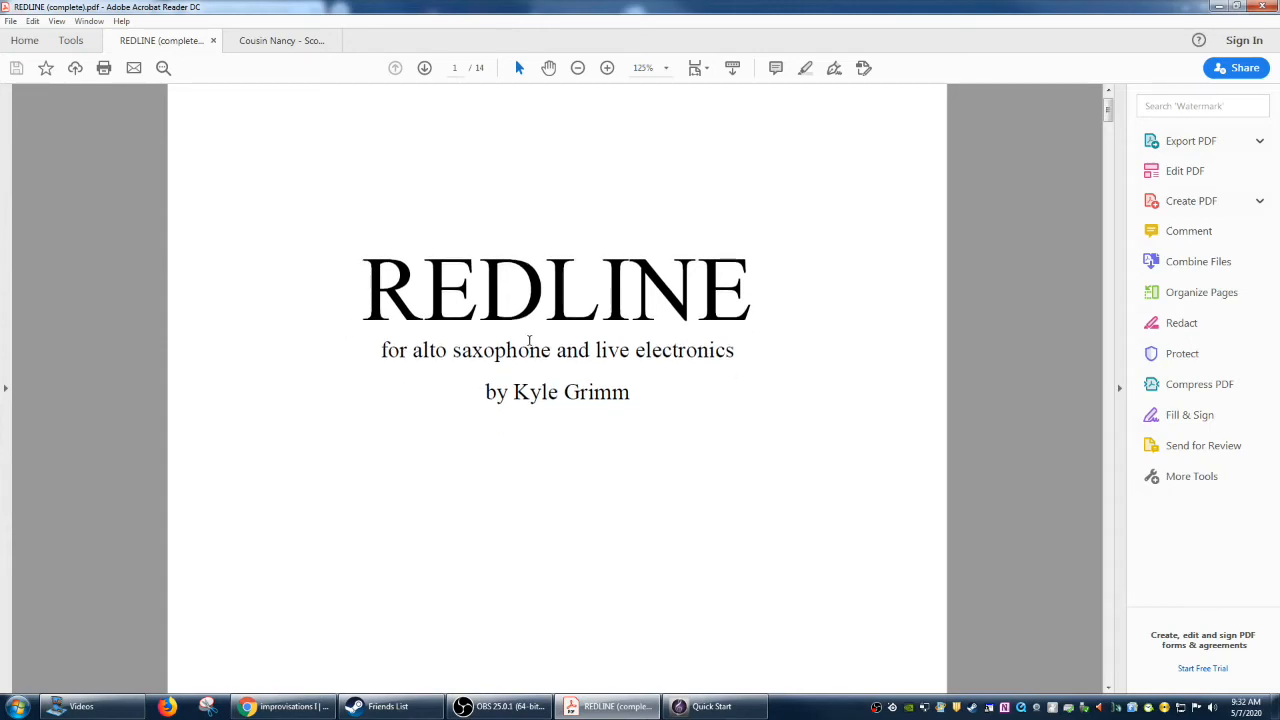
pyautogui.scroll(-3)
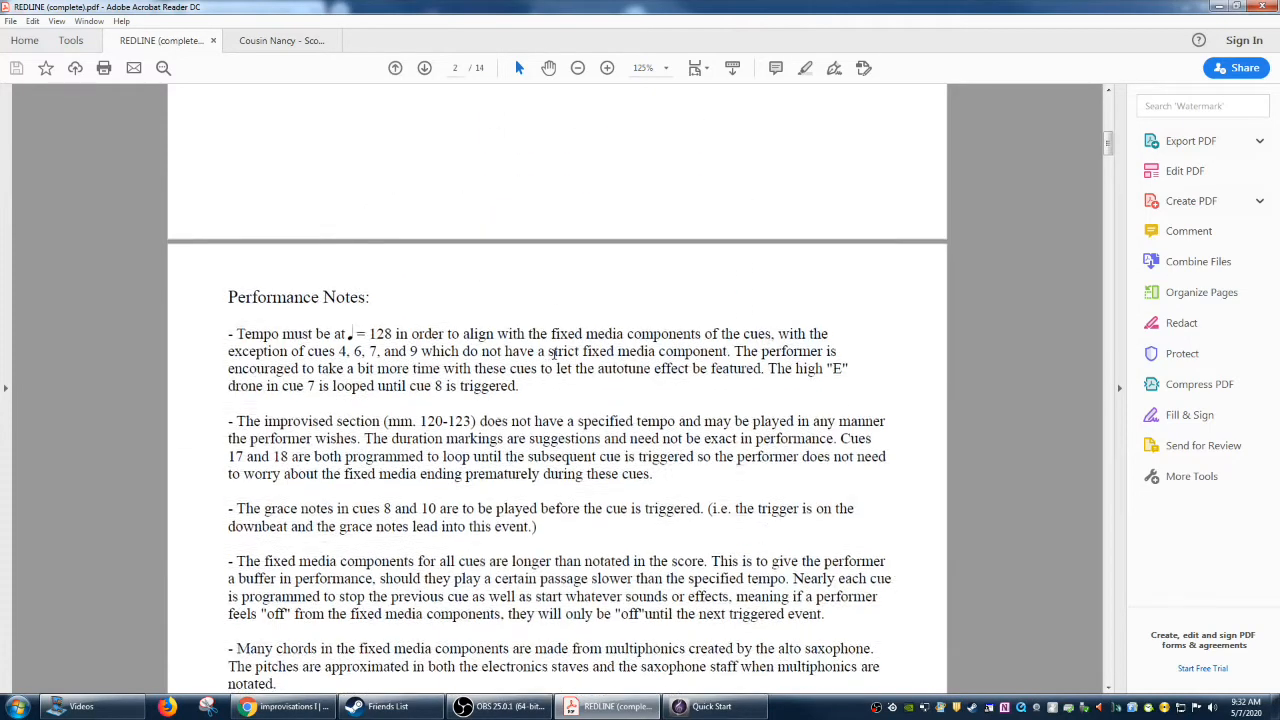
pyautogui.scroll(-3)
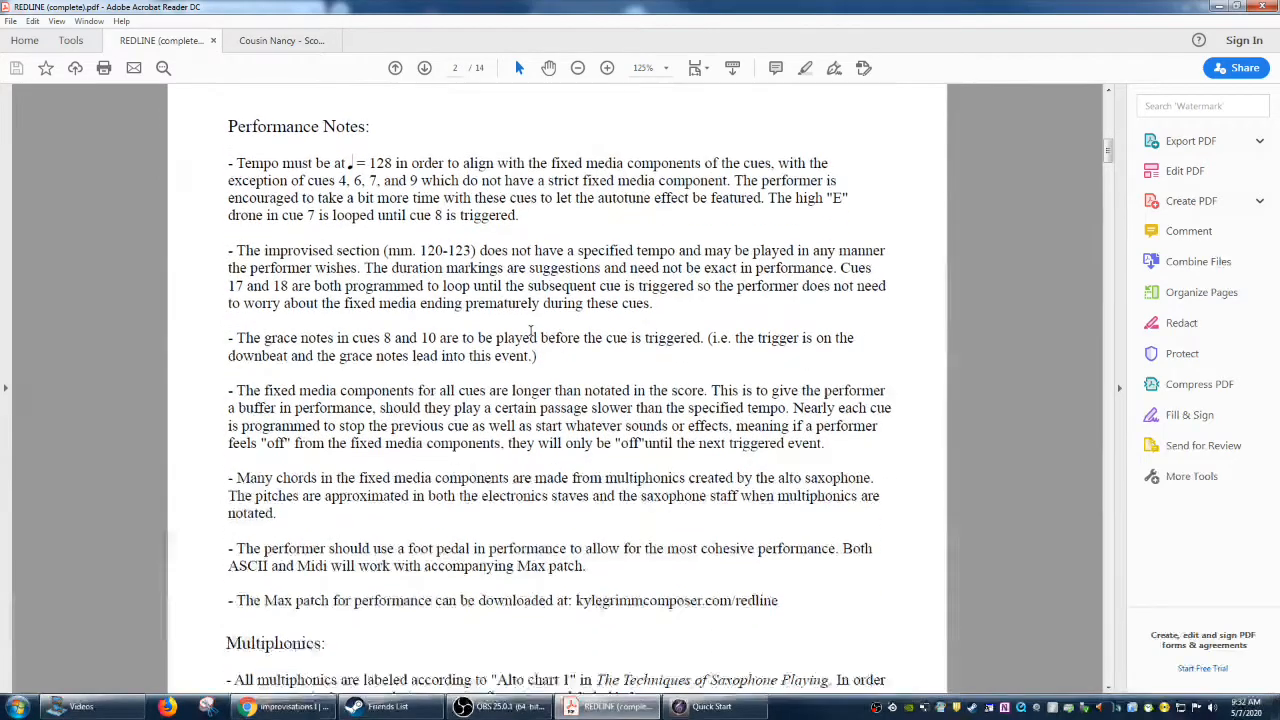
pyautogui.scroll(-3)
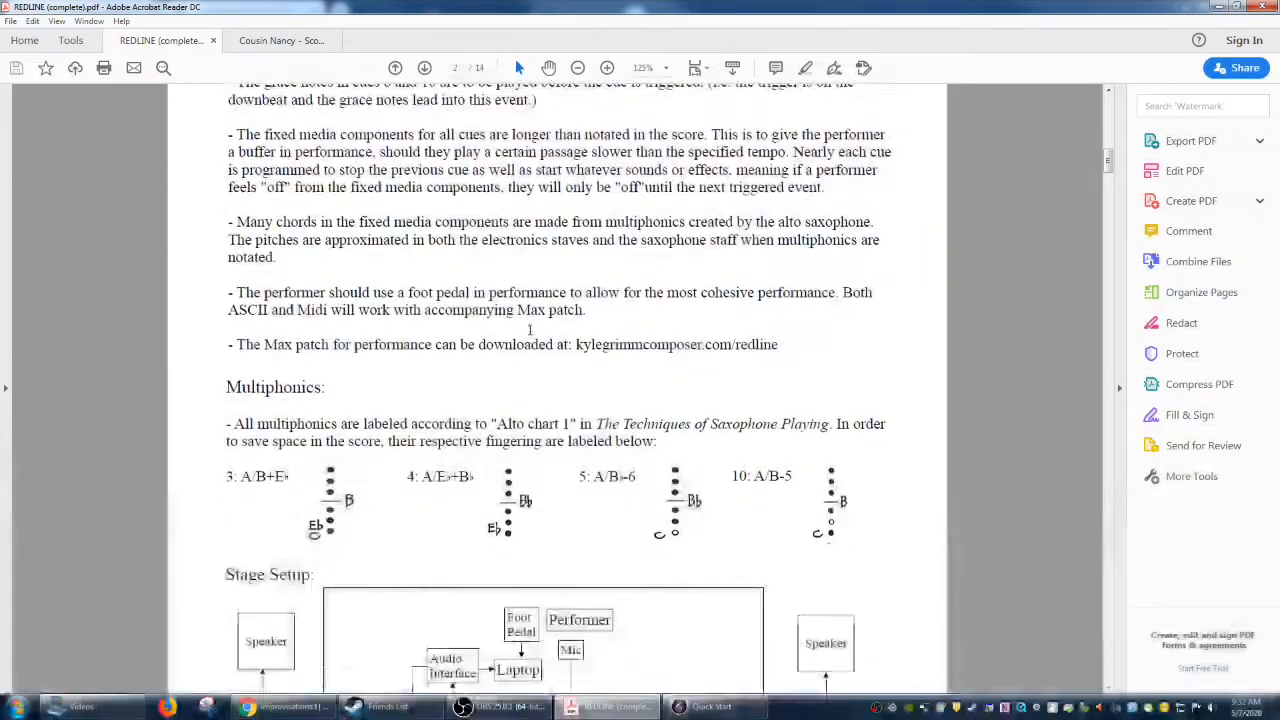
pyautogui.scroll(-3)
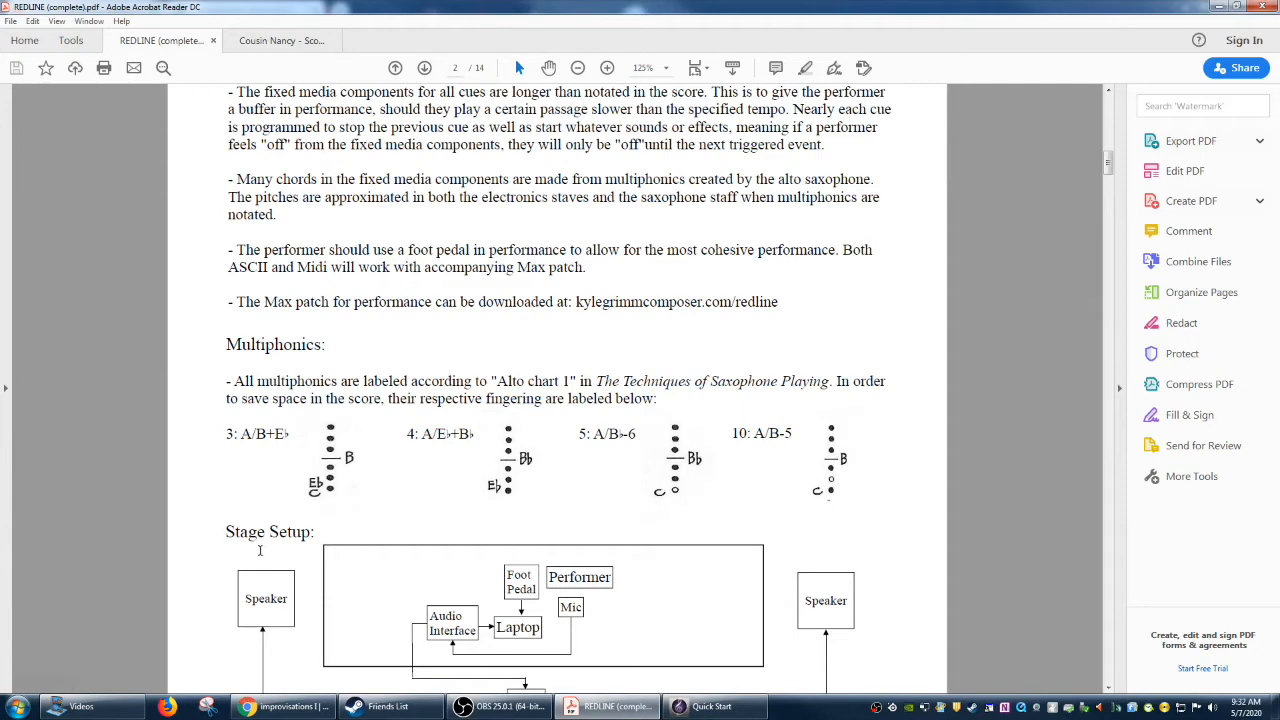
pyautogui.moveTo(735, 485)
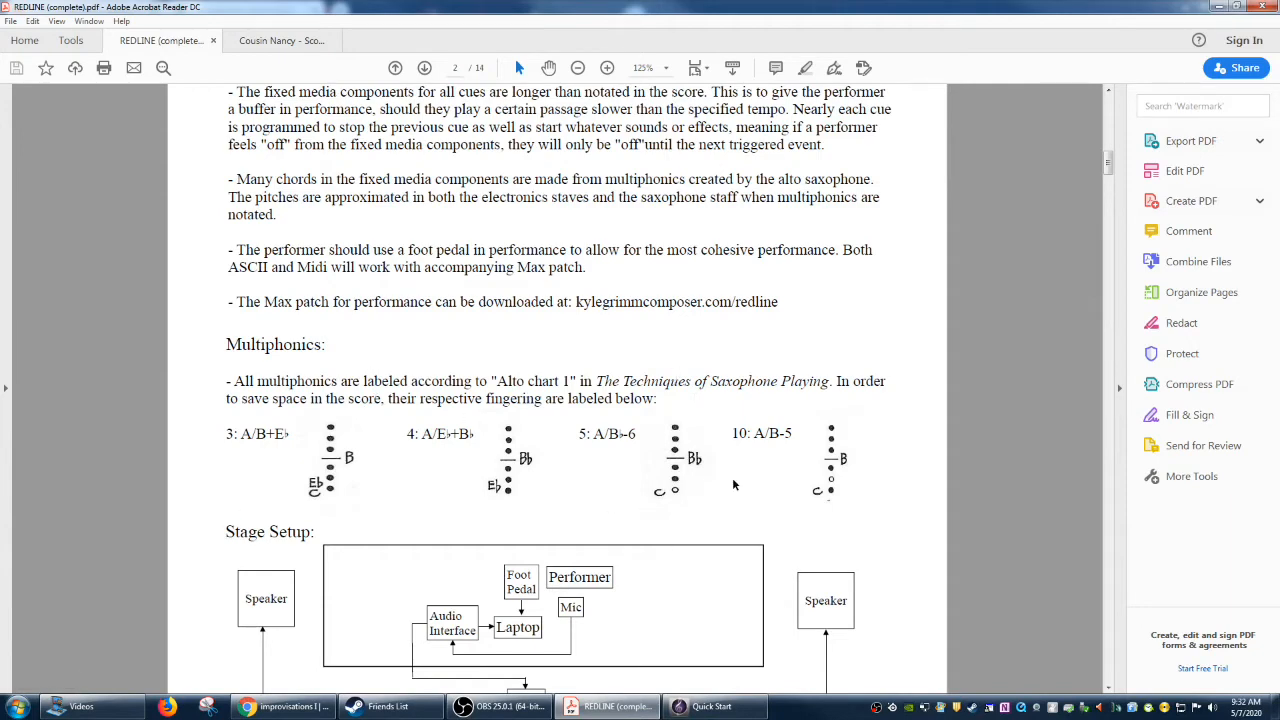
pyautogui.moveTo(597, 525)
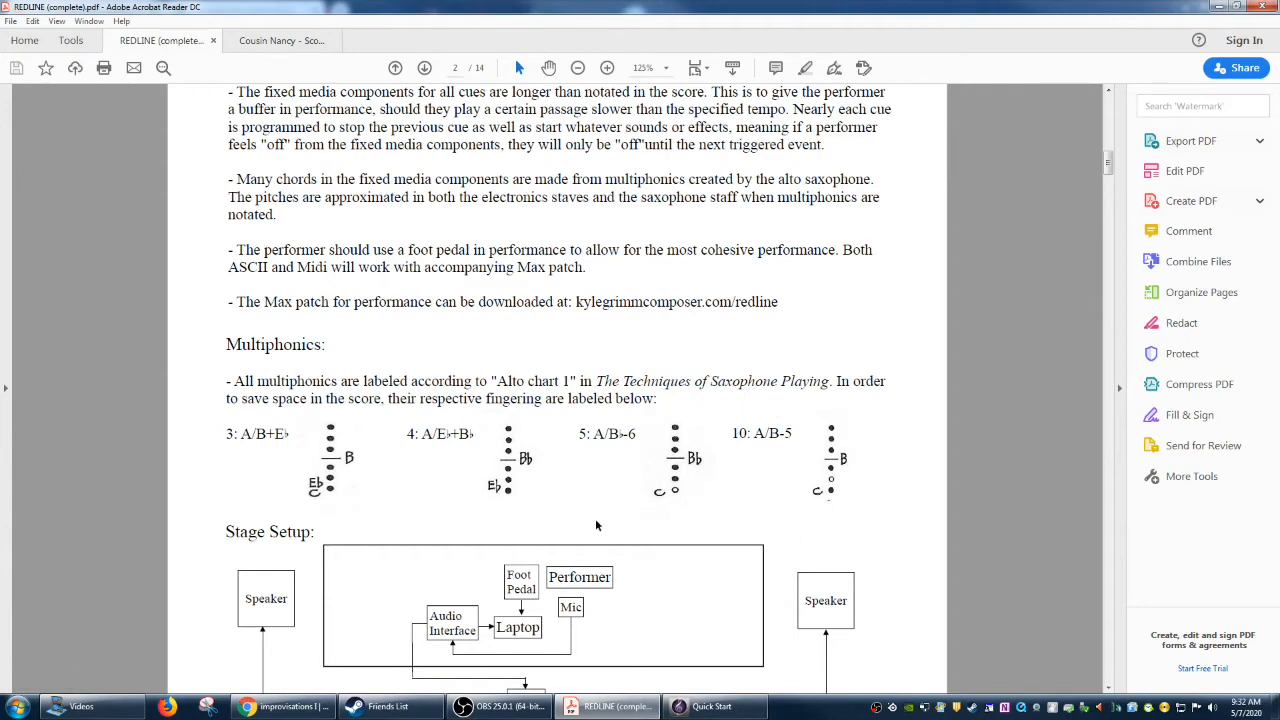
pyautogui.scroll(-3)
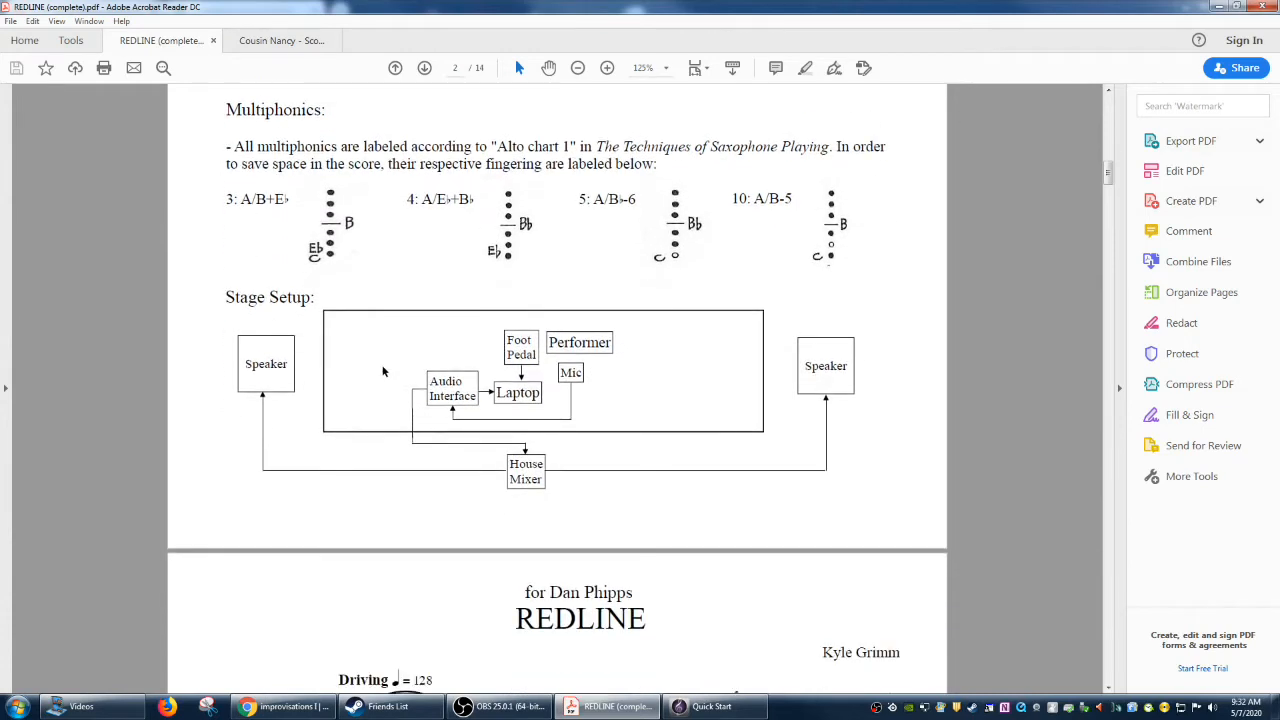
pyautogui.scroll(-3)
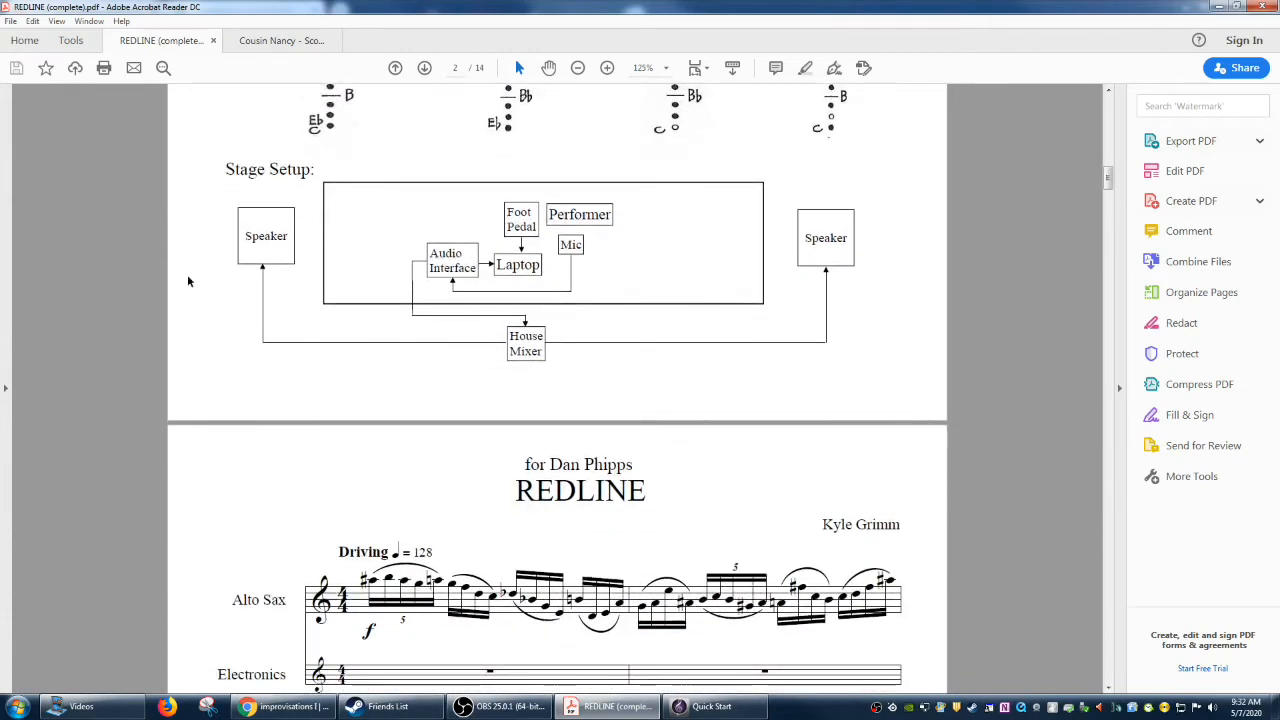
pyautogui.scroll(-3)
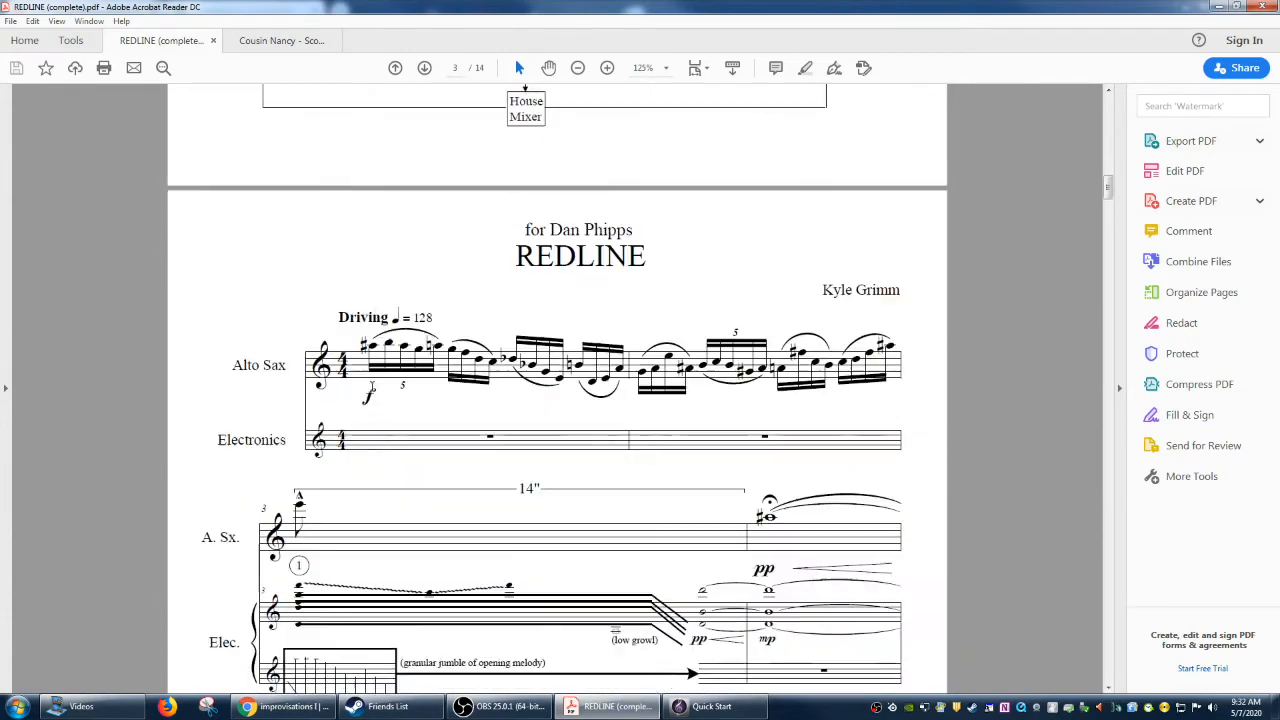
pyautogui.scroll(-3)
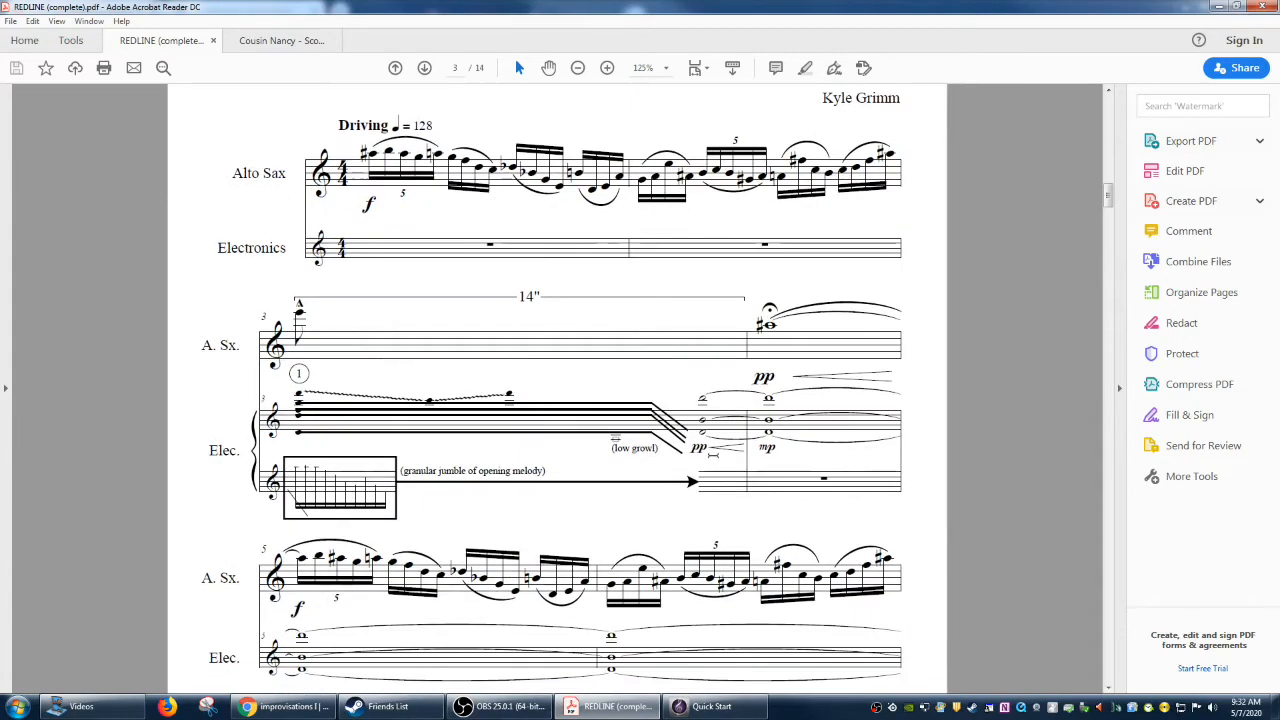
pyautogui.scroll(-3)
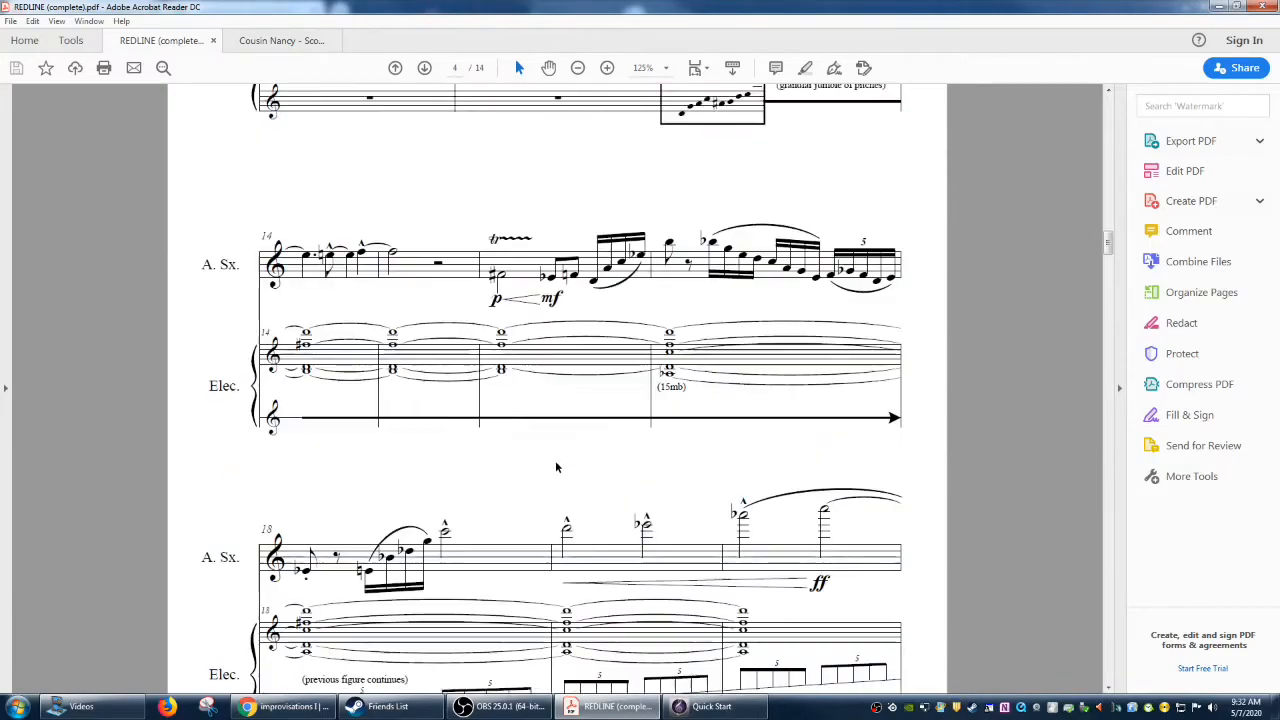
pyautogui.scroll(-3)
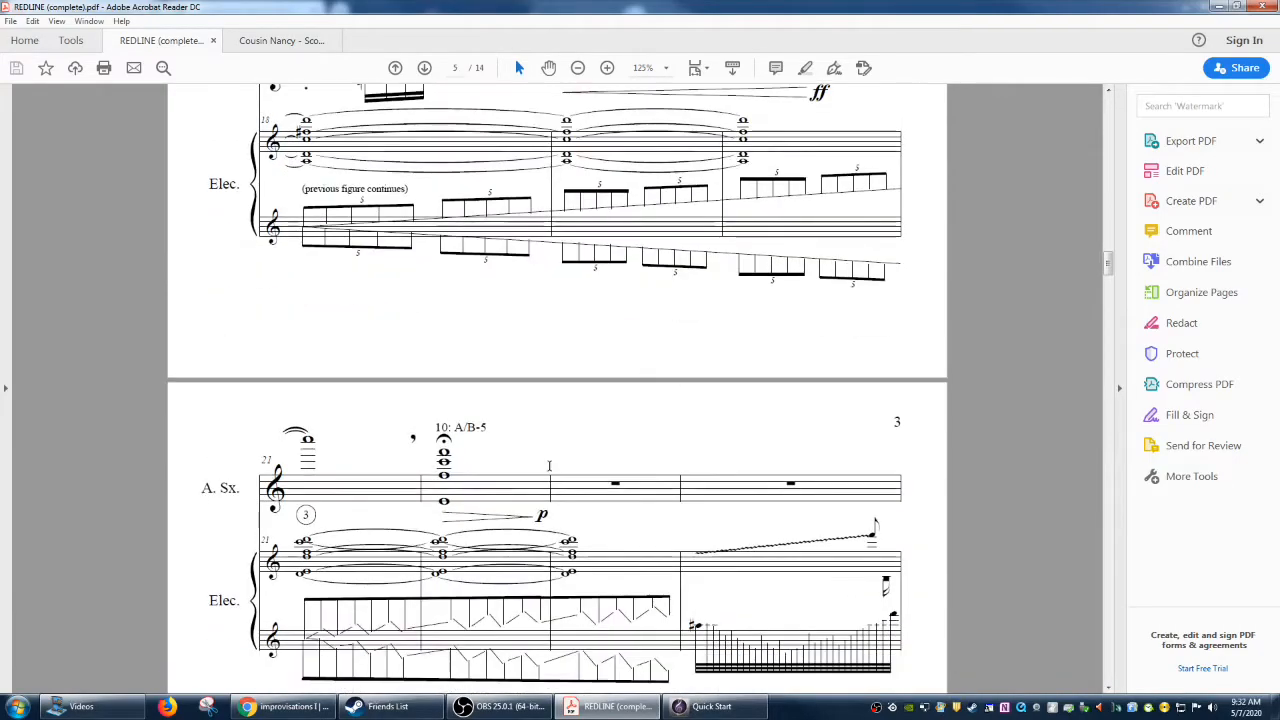
pyautogui.scroll(-3)
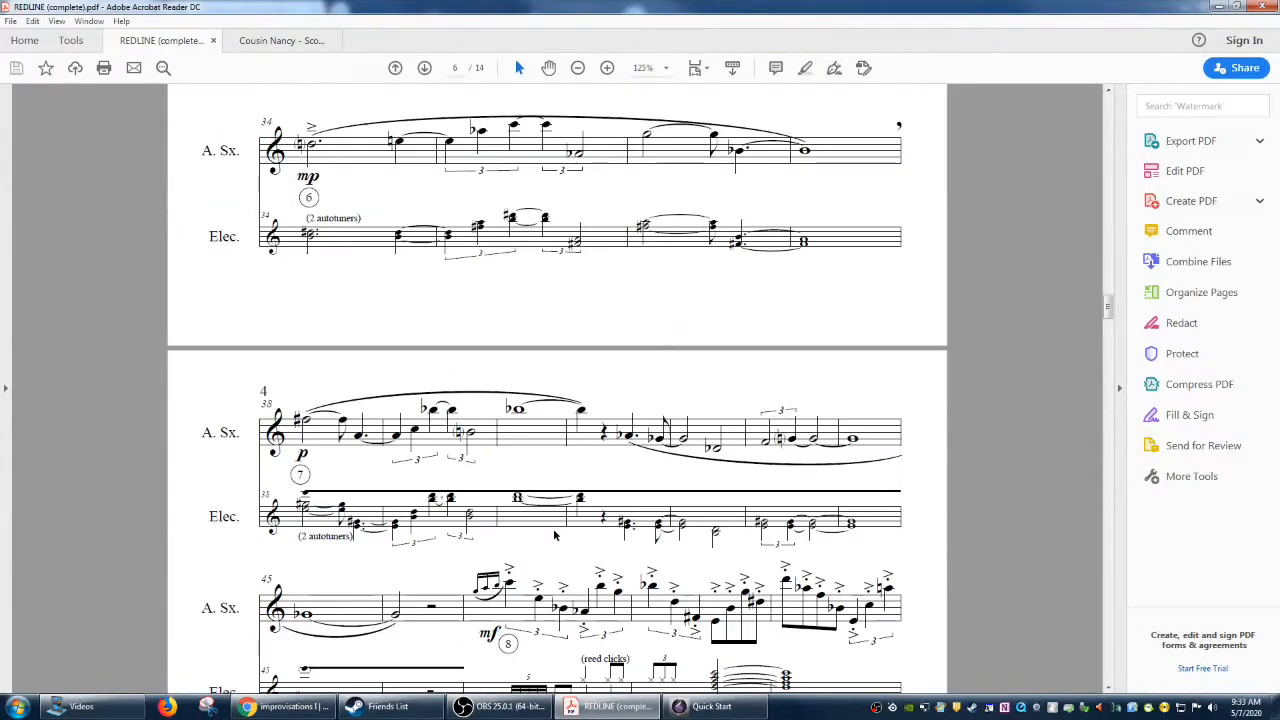
# Import the REDLINE MusicXML file into Sibelius, dismissing the load error and accepting the old-version warning.
pyautogui.click(711, 706)
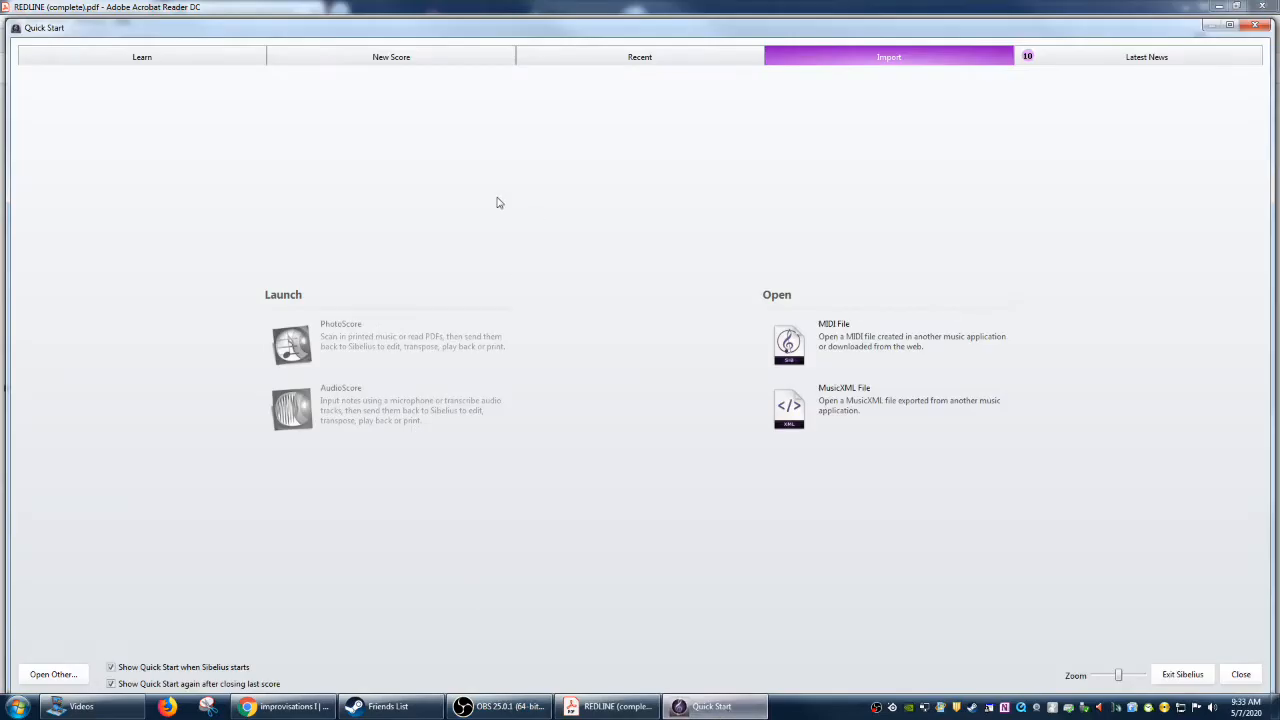
pyautogui.moveTo(888, 407)
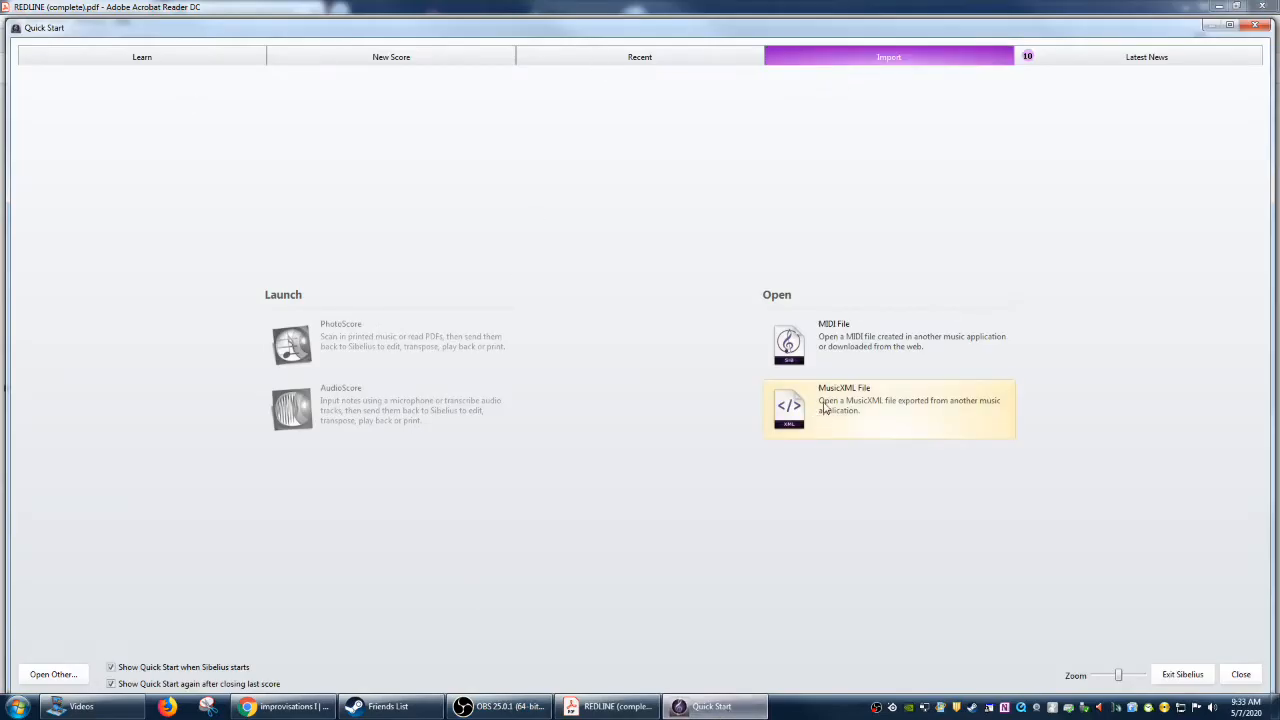
pyautogui.click(889, 405)
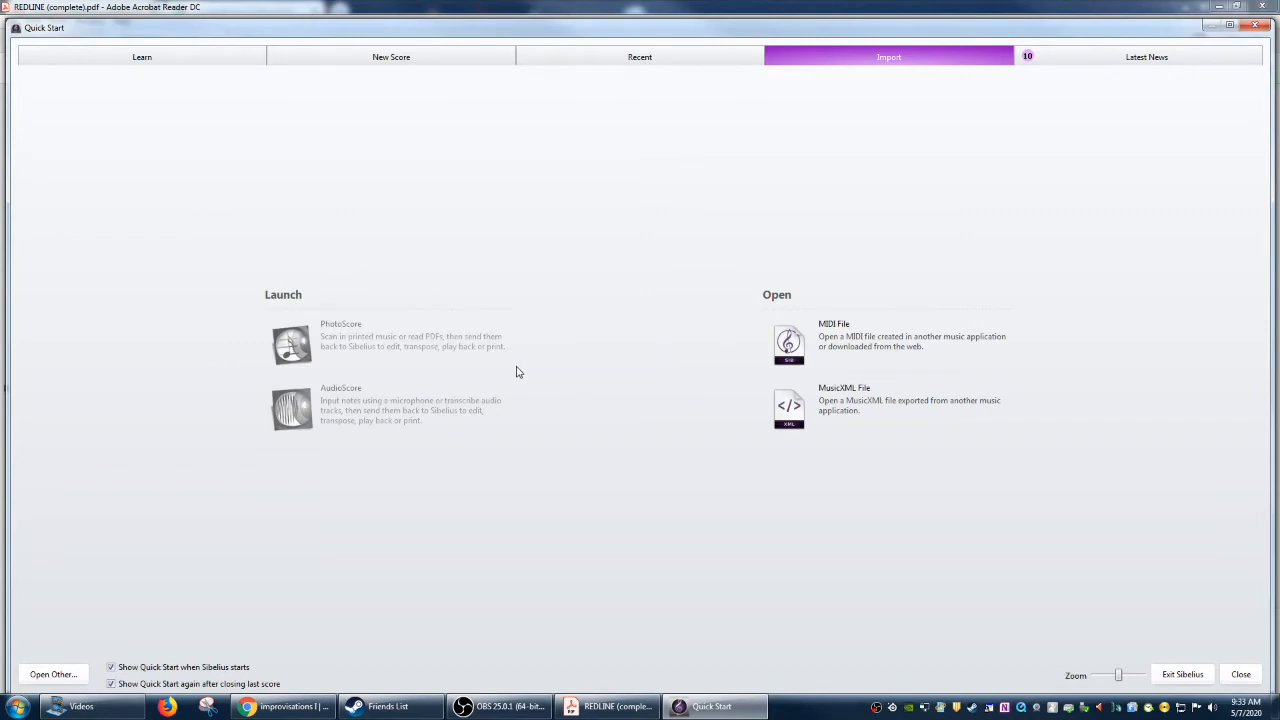
pyautogui.click(789, 408)
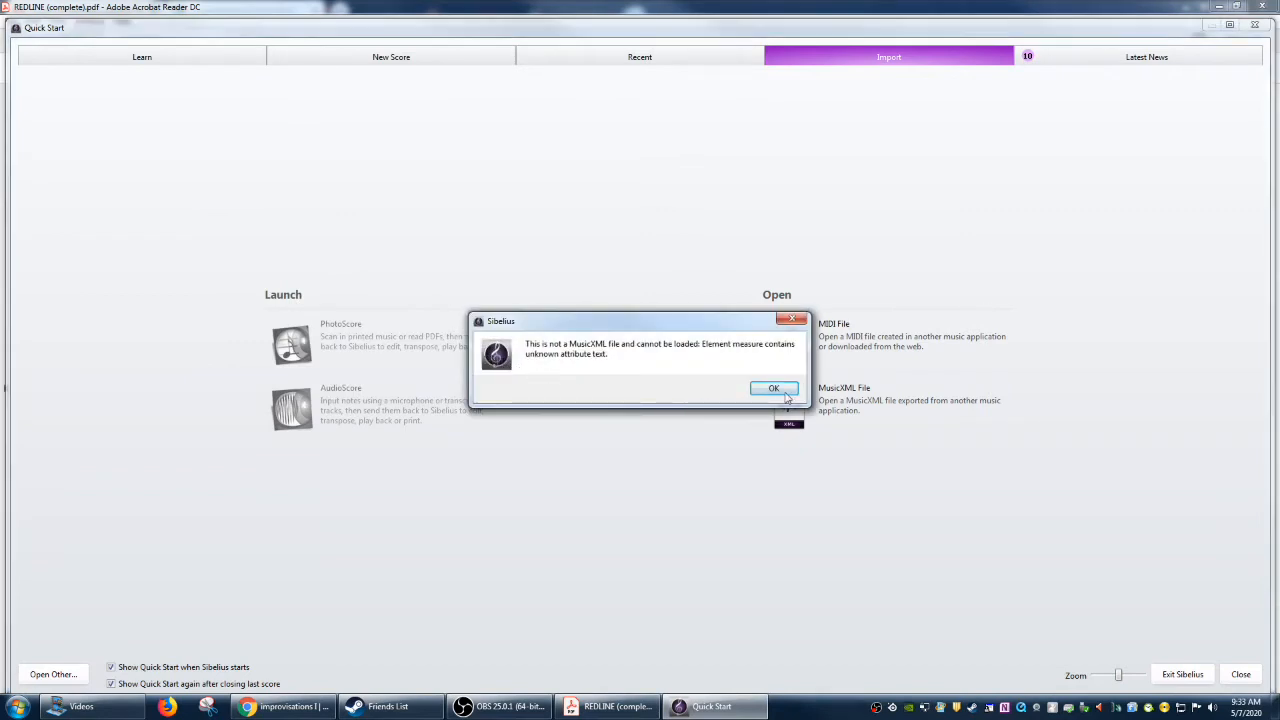
pyautogui.click(773, 388)
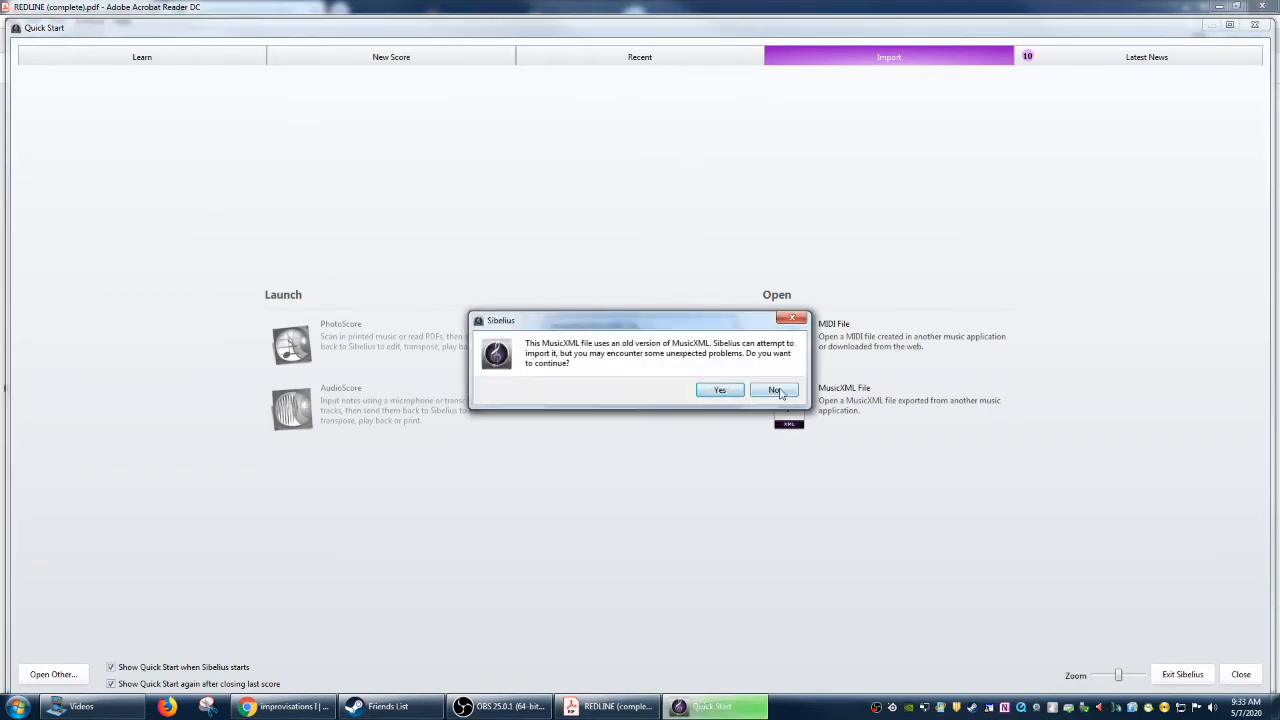
pyautogui.click(719, 390)
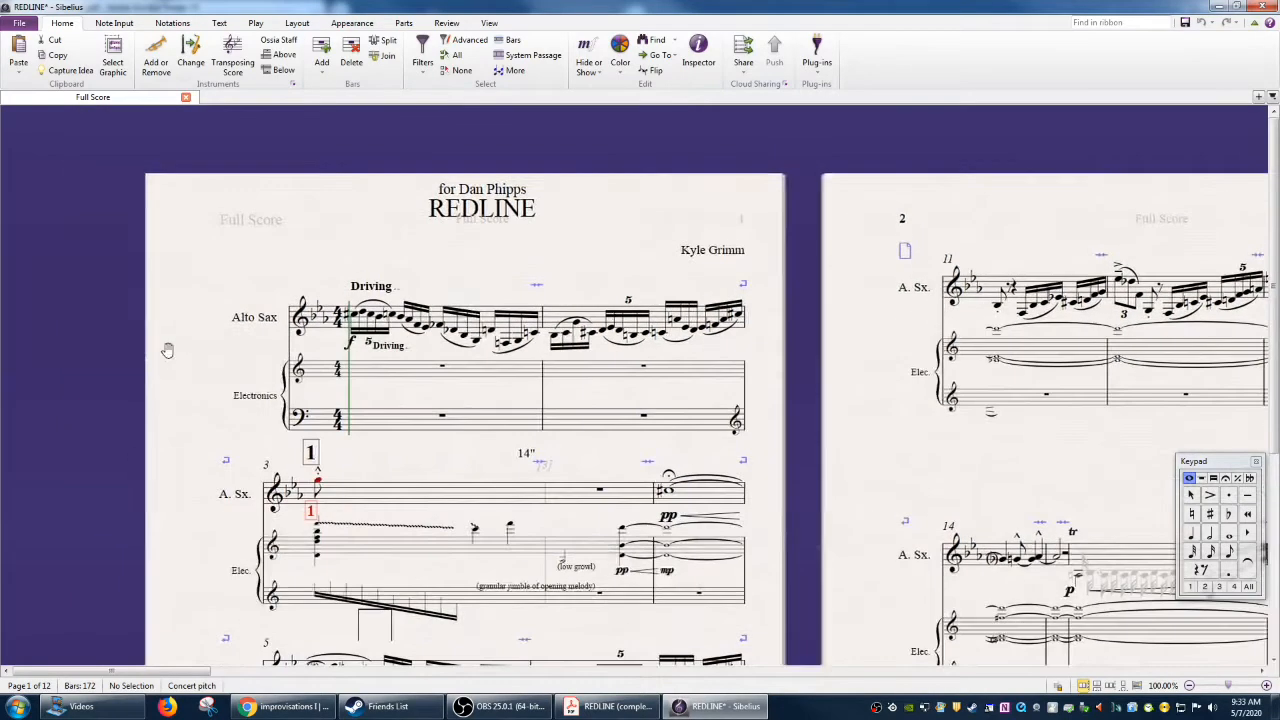
# Pan the imported score's opening page, then switch to the original PDF in Acrobat.
pyautogui.scroll(-3)
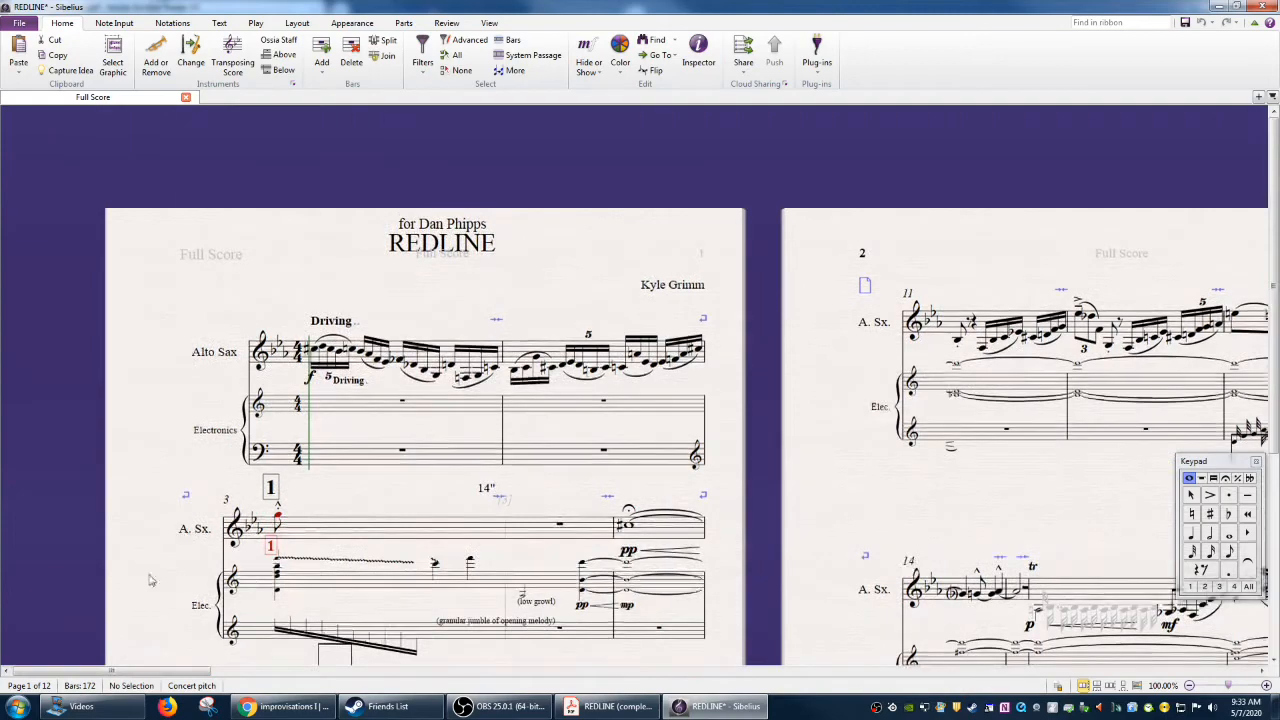
pyautogui.click(607, 706)
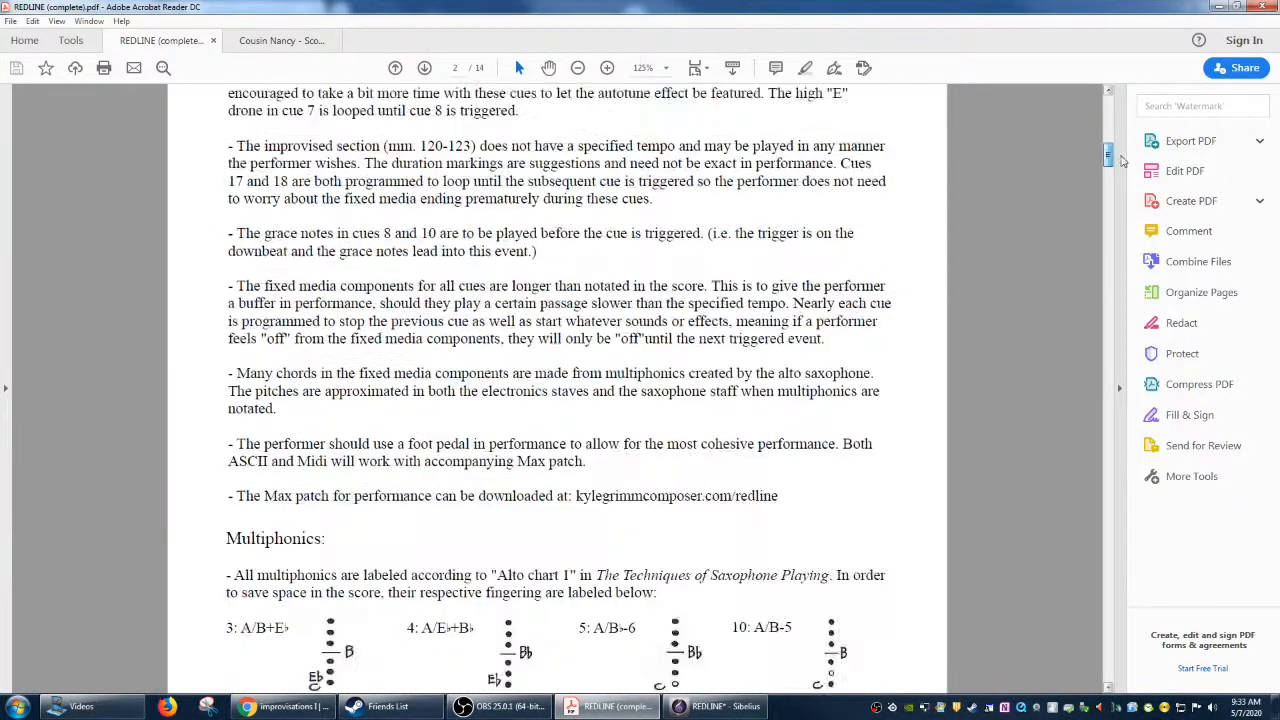
# Review the PDF's title page and scroll down to its first score page.
pyautogui.scroll(3)
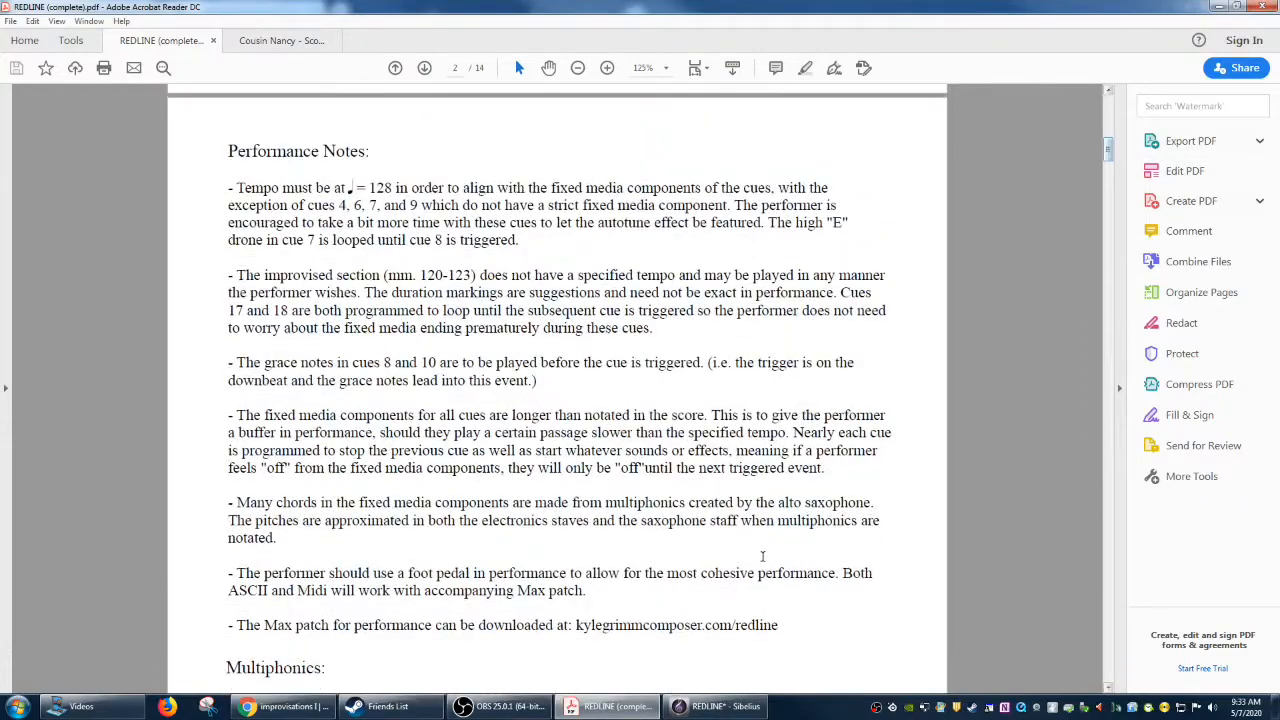
pyautogui.click(395, 68)
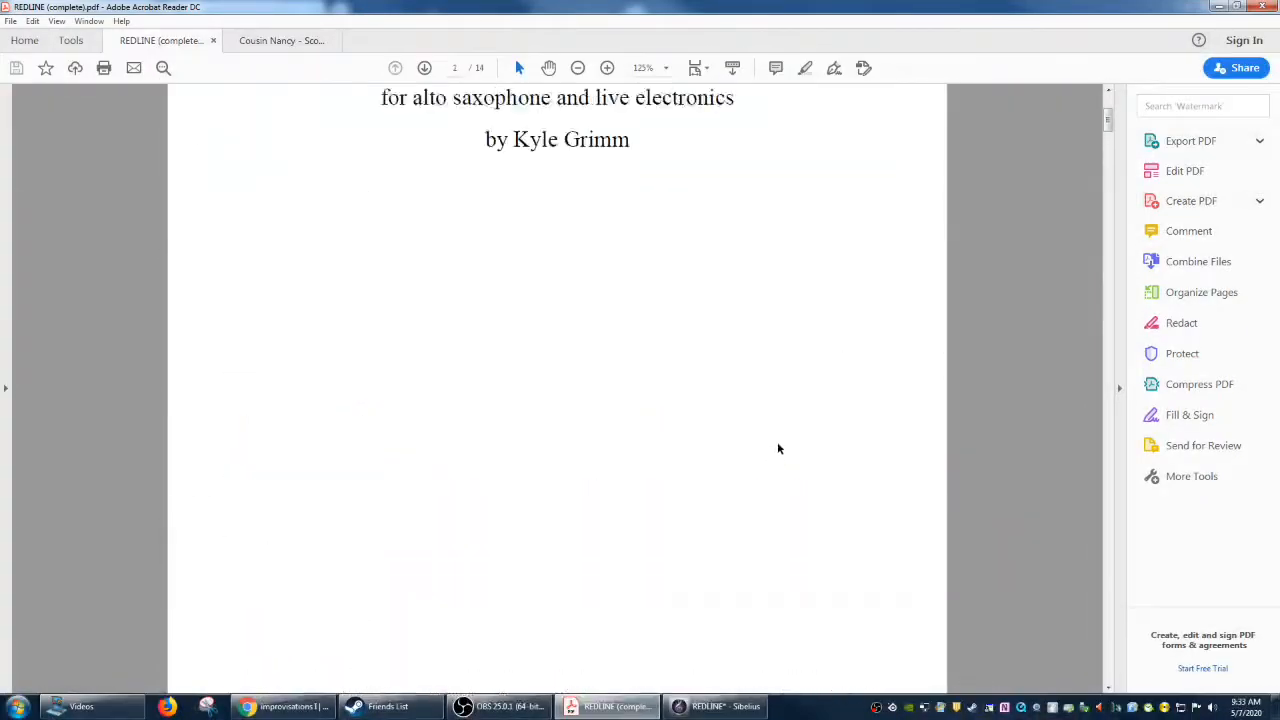
pyautogui.scroll(-3)
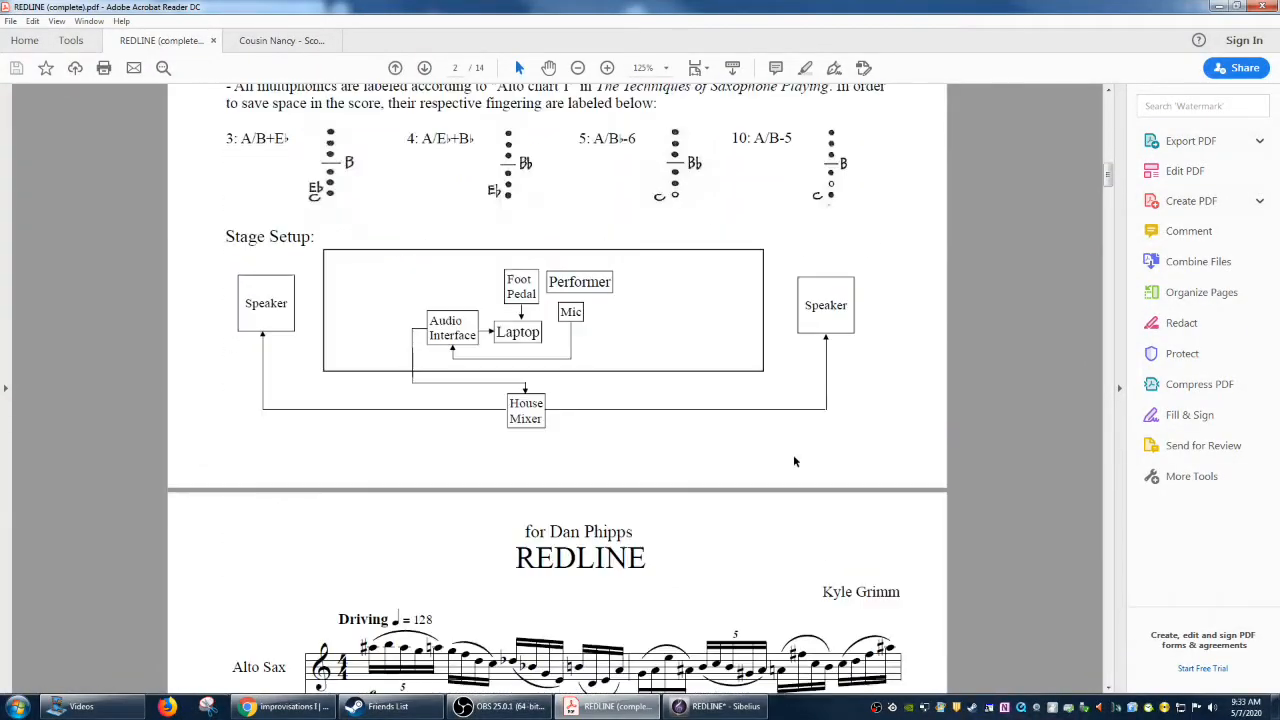
pyautogui.scroll(-3)
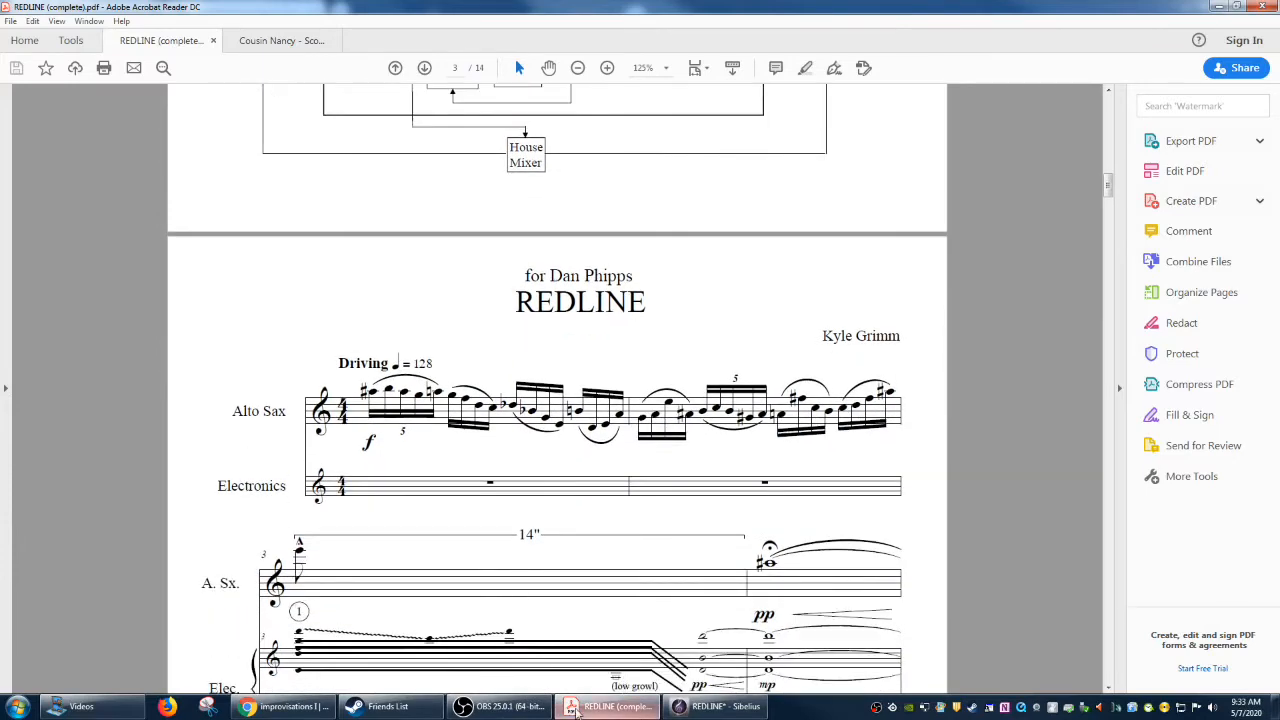
# Toggle between the imported score and the PDF to compare the opening bars, ending in Sibelius.
pyautogui.click(713, 707)
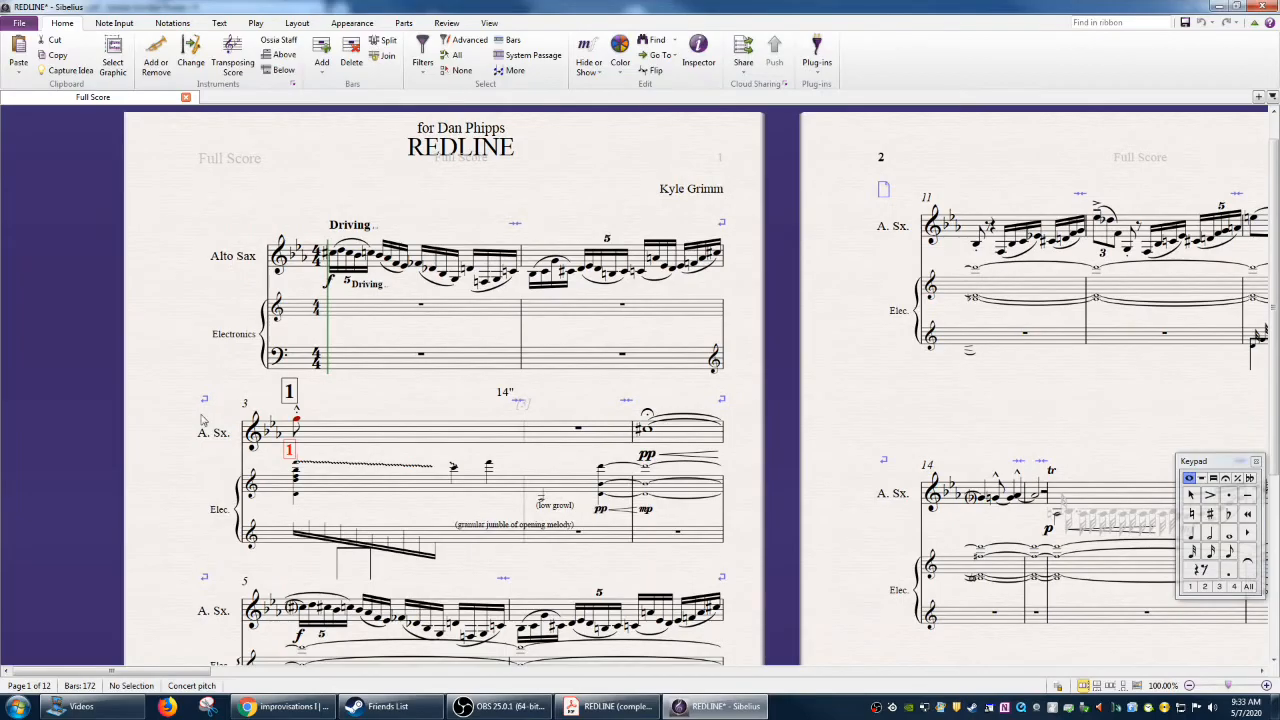
pyautogui.click(606, 706)
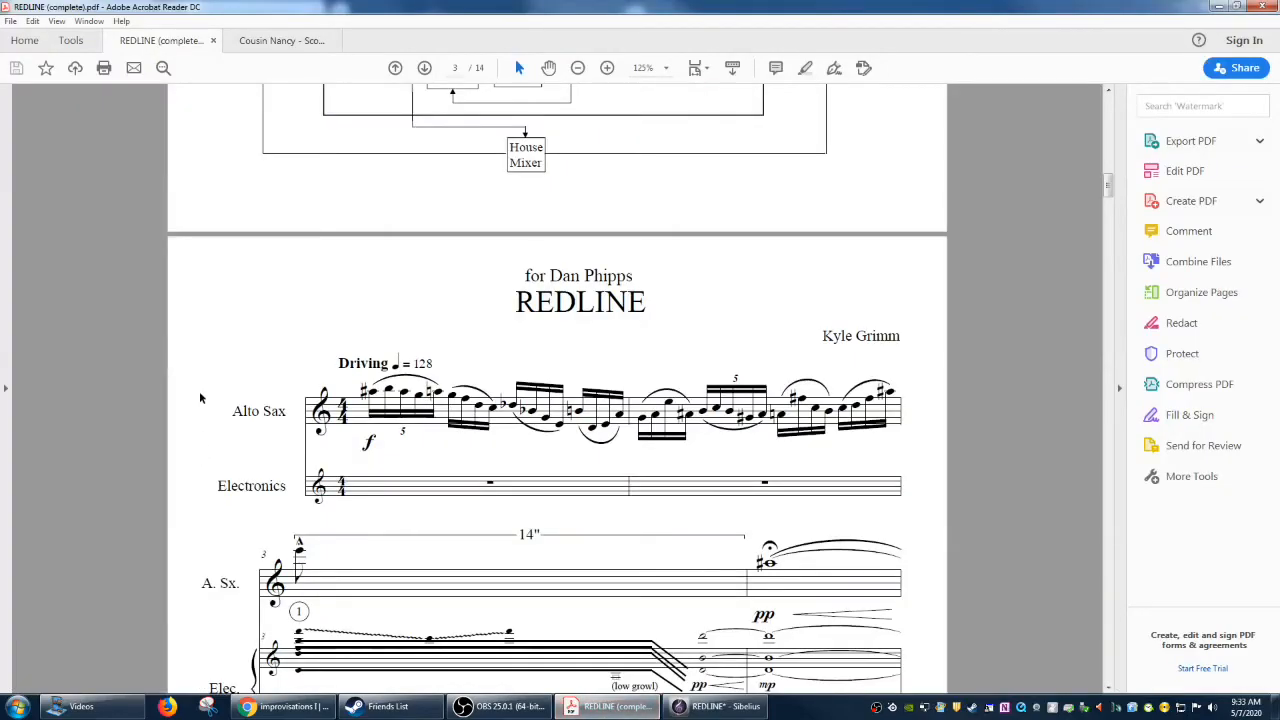
pyautogui.scroll(-3)
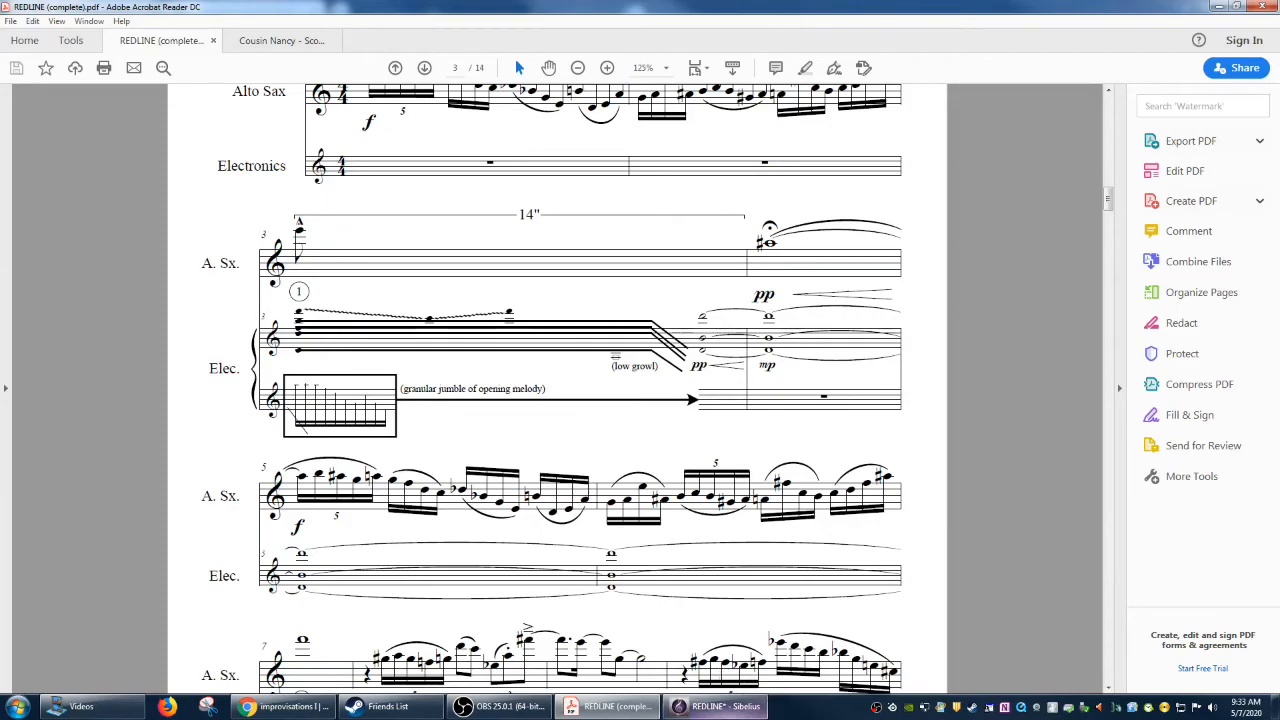
pyautogui.click(714, 706)
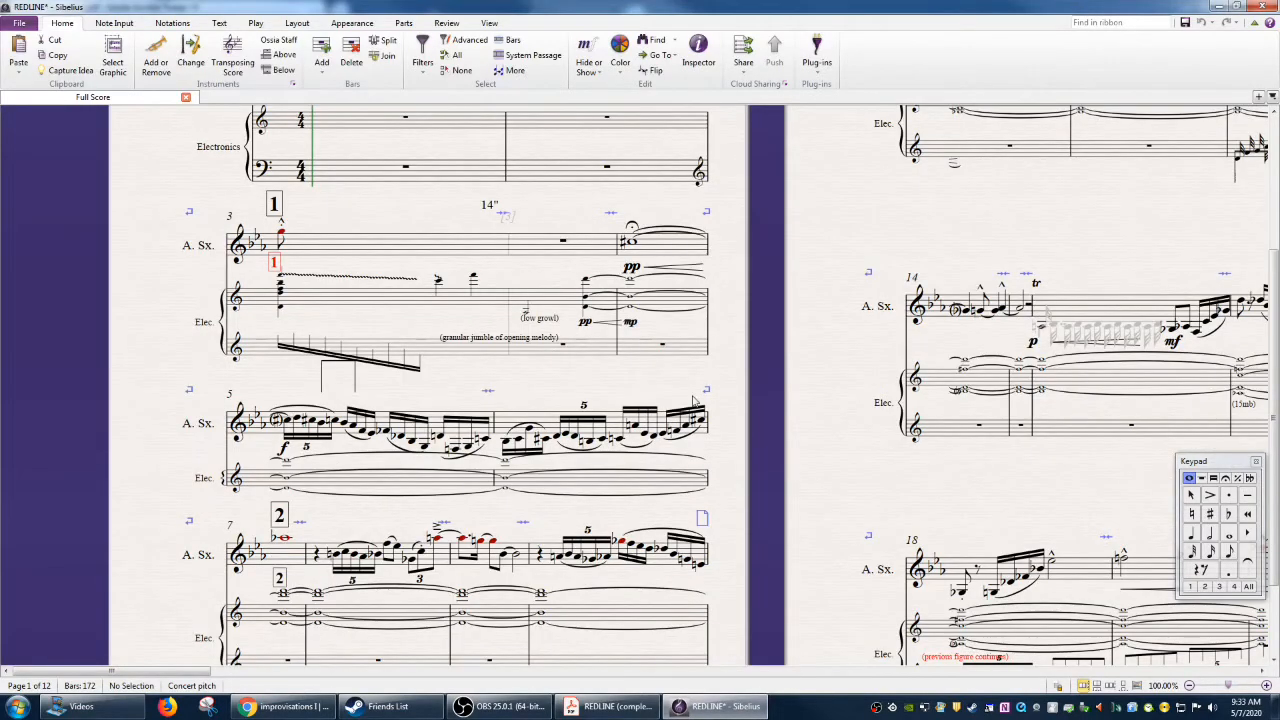
pyautogui.moveTo(140, 398)
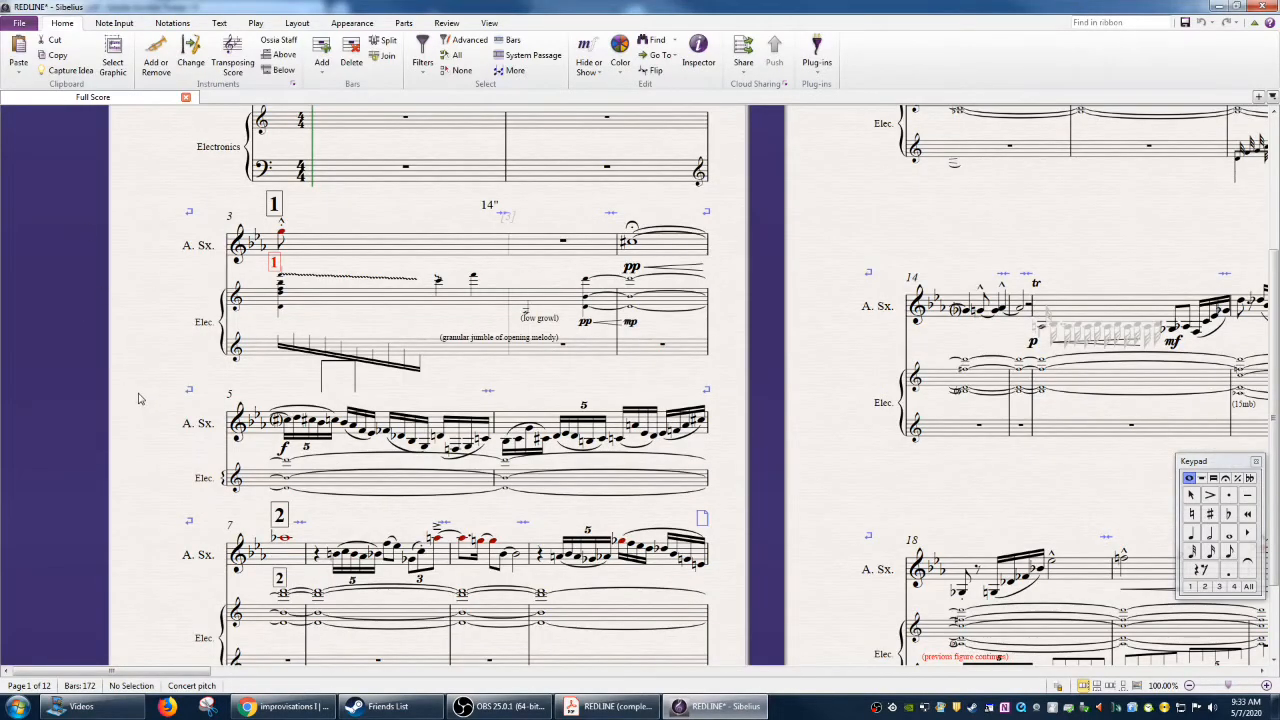
# Scroll through the imported score from page 4 to page 8.
pyautogui.scroll(3)
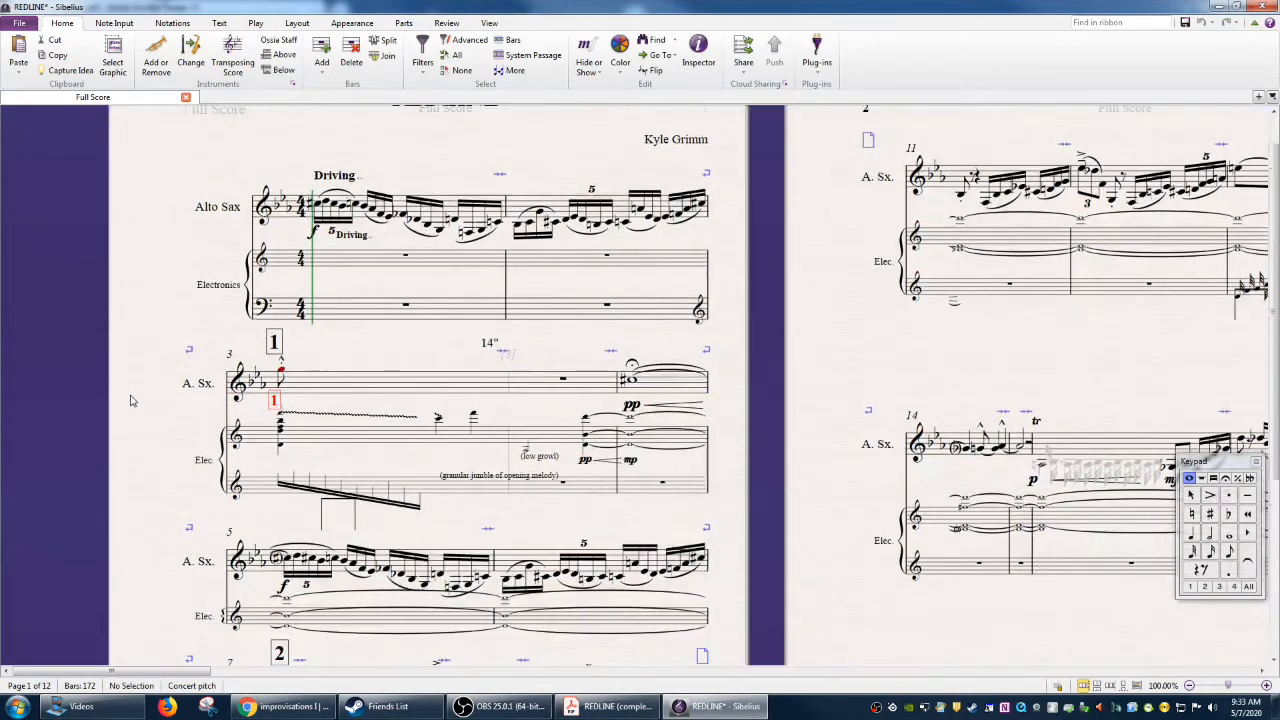
pyautogui.scroll(-3)
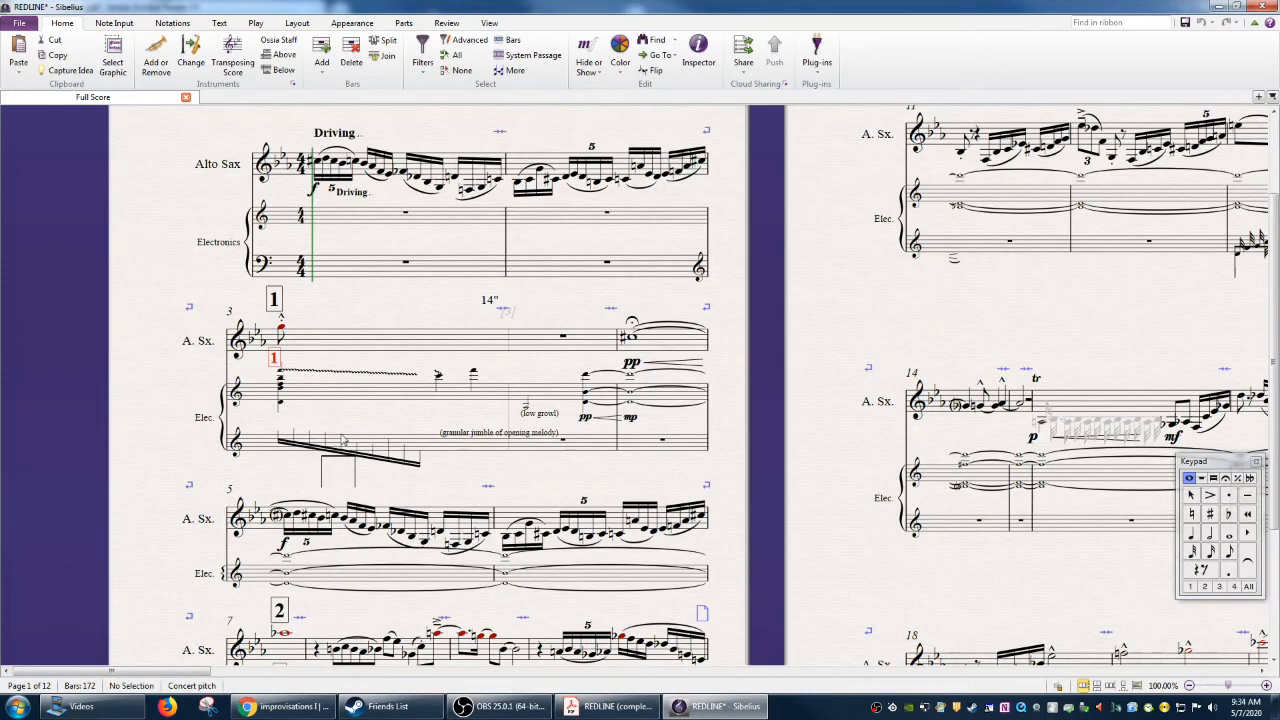
pyautogui.moveTo(305, 433)
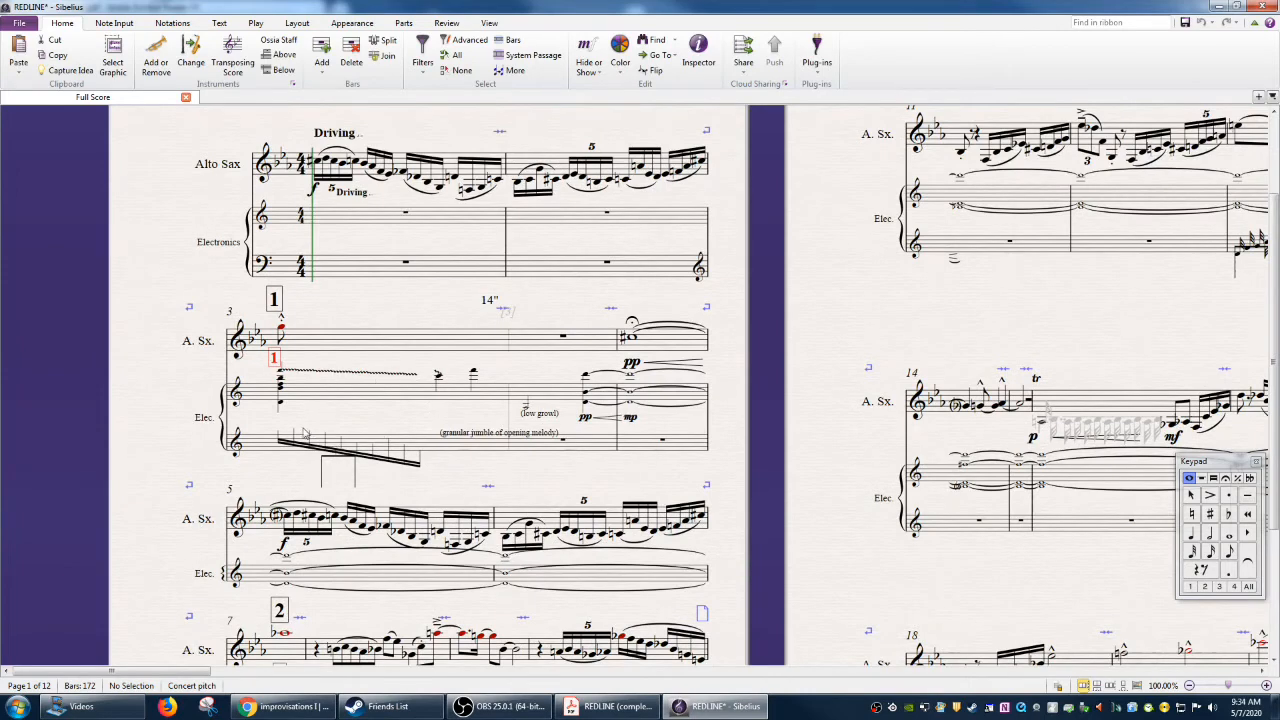
pyautogui.scroll(-3)
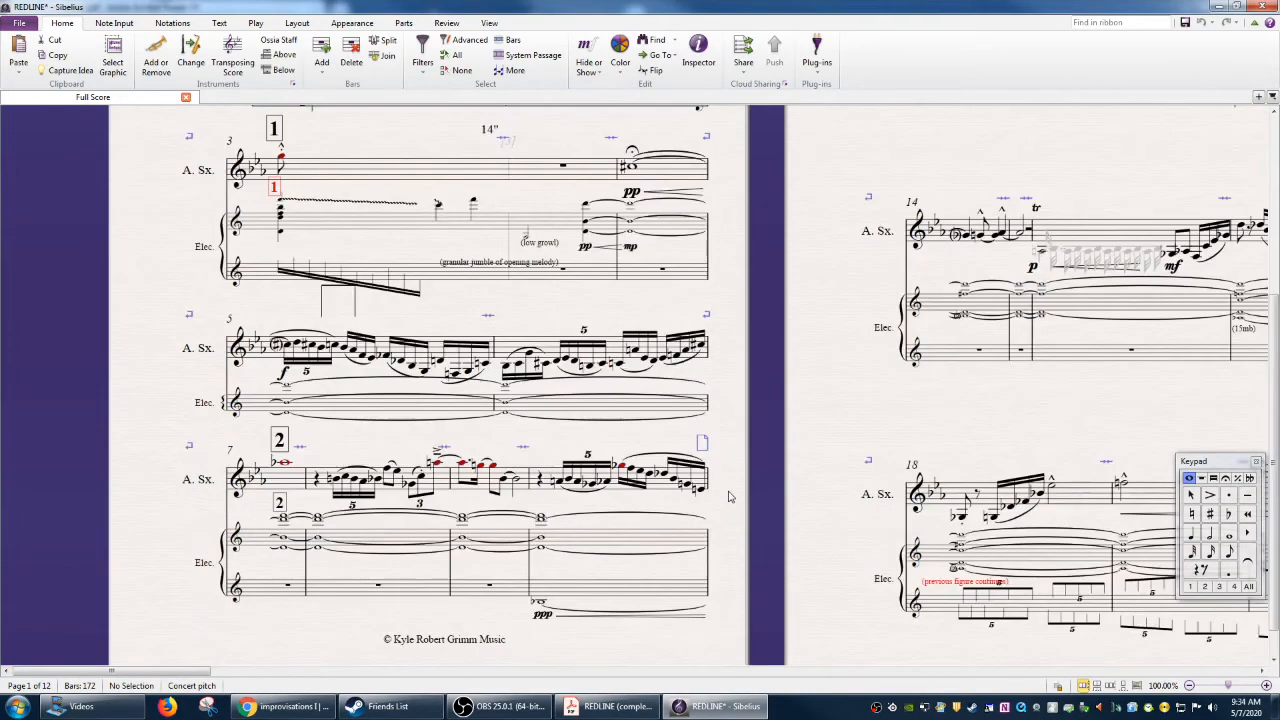
pyautogui.scroll(-3)
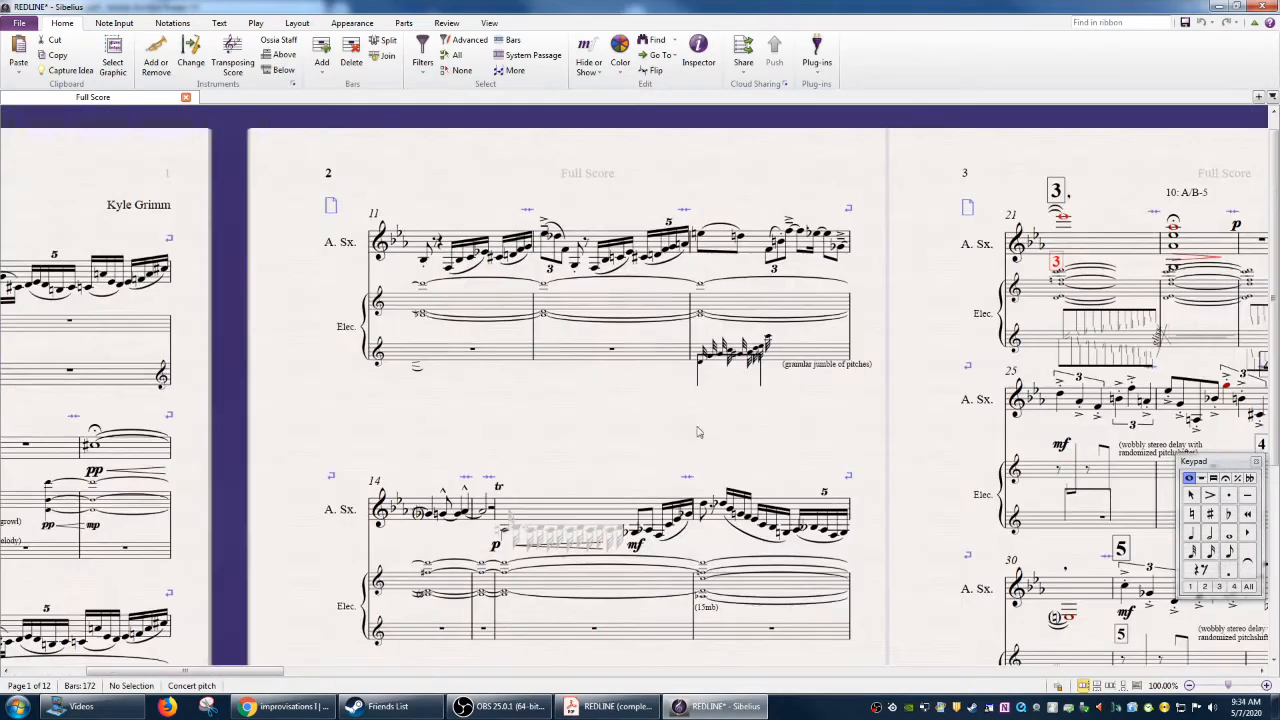
pyautogui.scroll(-3)
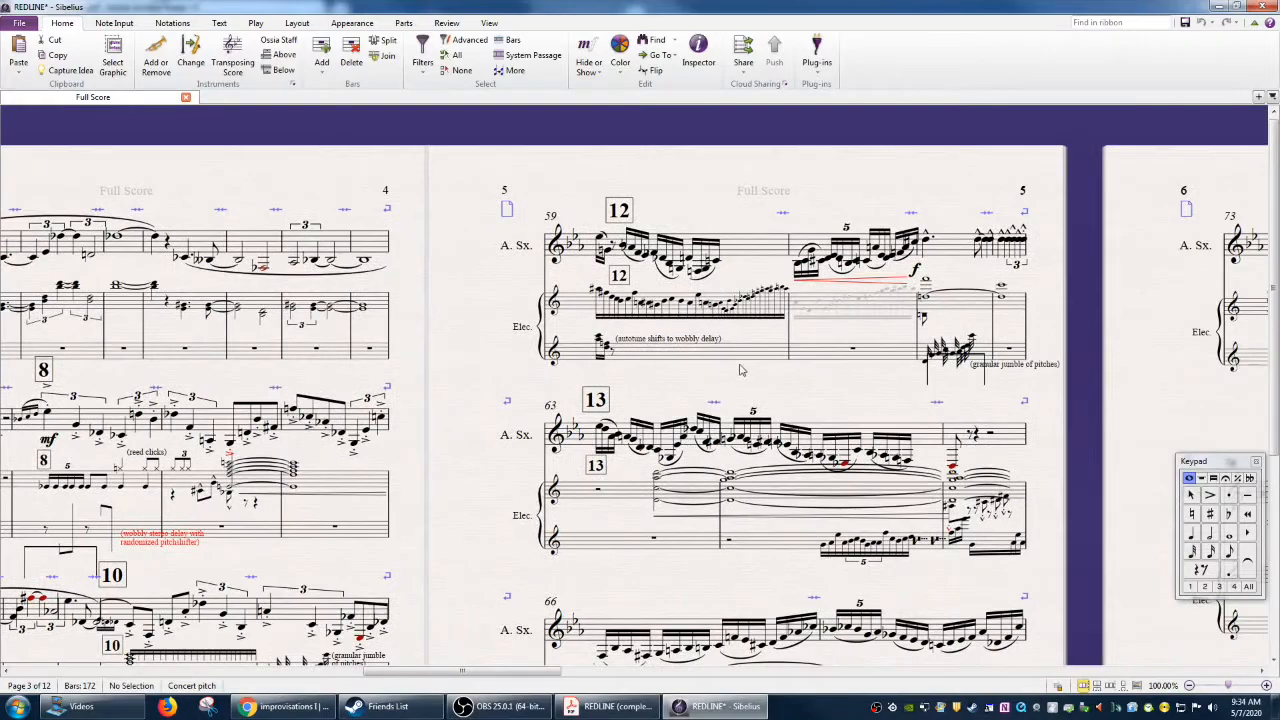
pyautogui.scroll(-3)
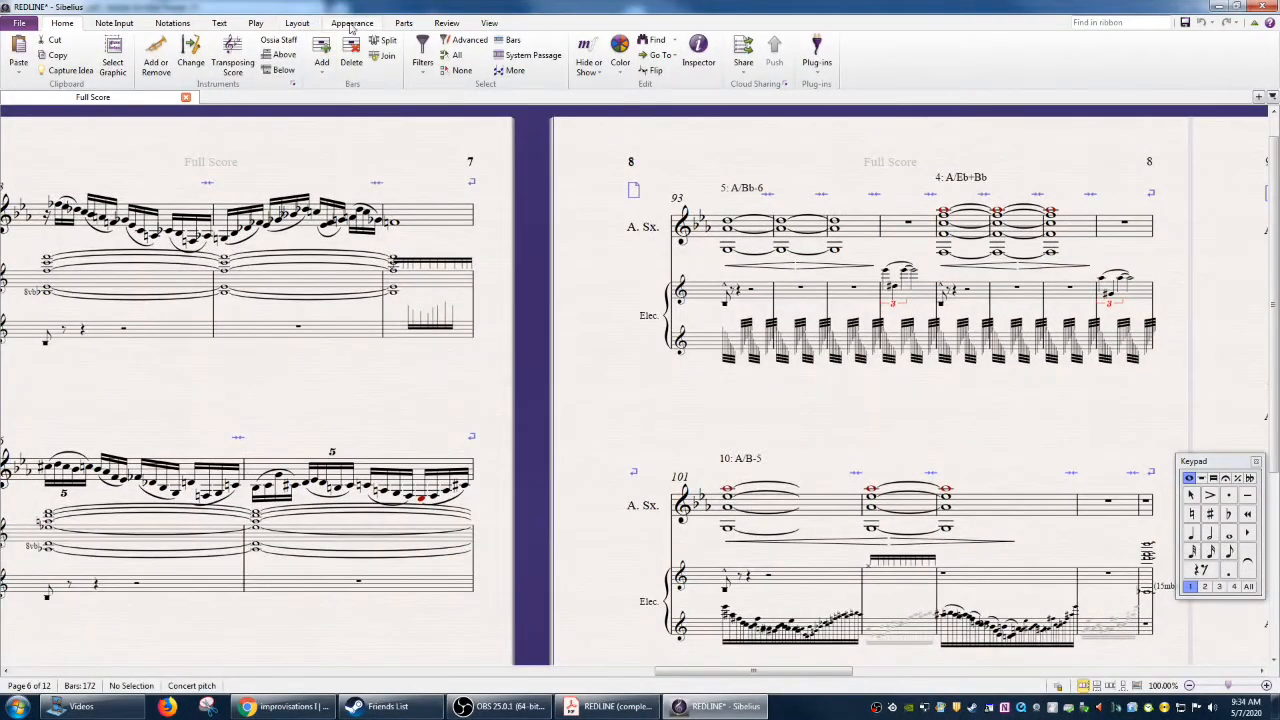
pyautogui.click(297, 23)
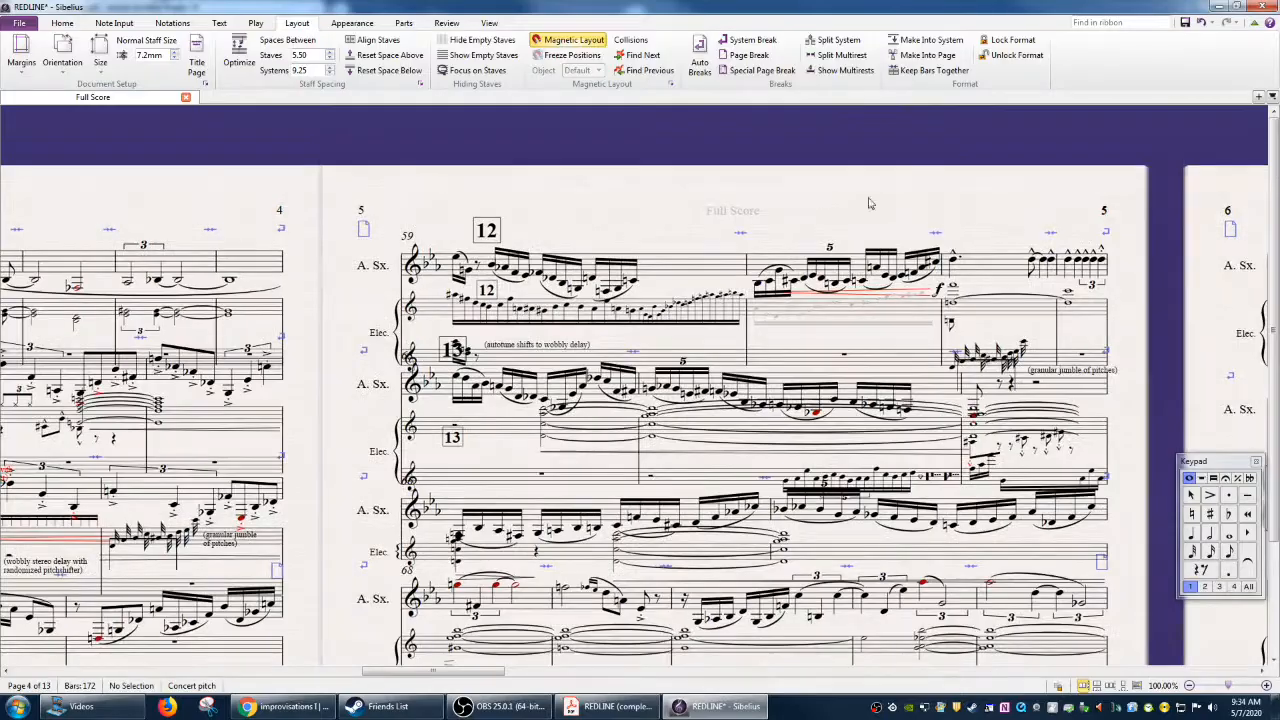
# Page through the imported score to its last page, page 12.
pyautogui.scroll(-3)
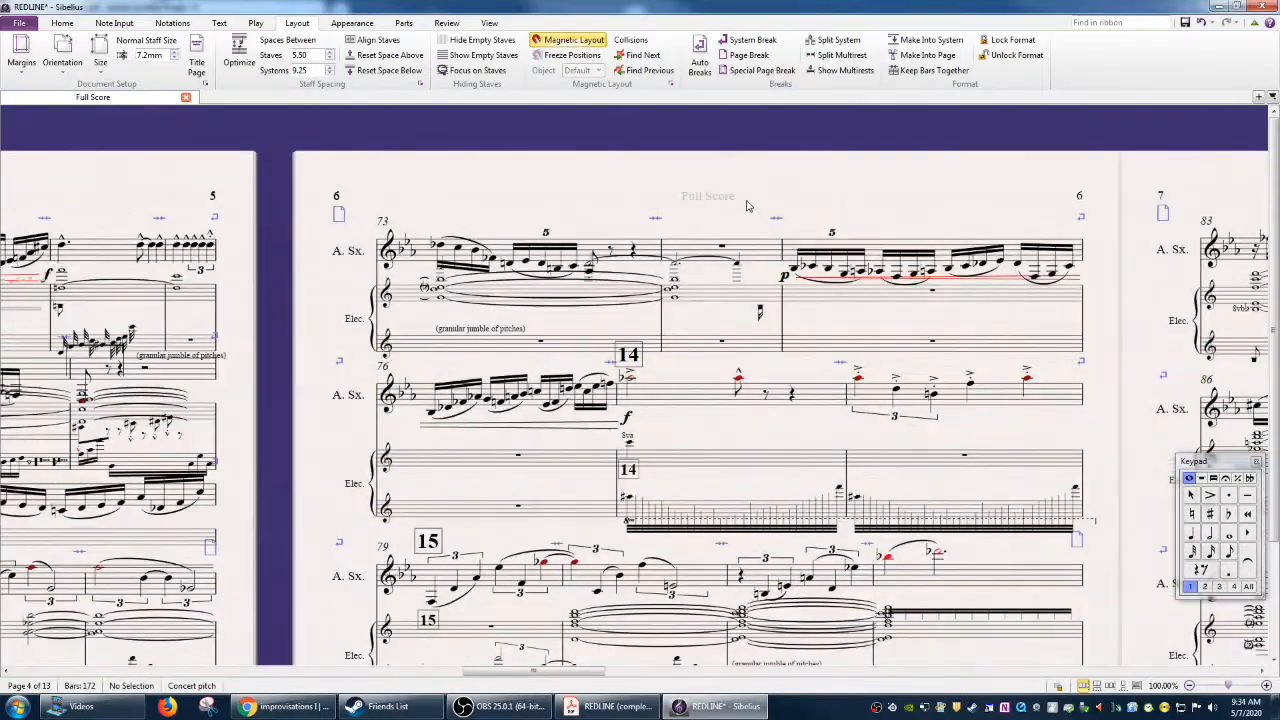
pyautogui.scroll(-3)
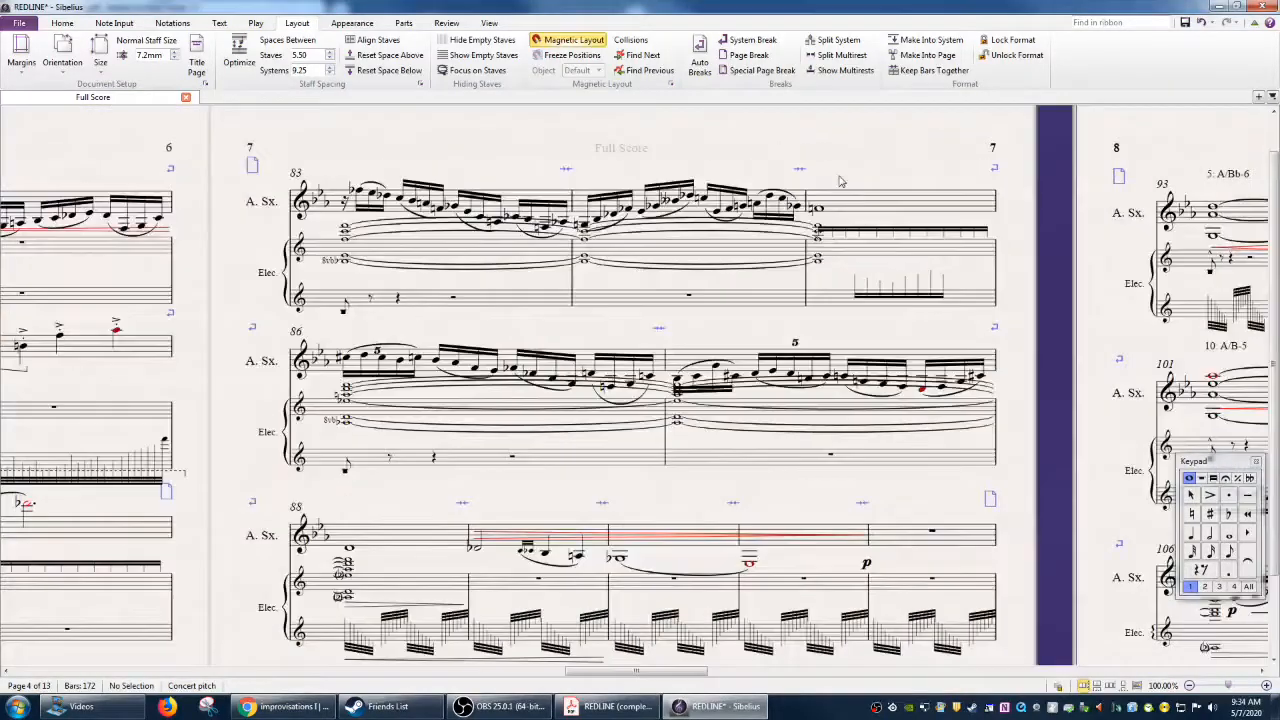
pyautogui.scroll(-3)
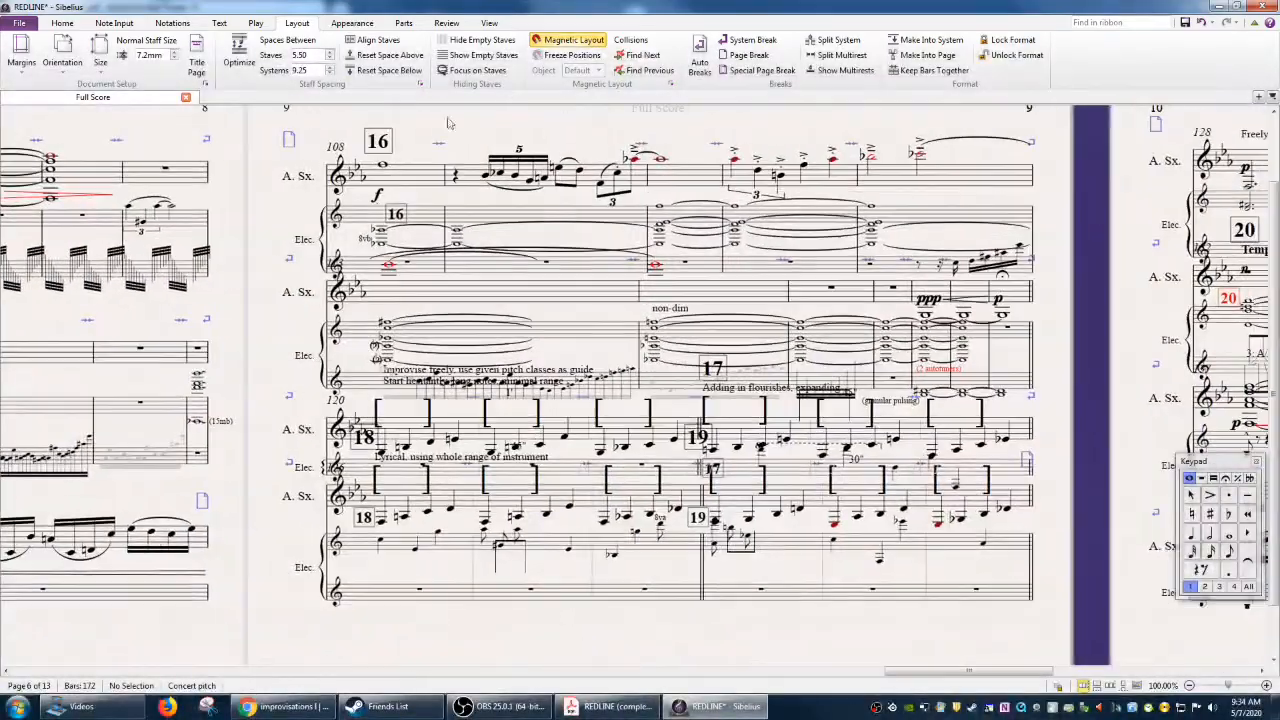
pyautogui.hscroll(3)
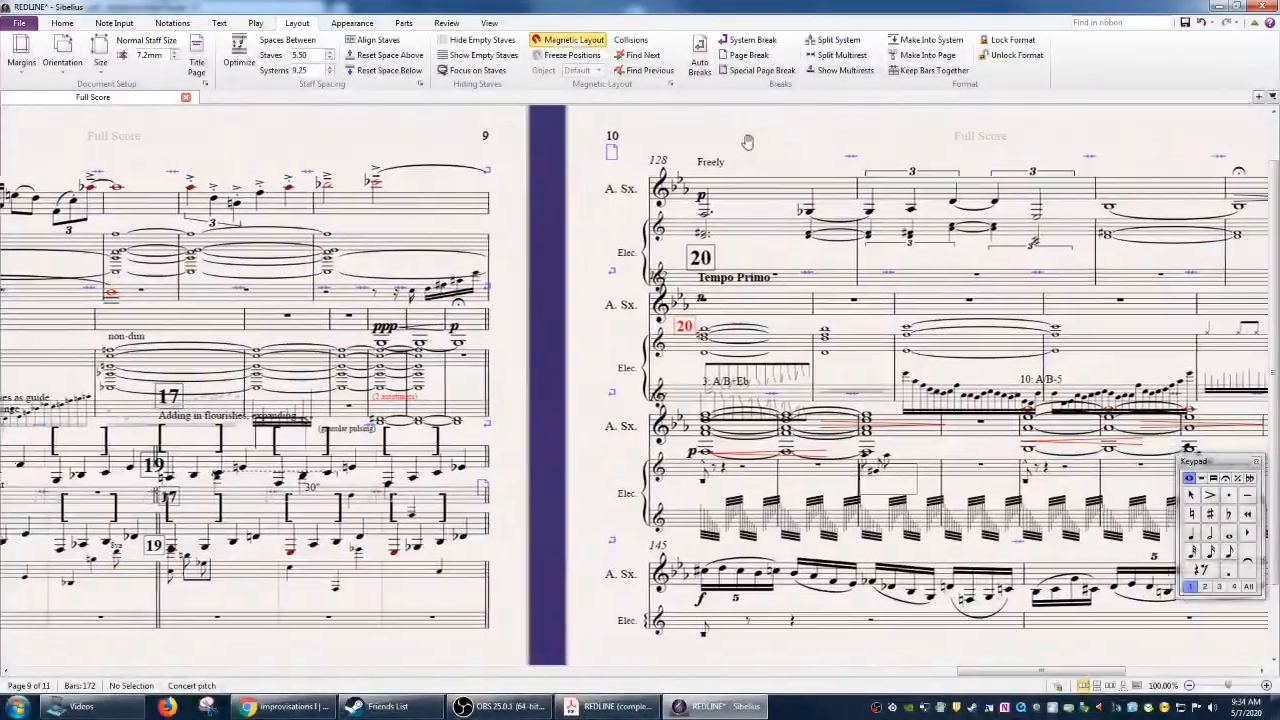
pyautogui.scroll(-3)
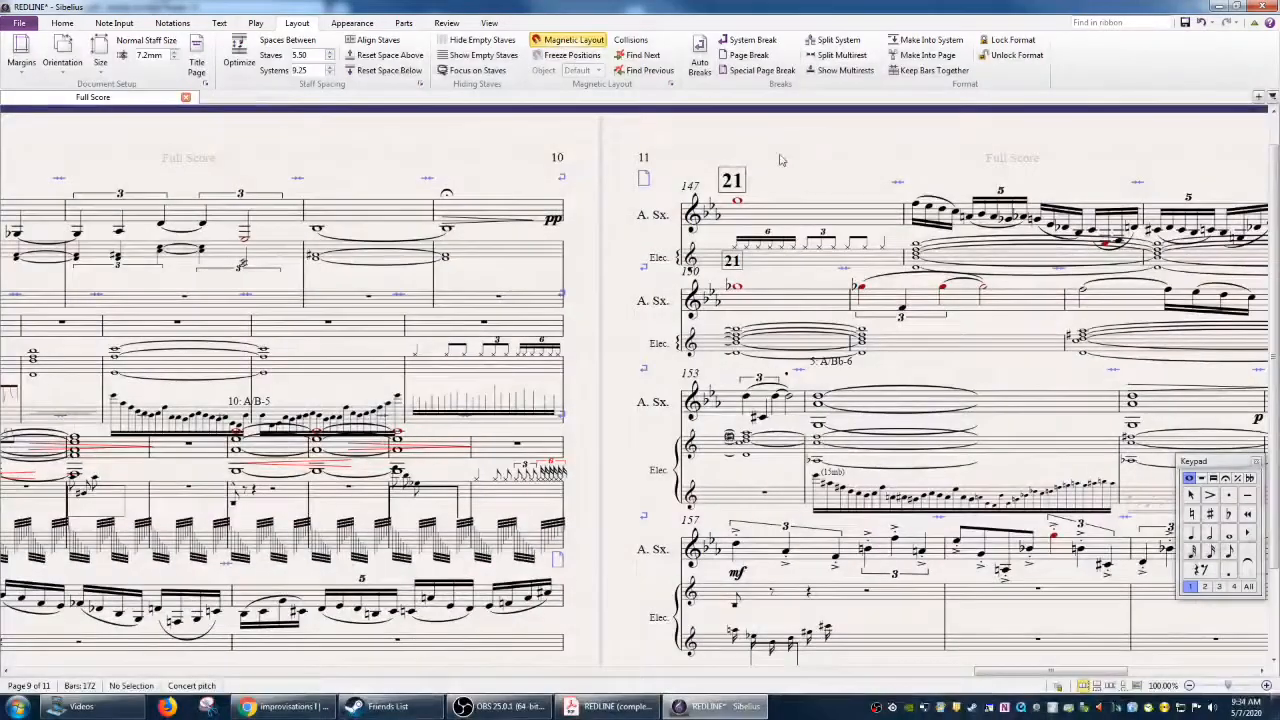
pyautogui.scroll(-3)
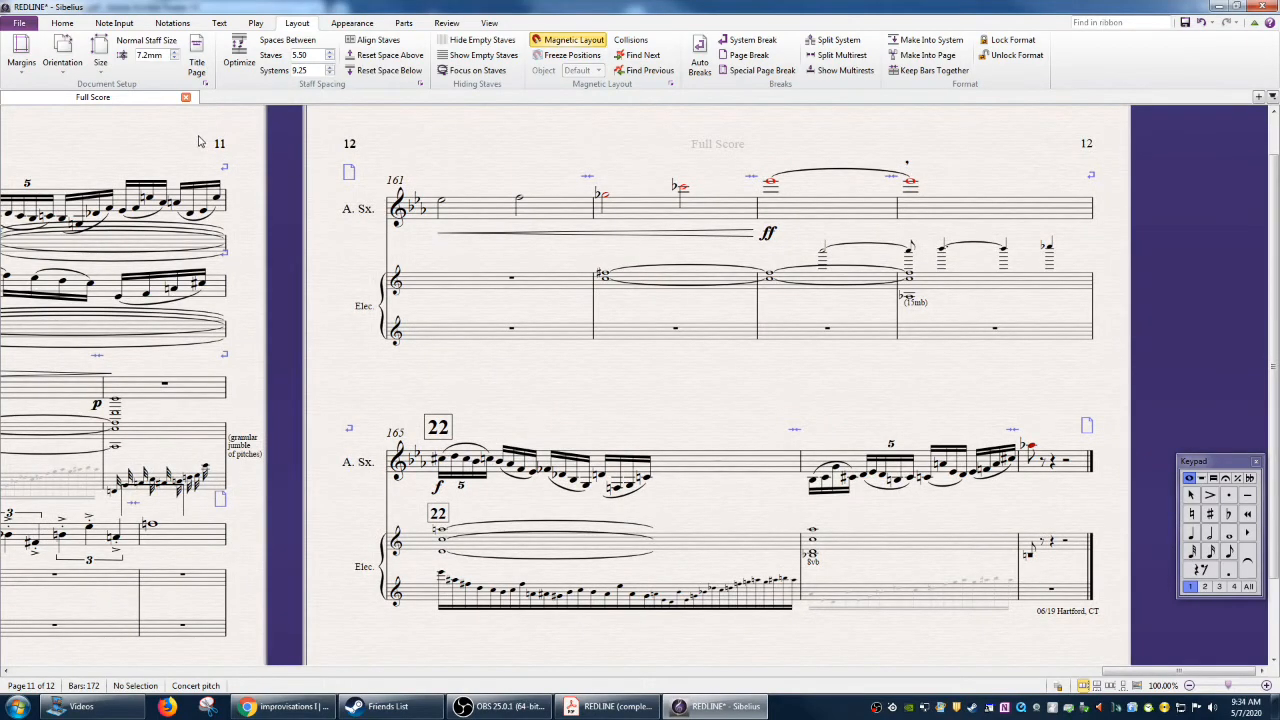
pyautogui.moveTo(900, 667)
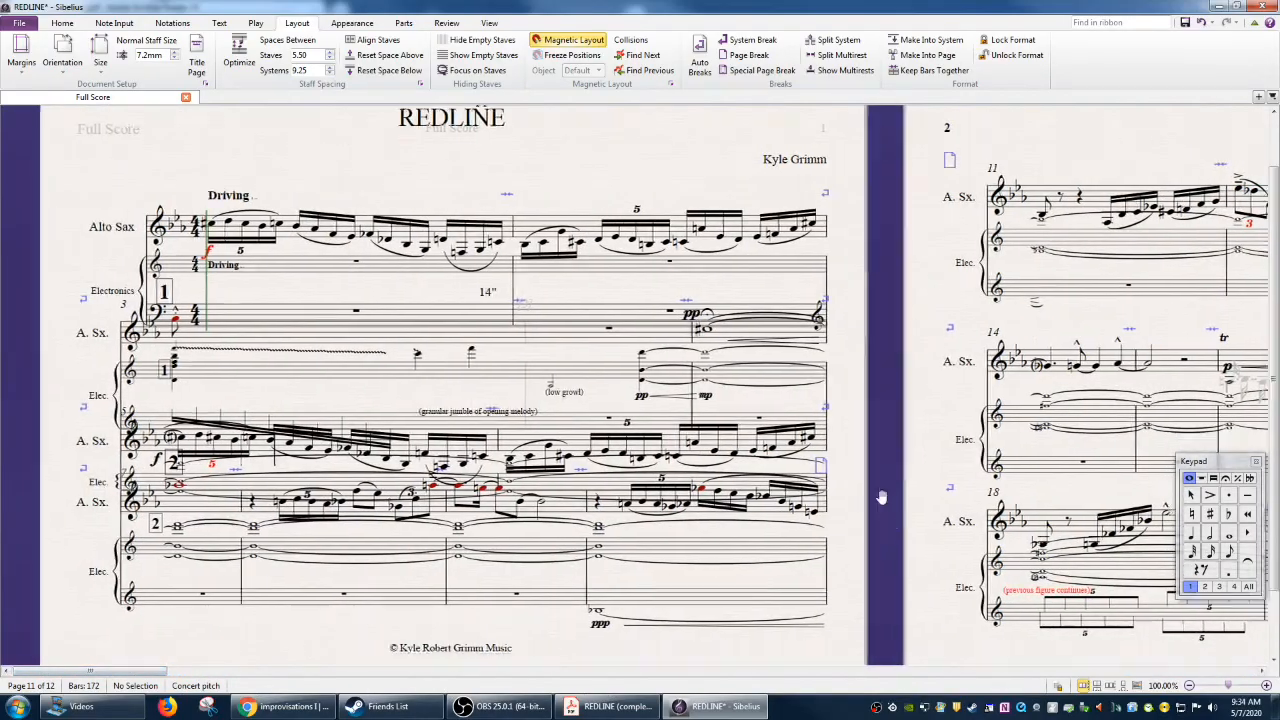
# Return to page 1 with the REDLINE title, then switch to the PDF.
pyautogui.scroll(3)
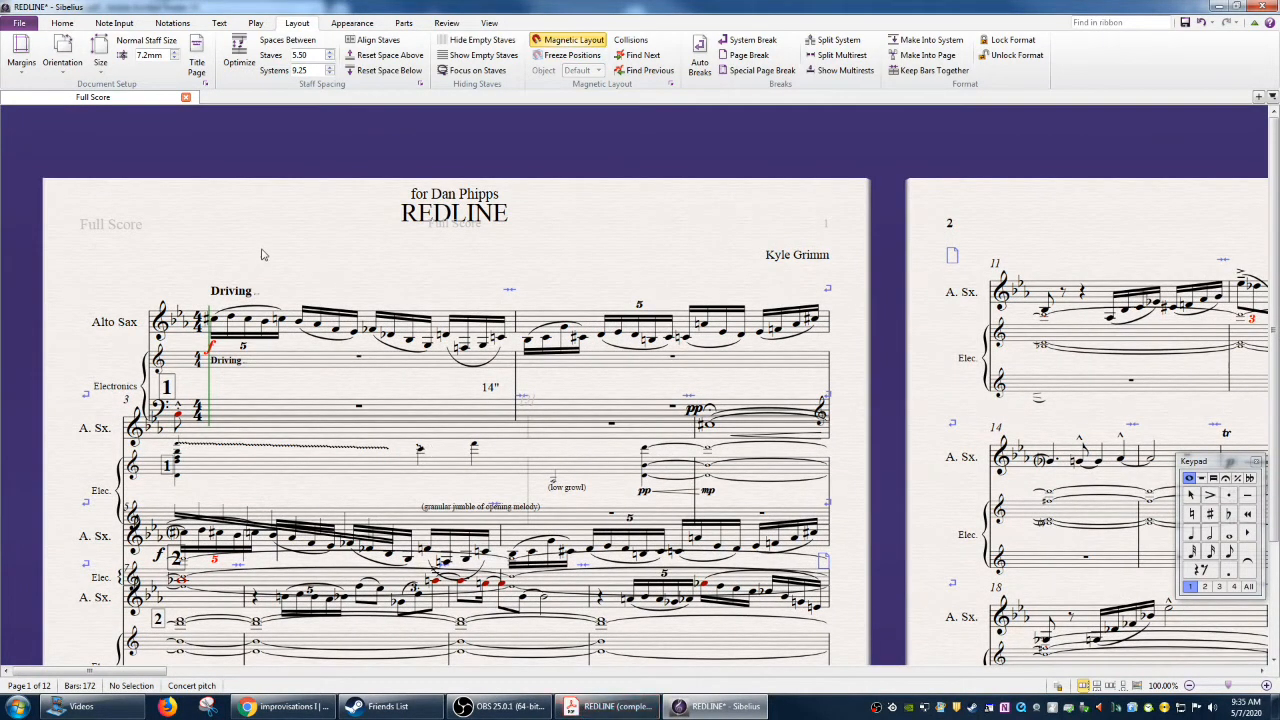
pyautogui.moveTo(281, 264)
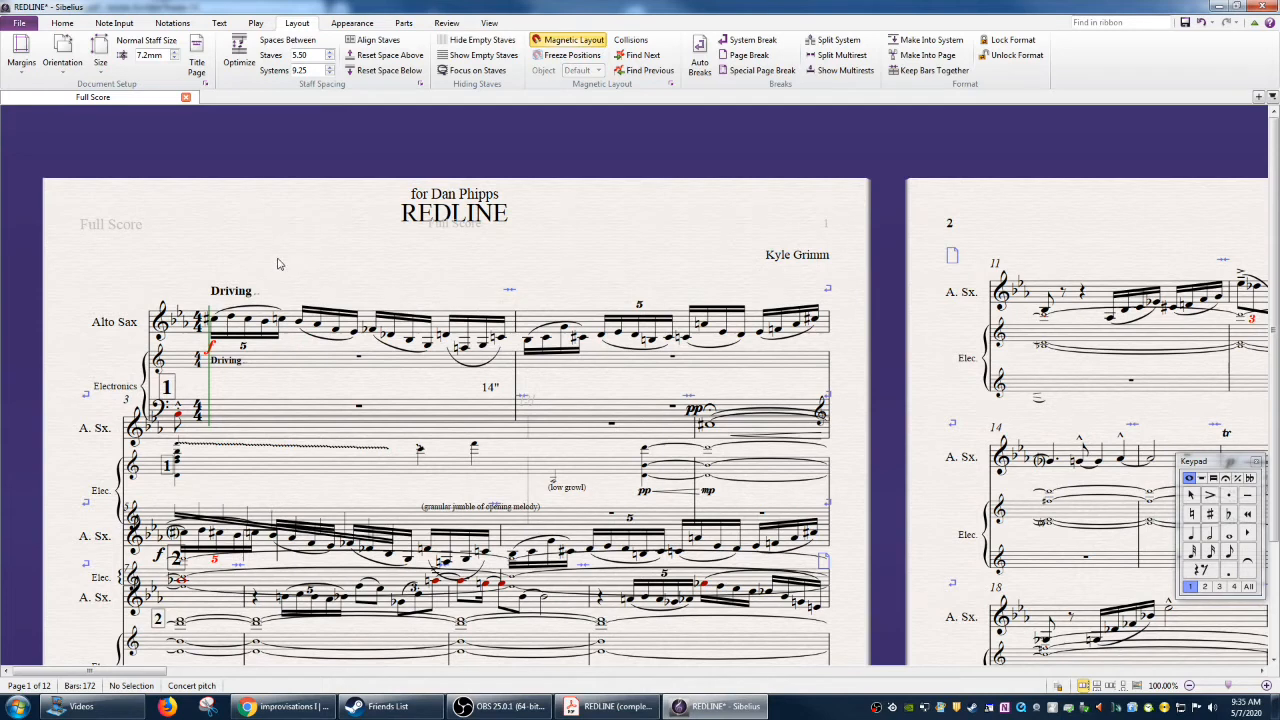
pyautogui.moveTo(290, 263)
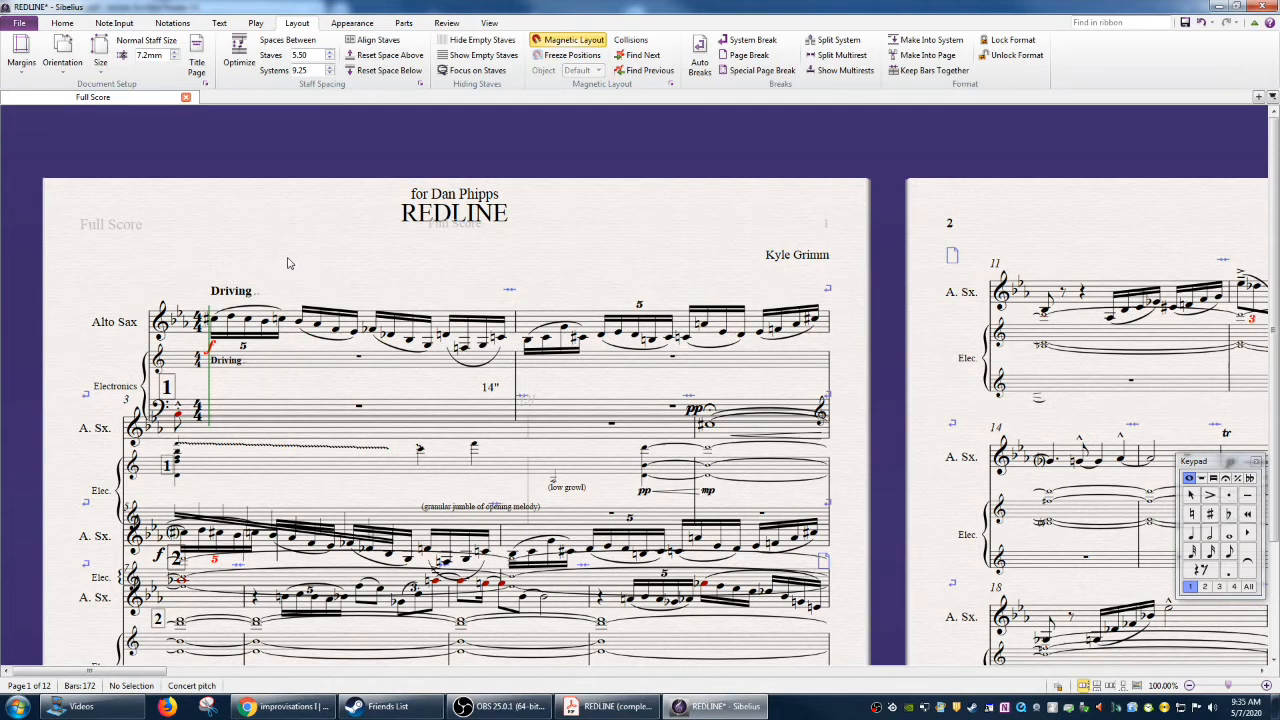
pyautogui.moveTo(357, 268)
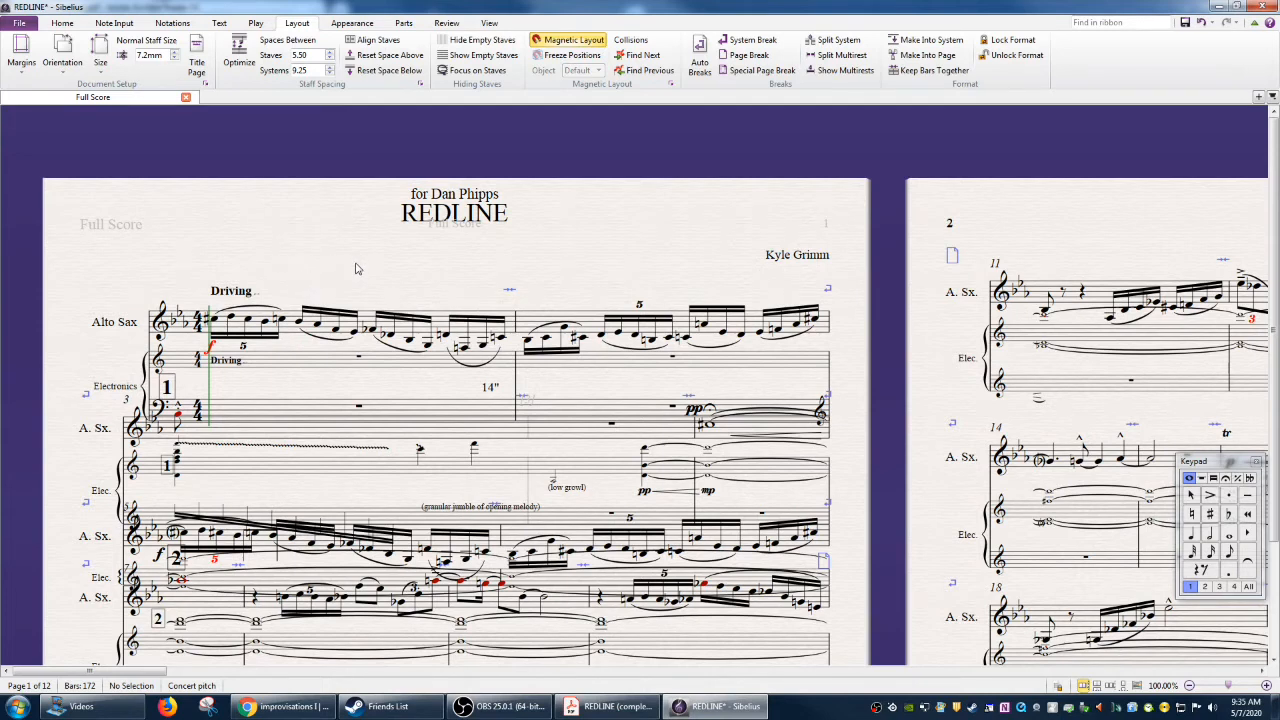
pyautogui.click(607, 706)
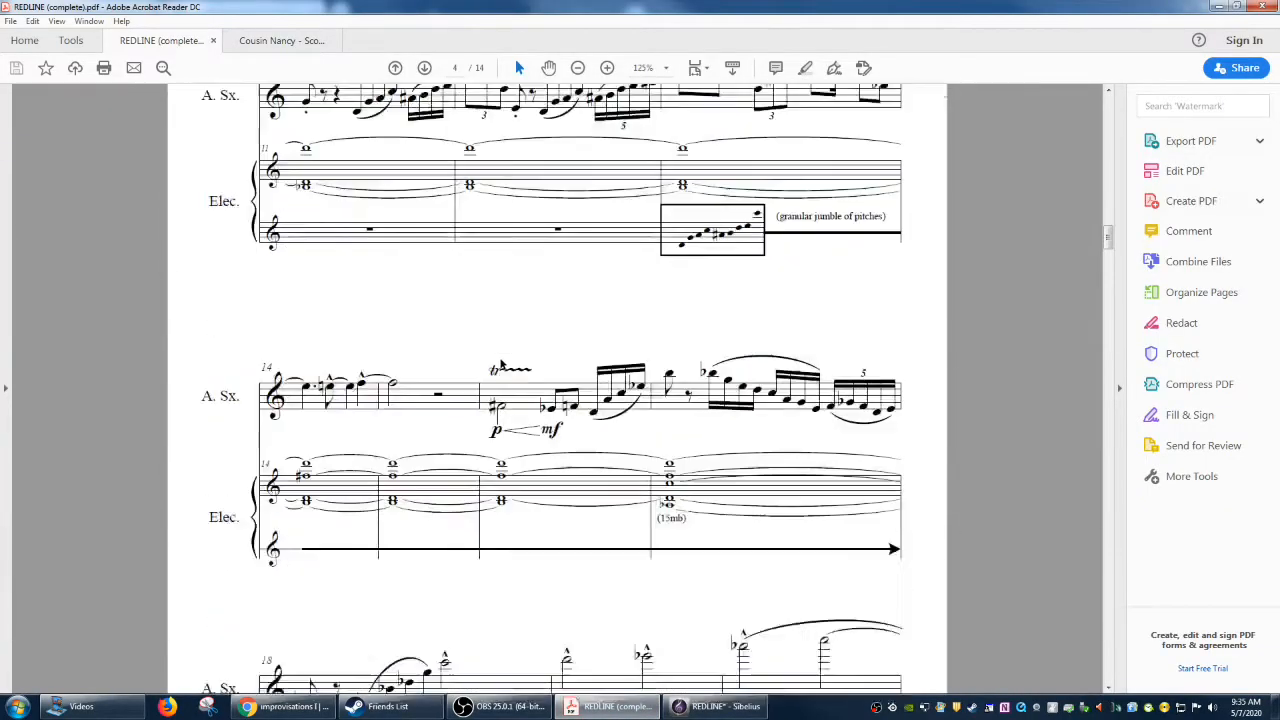
# Scroll the REDLINE PDF through pages 4–5, bars 11 to 33, for comparison.
pyautogui.scroll(-3)
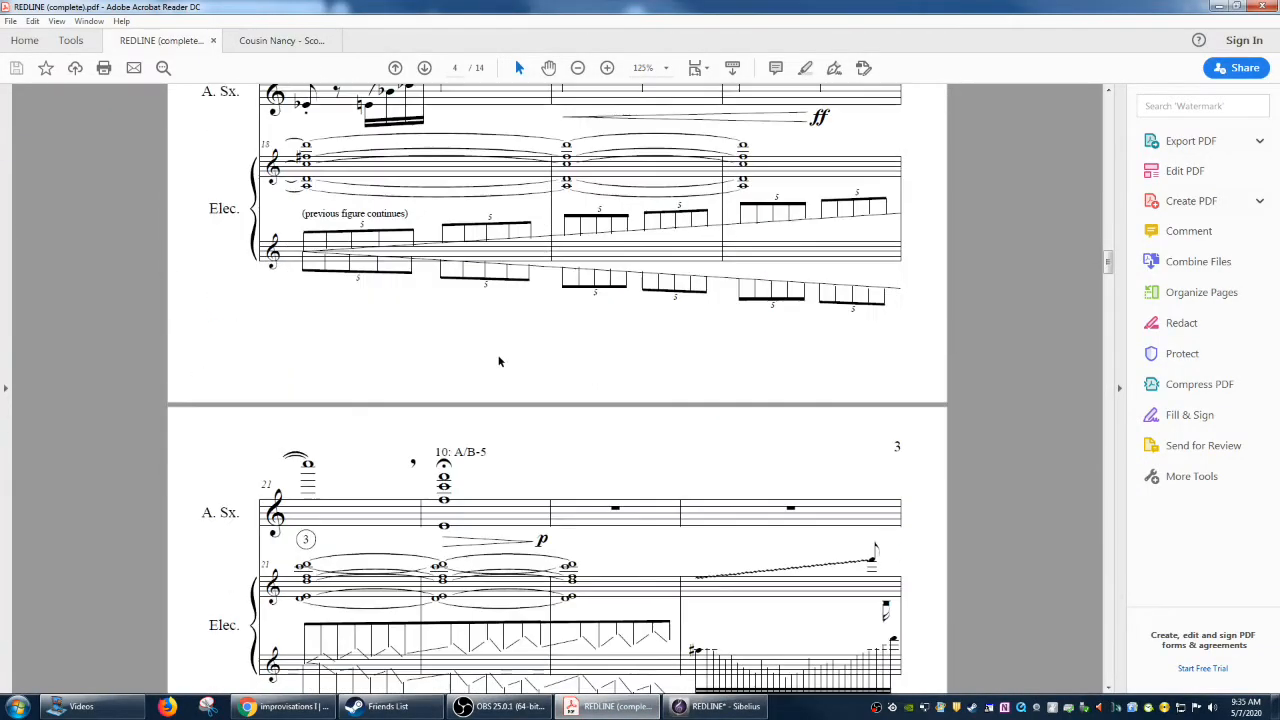
pyautogui.scroll(-3)
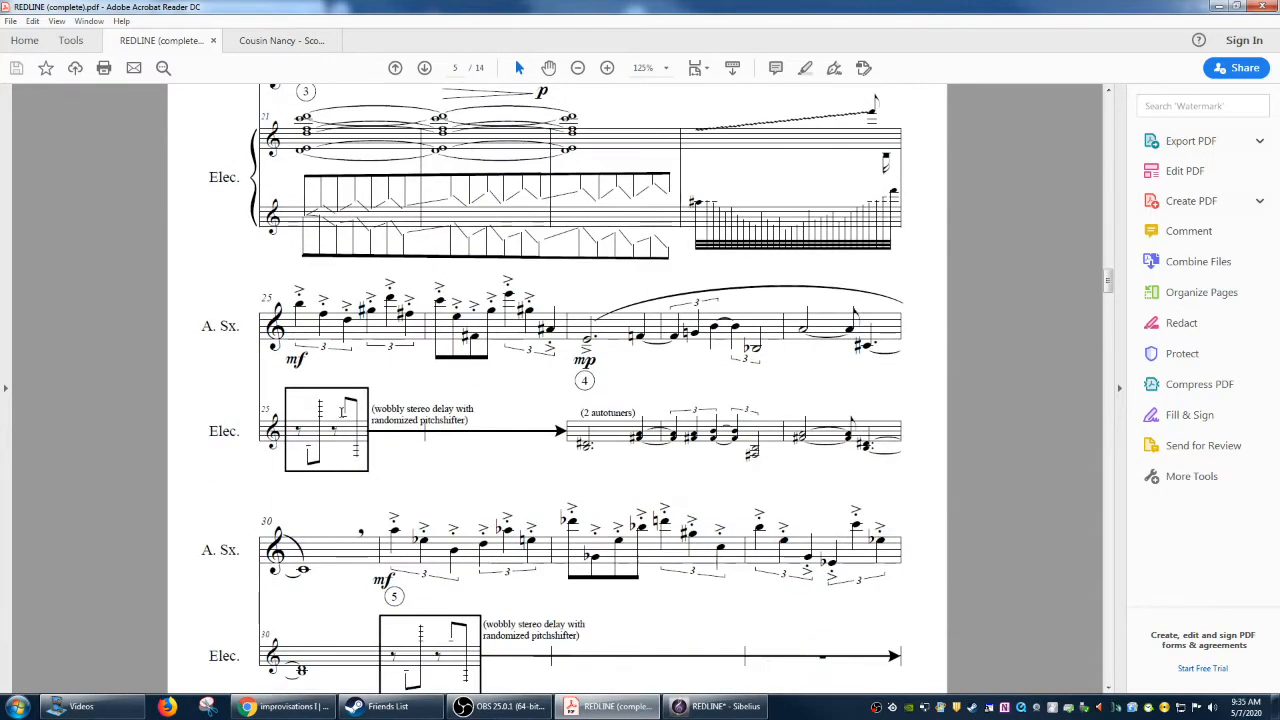
pyautogui.scroll(3)
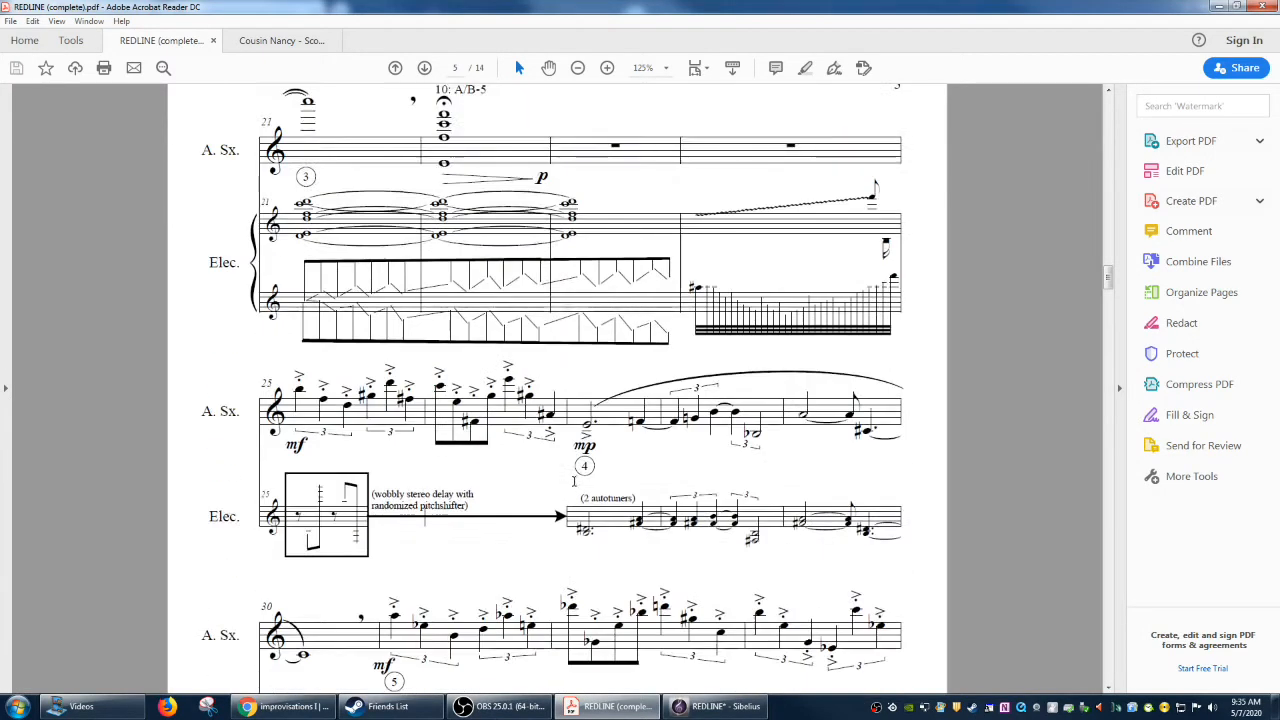
pyautogui.scroll(-3)
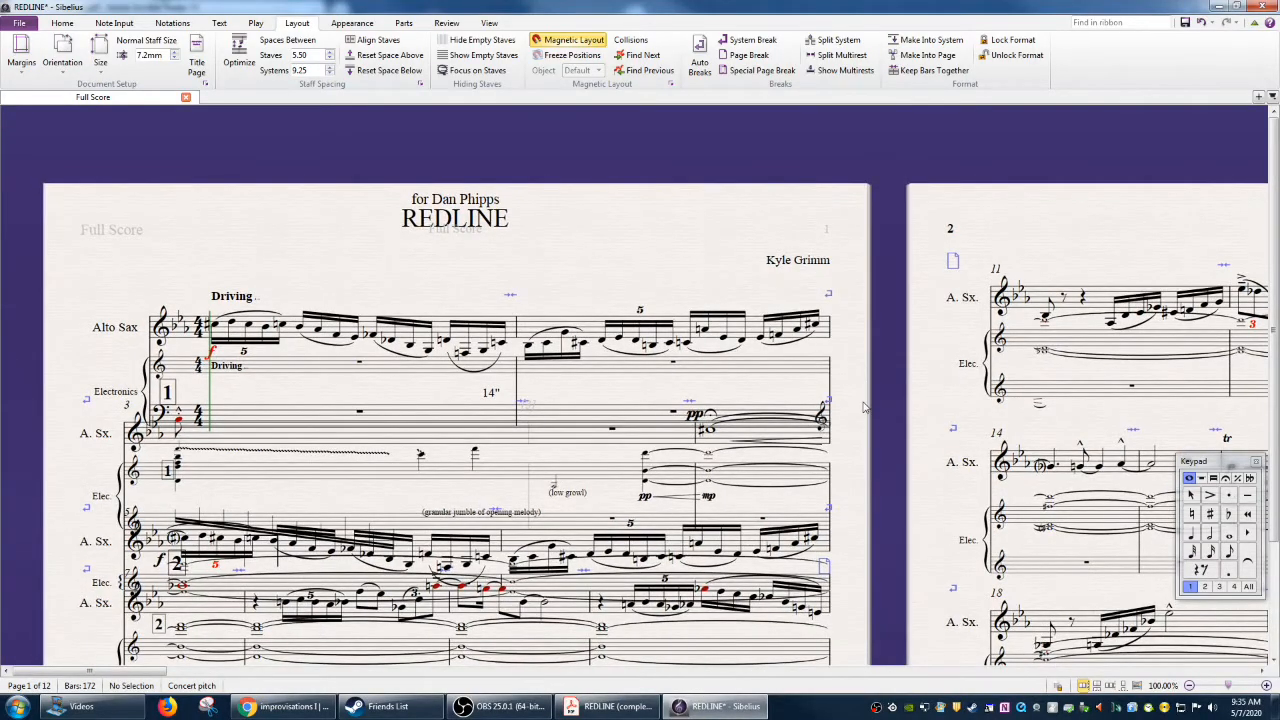
pyautogui.scroll(-3)
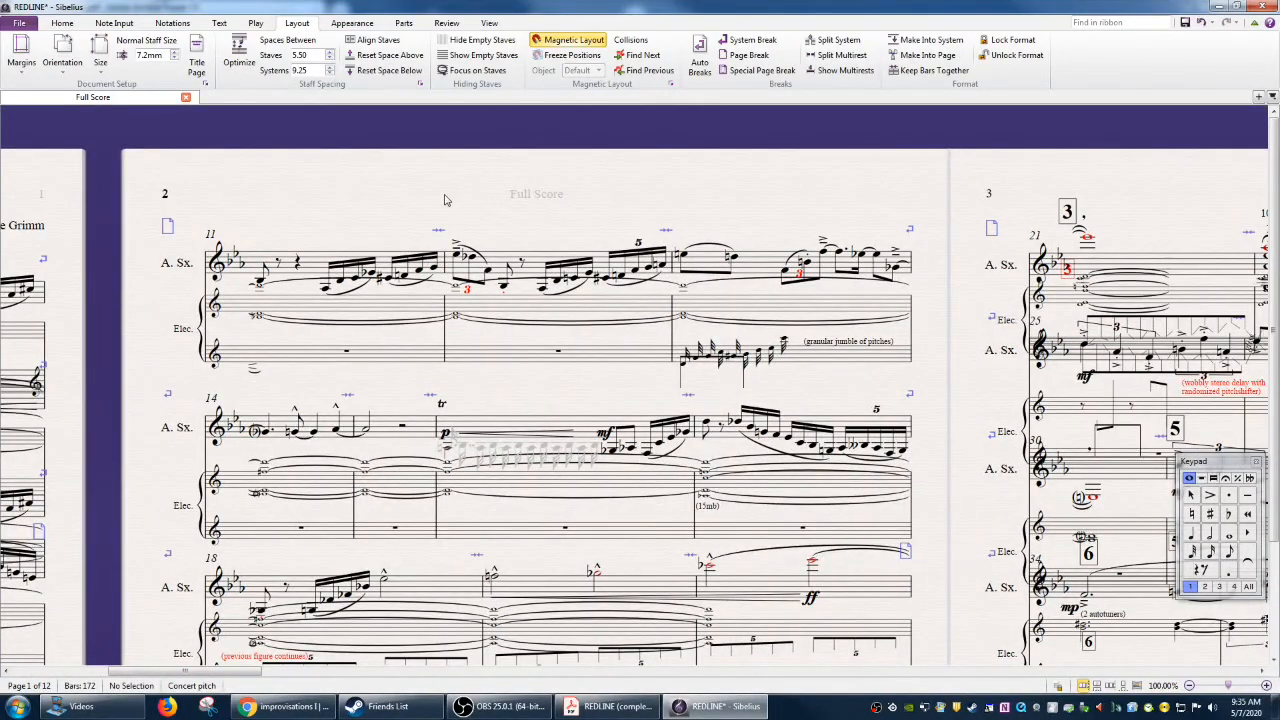
pyautogui.moveTo(477, 273)
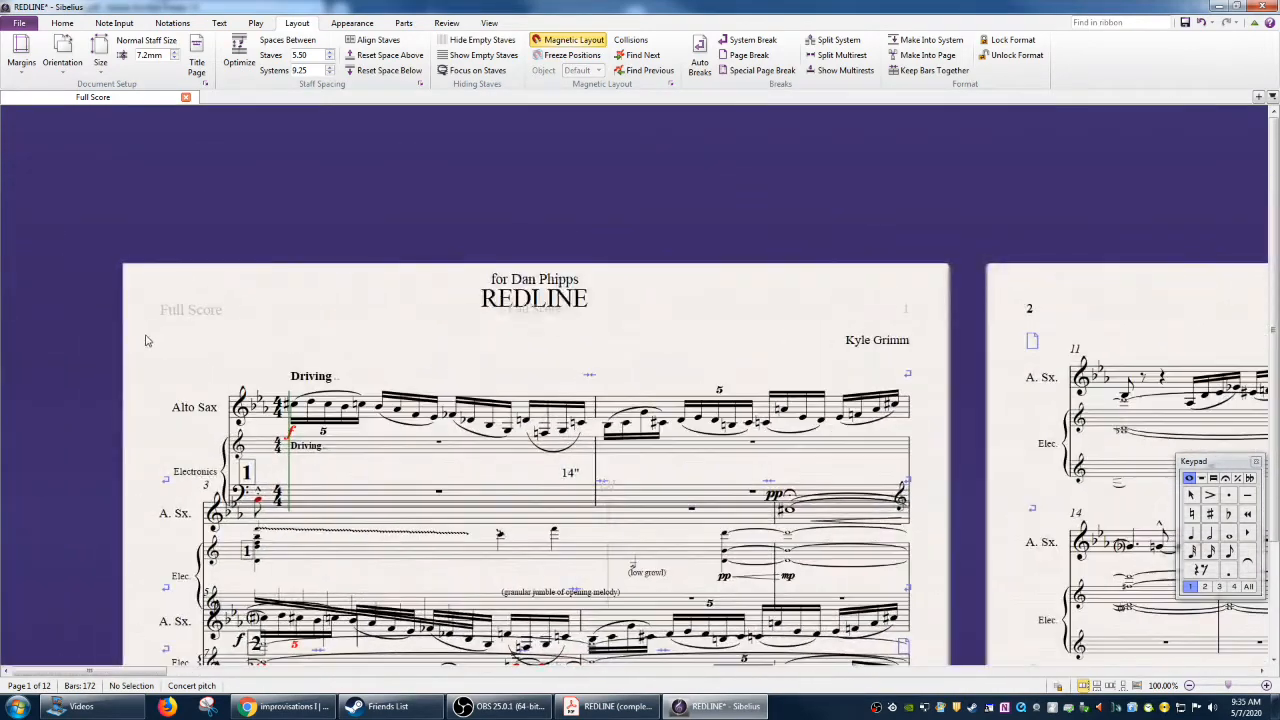
pyautogui.scroll(3)
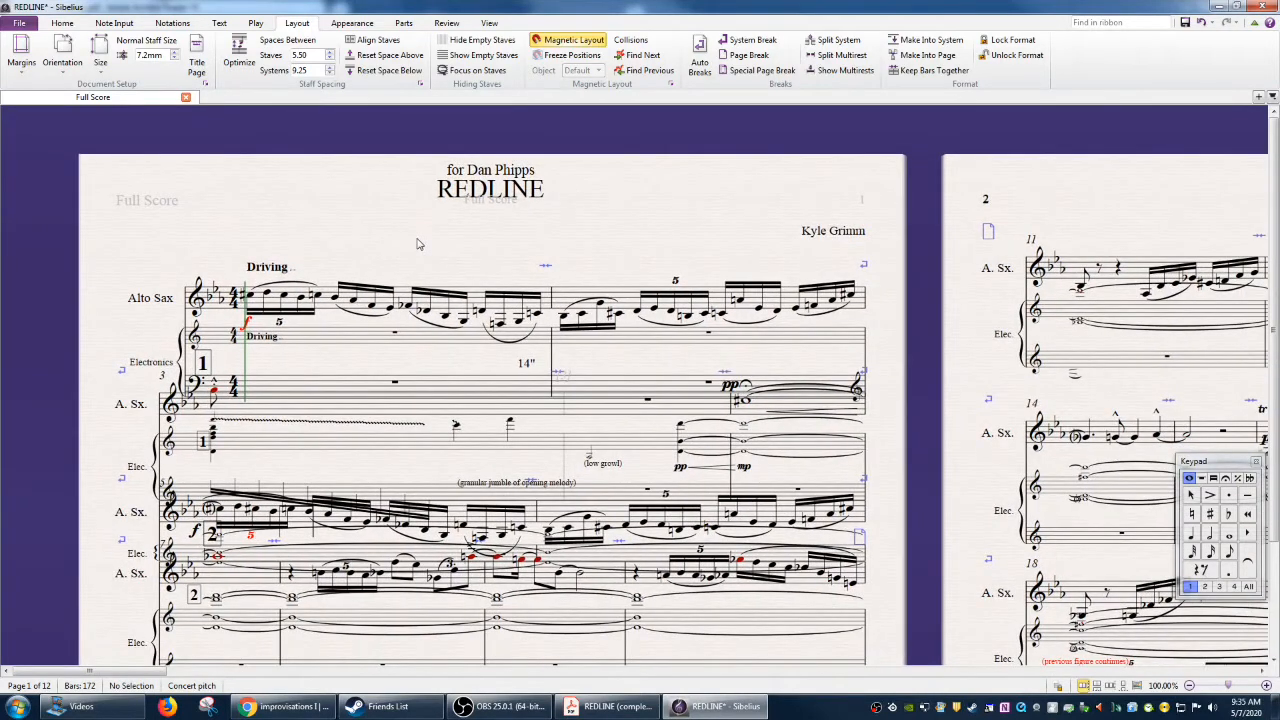
pyautogui.moveTo(491, 230)
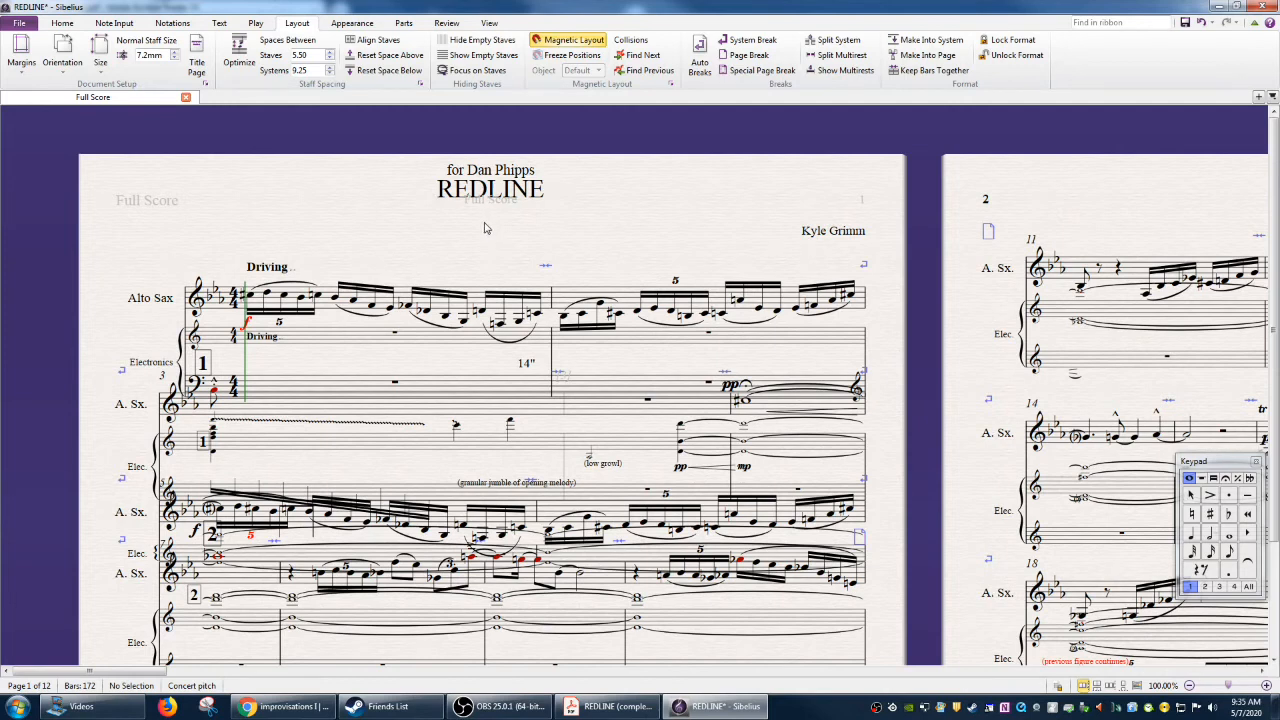
pyautogui.moveTo(483, 226)
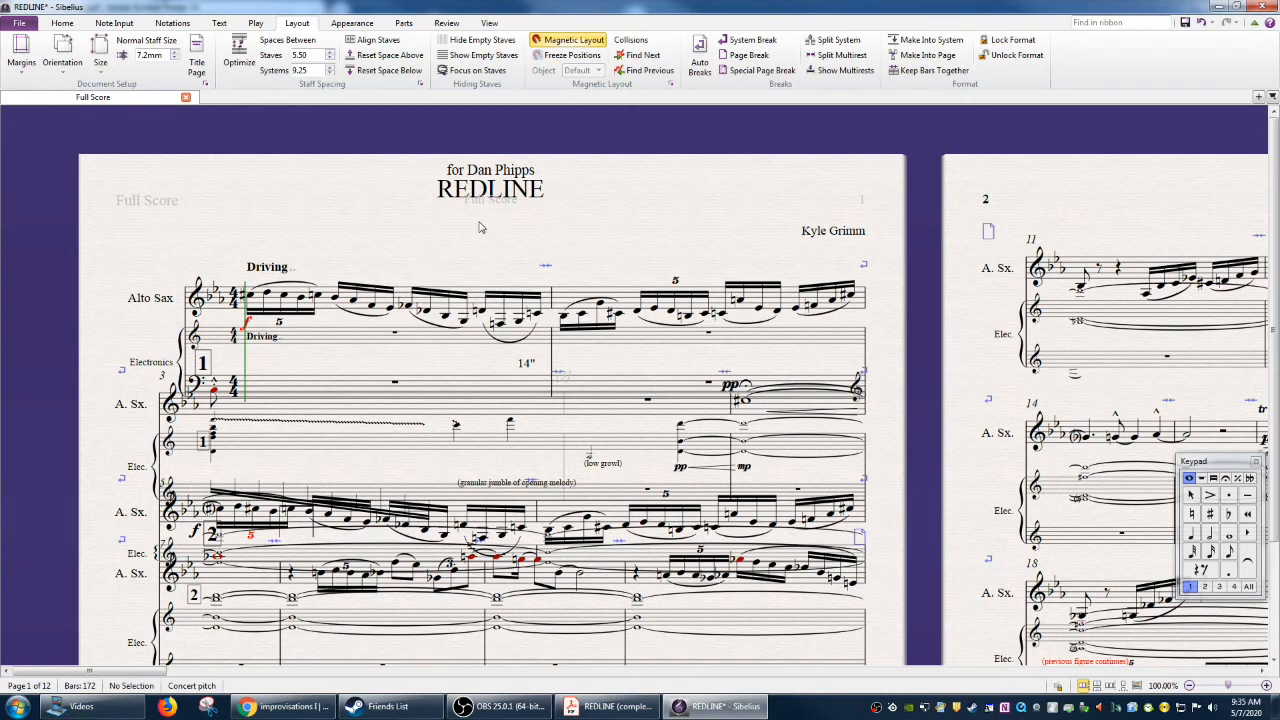
pyautogui.moveTo(483, 222)
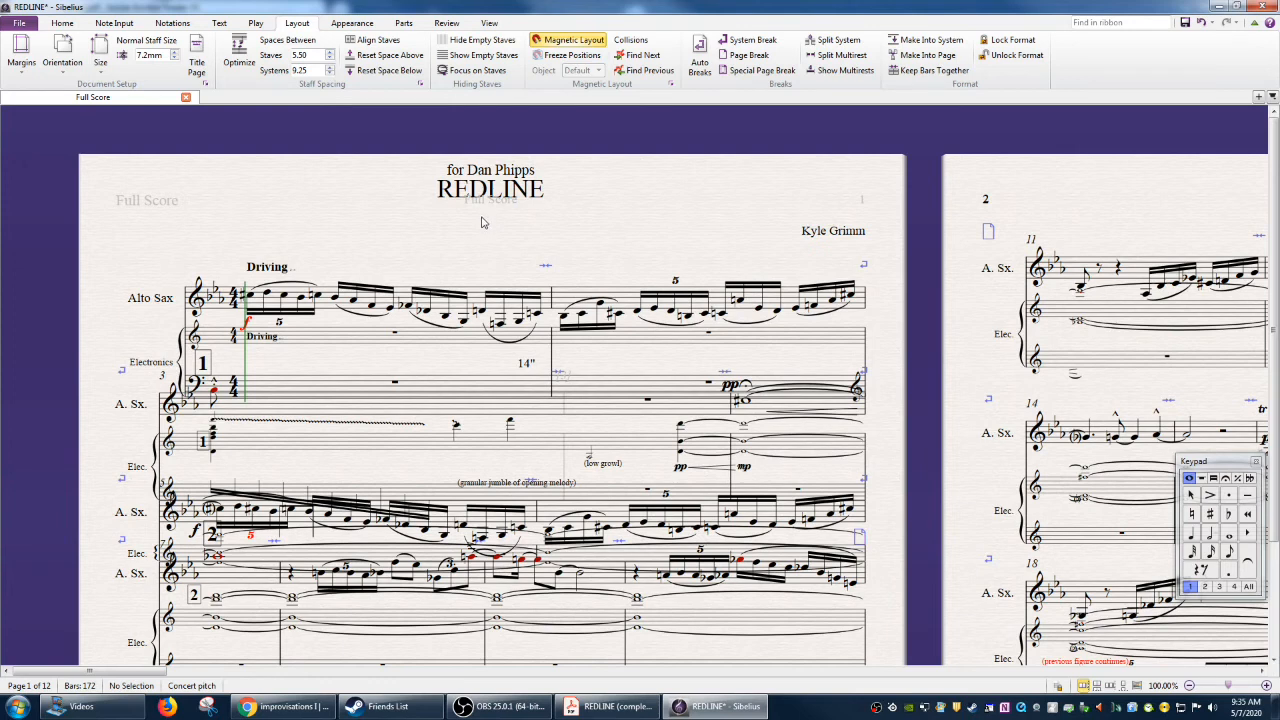